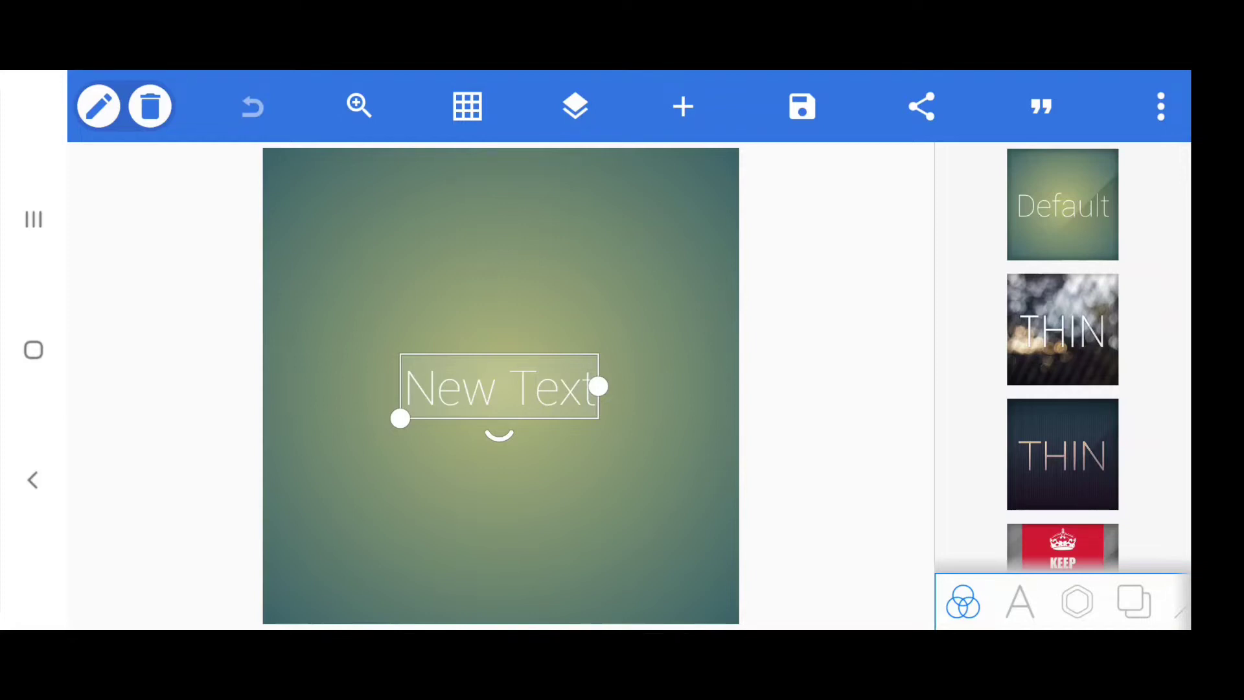
# Resize the canvas to the YouTube channel banner preset, 2560 × 1440 at 16:9
pyautogui.click(1161, 107)
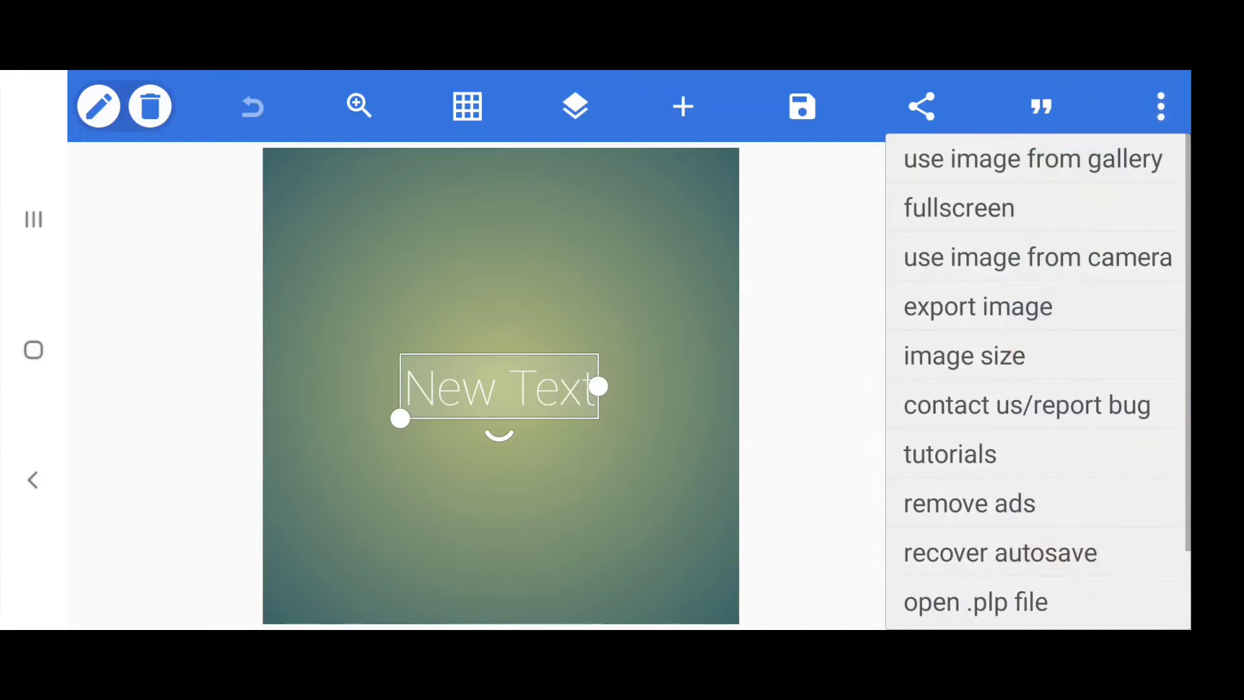
pyautogui.click(965, 355)
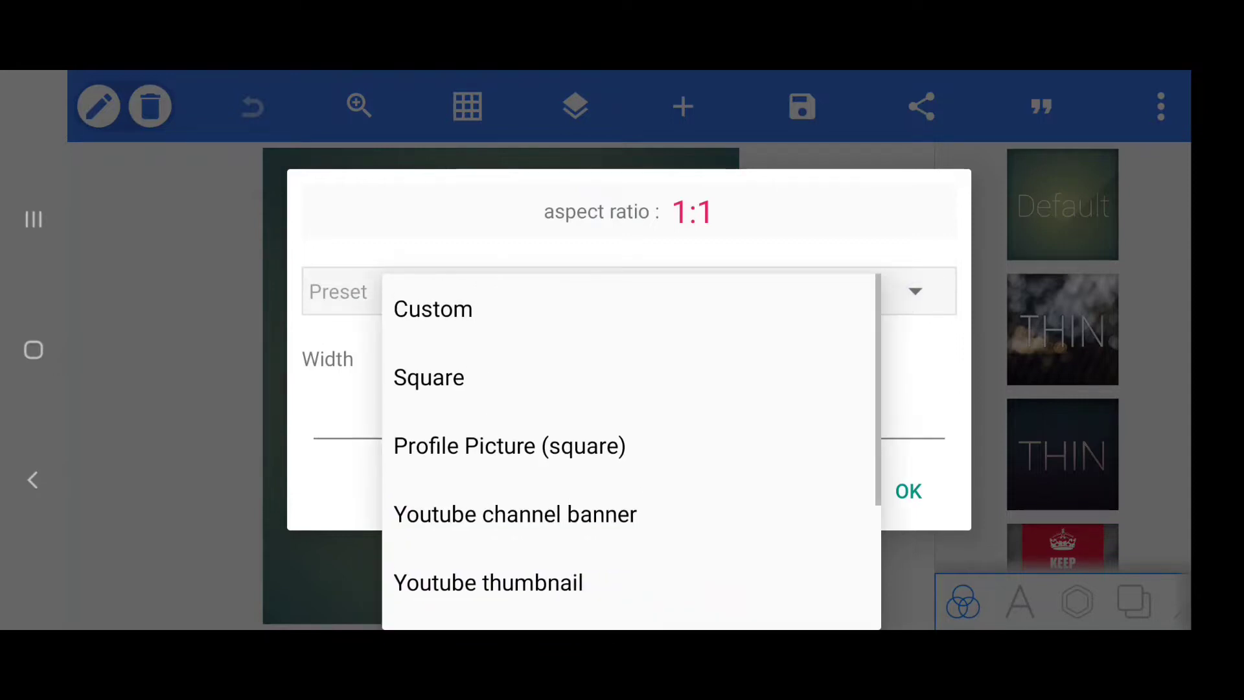
pyautogui.scroll(-3)
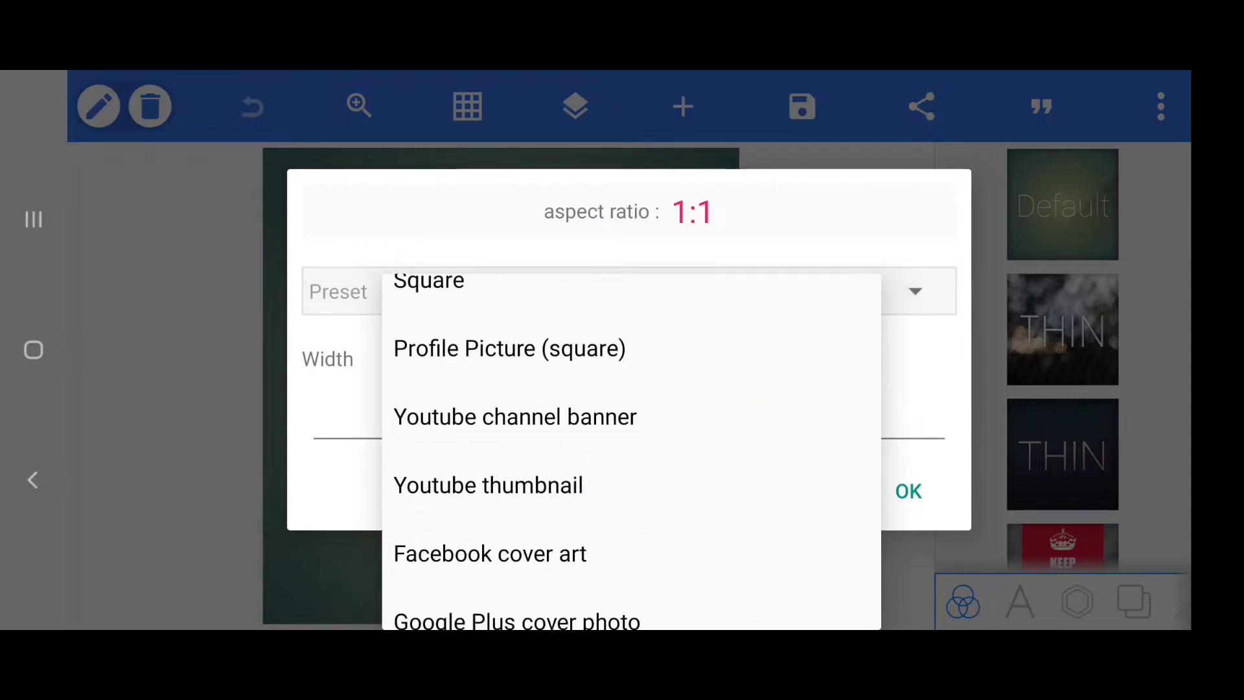
pyautogui.click(514, 417)
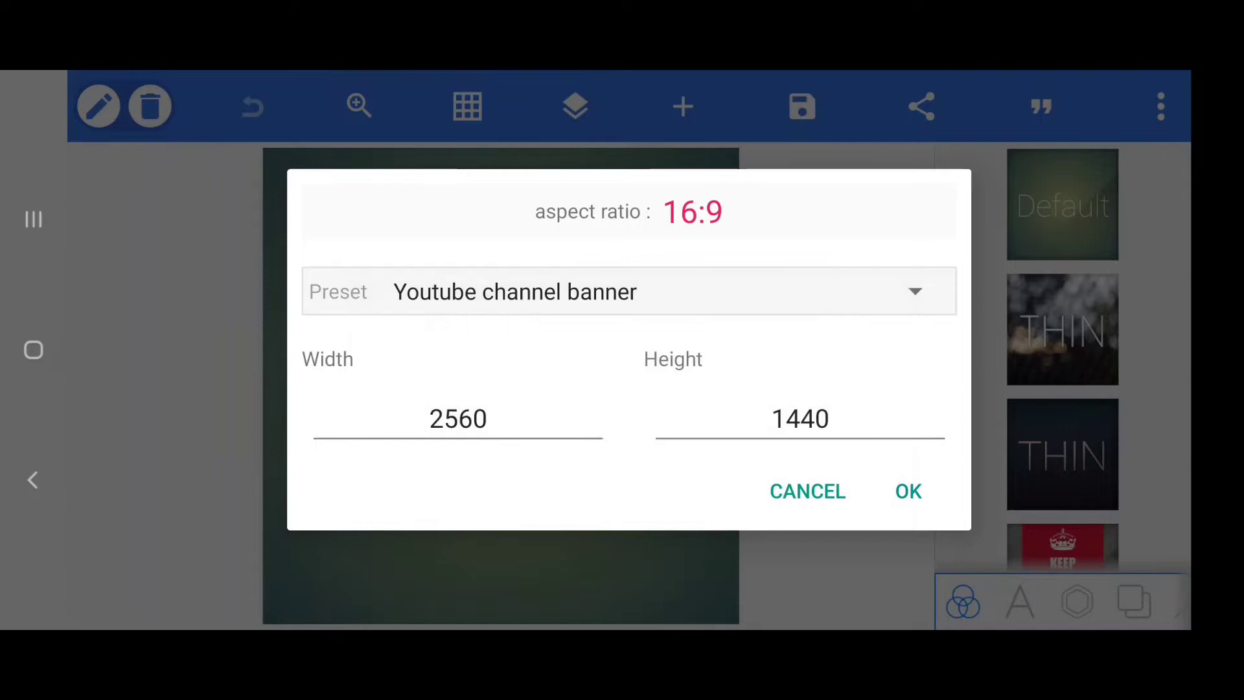
pyautogui.click(908, 492)
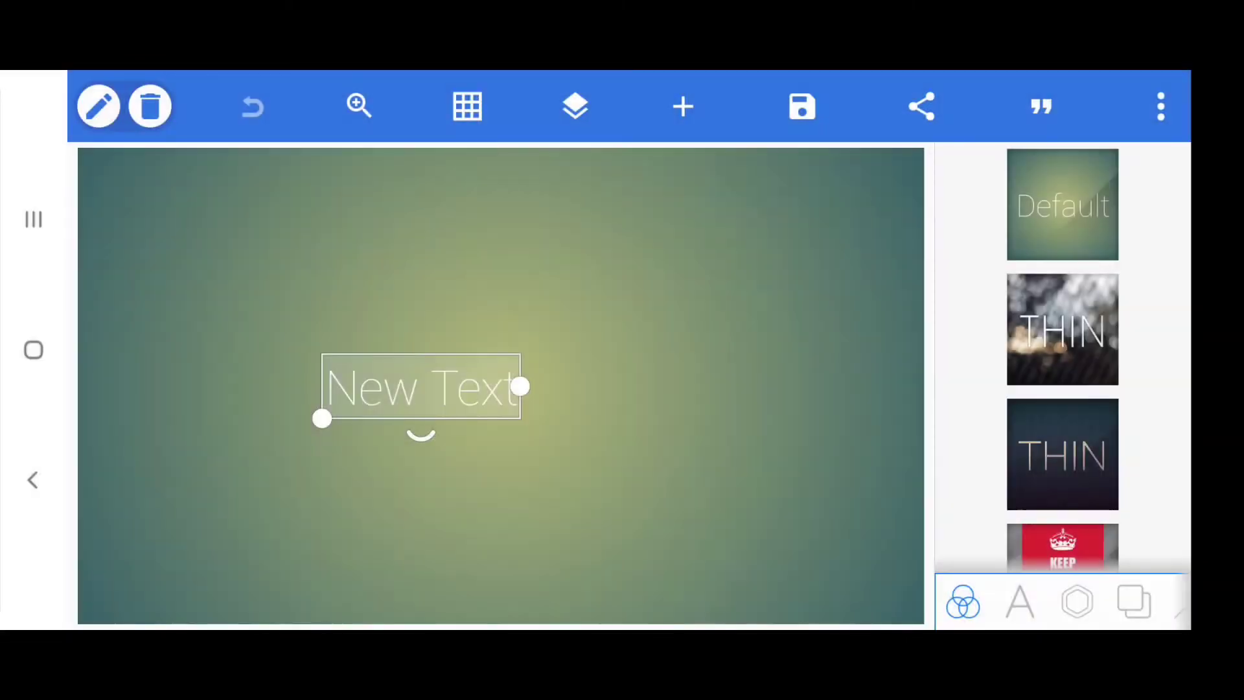
# Centre New Text and use the grey banner safe-area template from Downloads as background
pyautogui.moveTo(421, 389); pyautogui.dragTo(516, 401)
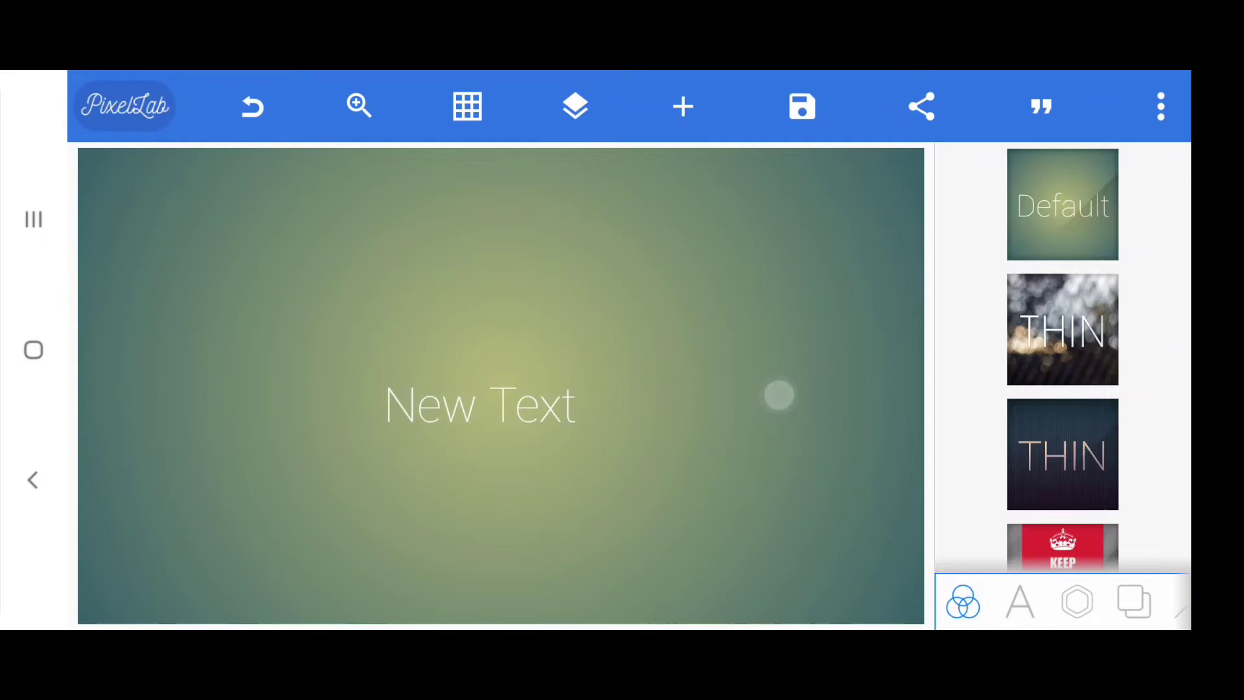
pyautogui.click(479, 406)
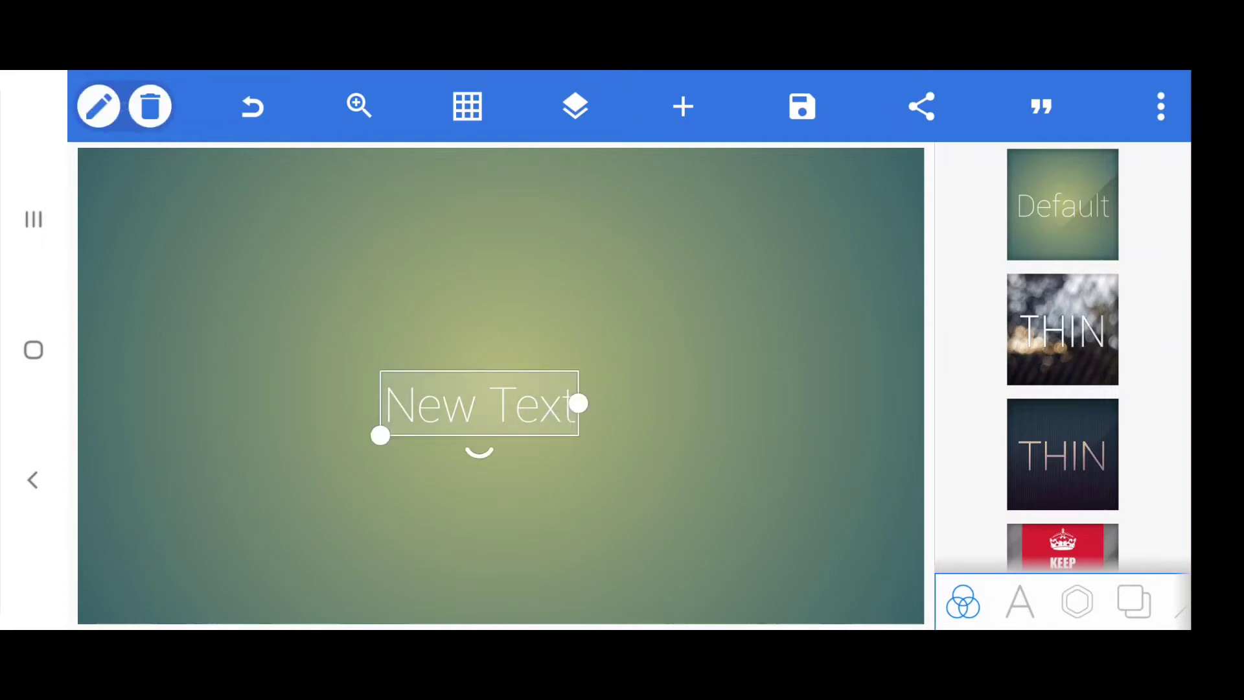
pyautogui.click(1134, 603)
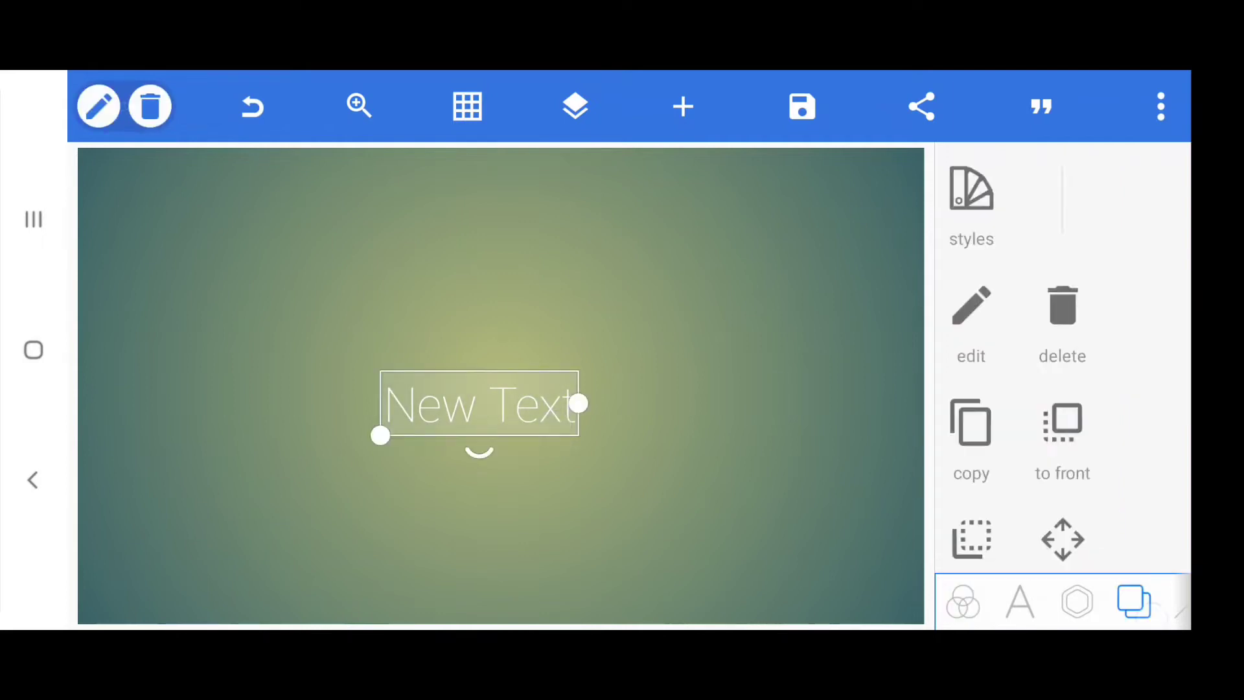
pyautogui.click(1132, 605)
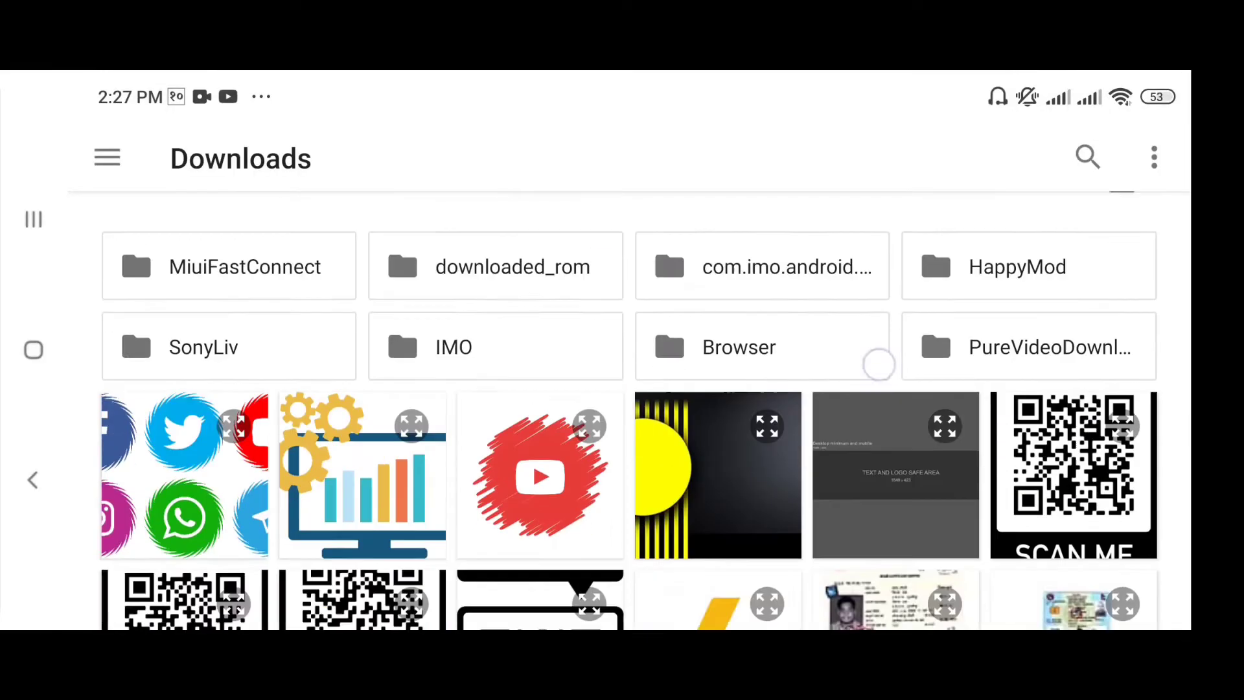
pyautogui.scroll(-3)
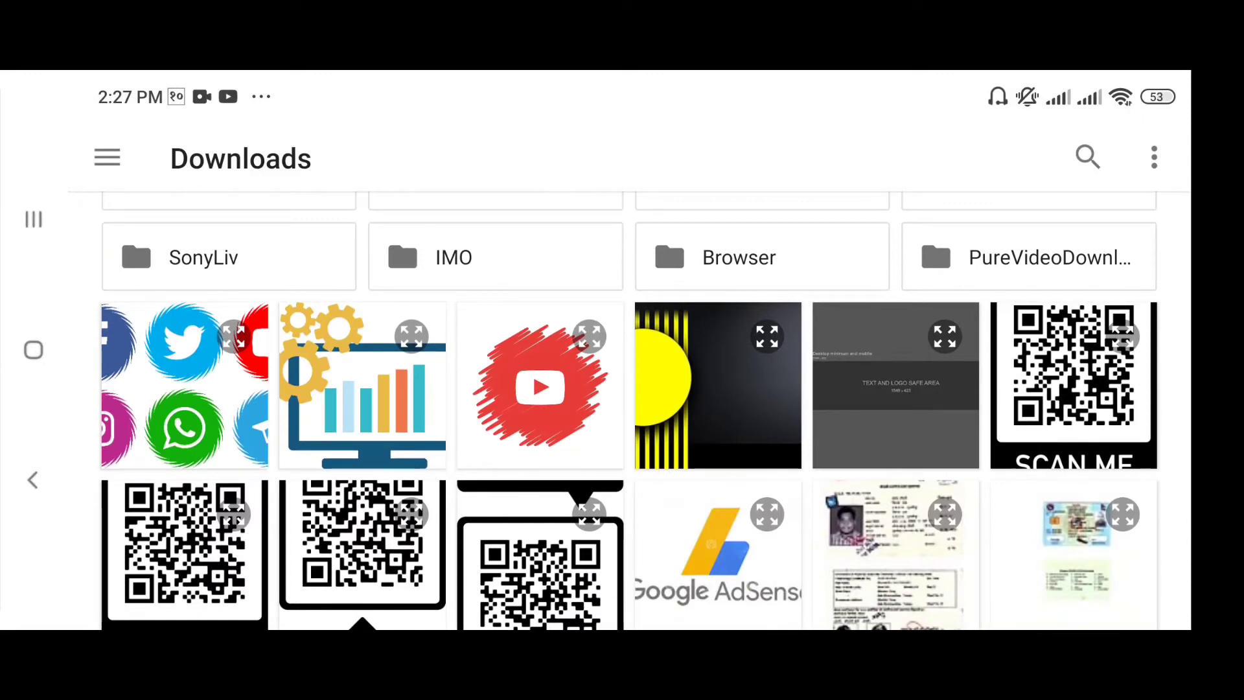
pyautogui.click(895, 386)
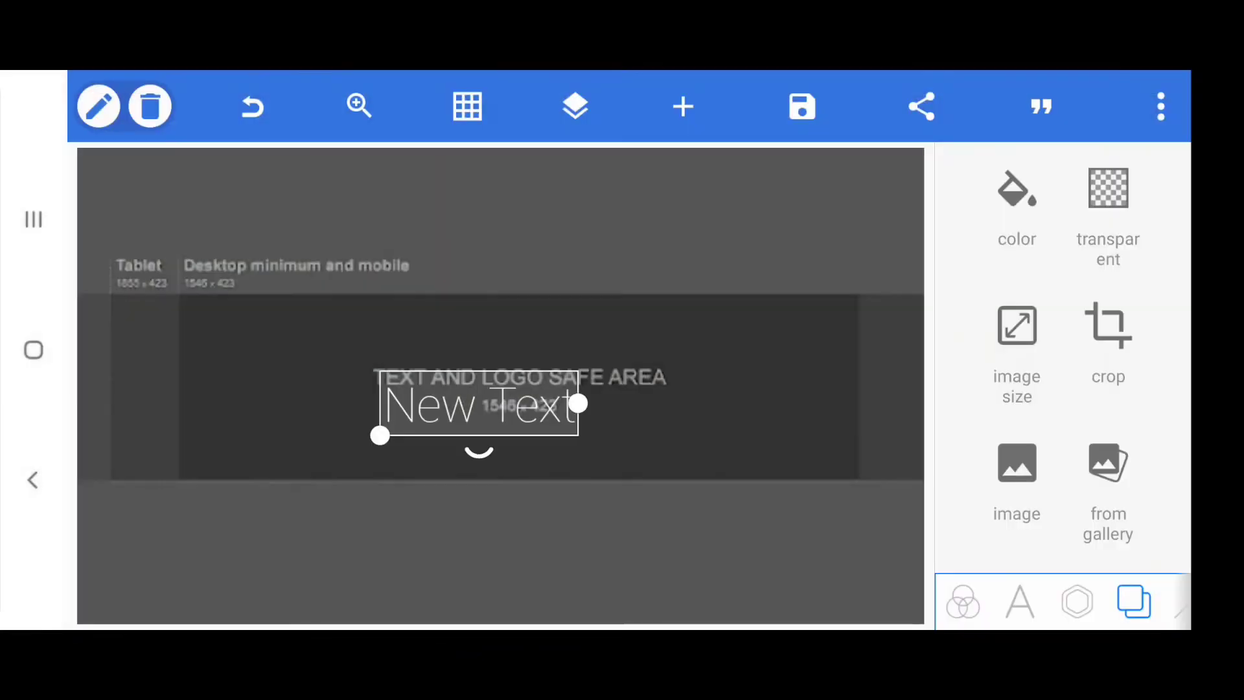
# Drag New Text to the banner's top, above the safe area, and deselect it
pyautogui.moveTo(481, 407); pyautogui.dragTo(568, 265)
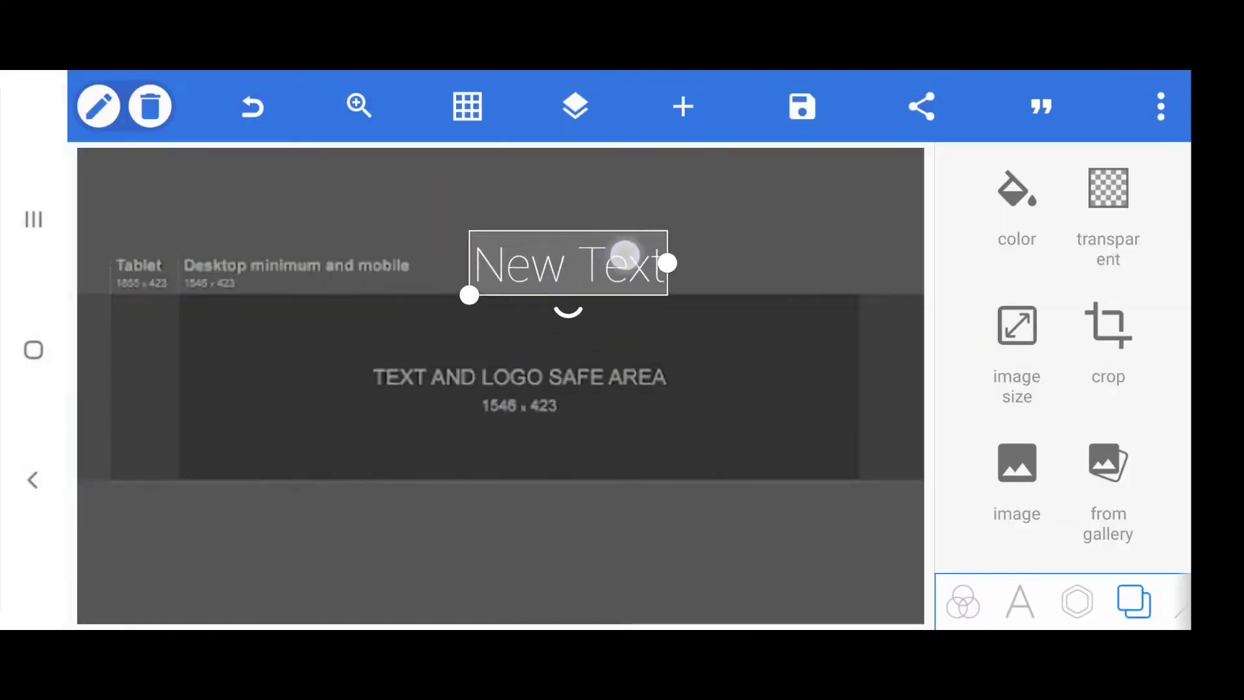
pyautogui.moveTo(567, 262); pyautogui.dragTo(601, 212)
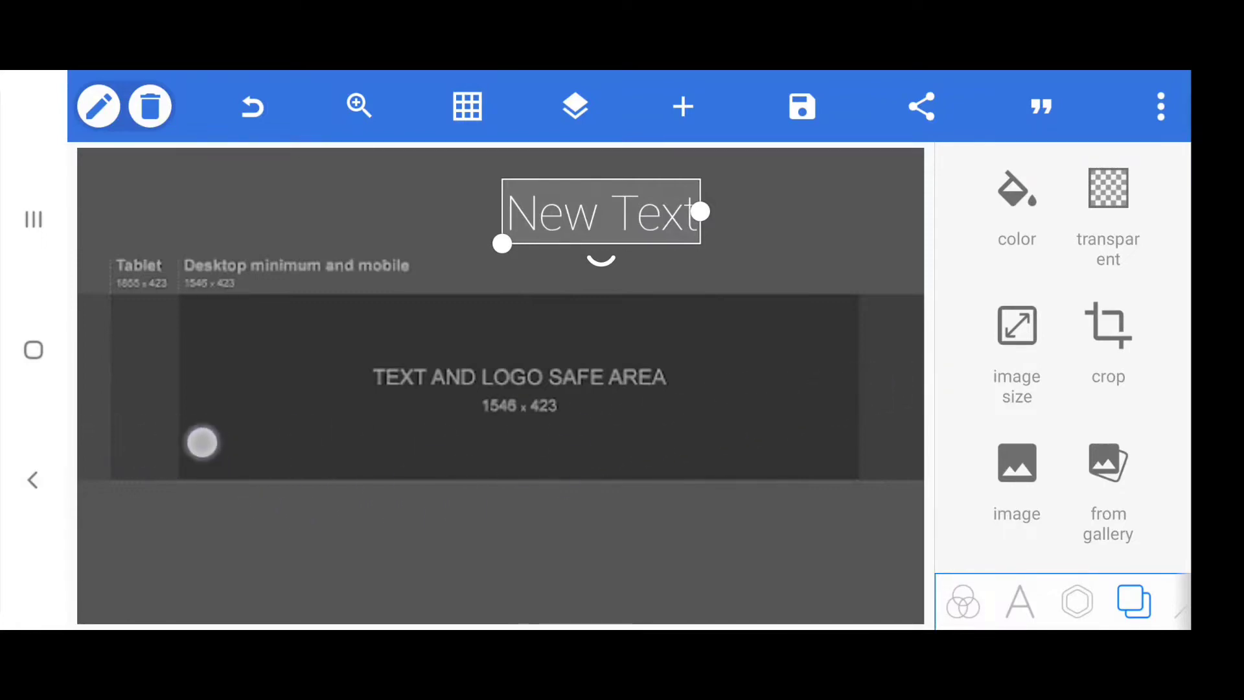
pyautogui.moveTo(202, 442); pyautogui.dragTo(905, 367)
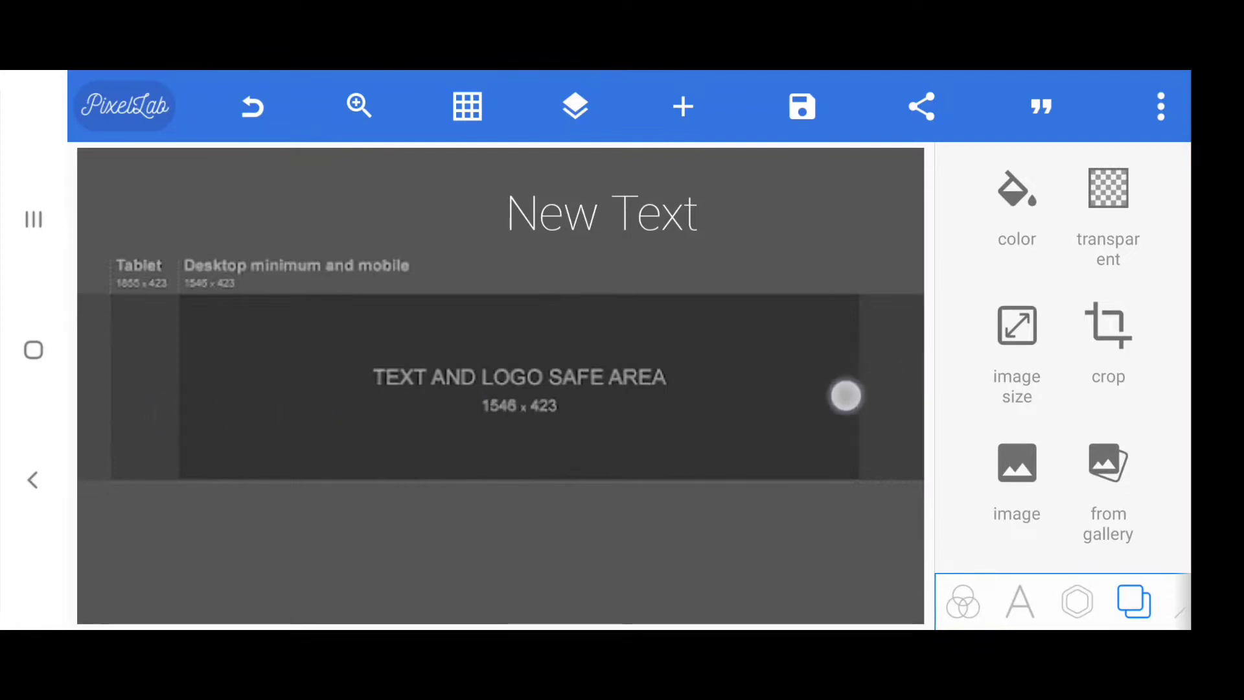
pyautogui.moveTo(845, 396); pyautogui.dragTo(867, 398)
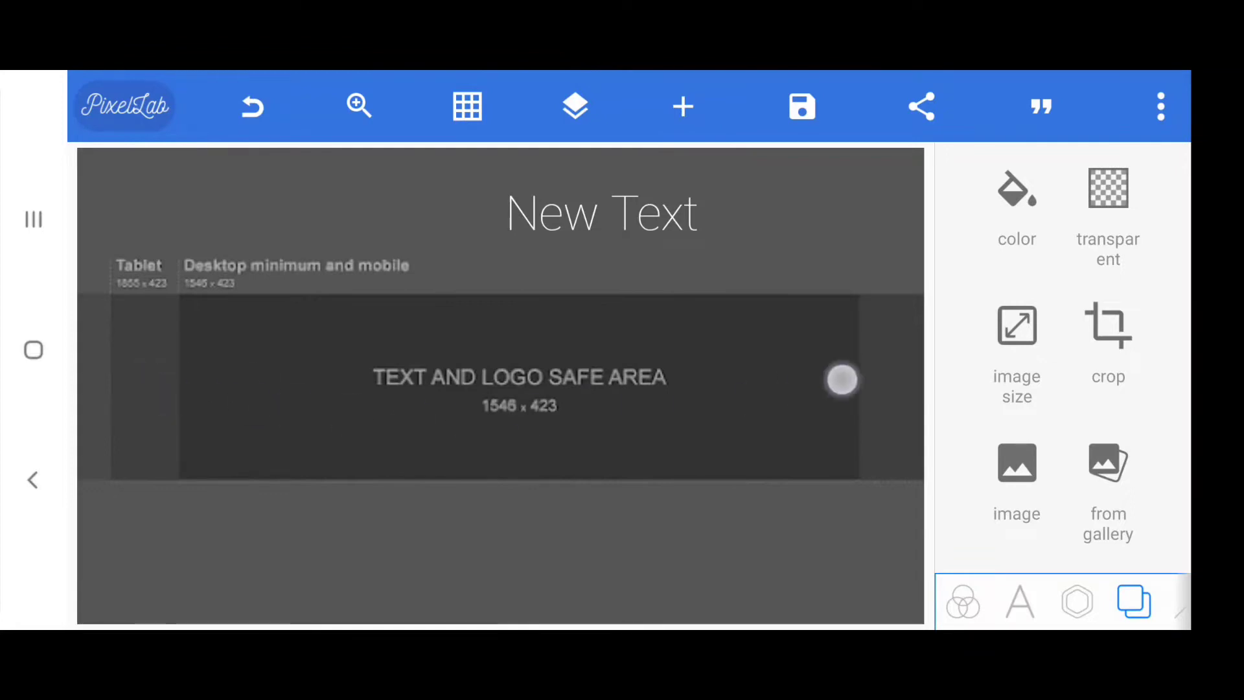
pyautogui.moveTo(841, 380); pyautogui.dragTo(518, 432)
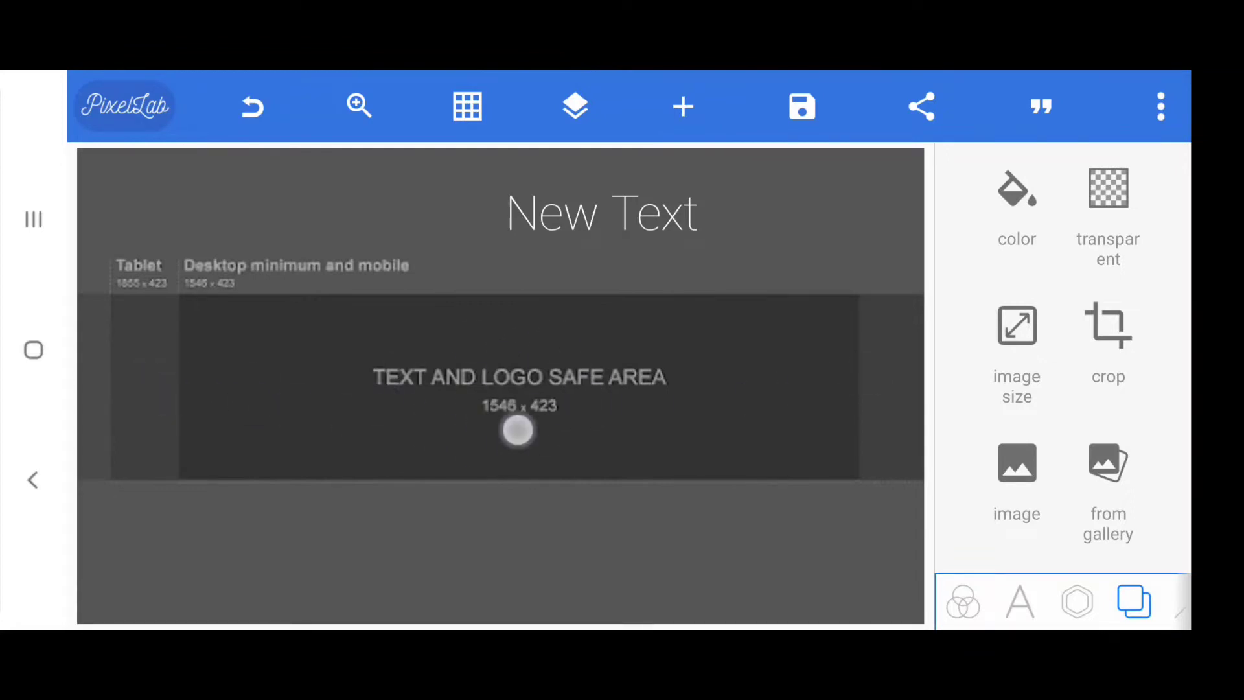
pyautogui.moveTo(517, 431); pyautogui.dragTo(549, 441)
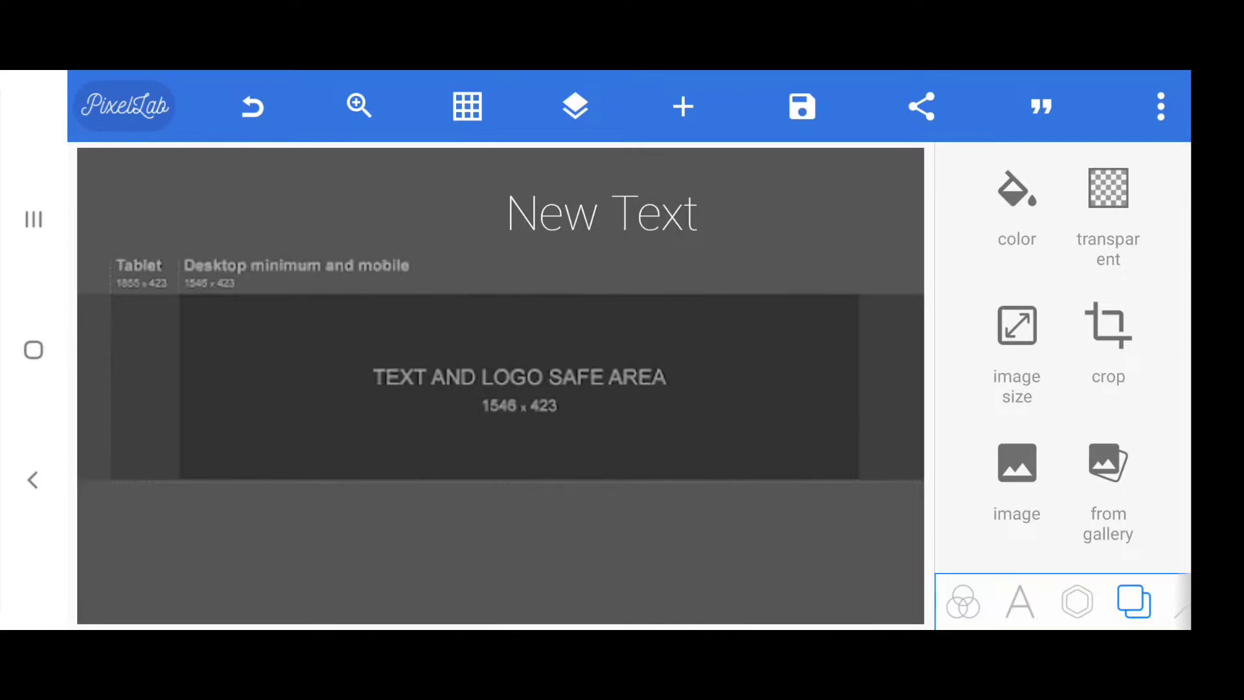
# Add the yellow circle-and-stripes image from the gallery, cropping off its bottom black strip
pyautogui.click(683, 107)
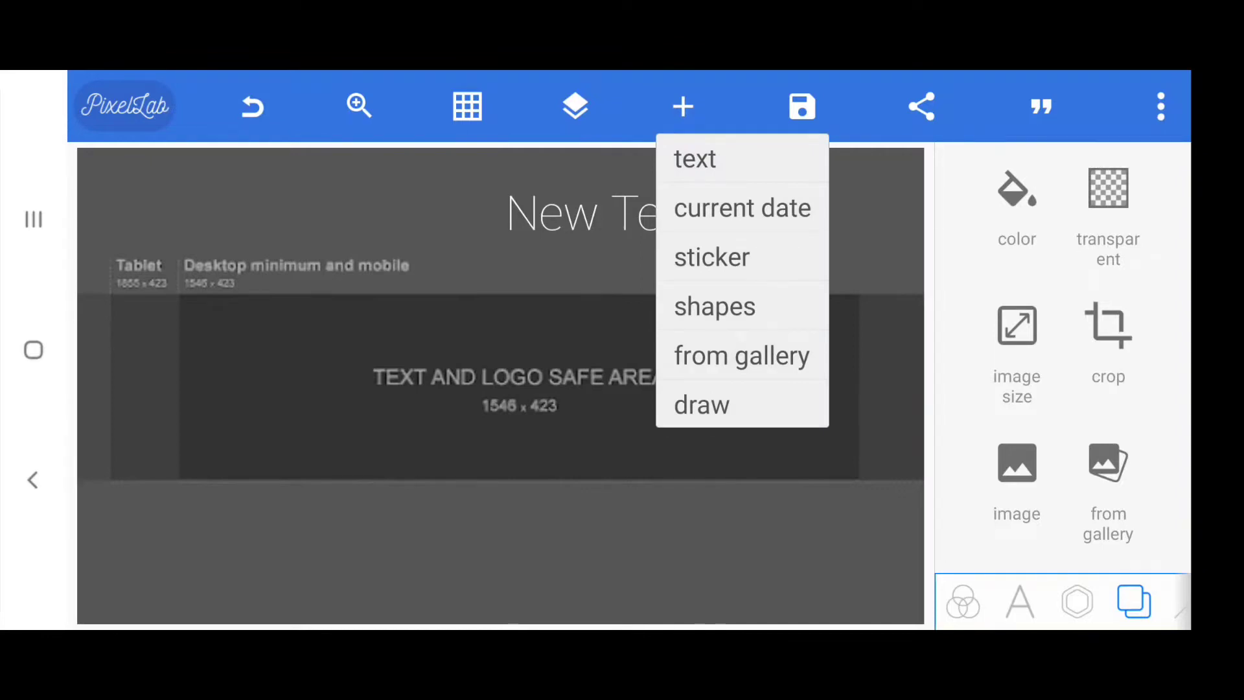
pyautogui.click(742, 355)
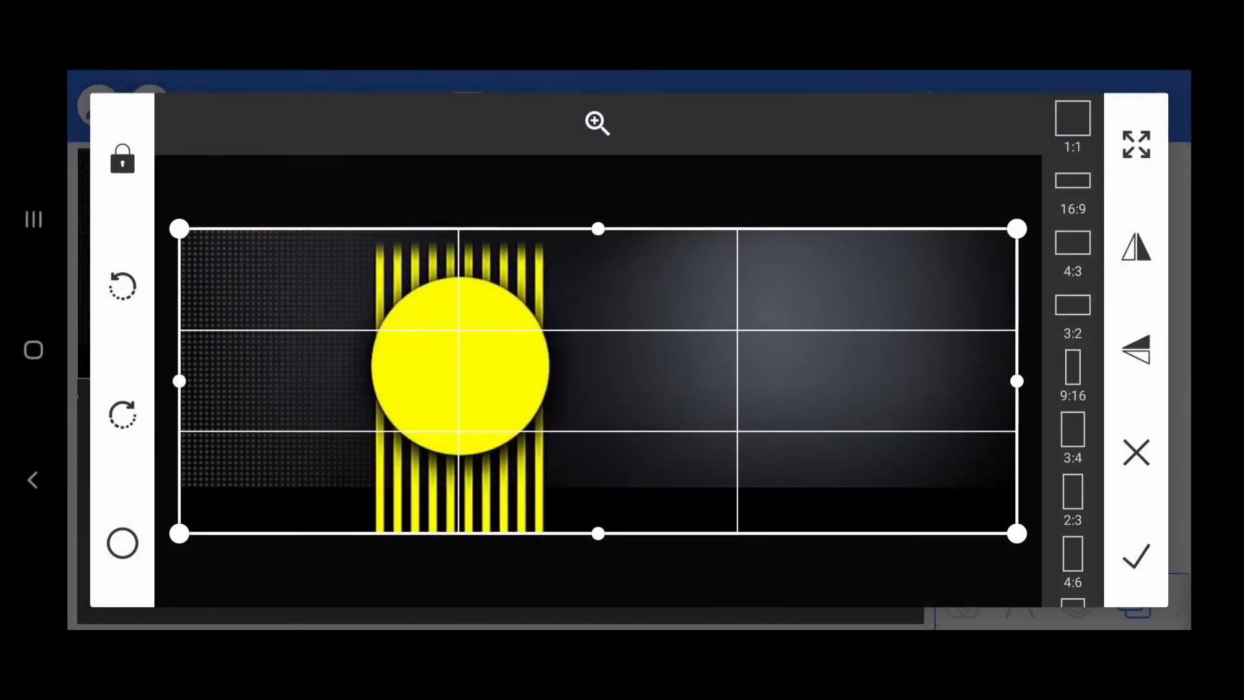
pyautogui.moveTo(597, 533); pyautogui.dragTo(597, 491)
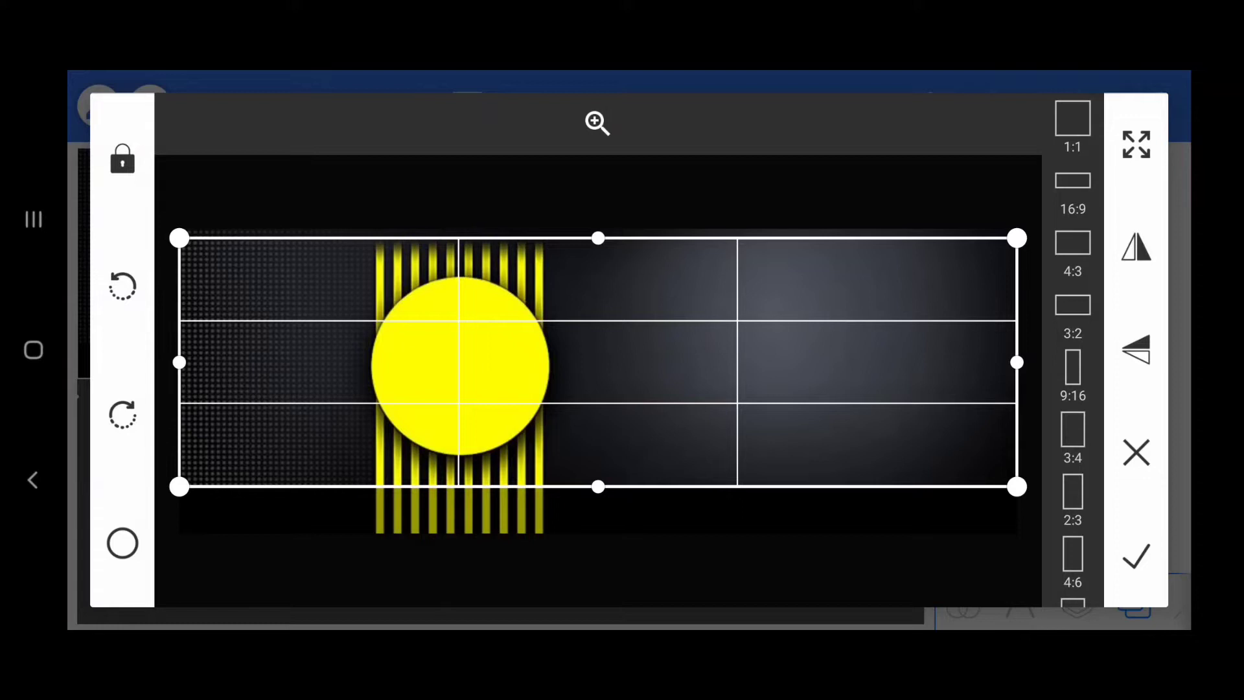
pyautogui.click(1136, 558)
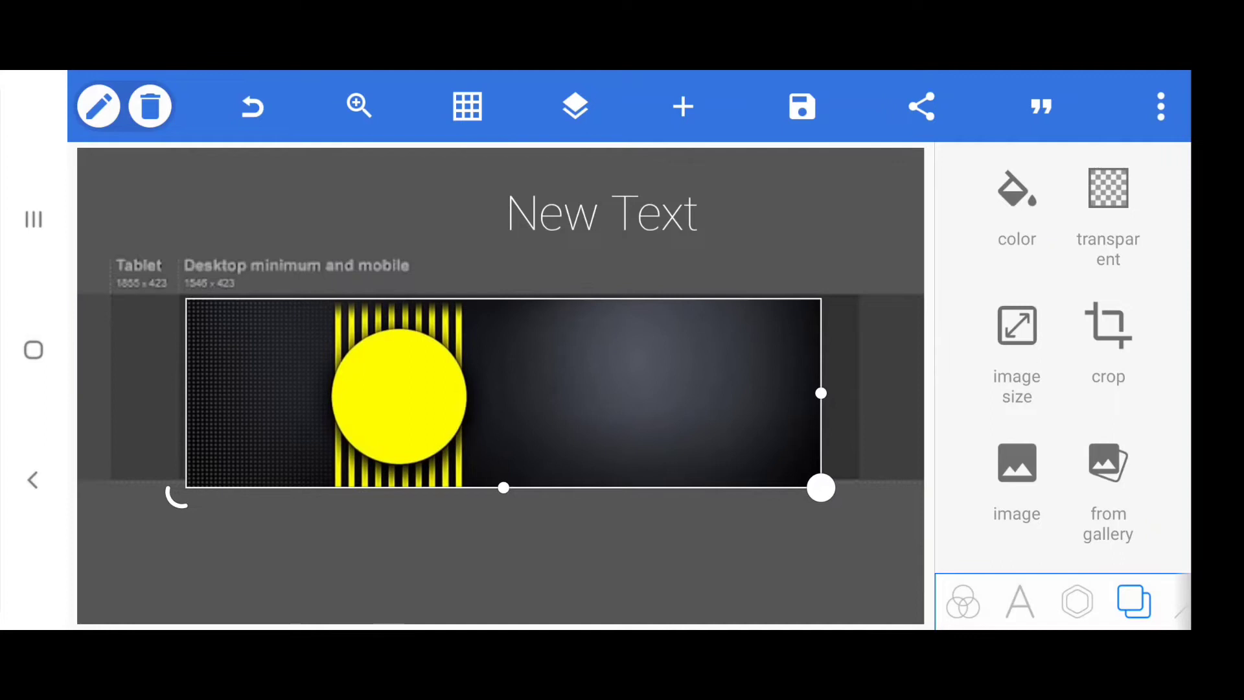
# Drag the striped circle image's corner handle until it spans the dark safe-area band
pyautogui.moveTo(821, 488); pyautogui.dragTo(607, 424)
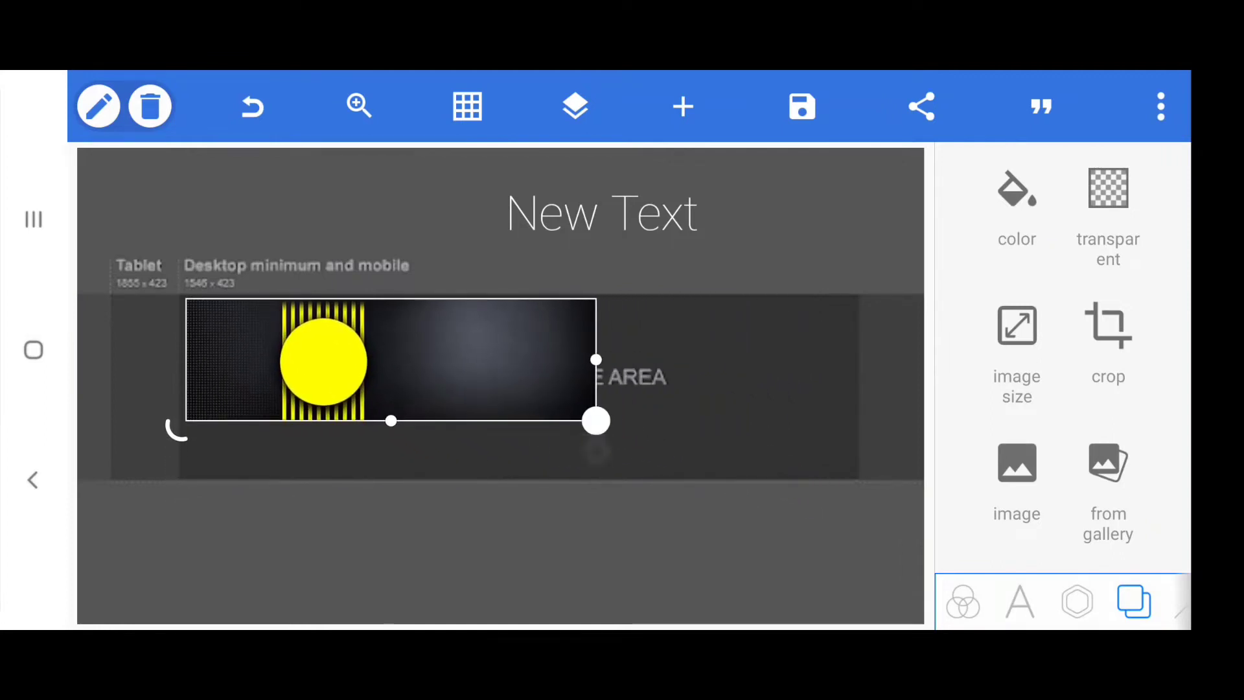
pyautogui.moveTo(597, 421); pyautogui.dragTo(746, 468)
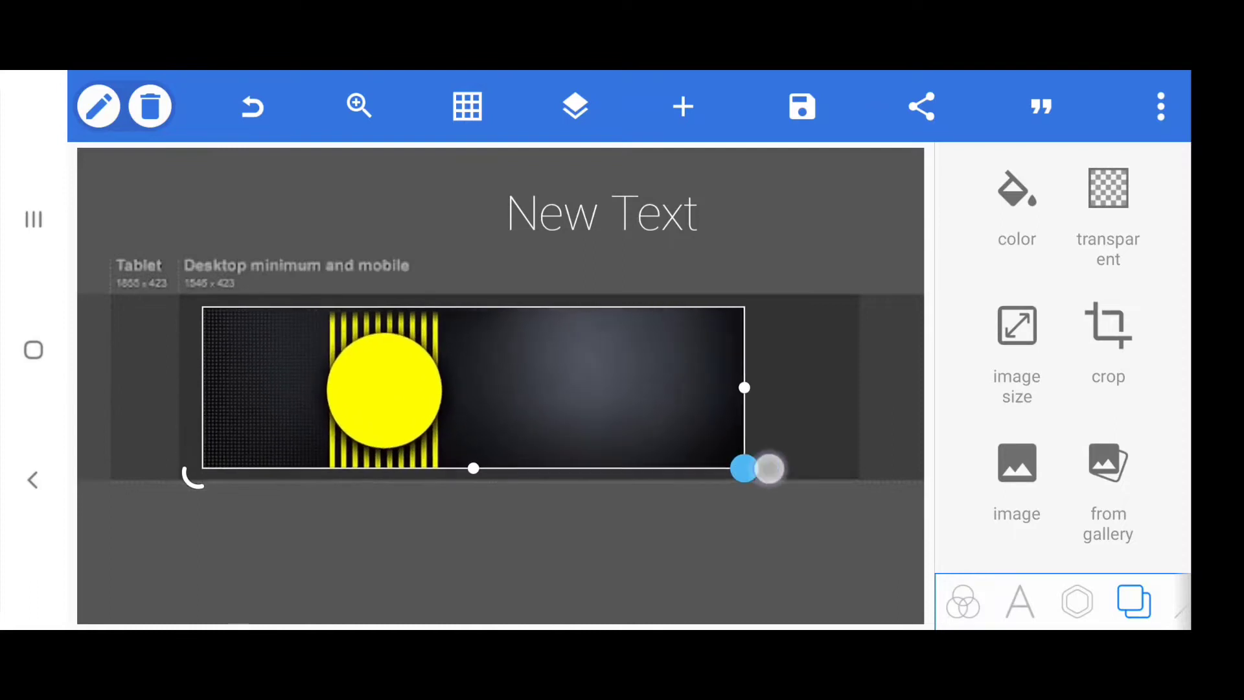
pyautogui.moveTo(744, 468); pyautogui.dragTo(811, 488)
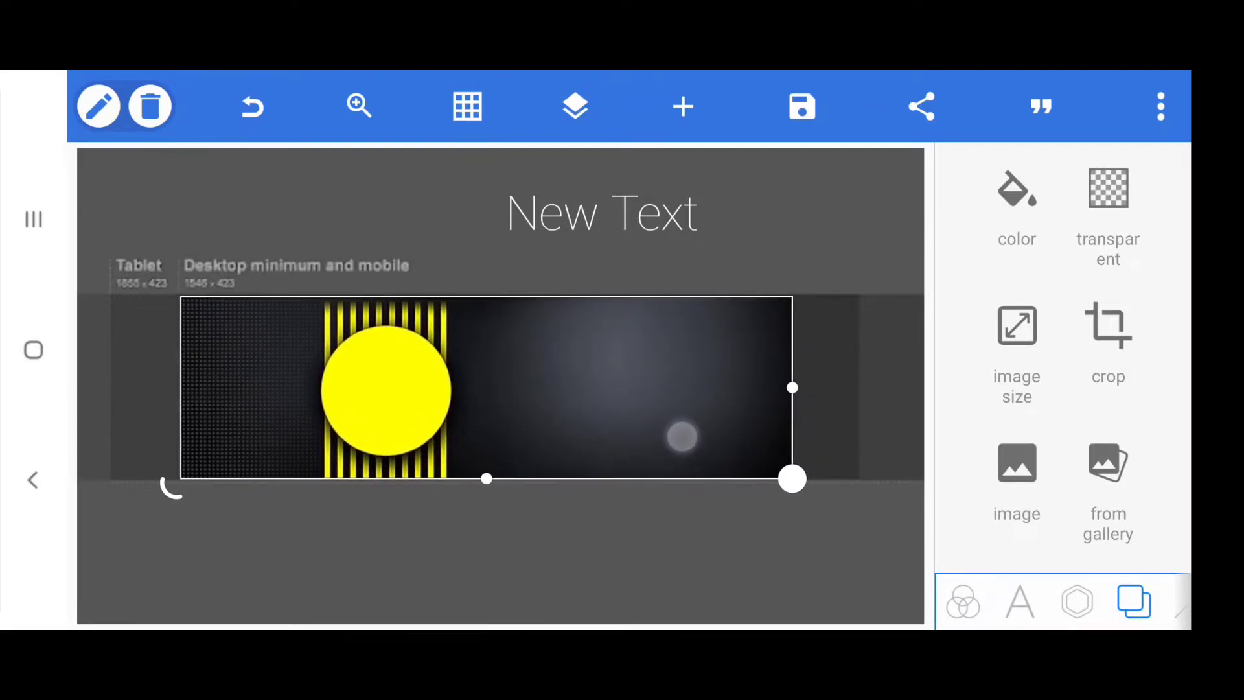
pyautogui.moveTo(793, 479); pyautogui.dragTo(853, 494)
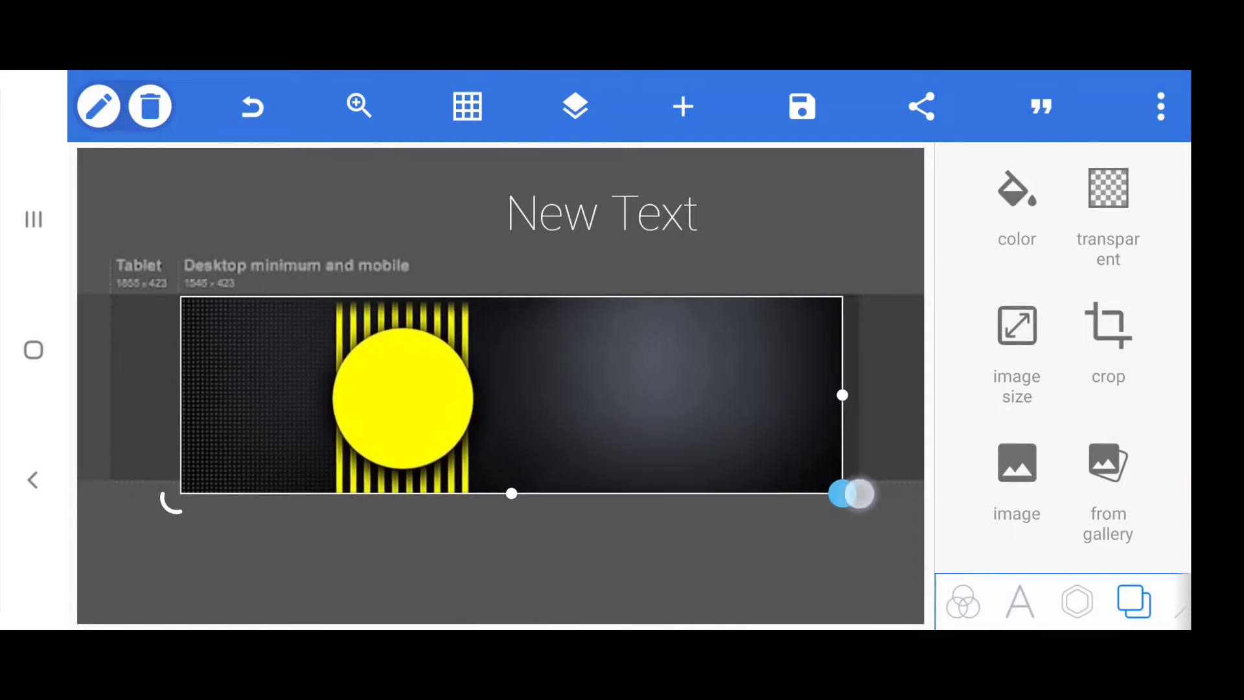
pyautogui.moveTo(853, 496); pyautogui.dragTo(869, 498)
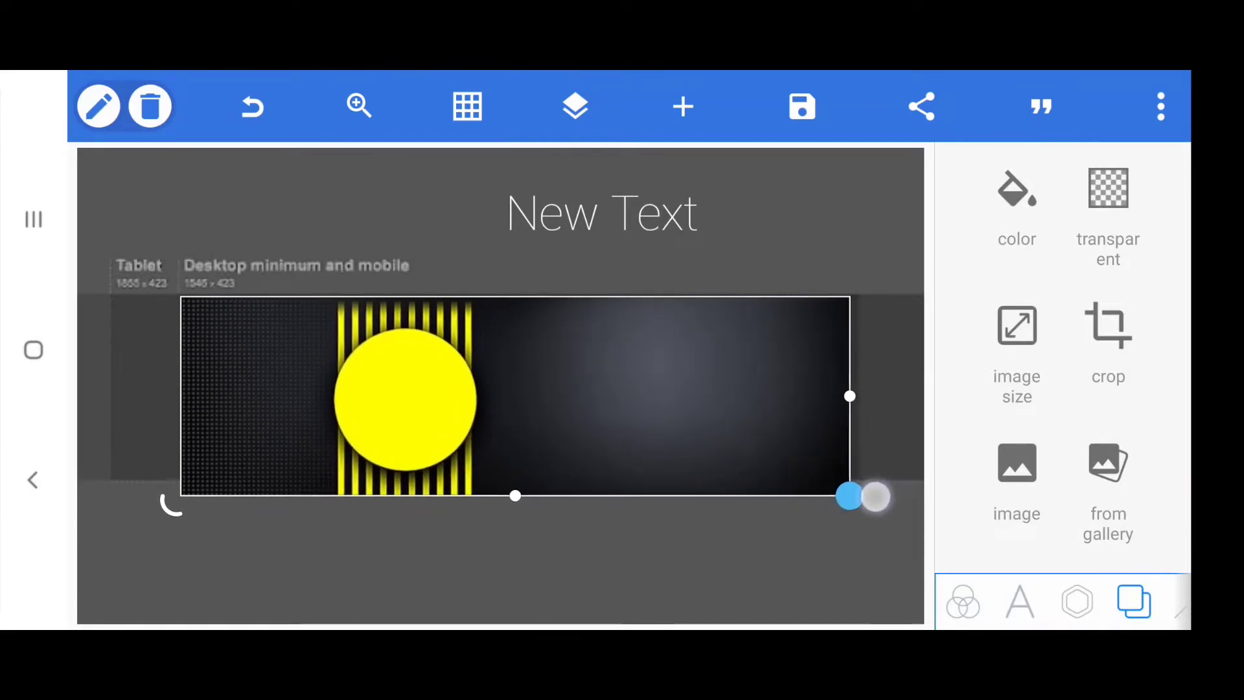
pyautogui.moveTo(861, 496); pyautogui.dragTo(857, 498)
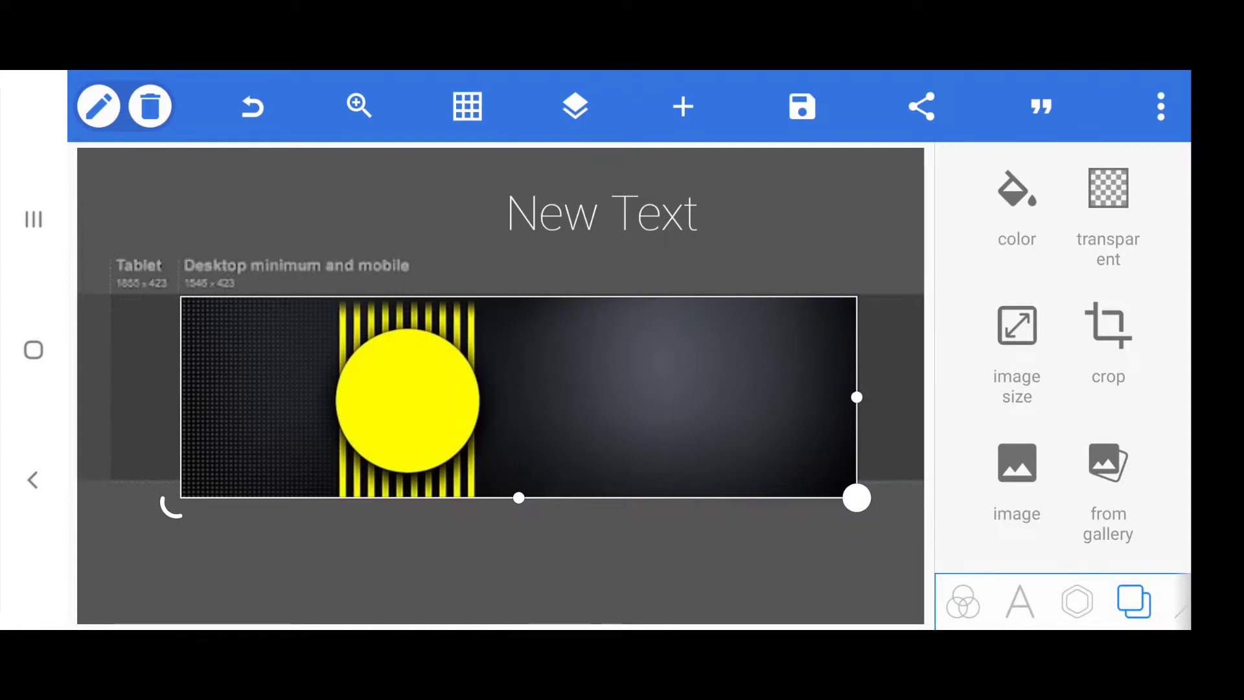
# Shift the banner image's hue in Color Filters to a warmer golden yellow
pyautogui.click(1076, 602)
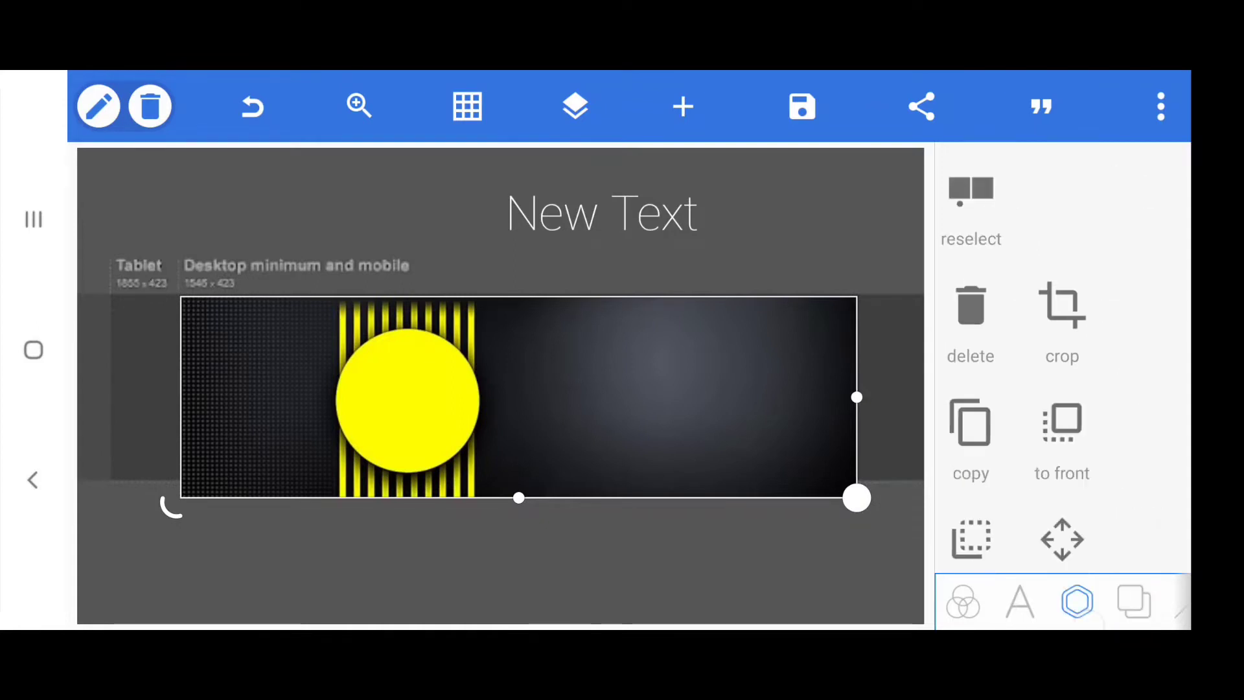
pyautogui.scroll(-3)
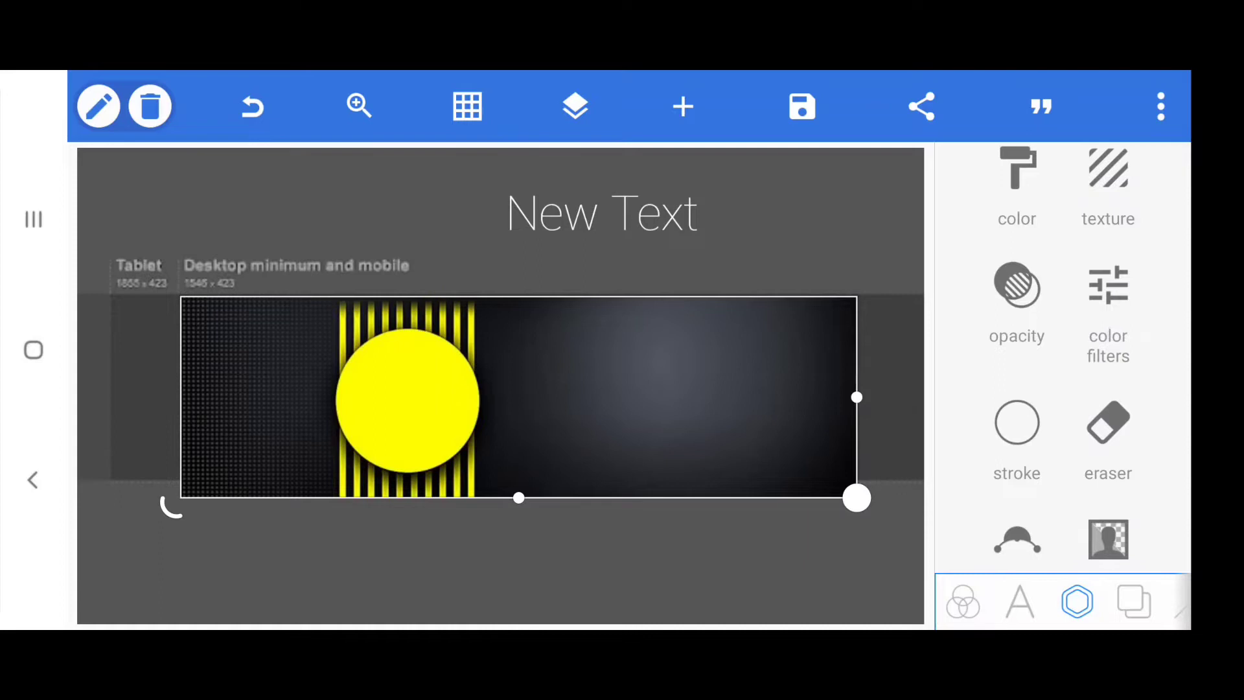
pyautogui.click(1108, 285)
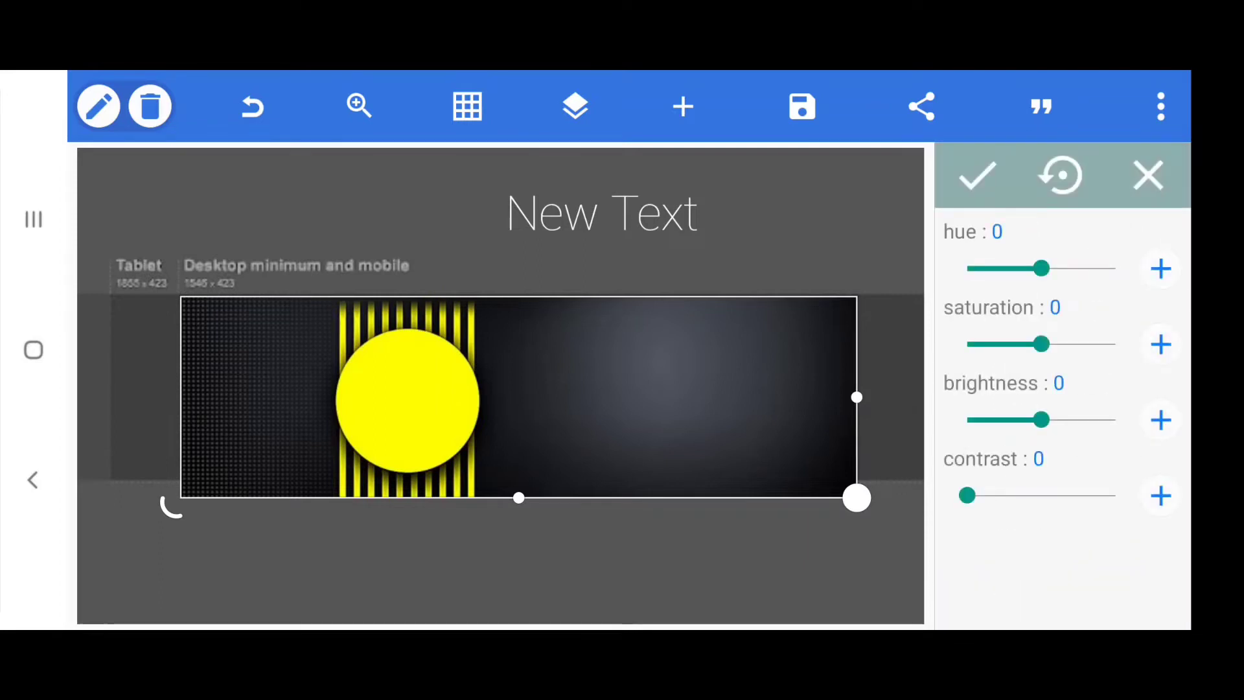
pyautogui.moveTo(1043, 268); pyautogui.dragTo(1103, 269)
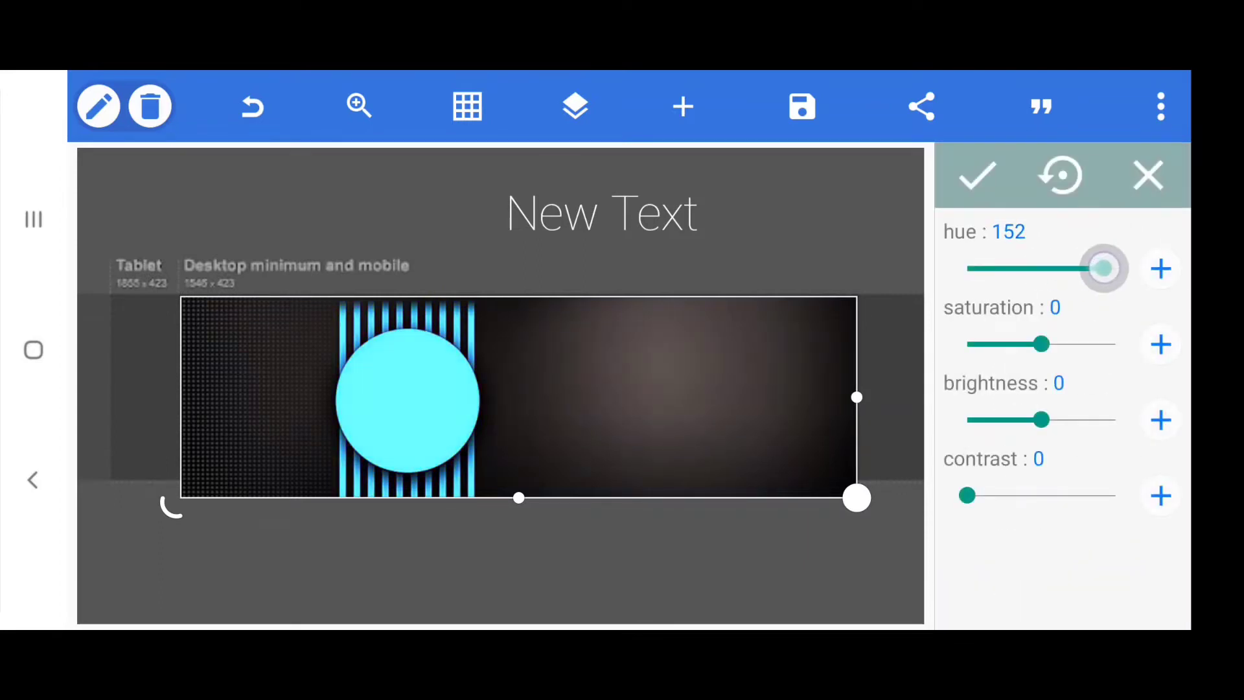
pyautogui.moveTo(1103, 268); pyautogui.dragTo(1048, 268)
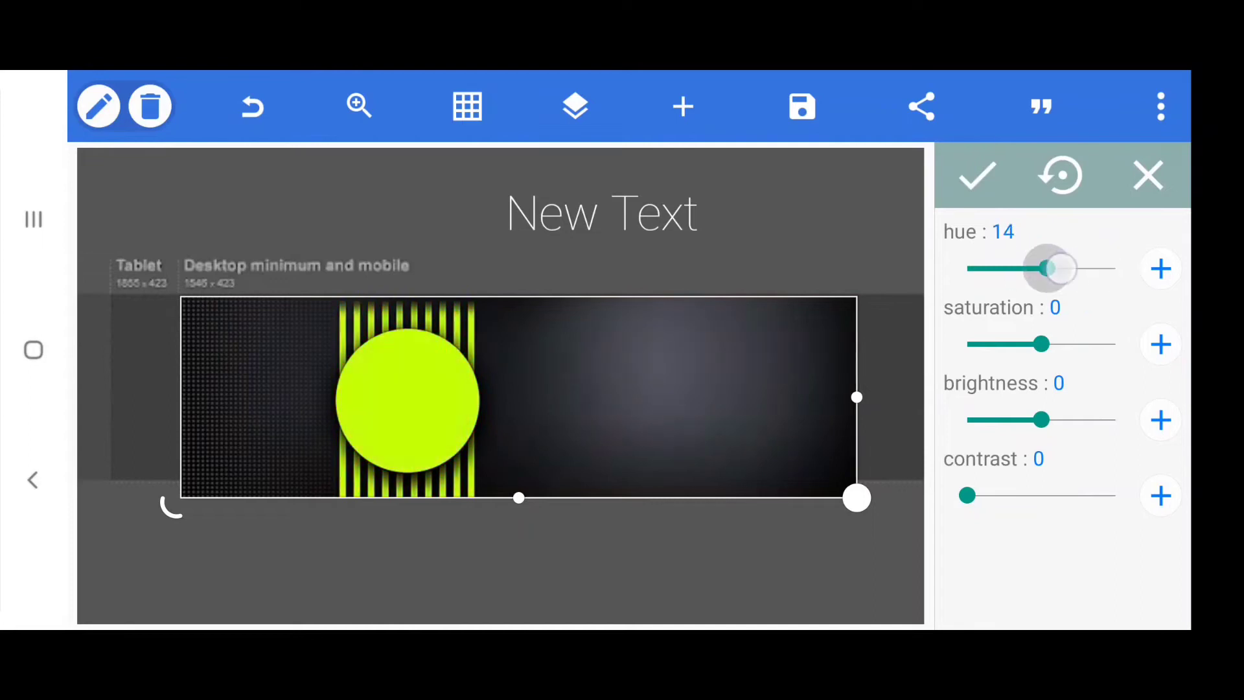
pyautogui.moveTo(1043, 268); pyautogui.dragTo(1047, 268)
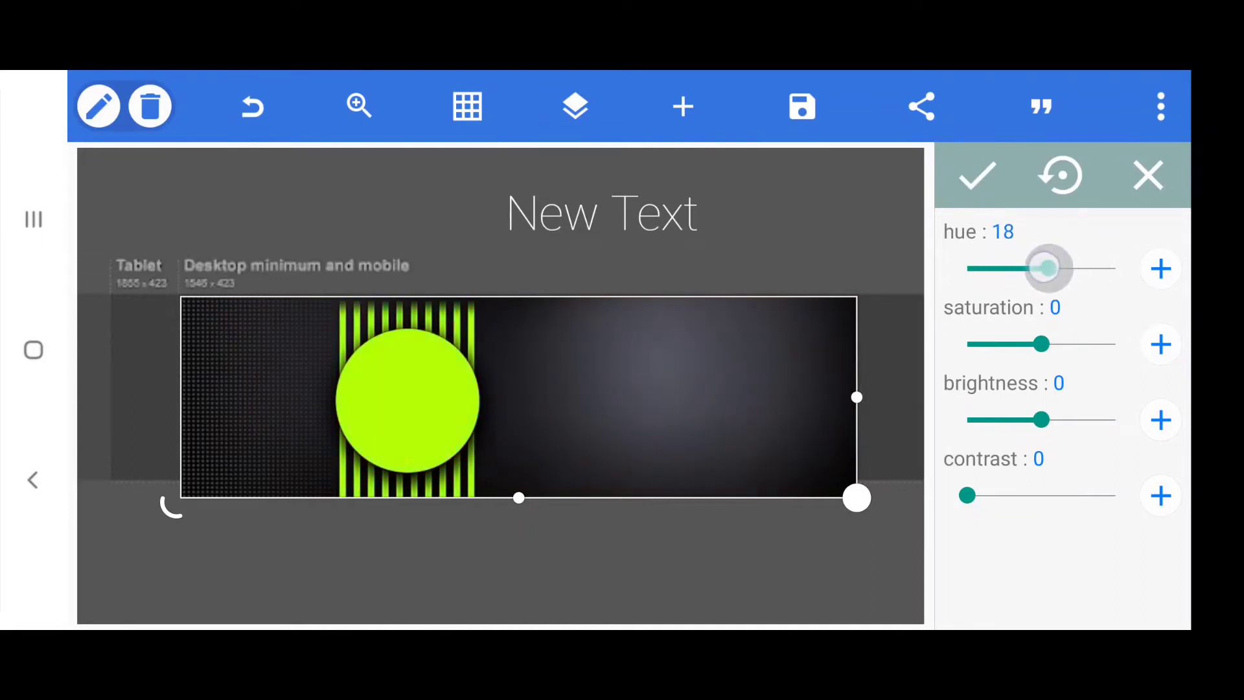
pyautogui.moveTo(1044, 268); pyautogui.dragTo(1030, 268)
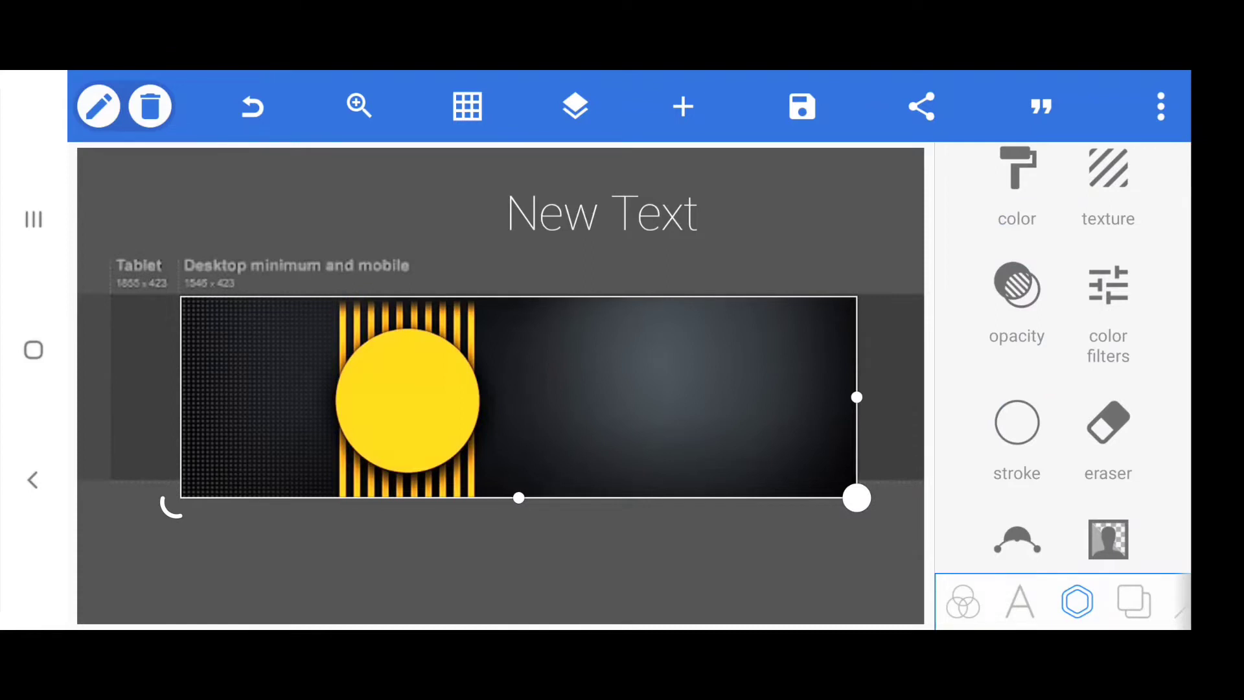
pyautogui.click(683, 107)
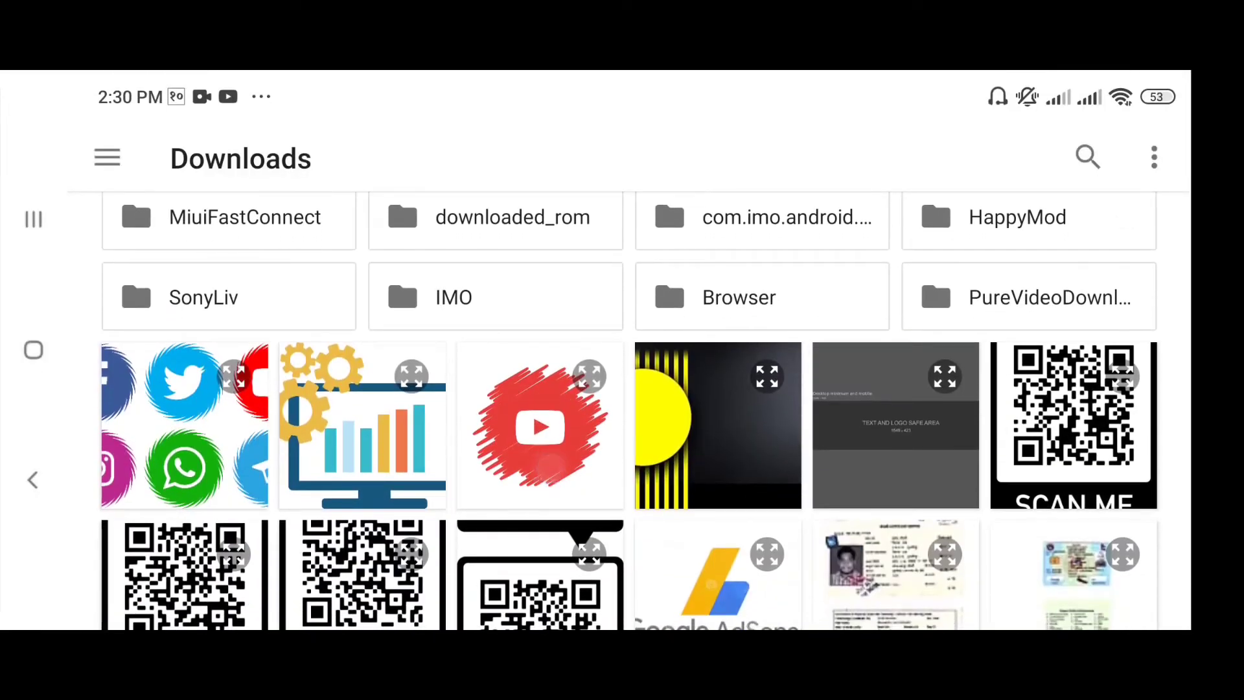
# Import the red YouTube scribble logo uncropped, then size and centre it on the yellow circle
pyautogui.click(540, 425)
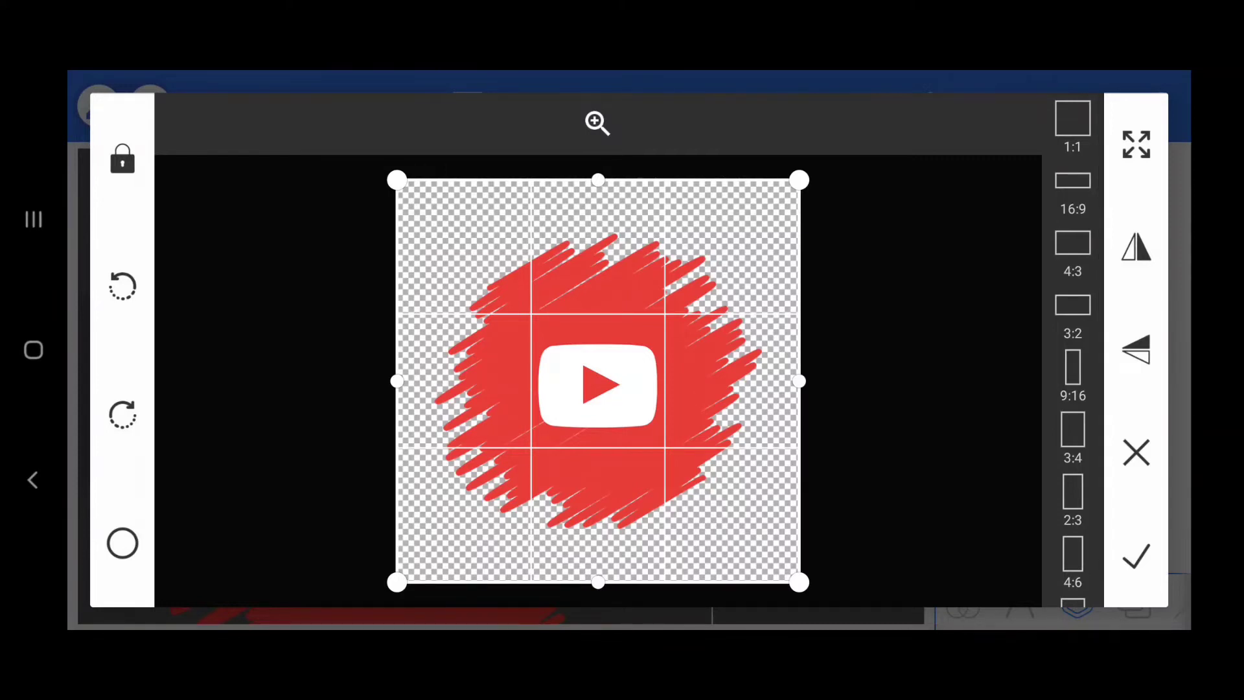
pyautogui.click(1136, 560)
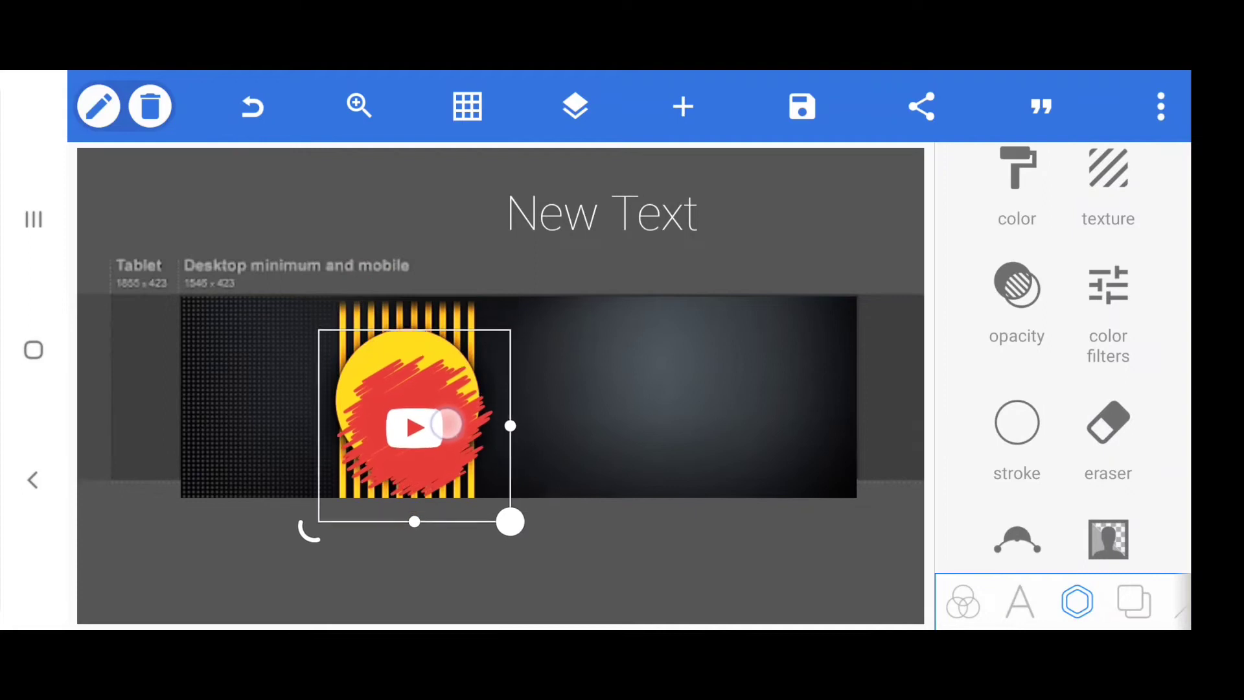
pyautogui.moveTo(510, 522); pyautogui.dragTo(500, 491)
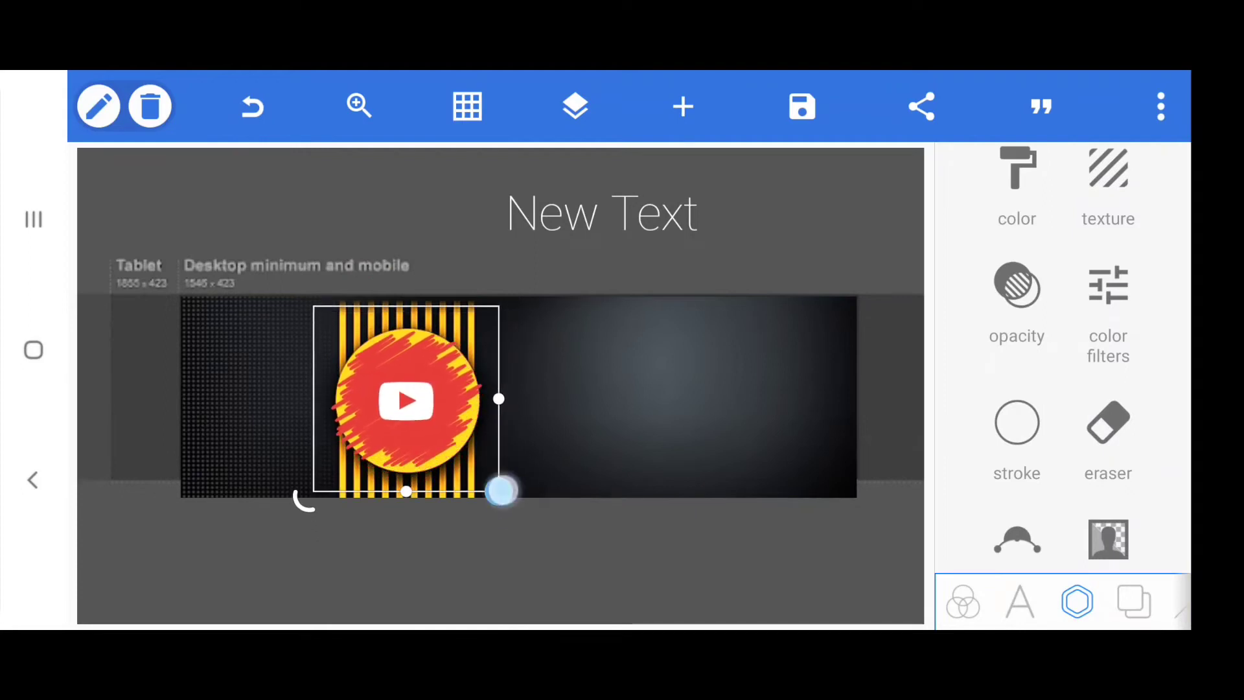
pyautogui.moveTo(500, 492); pyautogui.dragTo(494, 488)
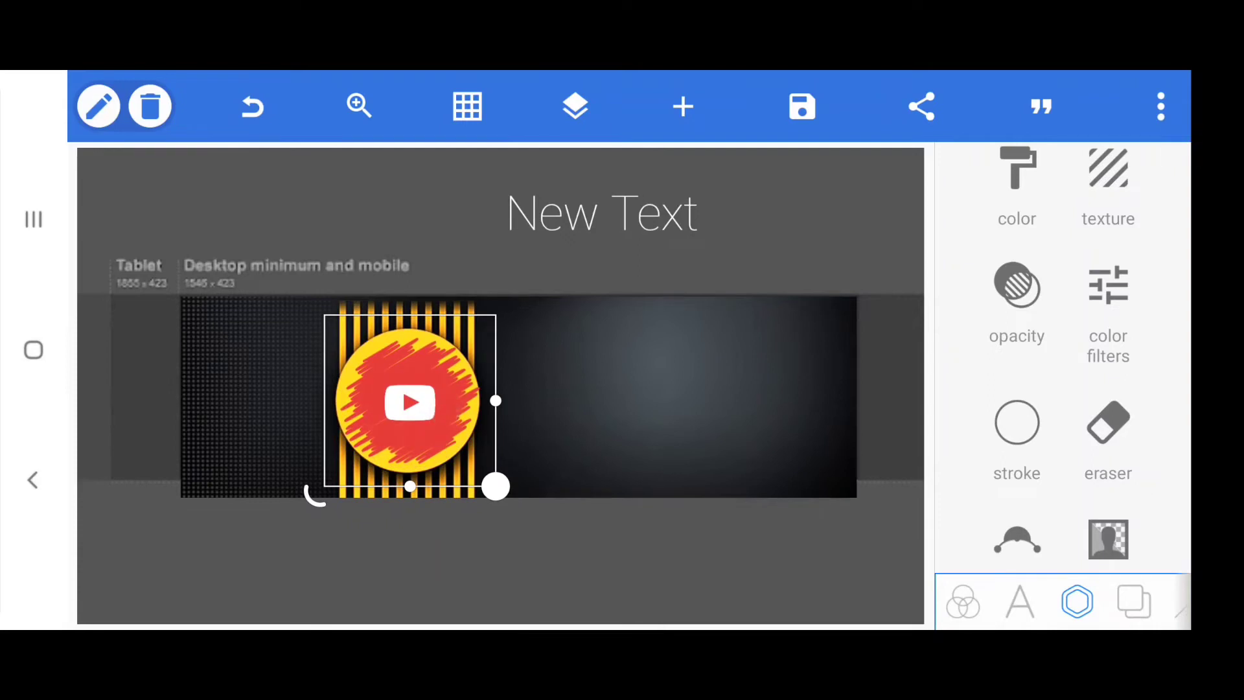
pyautogui.scroll(-3)
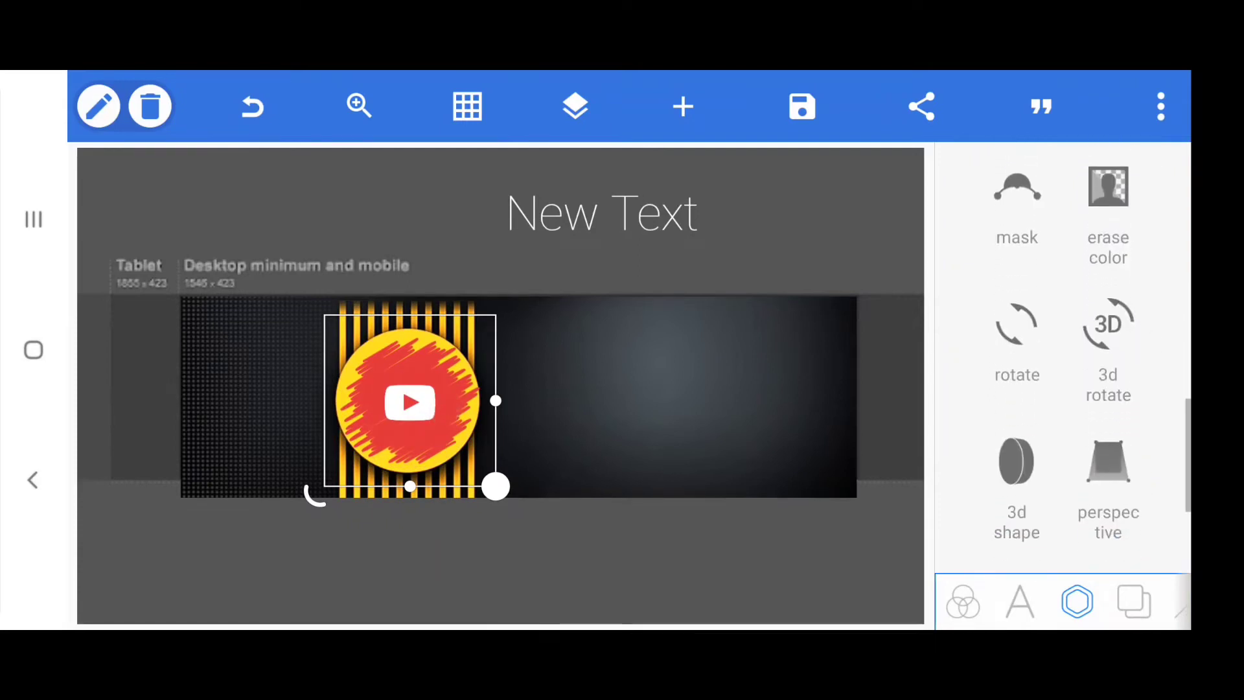
pyautogui.scroll(-3)
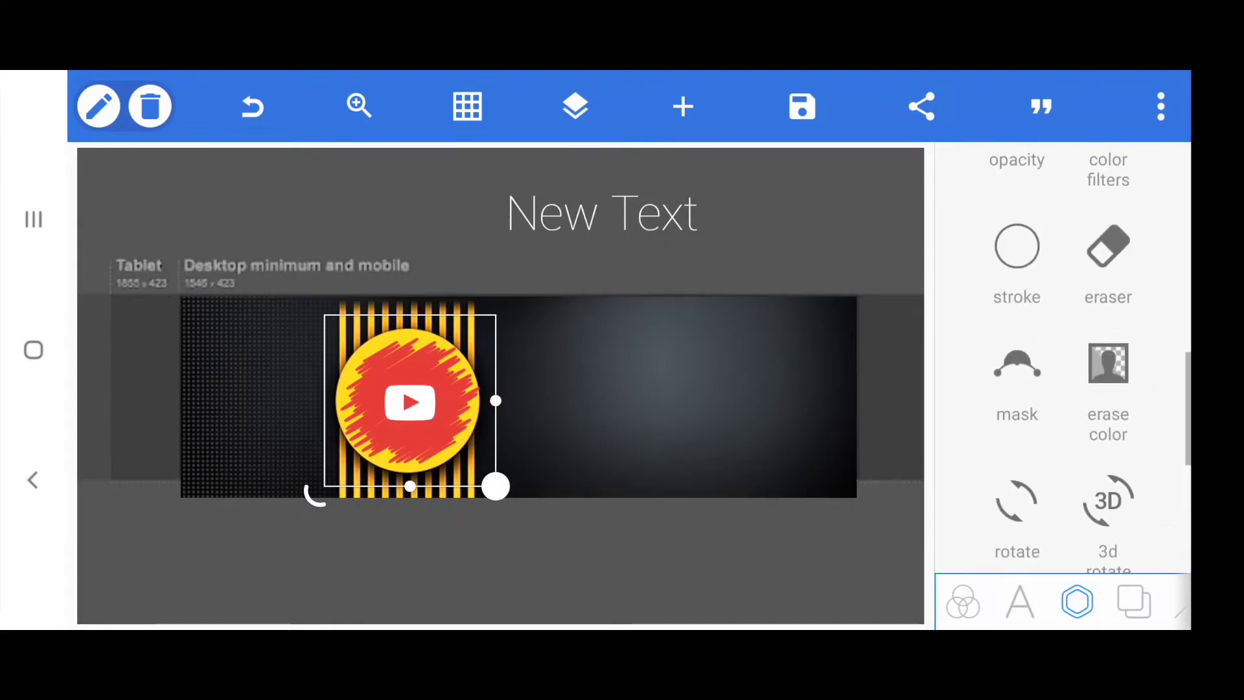
# Raise the YouTube logo's saturation to 17 in Color Filters
pyautogui.click(1108, 170)
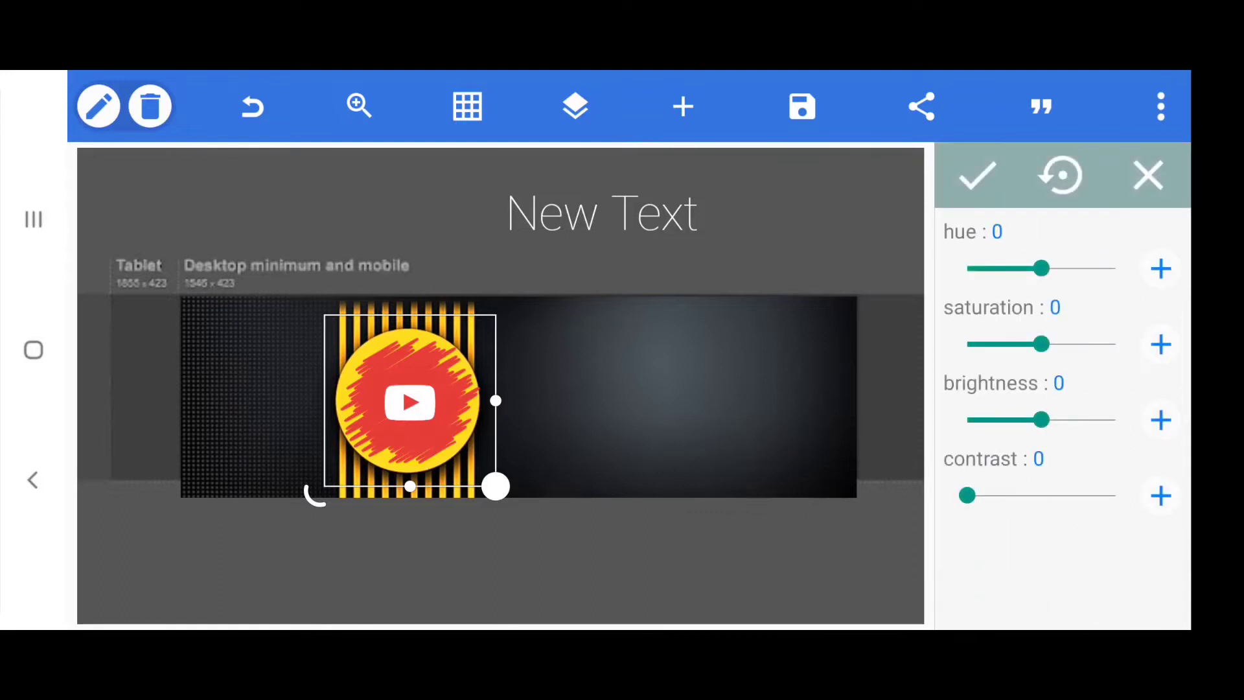
pyautogui.moveTo(1044, 343); pyautogui.dragTo(1054, 344)
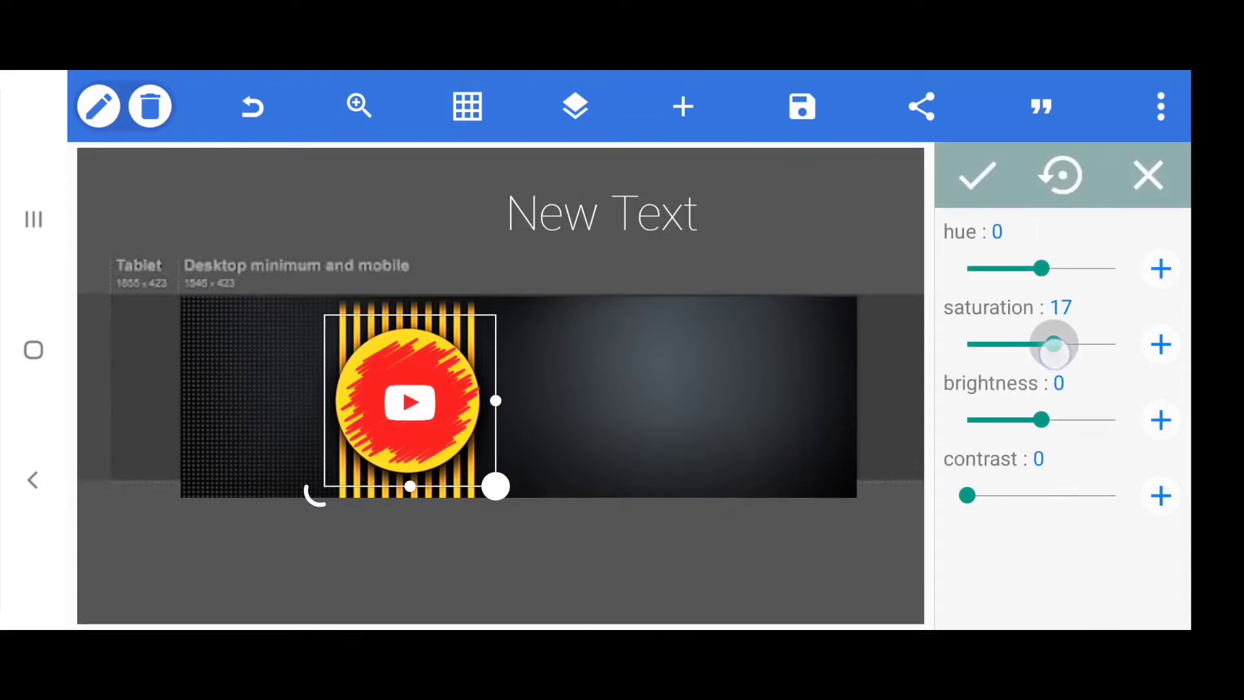
pyautogui.moveTo(1056, 344); pyautogui.dragTo(1097, 344)
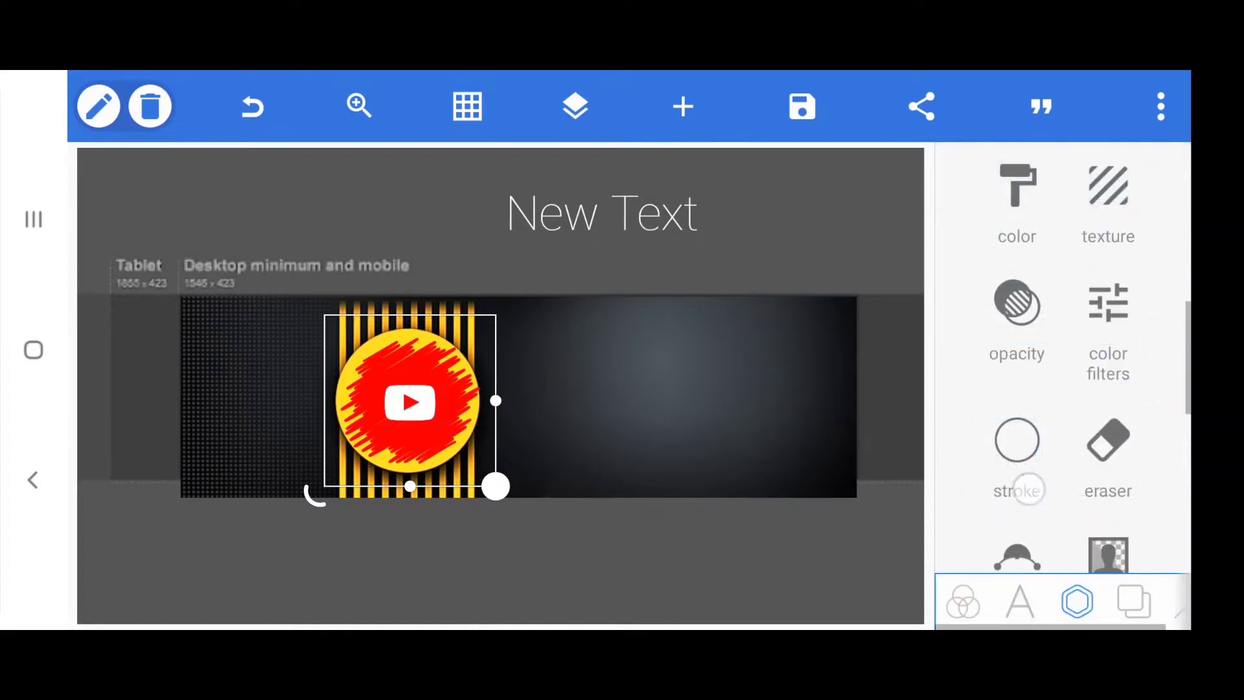
pyautogui.scroll(-3)
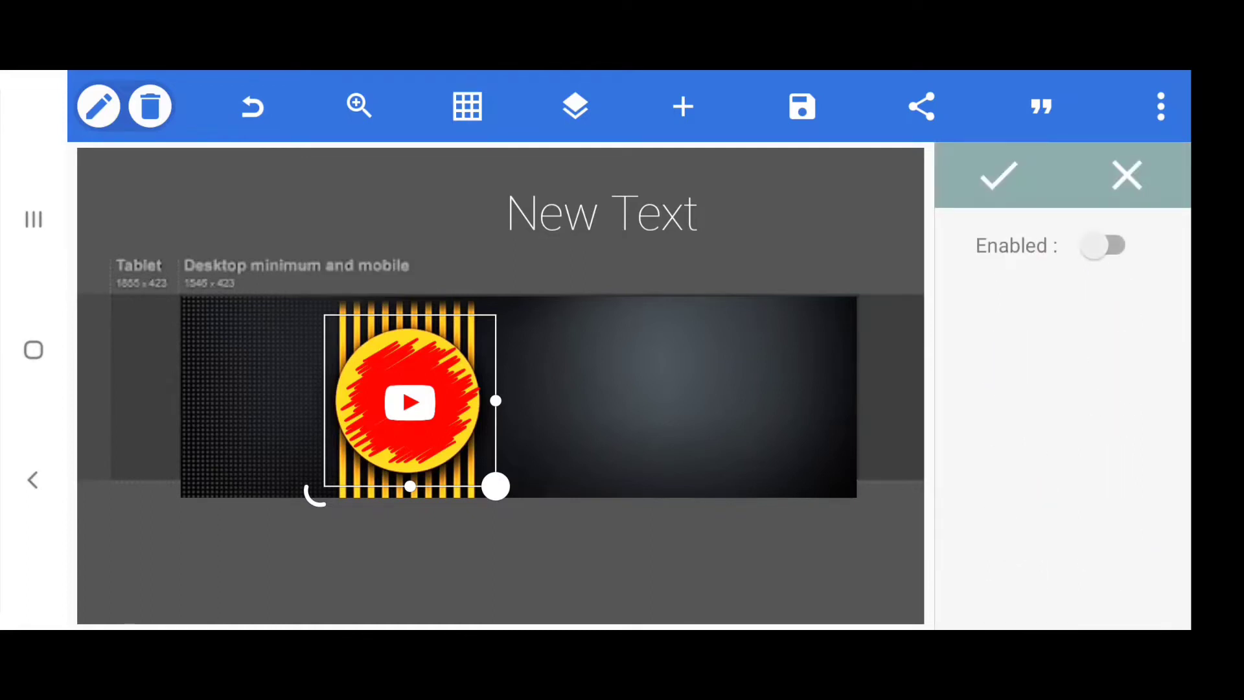
# Check the logo's Stroke and Shadow options and bring up an empty text entry
pyautogui.click(1103, 245)
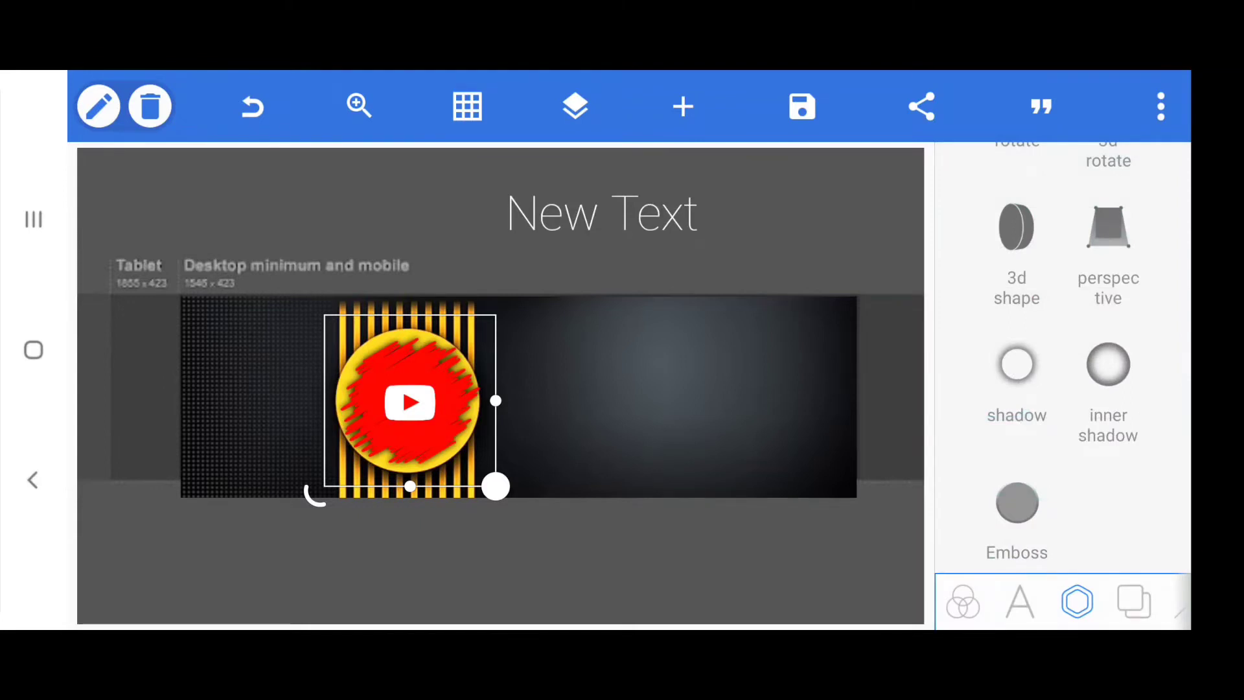
pyautogui.moveTo(496, 488); pyautogui.dragTo(857, 498)
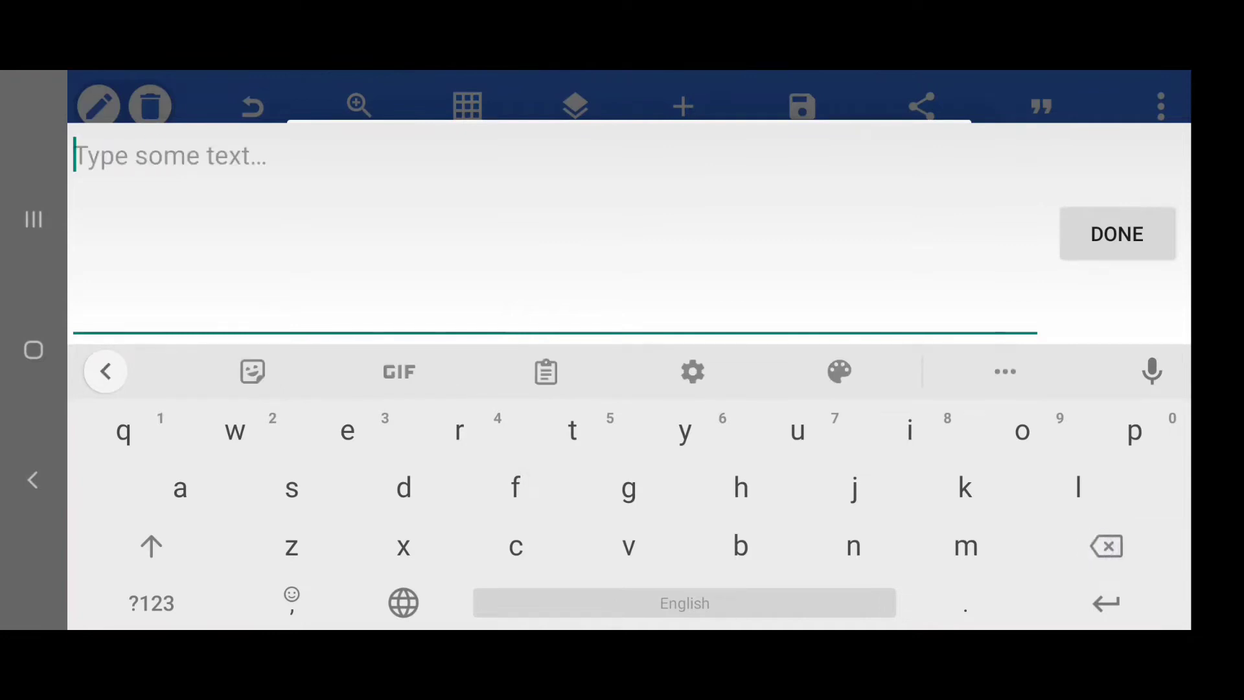
# Type the channel owner's name in capitals (ending 'HARY') and confirm it as the top text
pyautogui.write('PRA')
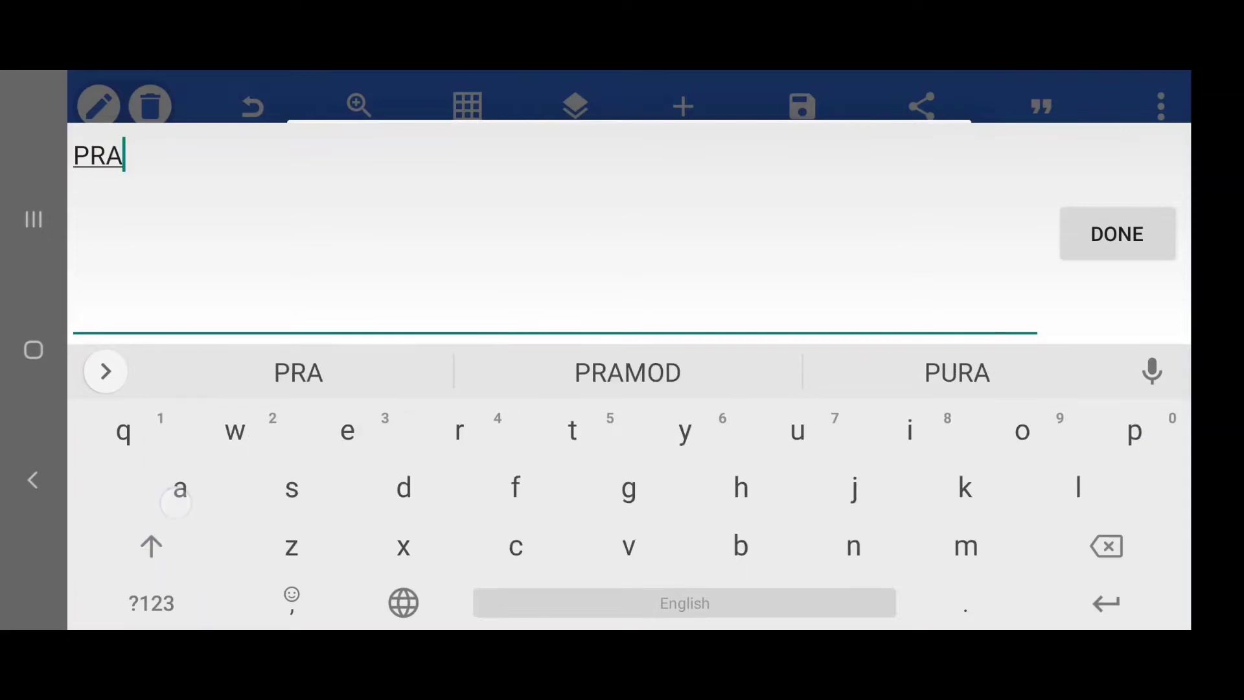
pyautogui.click(627, 372)
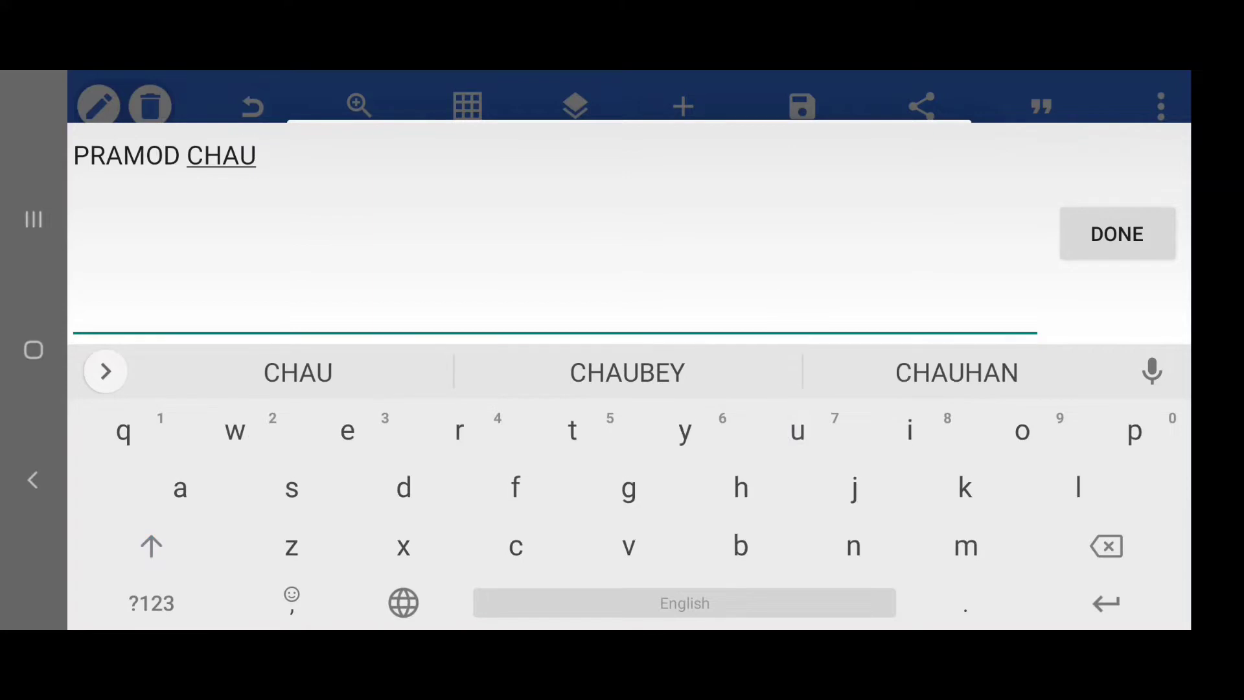
pyautogui.click(150, 547)
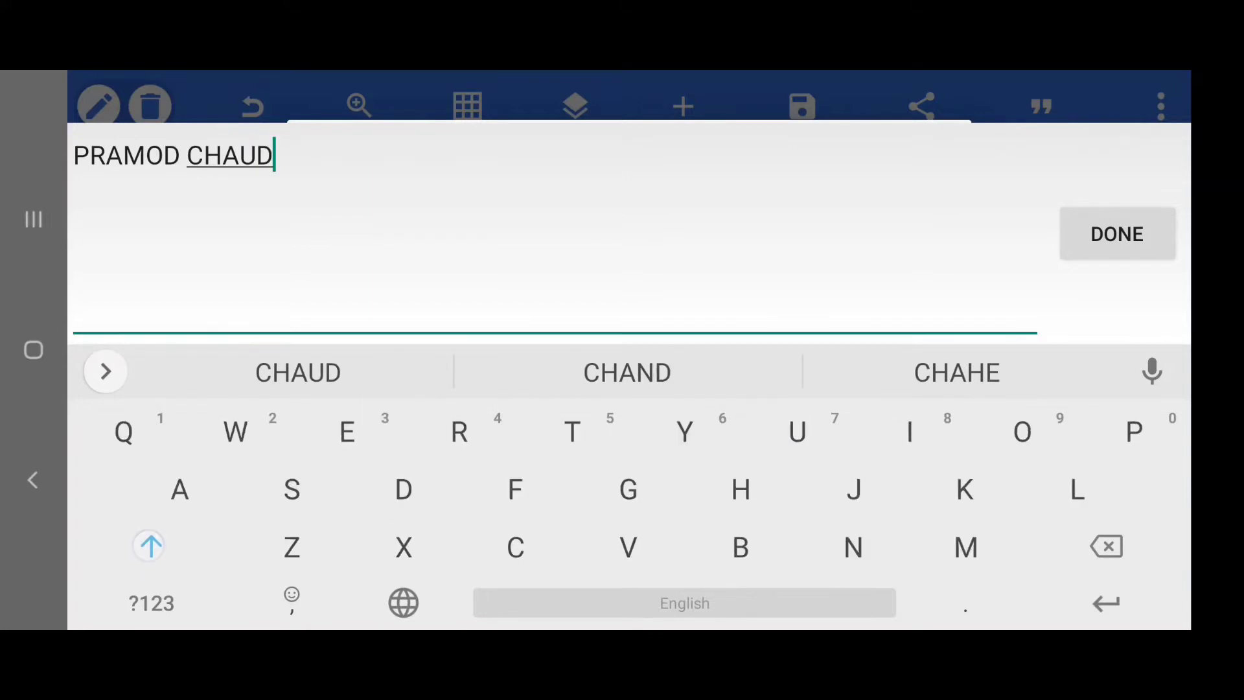
pyautogui.write('HARY')
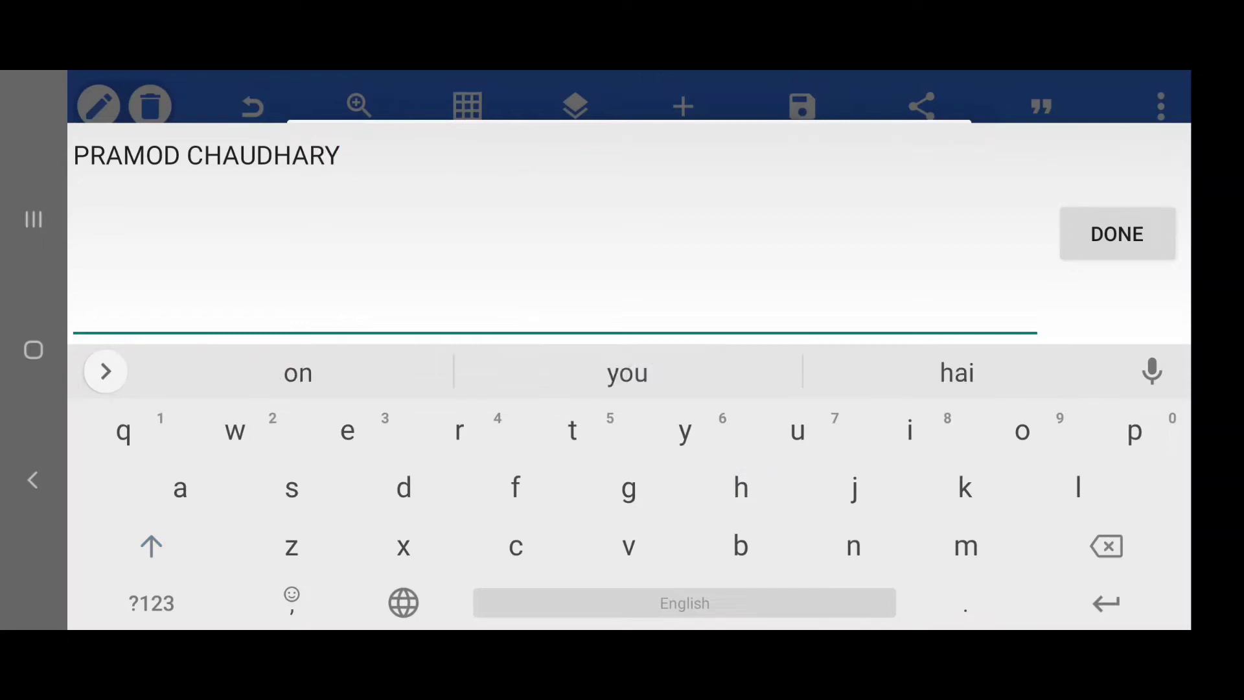
pyautogui.click(1116, 234)
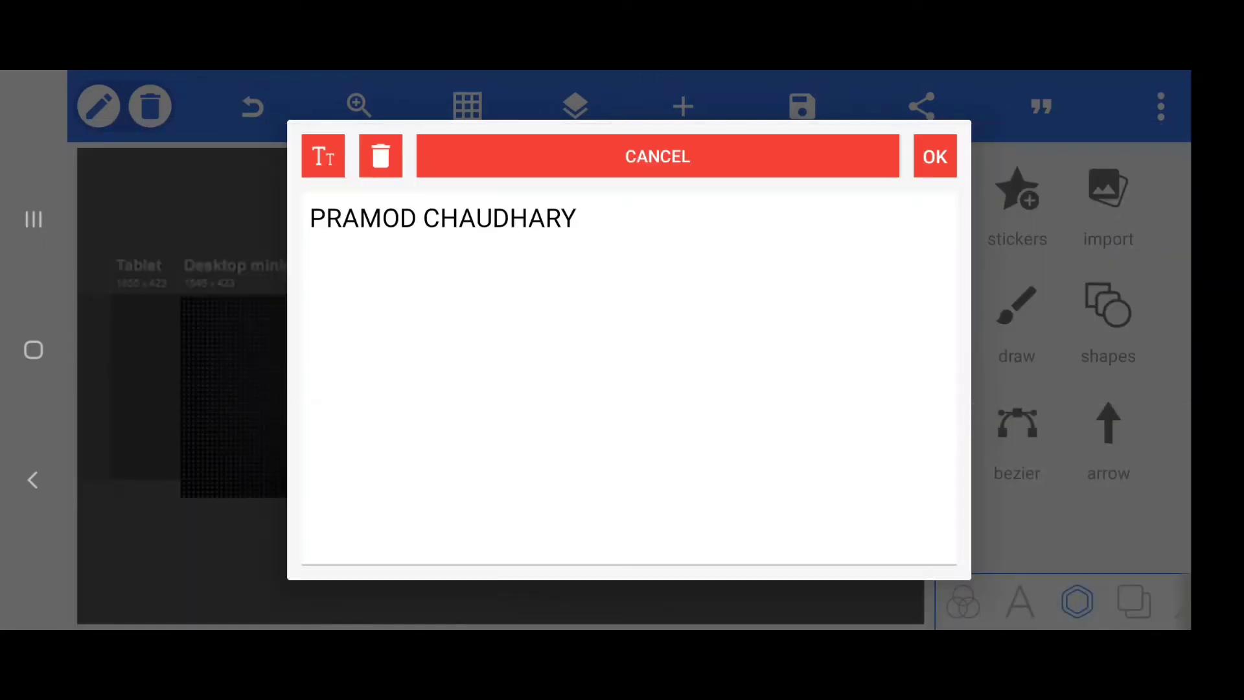
pyautogui.click(934, 155)
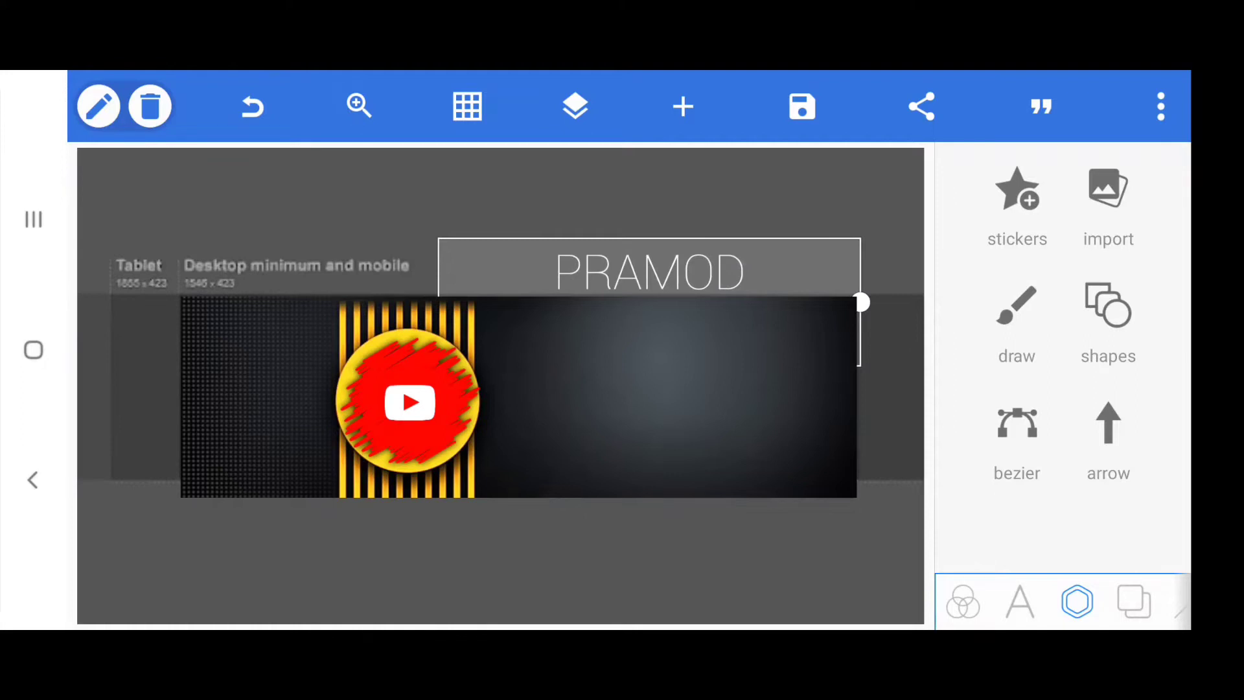
# Move the smaller channel name onto the dark banner area beside the YouTube logo
pyautogui.click(1018, 602)
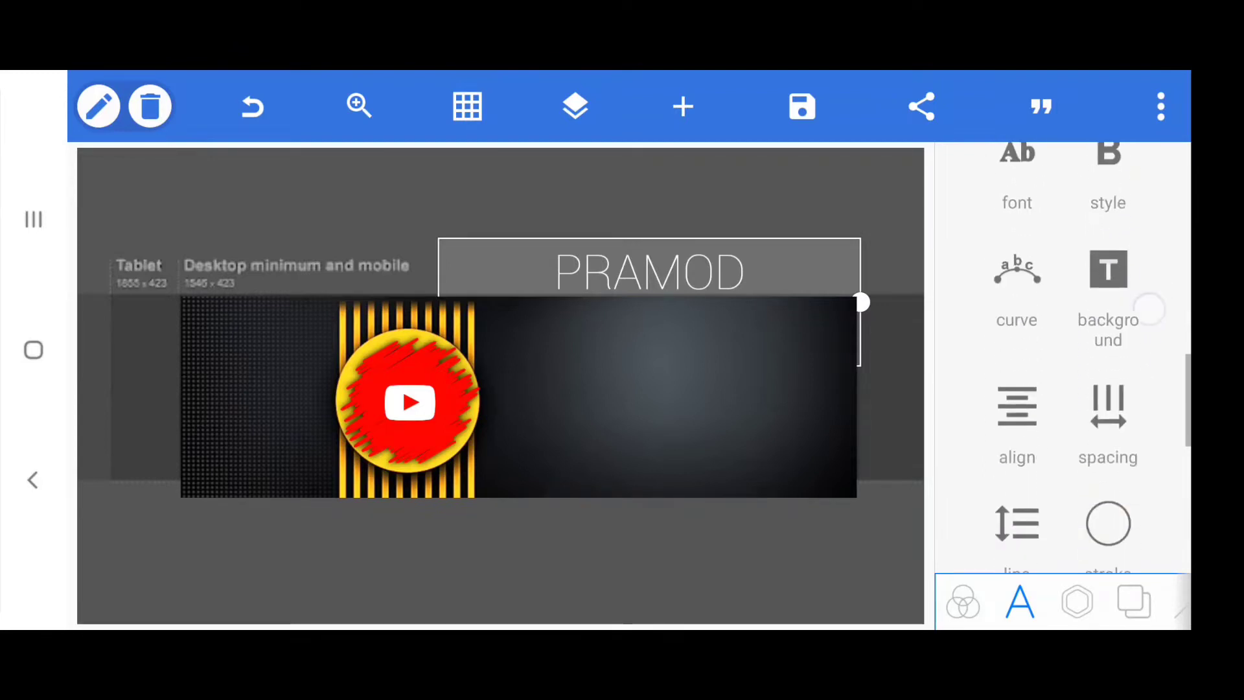
pyautogui.scroll(-3)
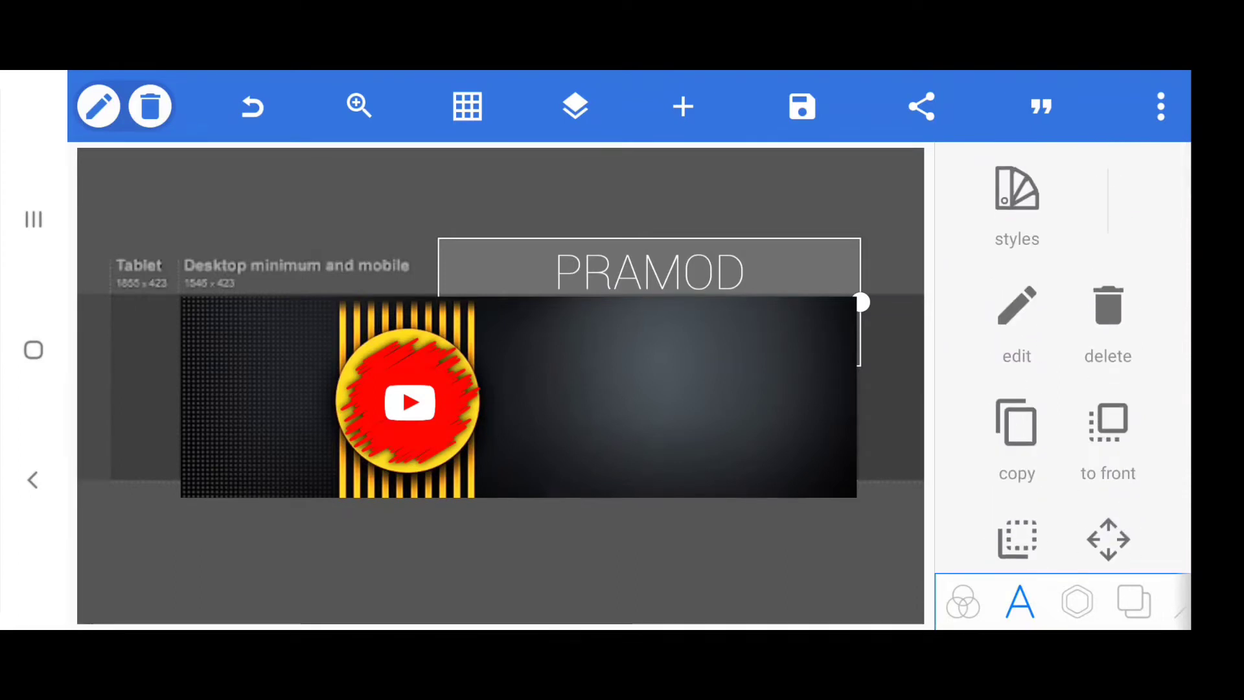
pyautogui.scroll(-3)
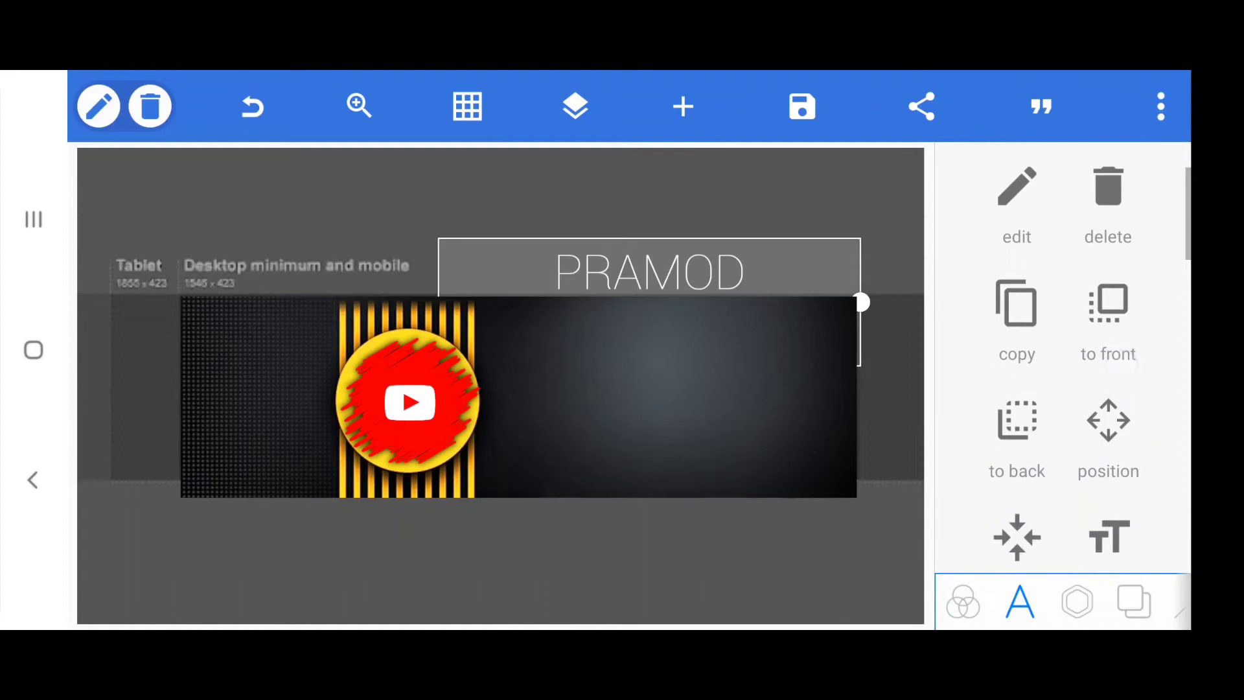
pyautogui.scroll(-3)
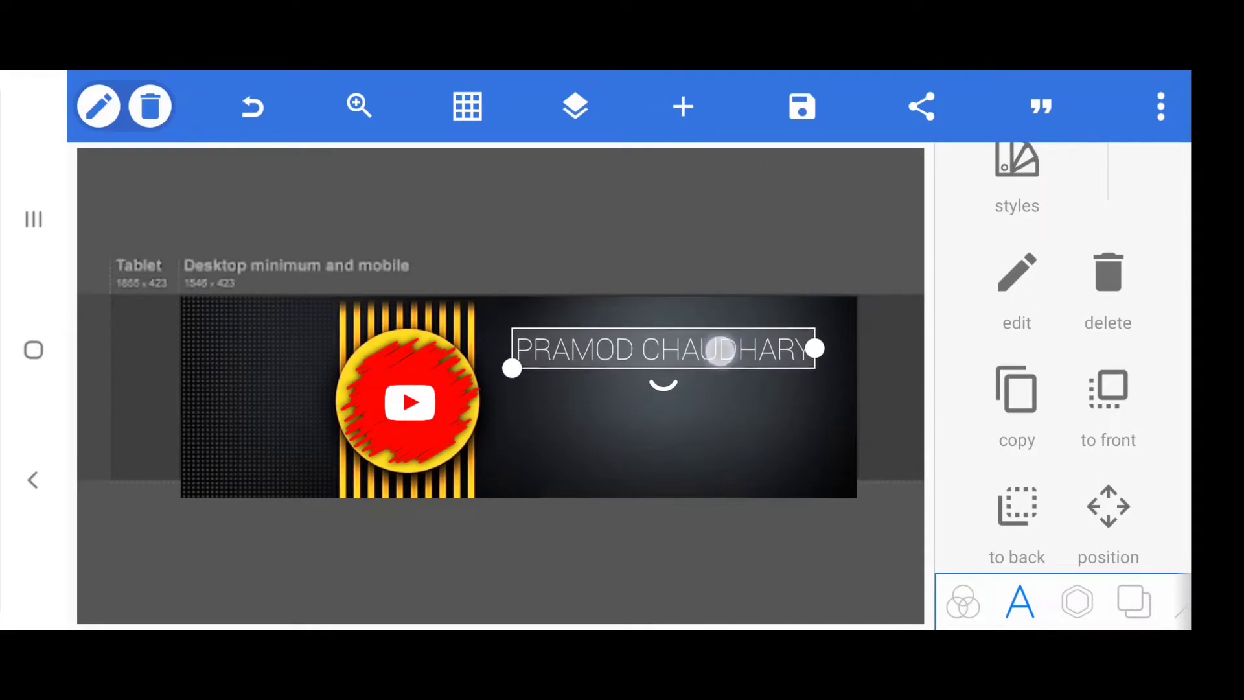
pyautogui.moveTo(663, 349); pyautogui.dragTo(662, 371)
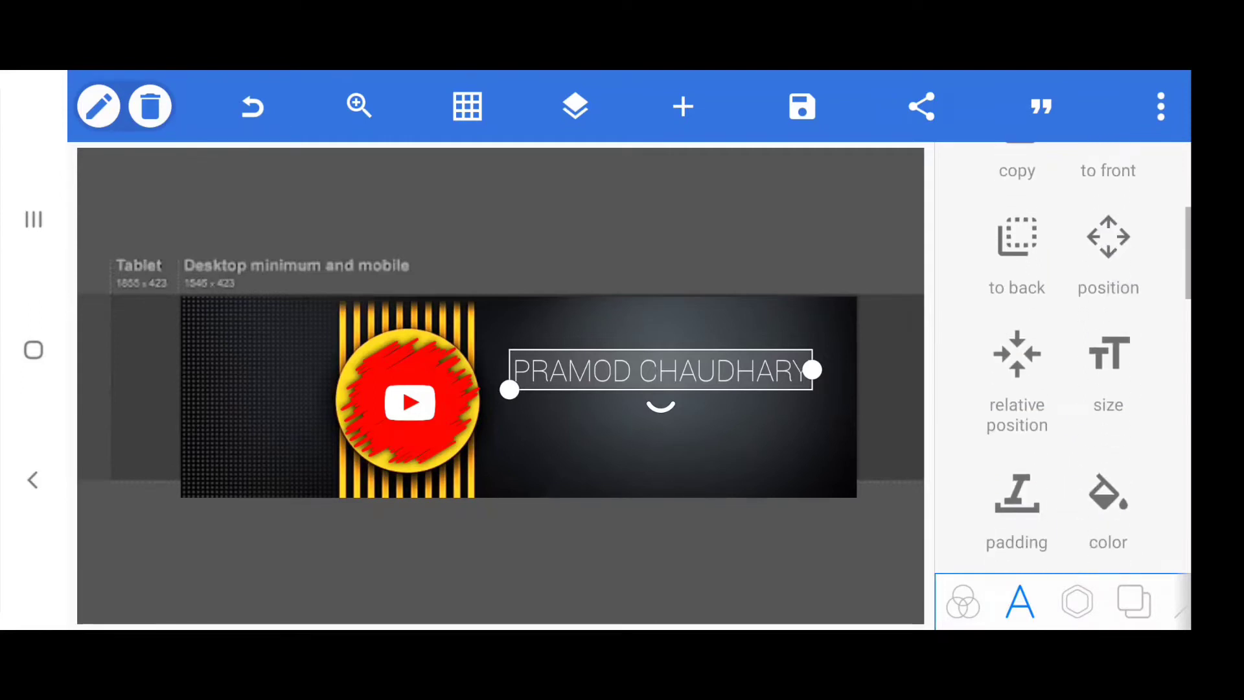
pyautogui.scroll(-3)
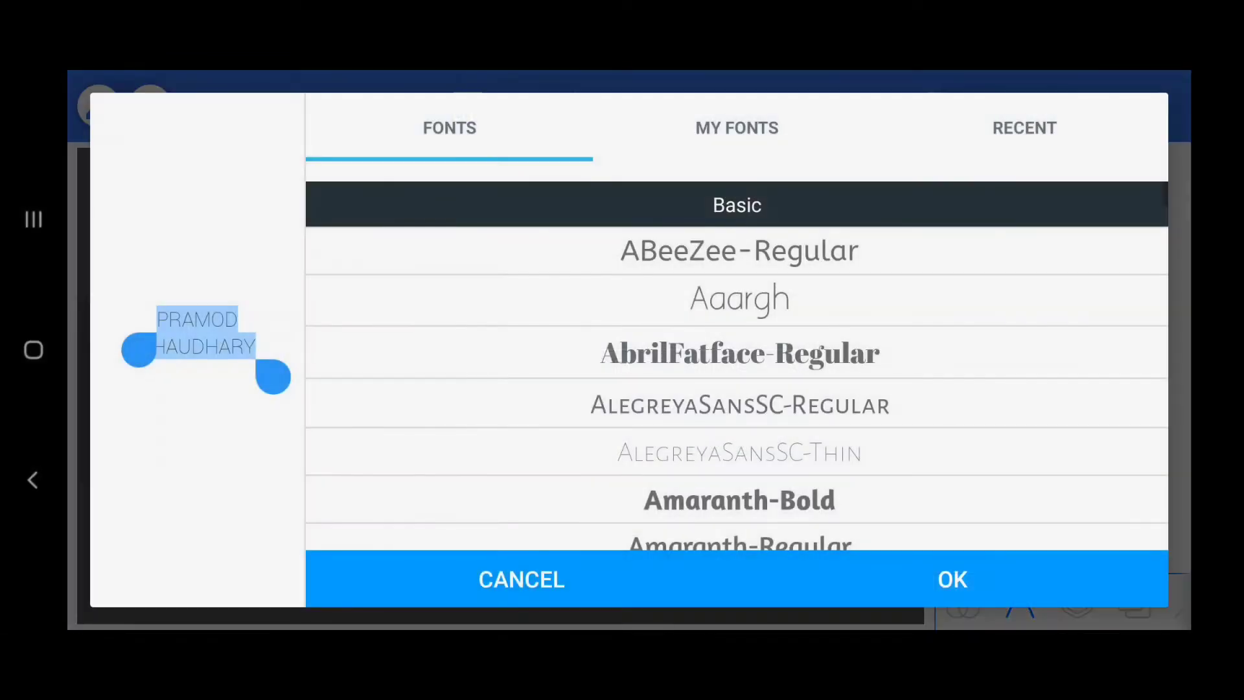
# Apply a bold jagged custom font such as Vampire Wars to PRAMOD CHAUDHARY
pyautogui.scroll(-3)
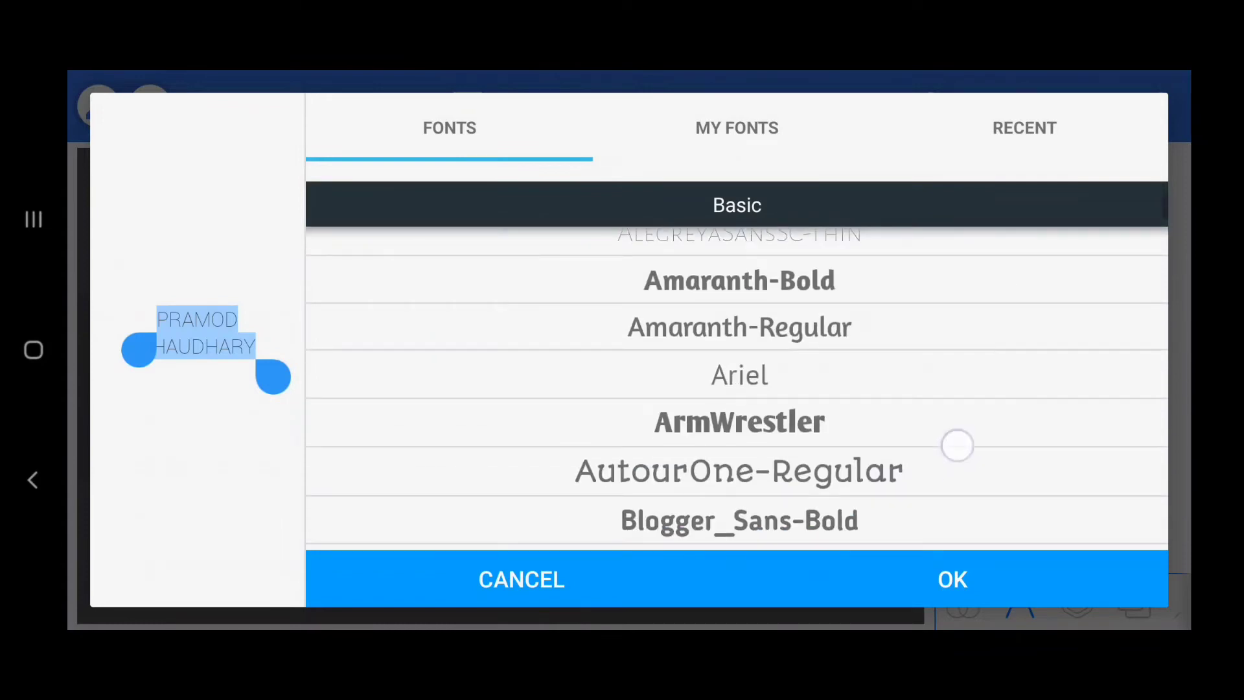
pyautogui.scroll(-3)
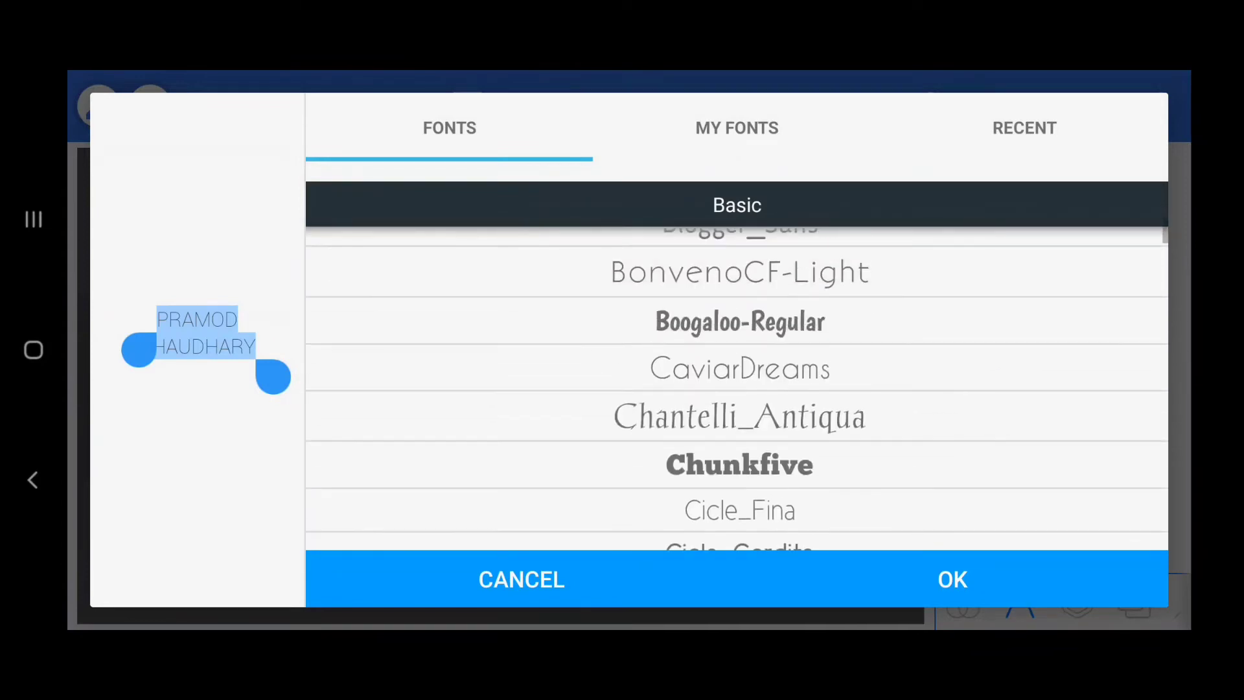
pyautogui.scroll(-3)
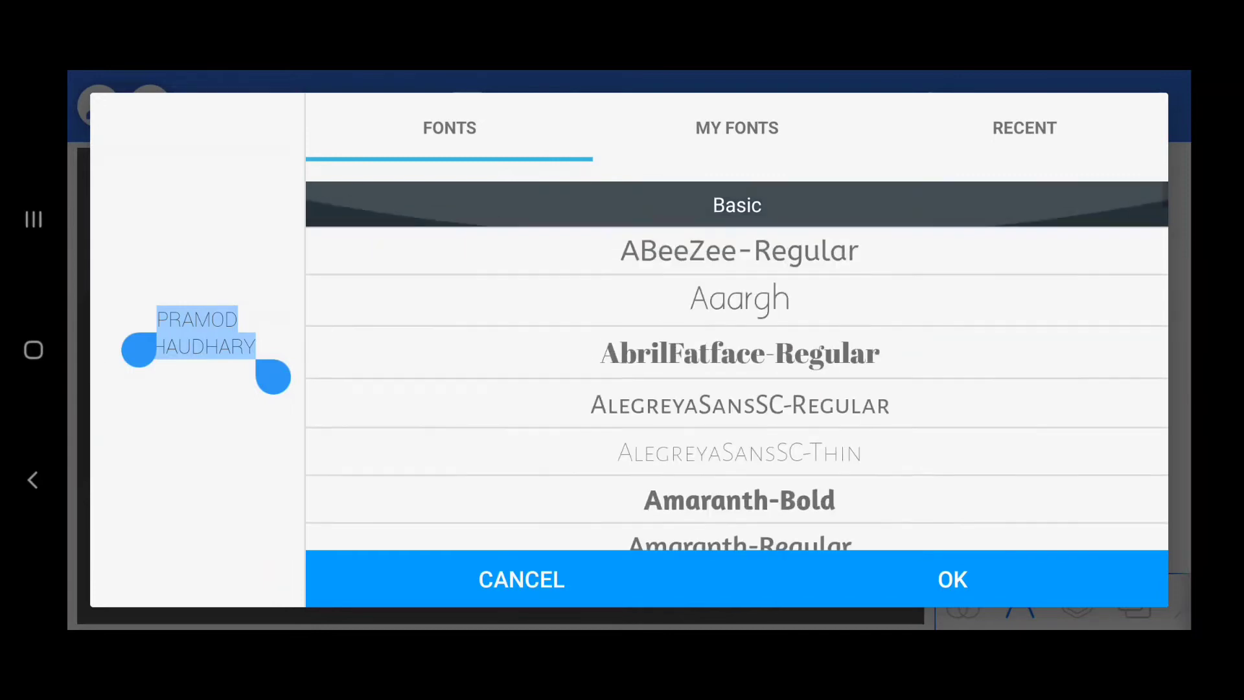
pyautogui.scroll(-3)
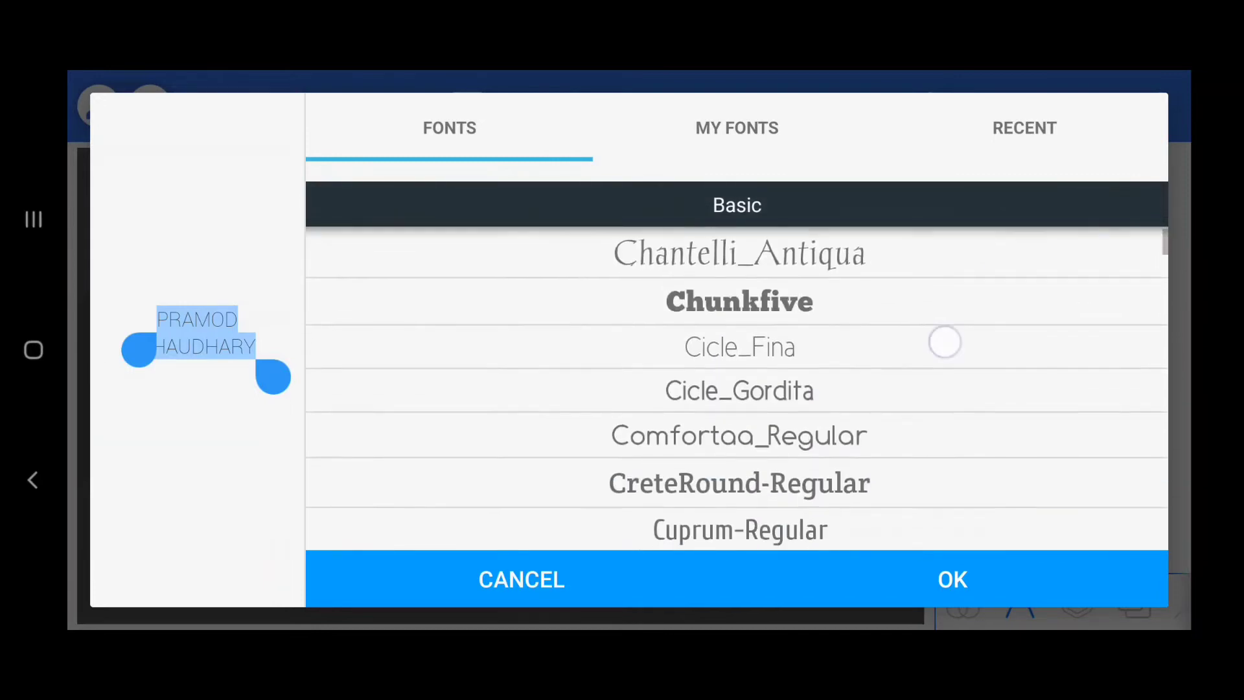
pyautogui.click(736, 128)
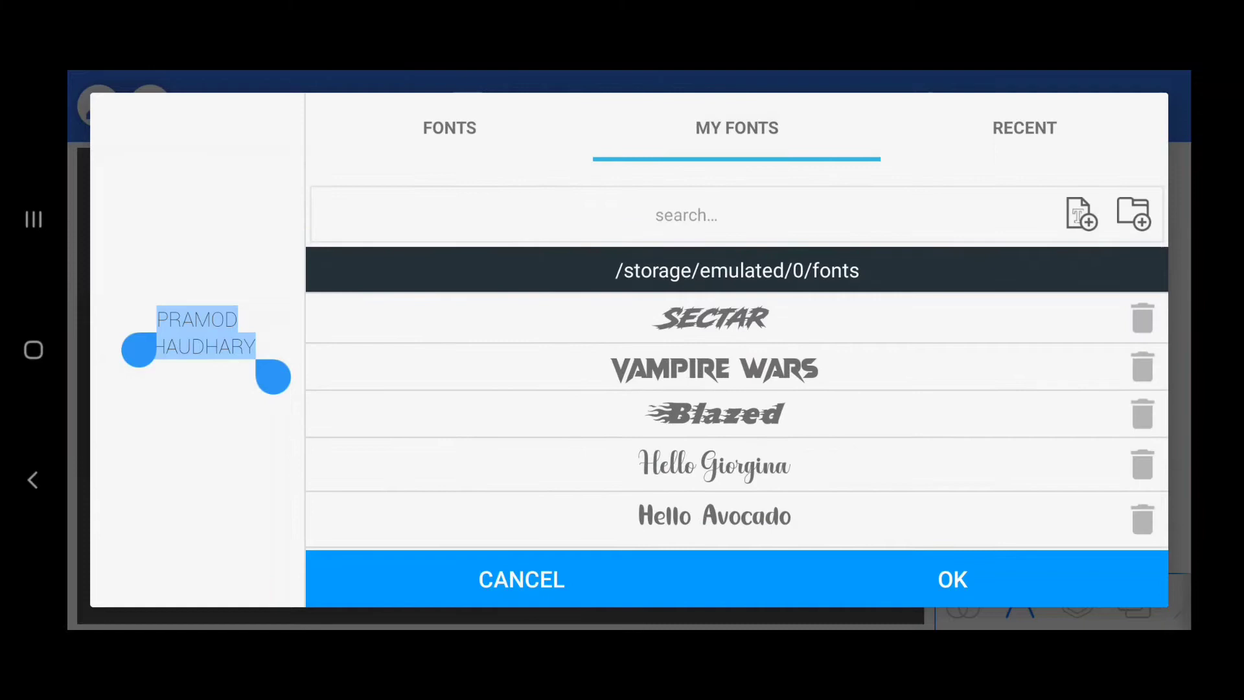
pyautogui.click(713, 319)
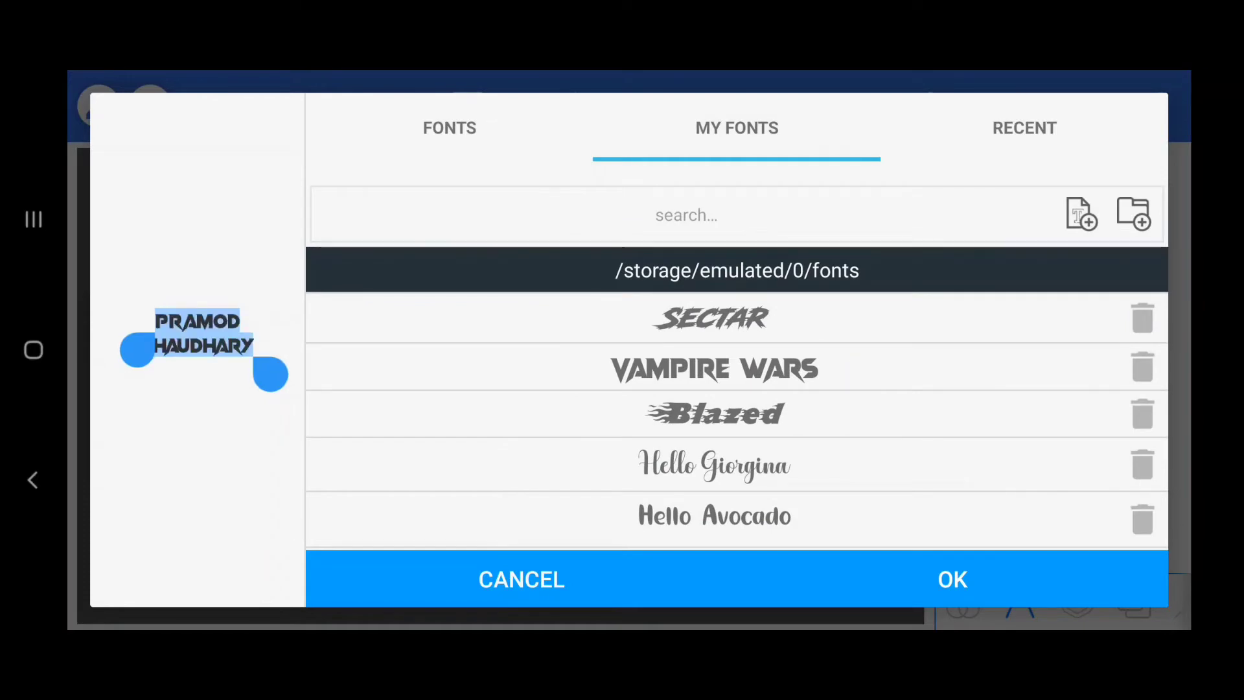
pyautogui.click(953, 580)
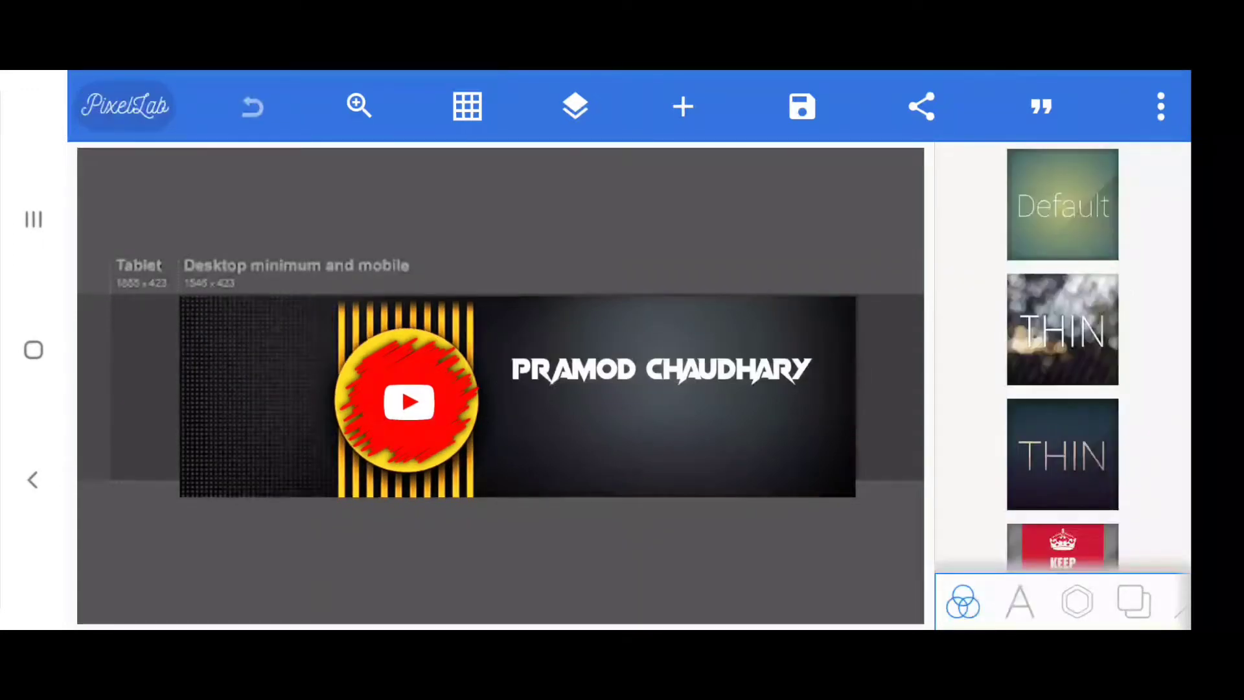
# Give the channel name a yellow gradient fill after trying orange-pink and blue presets
pyautogui.click(658, 368)
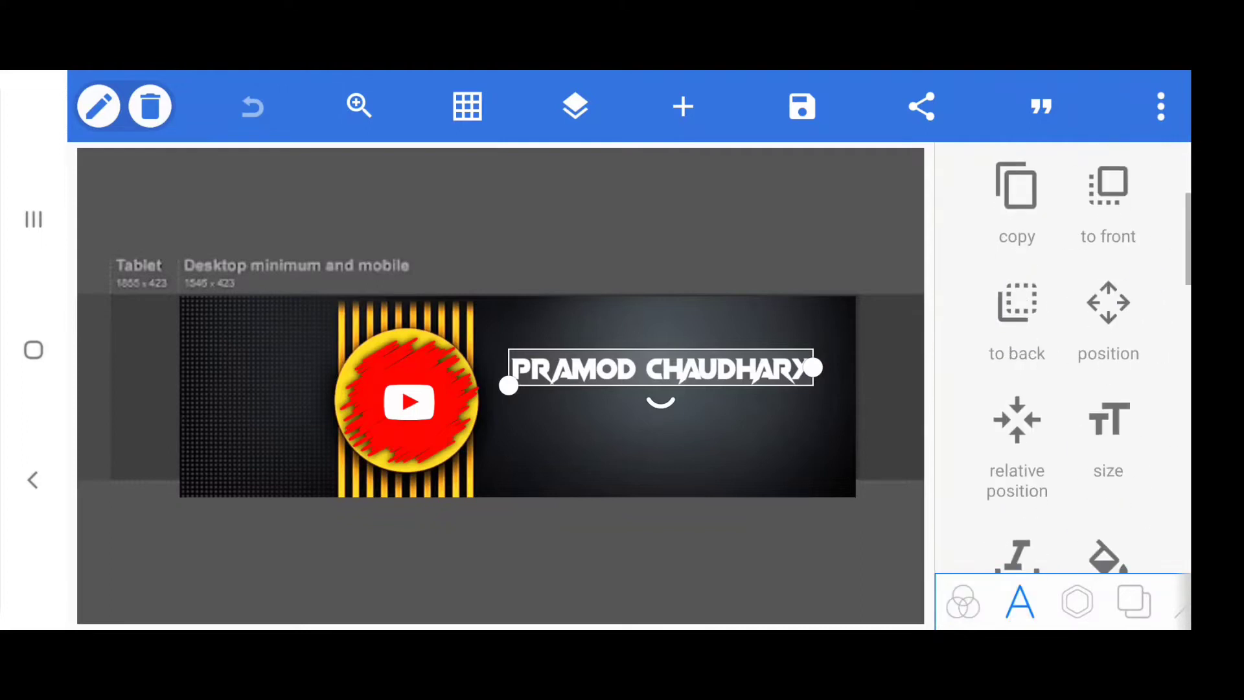
pyautogui.scroll(-3)
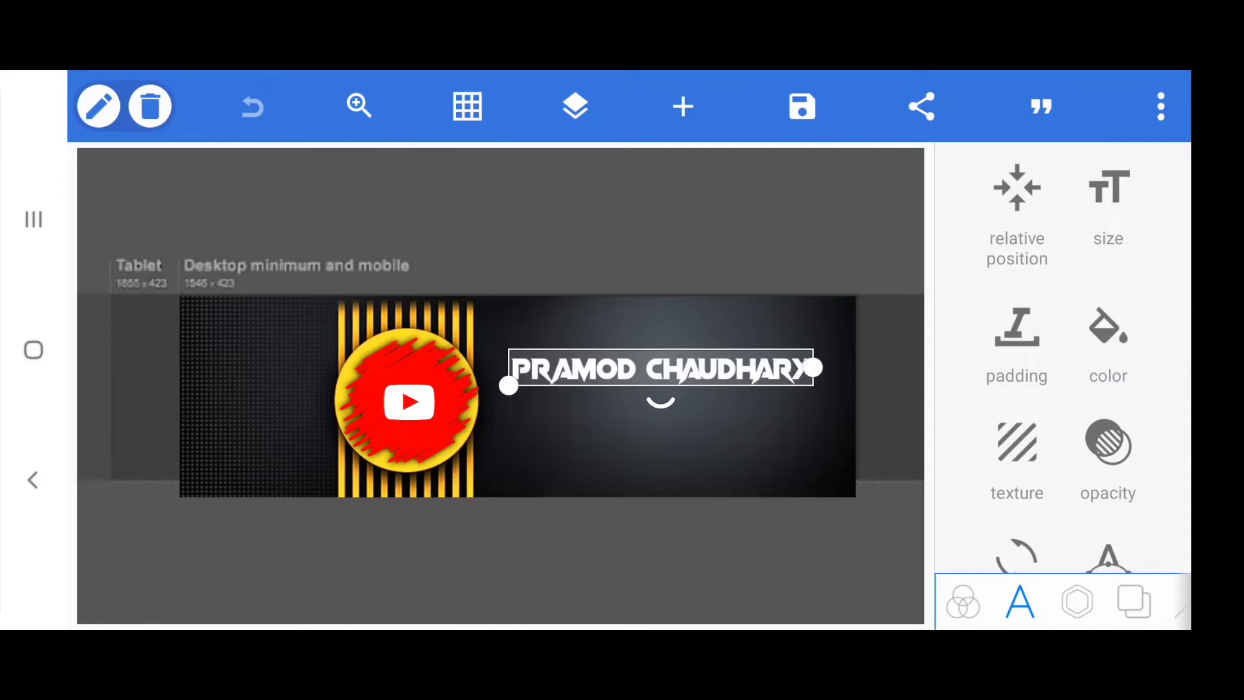
pyautogui.click(1109, 325)
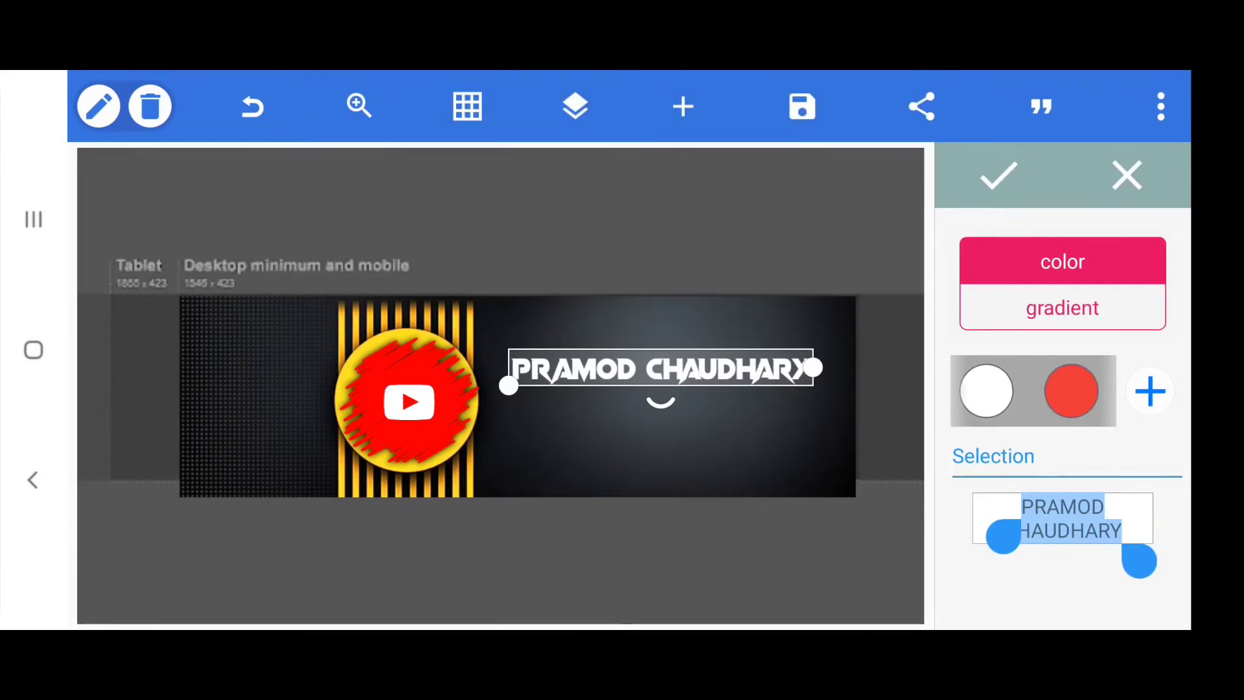
pyautogui.click(1063, 308)
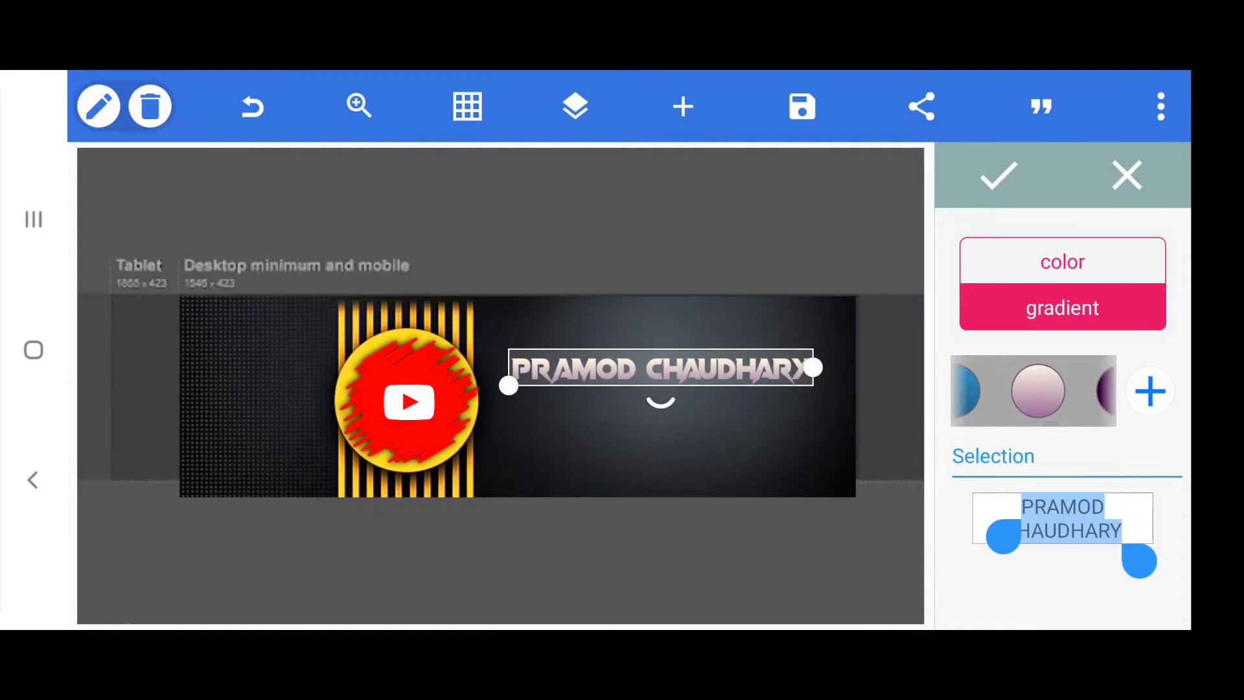
pyautogui.click(1034, 391)
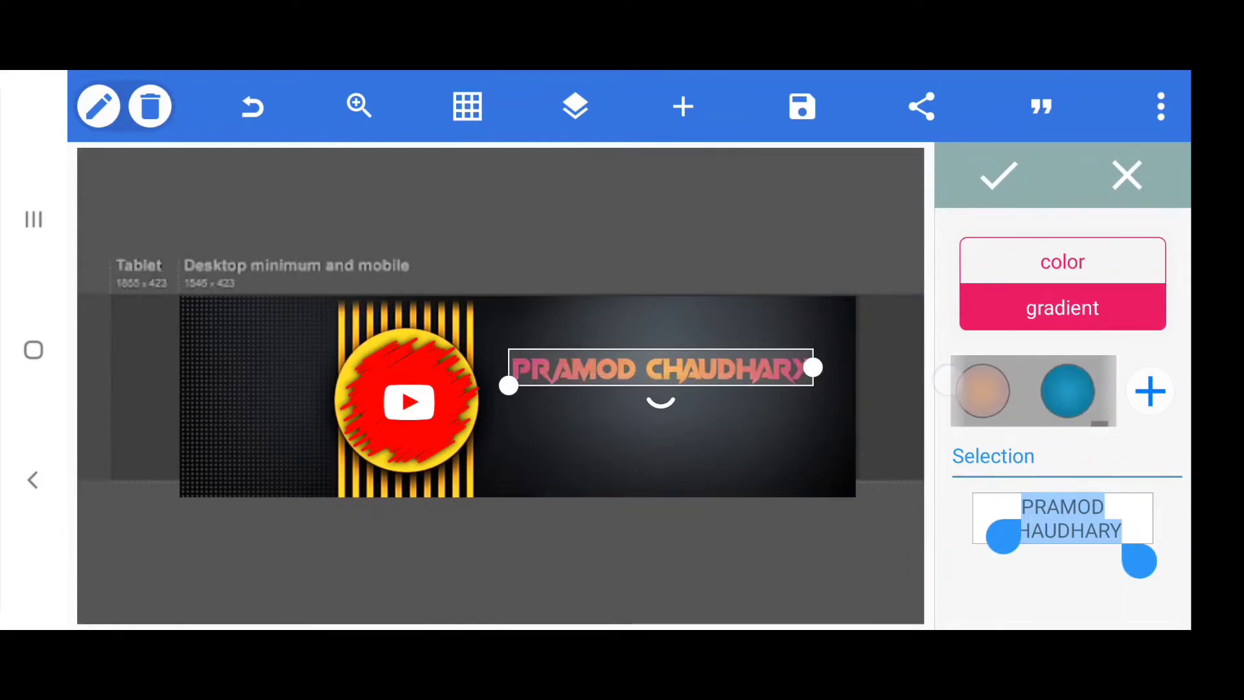
pyautogui.click(1066, 391)
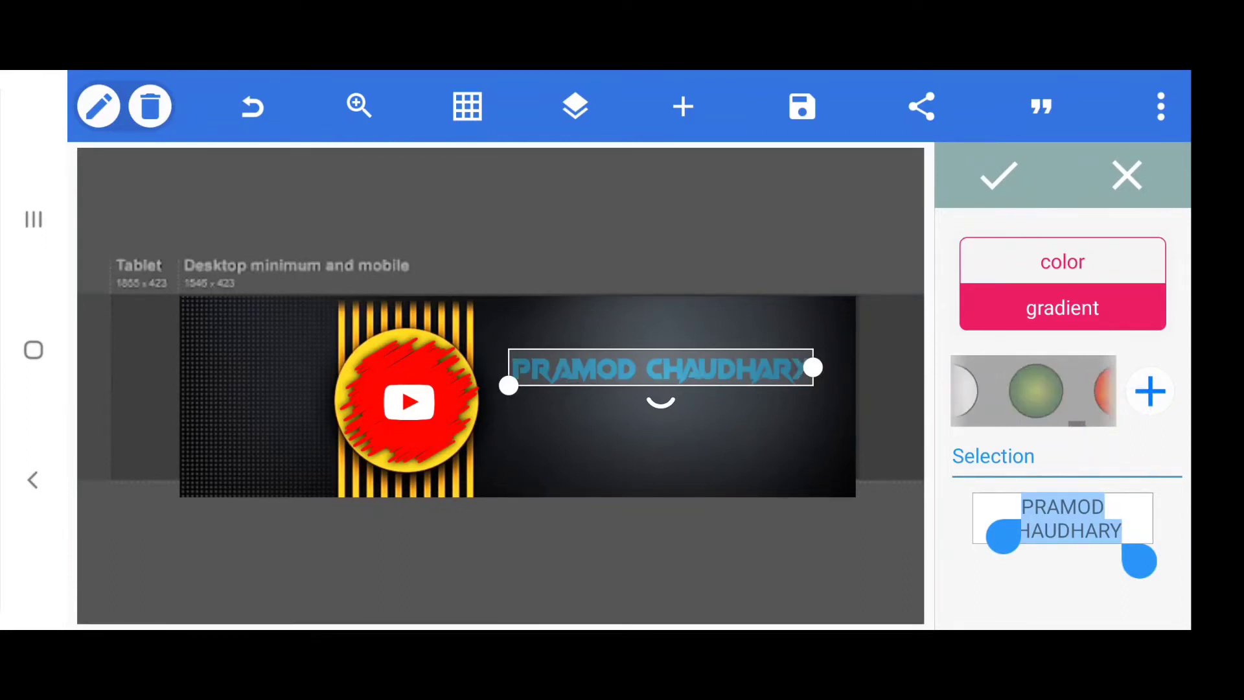
pyautogui.click(1063, 262)
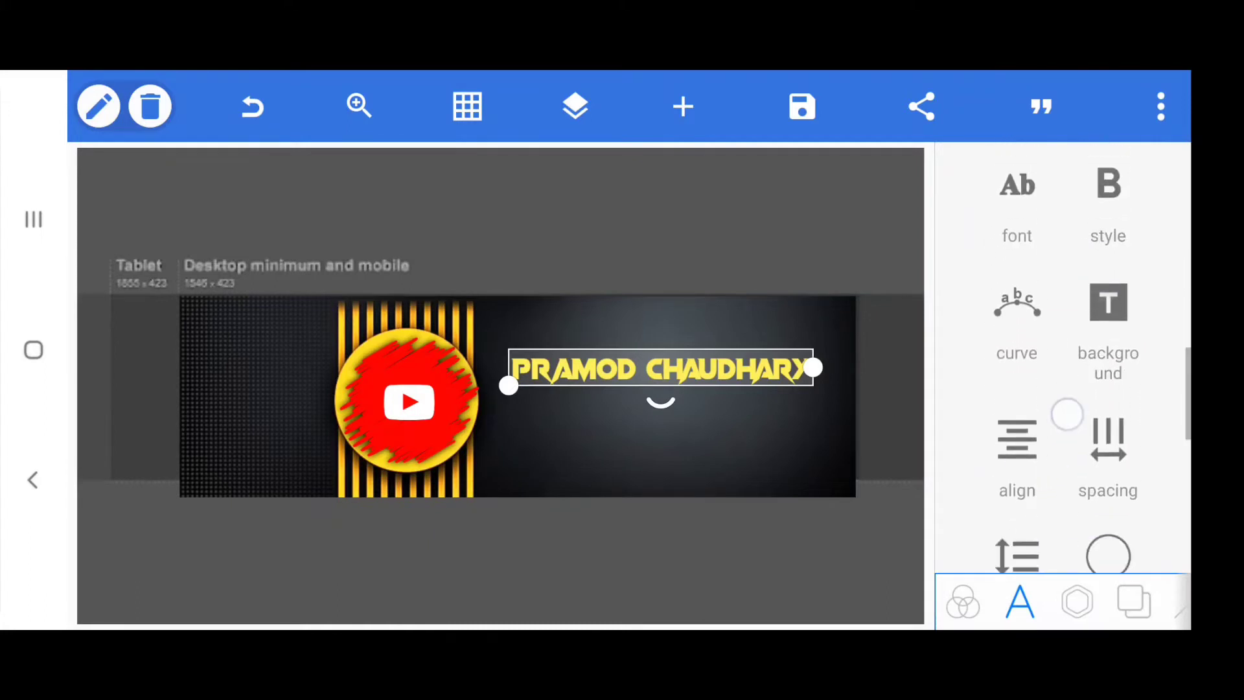
# Enable a blurred drop shadow on the yellow channel name
pyautogui.scroll(-3)
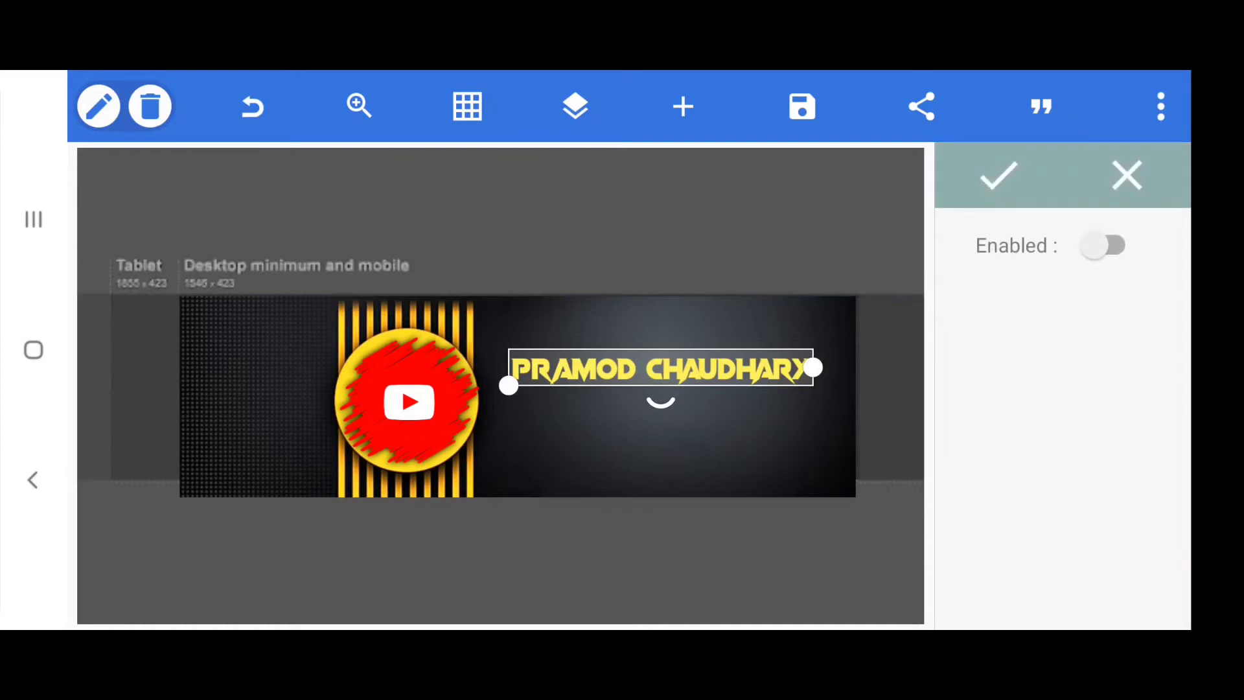
pyautogui.click(1104, 245)
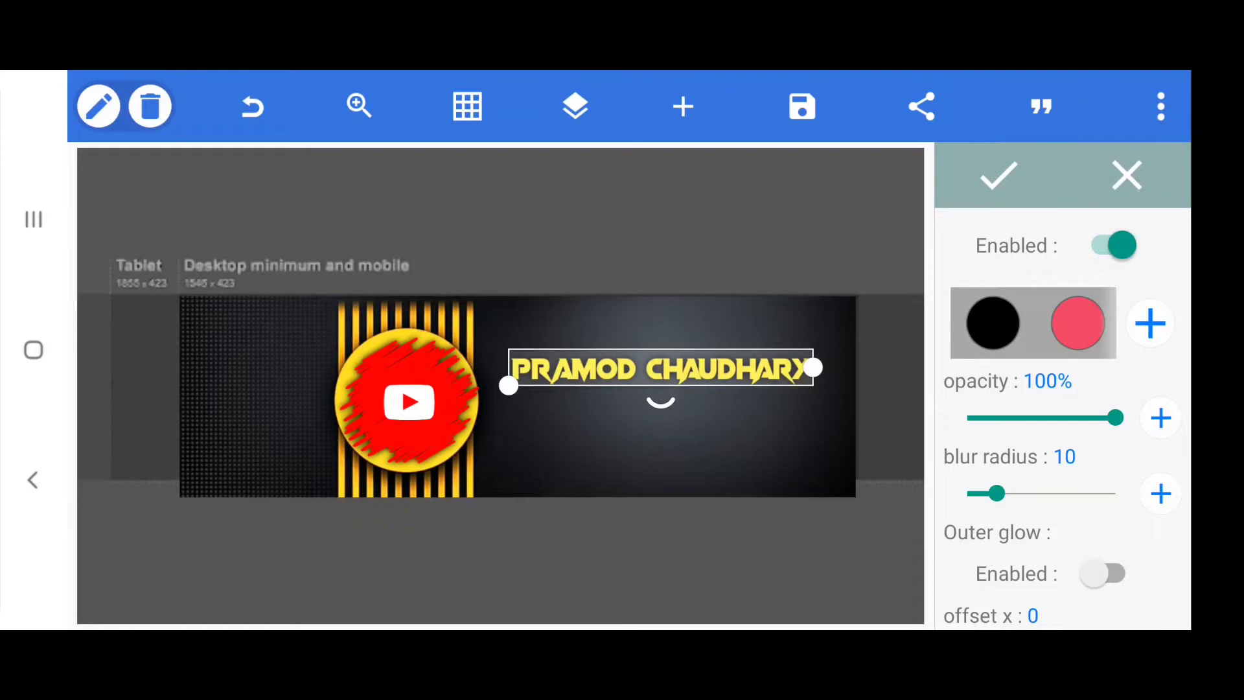
pyautogui.moveTo(990, 493); pyautogui.dragTo(1028, 494)
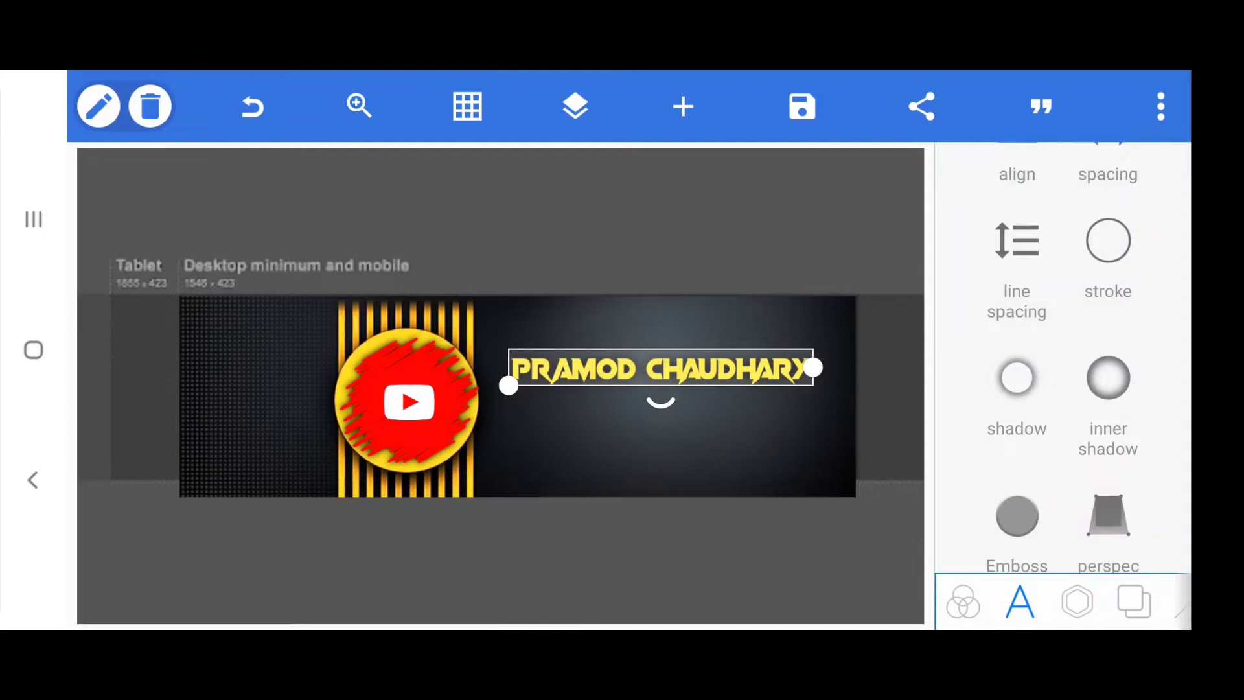
# Add a text layer reading 'Help to learn technical skills' near the top centre
pyautogui.click(683, 107)
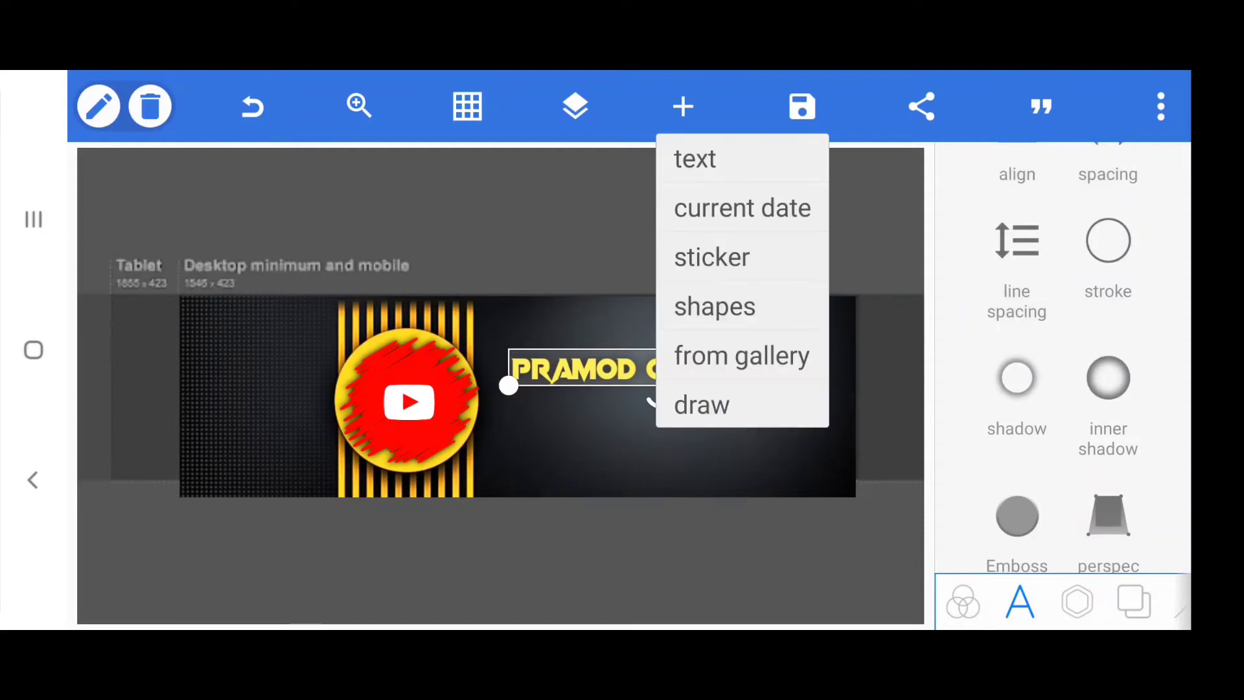
pyautogui.click(694, 159)
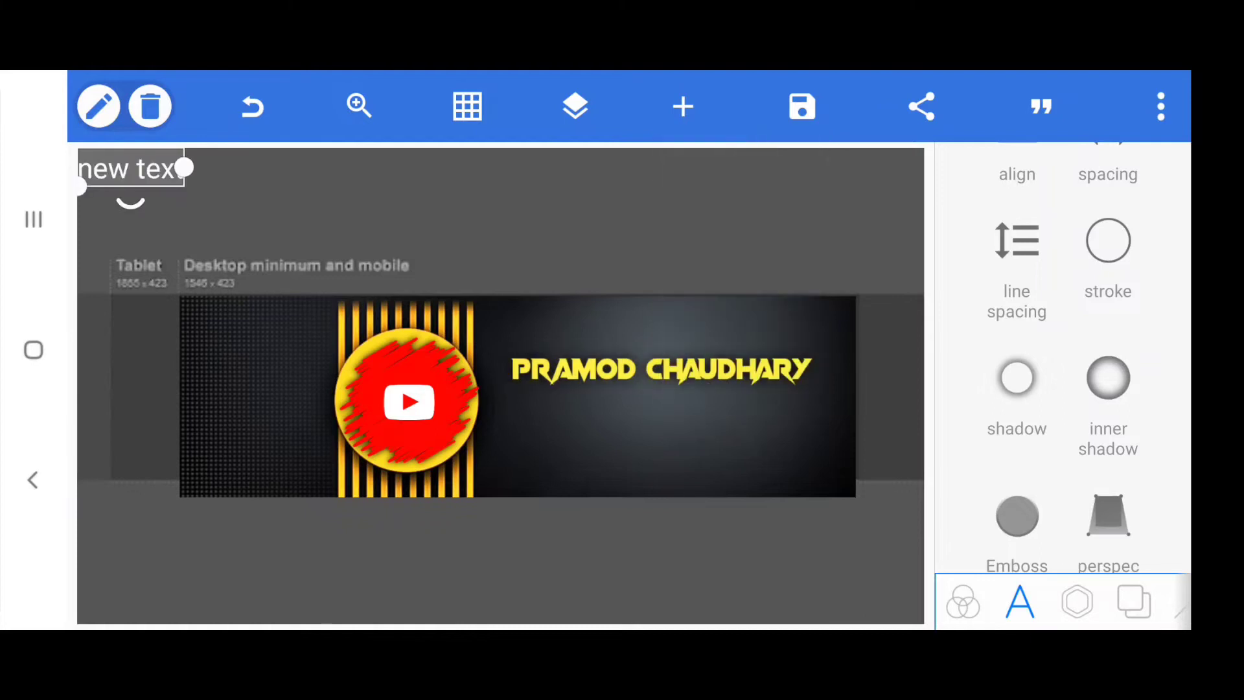
pyautogui.moveTo(184, 167); pyautogui.dragTo(159, 181)
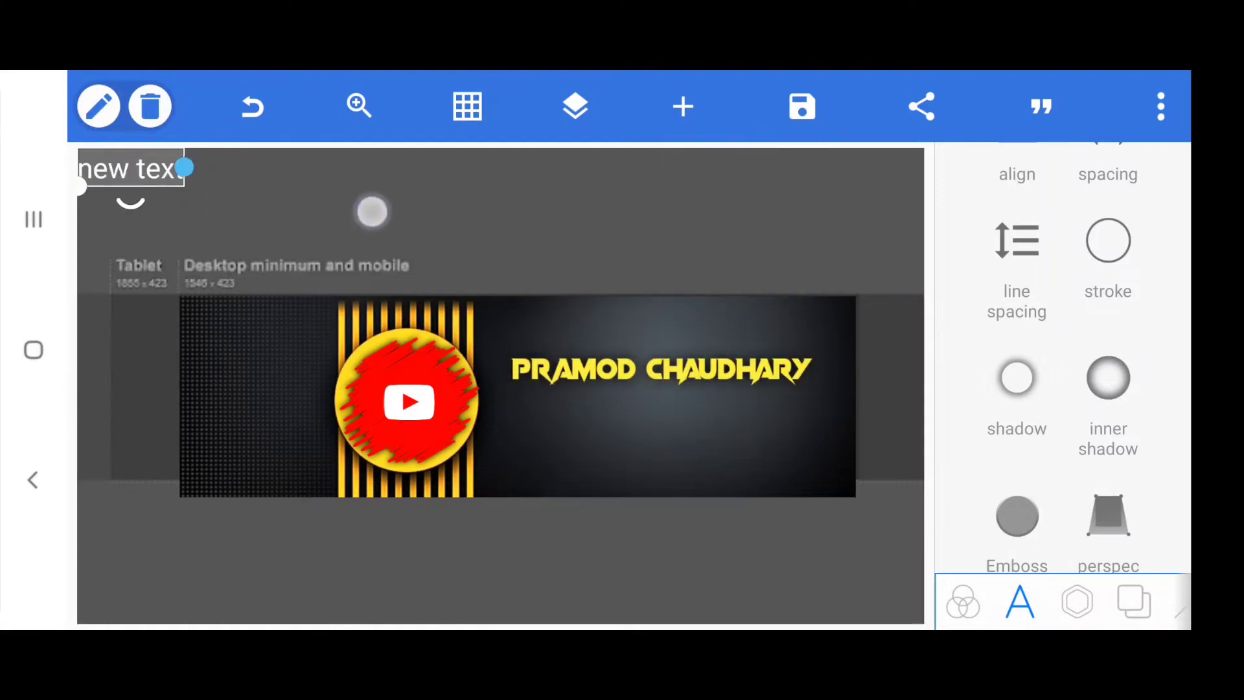
pyautogui.moveTo(127, 168); pyautogui.dragTo(591, 212)
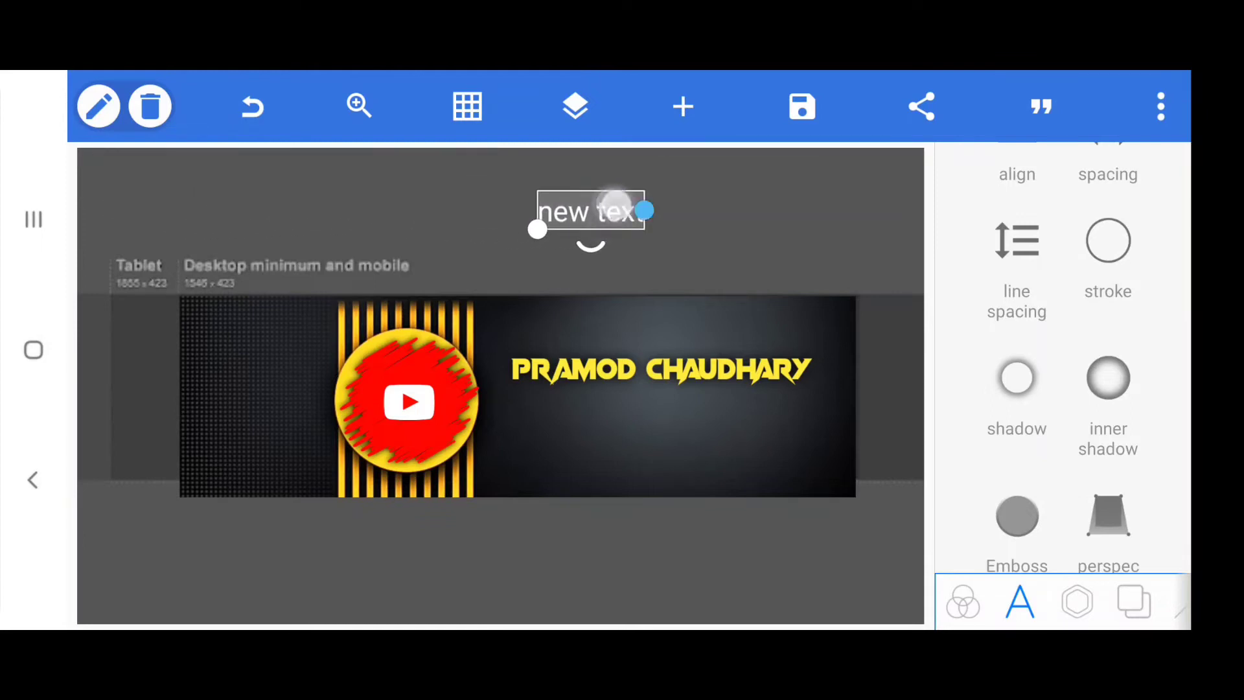
pyautogui.moveTo(643, 210); pyautogui.dragTo(591, 239)
pyautogui.write('Help to learn technical skills')
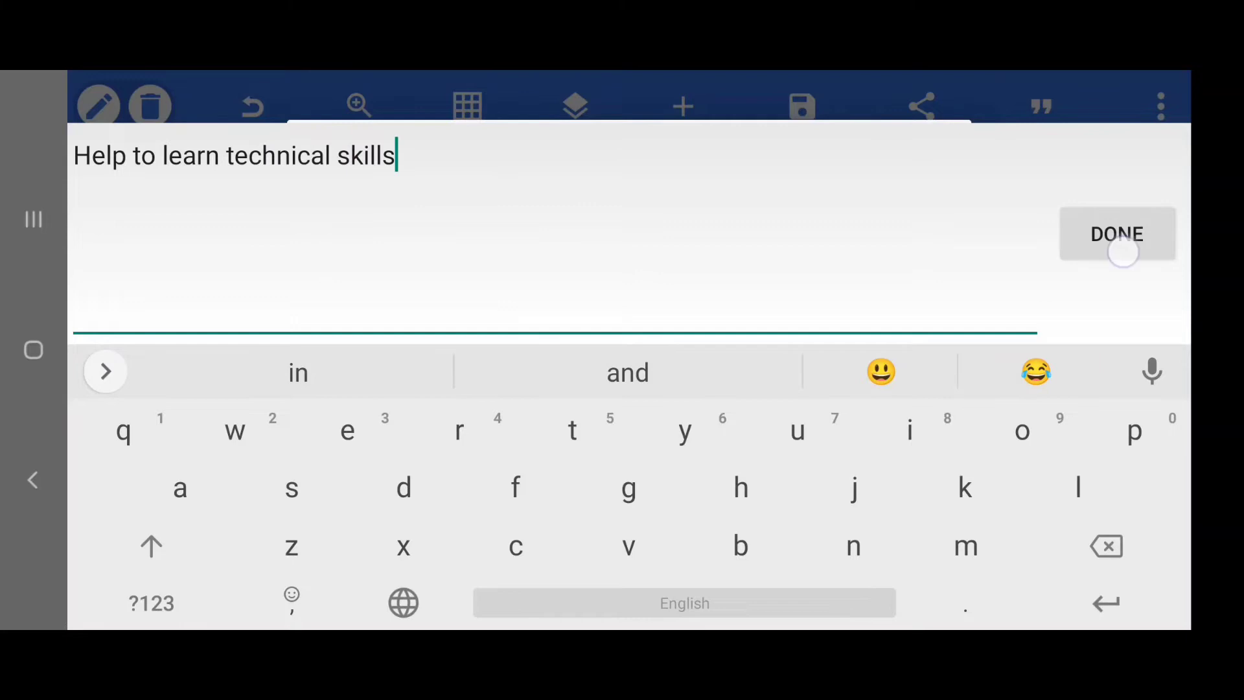
pyautogui.click(1118, 234)
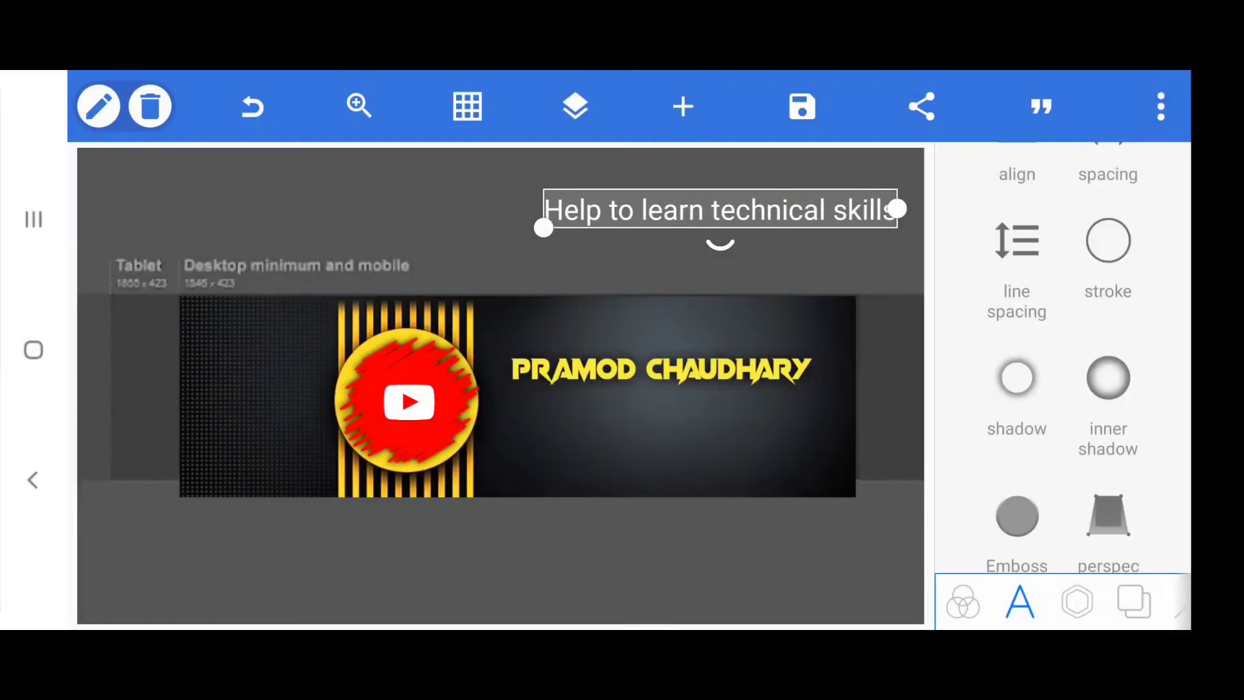
# Centre the slogan directly beneath the yellow channel name inside the banner
pyautogui.moveTo(718, 209); pyautogui.dragTo(671, 409)
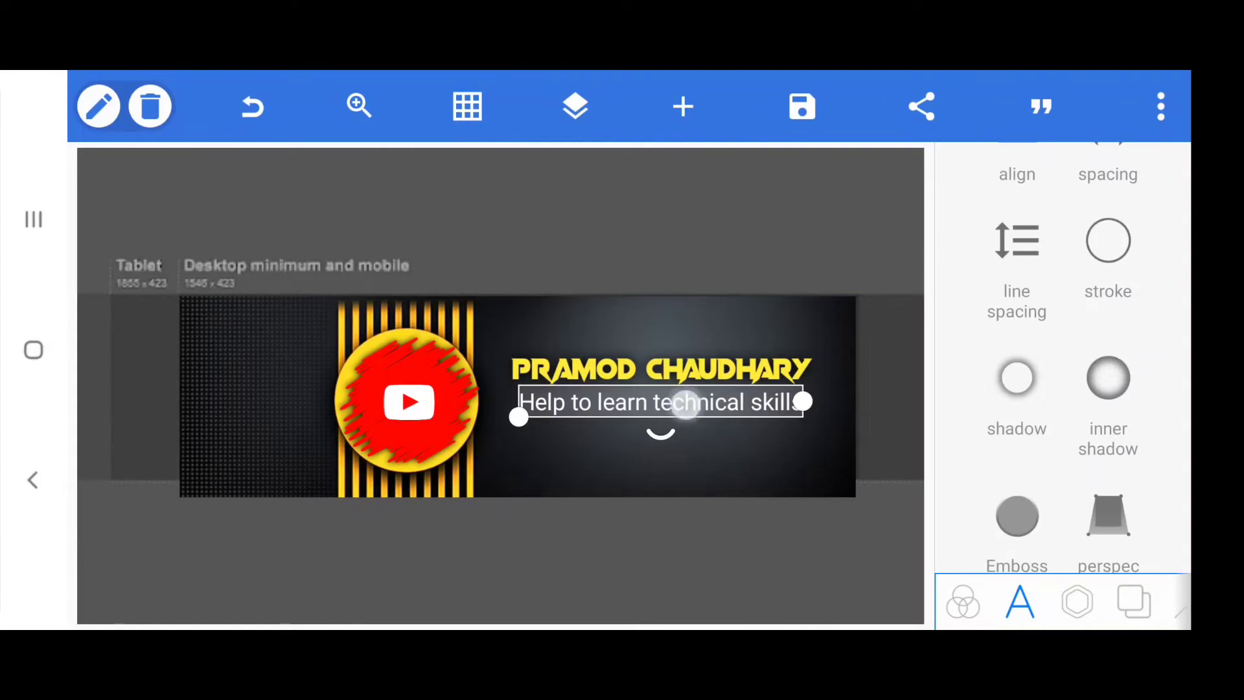
pyautogui.moveTo(663, 402); pyautogui.dragTo(663, 414)
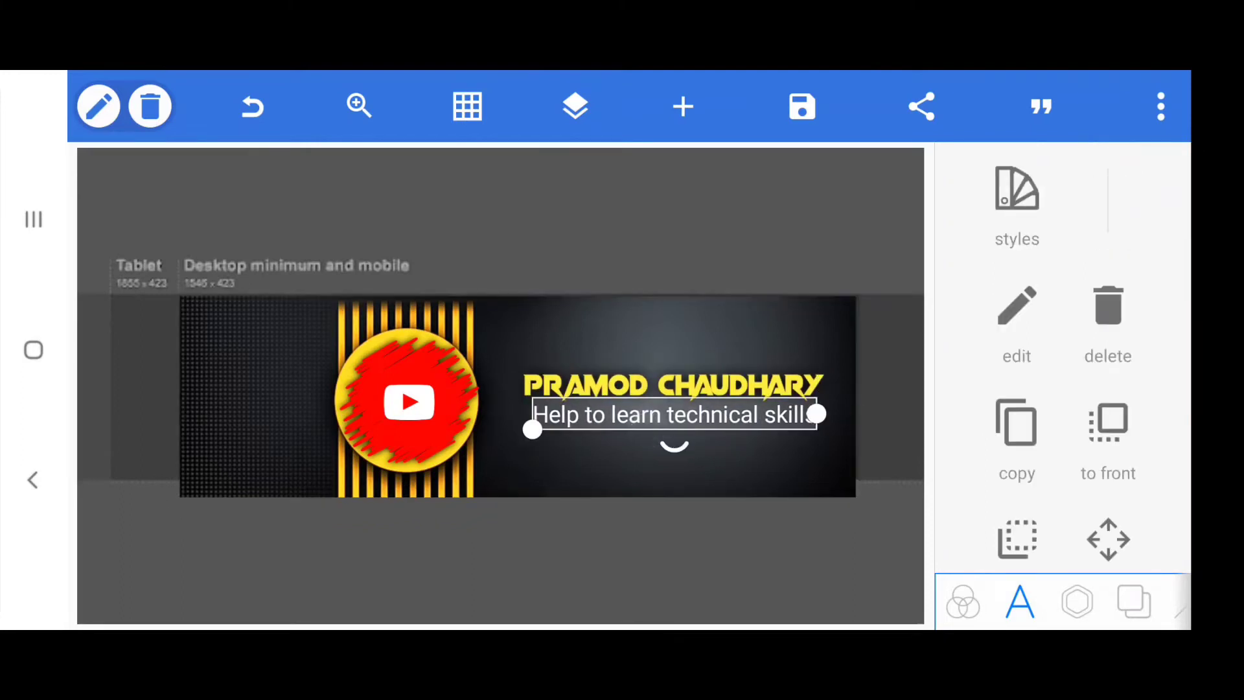
pyautogui.moveTo(674, 413); pyautogui.dragTo(667, 418)
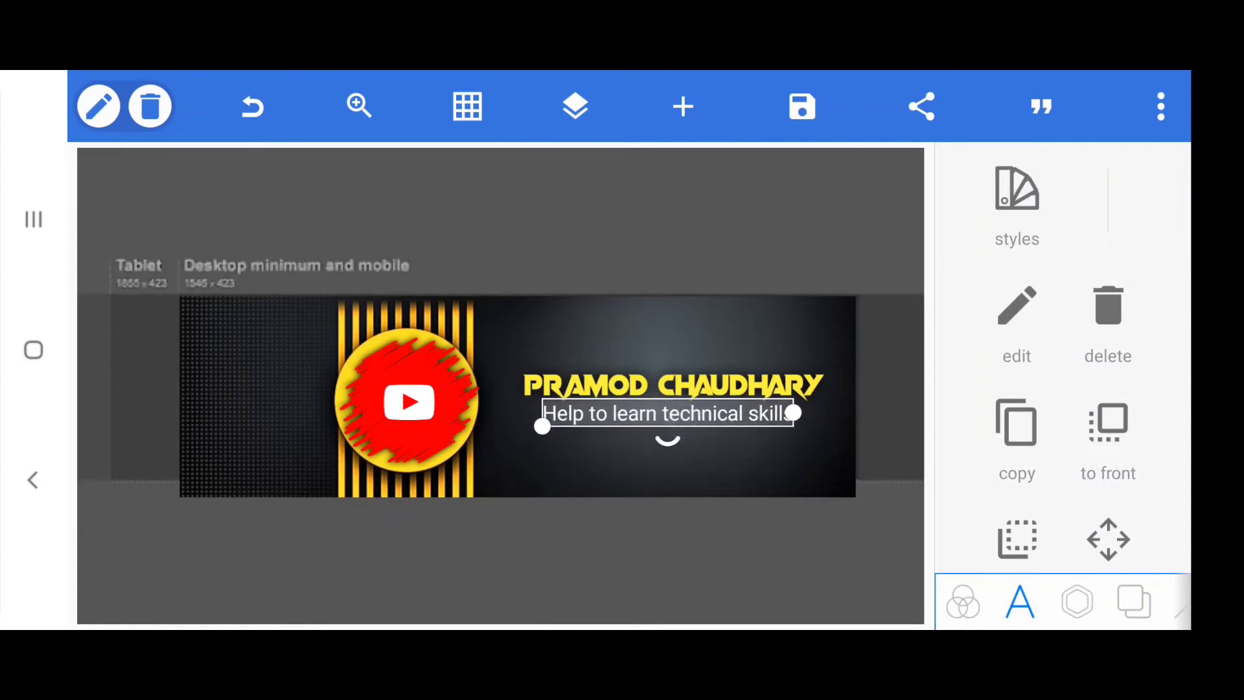
pyautogui.scroll(-3)
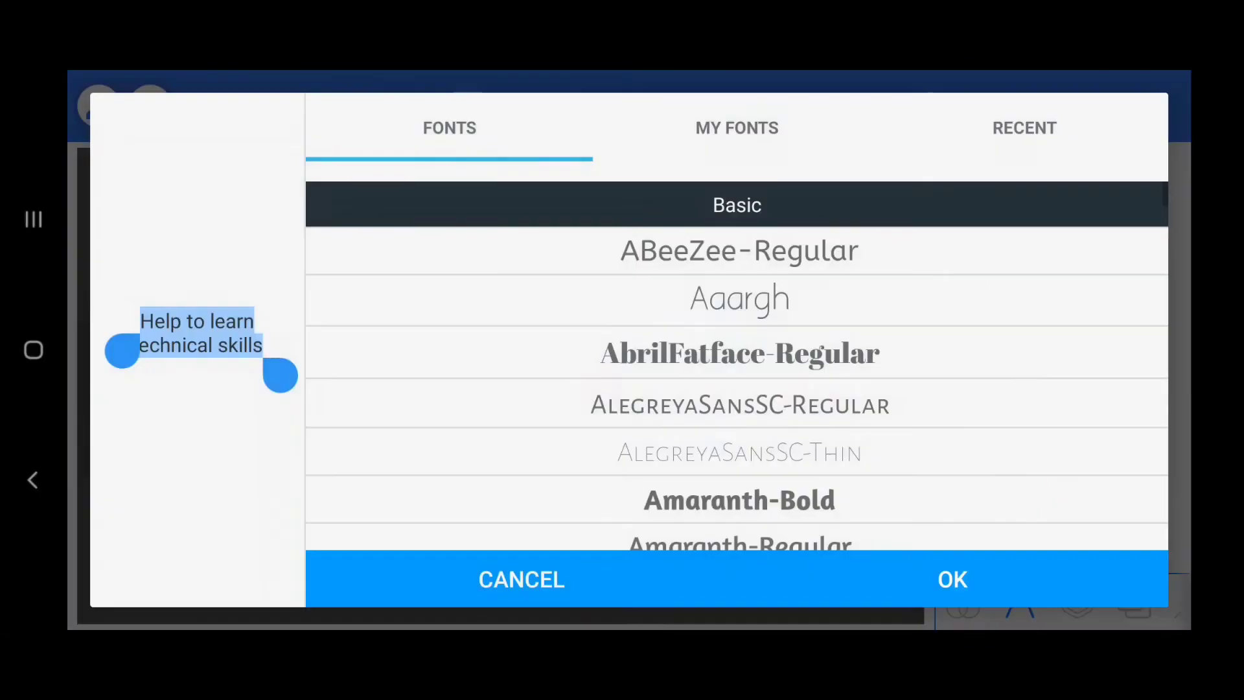
# Give the slogan a bold font and switch its shadow on
pyautogui.scroll(-3)
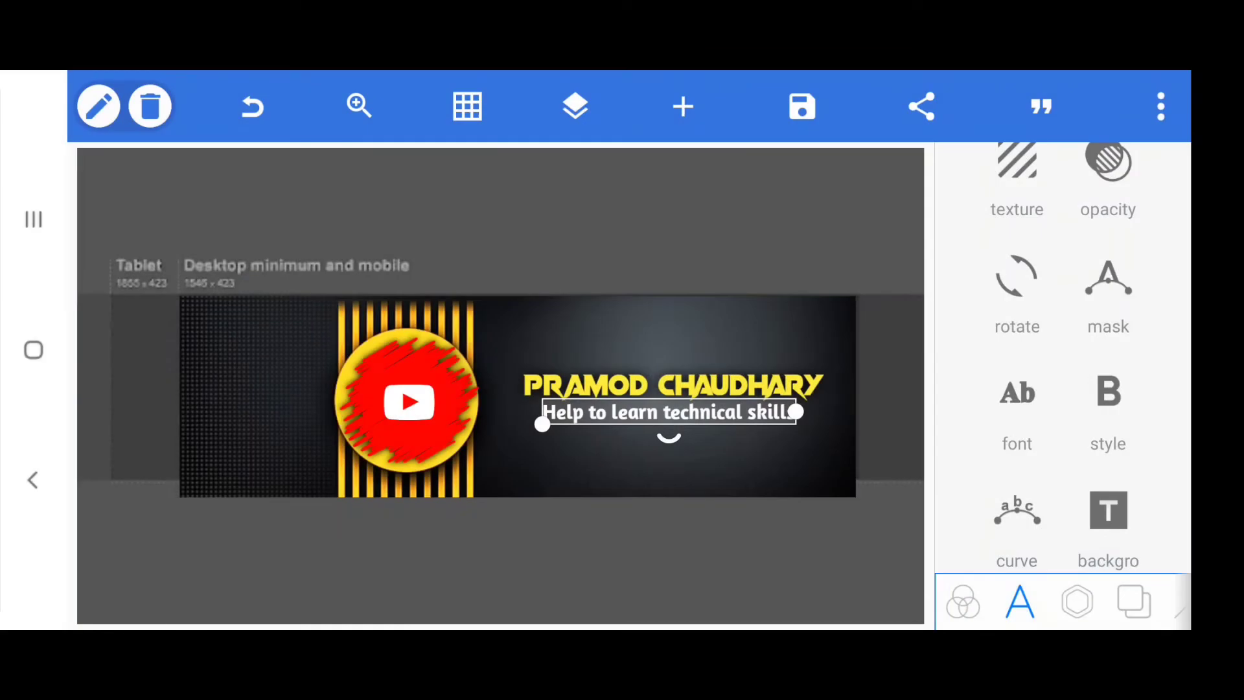
pyautogui.scroll(-3)
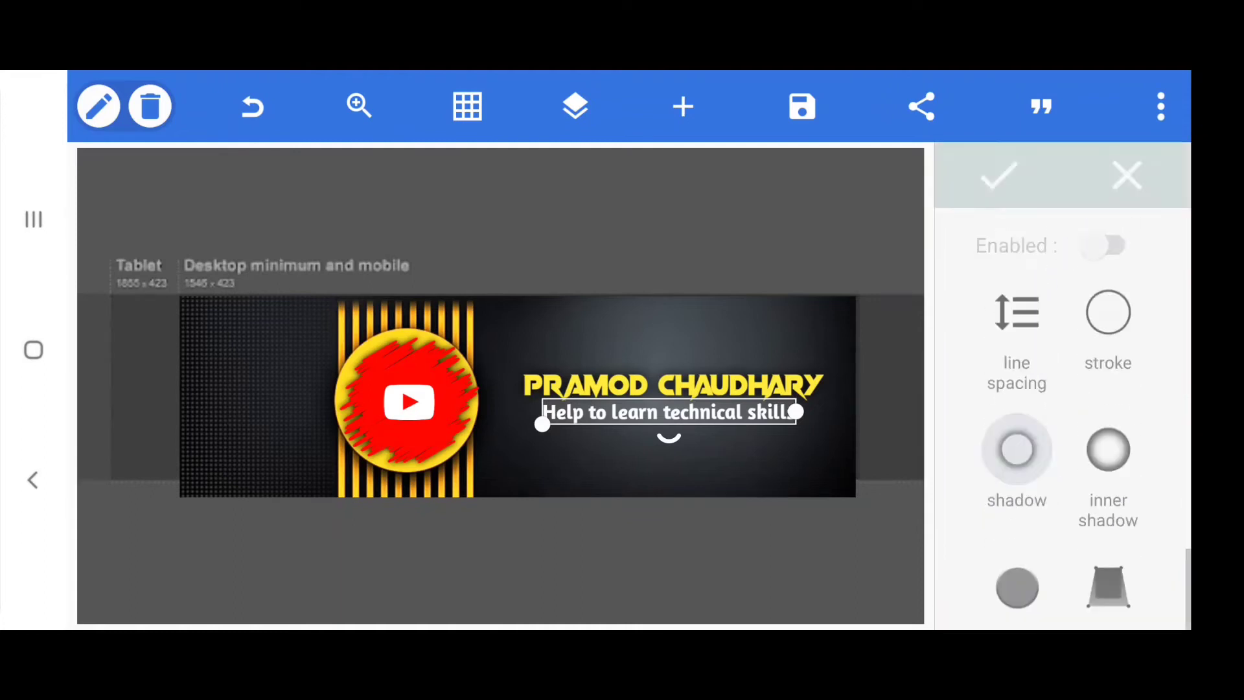
pyautogui.click(1105, 245)
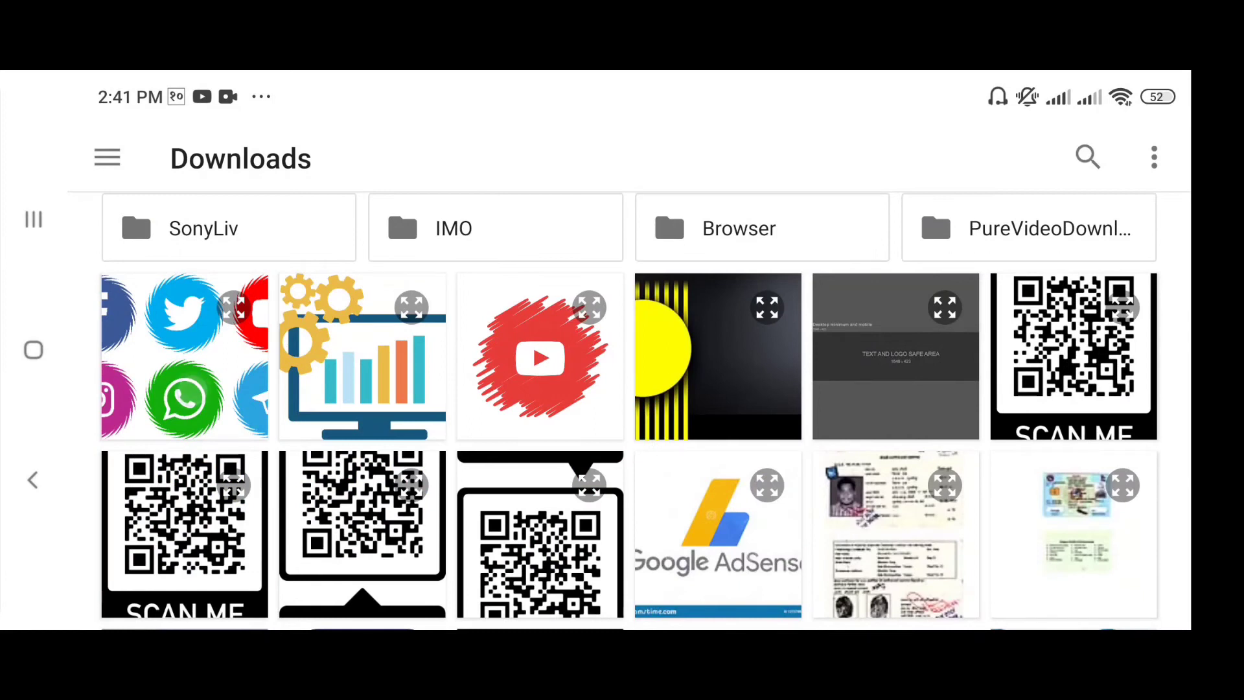
# Import the six-icon social media image from Downloads onto the banner
pyautogui.click(162, 355)
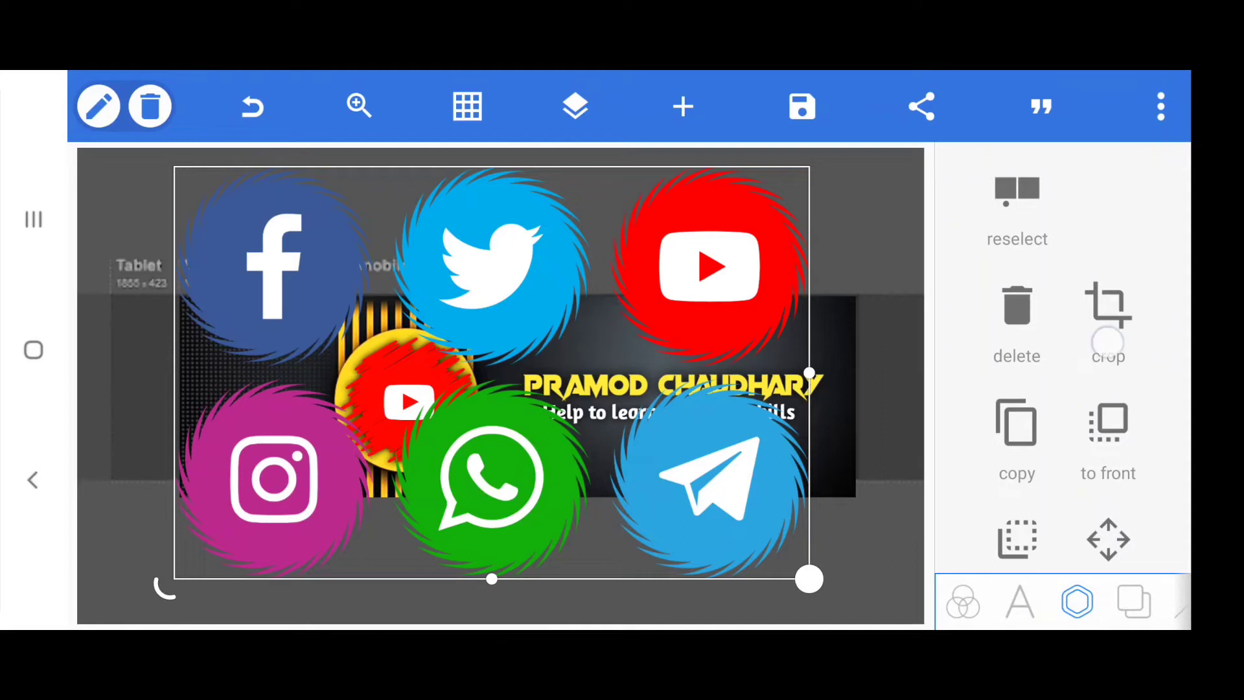
# Crop the icon image to its top row: Facebook, Twitter and YouTube
pyautogui.click(1109, 318)
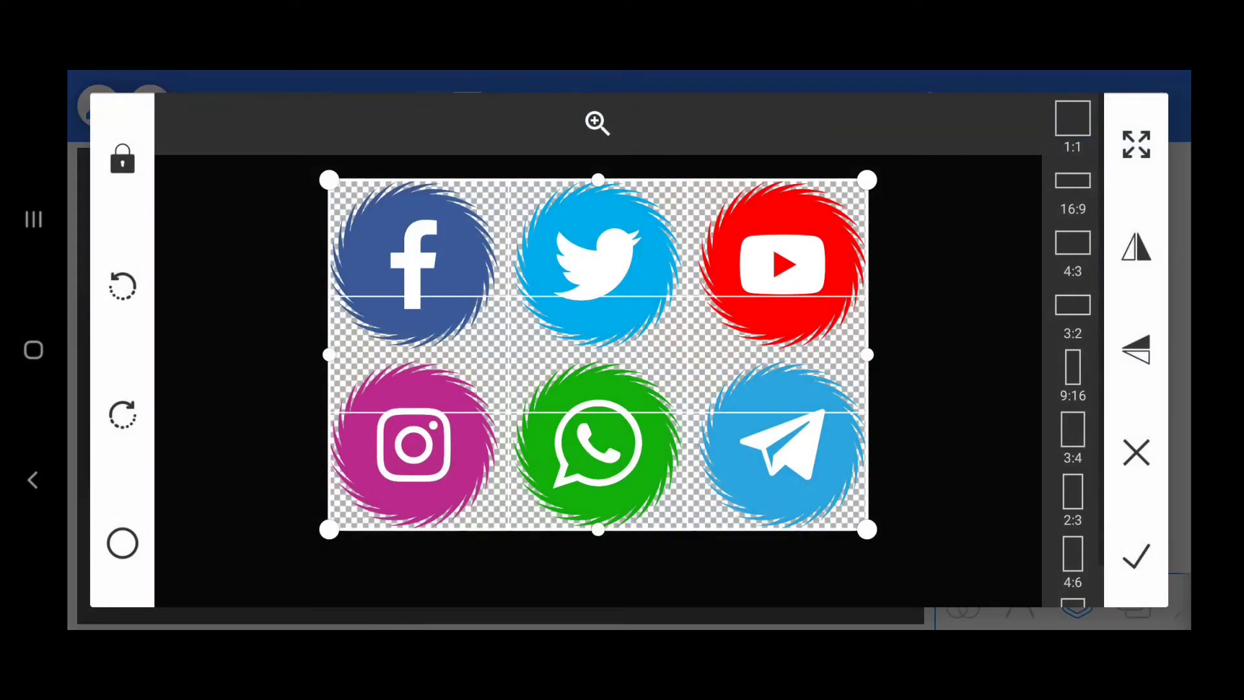
pyautogui.moveTo(597, 530); pyautogui.dragTo(597, 502)
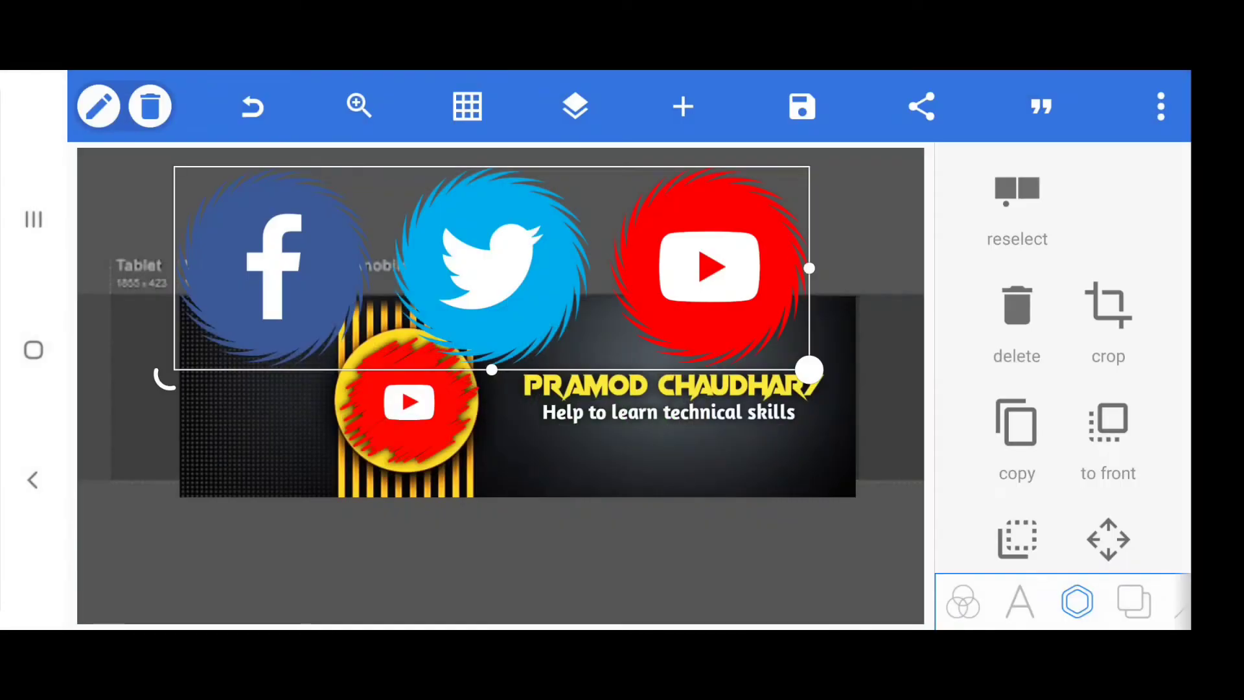
# Shrink the Facebook, Twitter and YouTube strip and place it bottom-left on the banner
pyautogui.moveTo(810, 370); pyautogui.dragTo(777, 361)
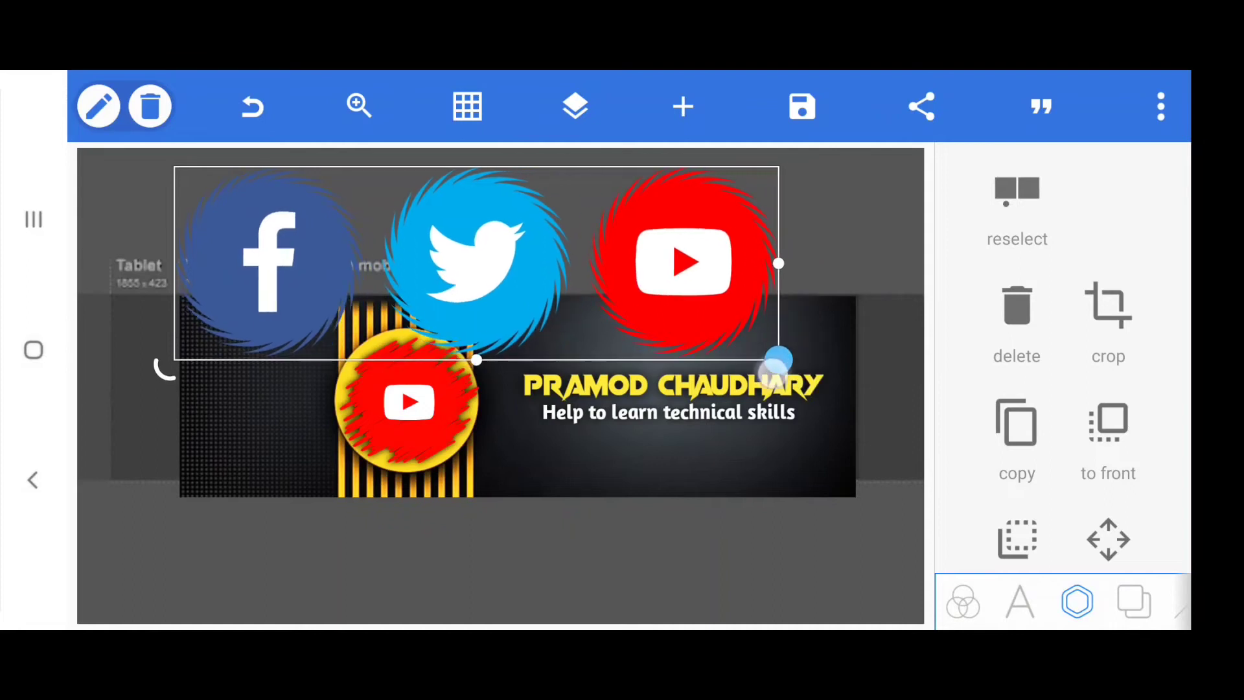
pyautogui.moveTo(778, 361); pyautogui.dragTo(585, 300)
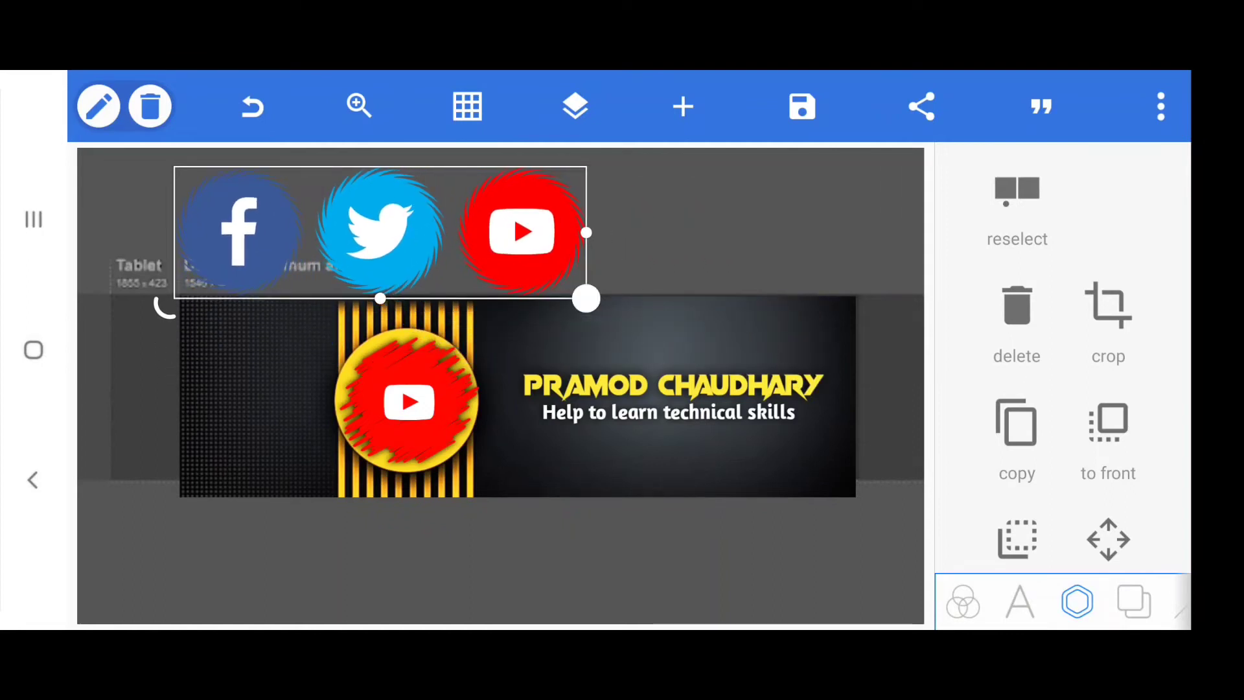
pyautogui.moveTo(379, 232); pyautogui.dragTo(379, 356)
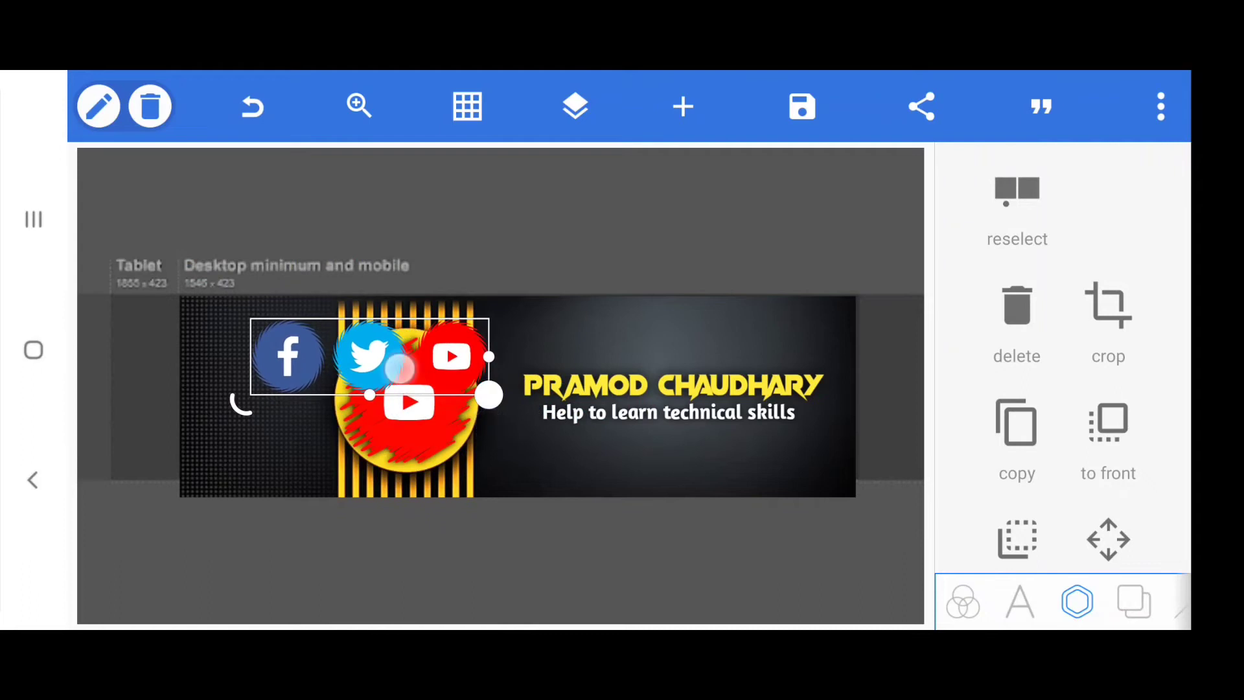
pyautogui.moveTo(369, 357); pyautogui.dragTo(302, 436)
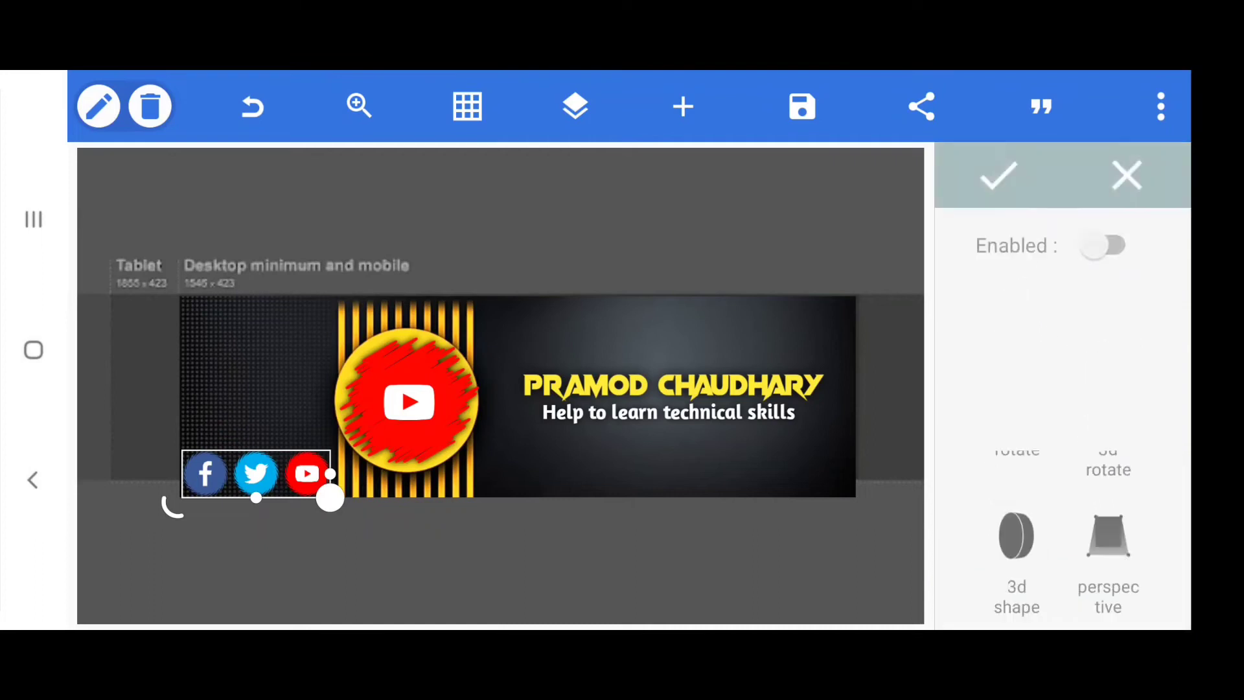
pyautogui.click(1103, 247)
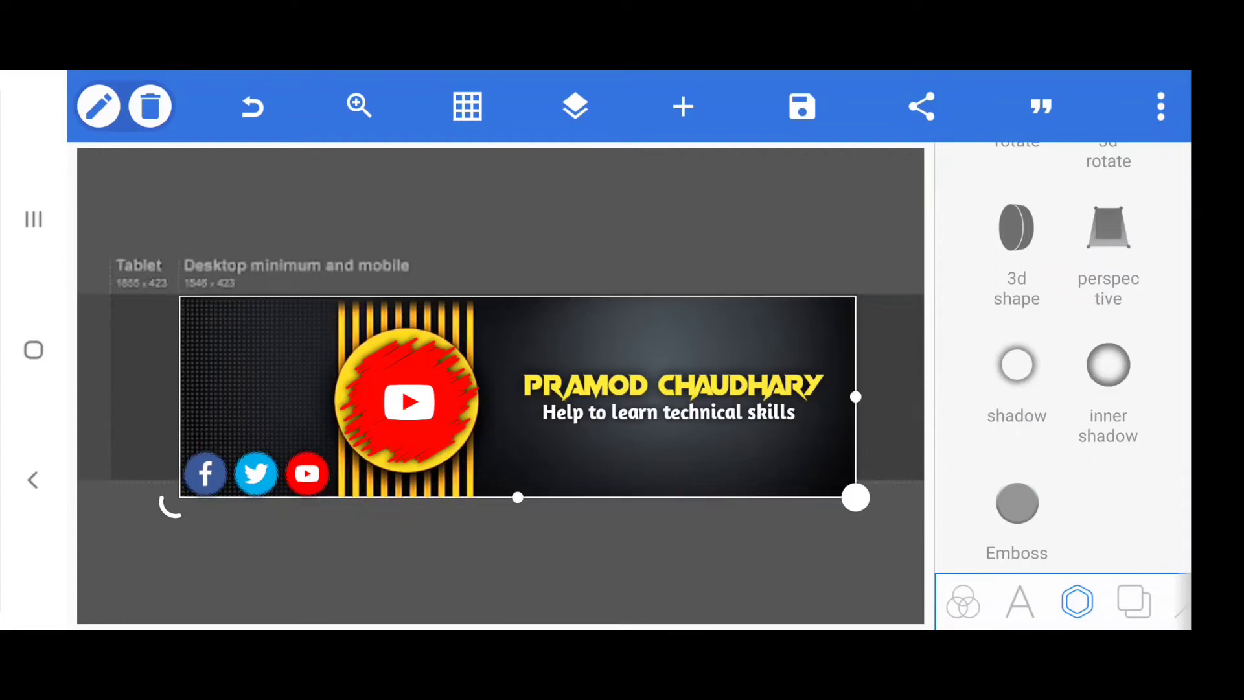
pyautogui.click(683, 106)
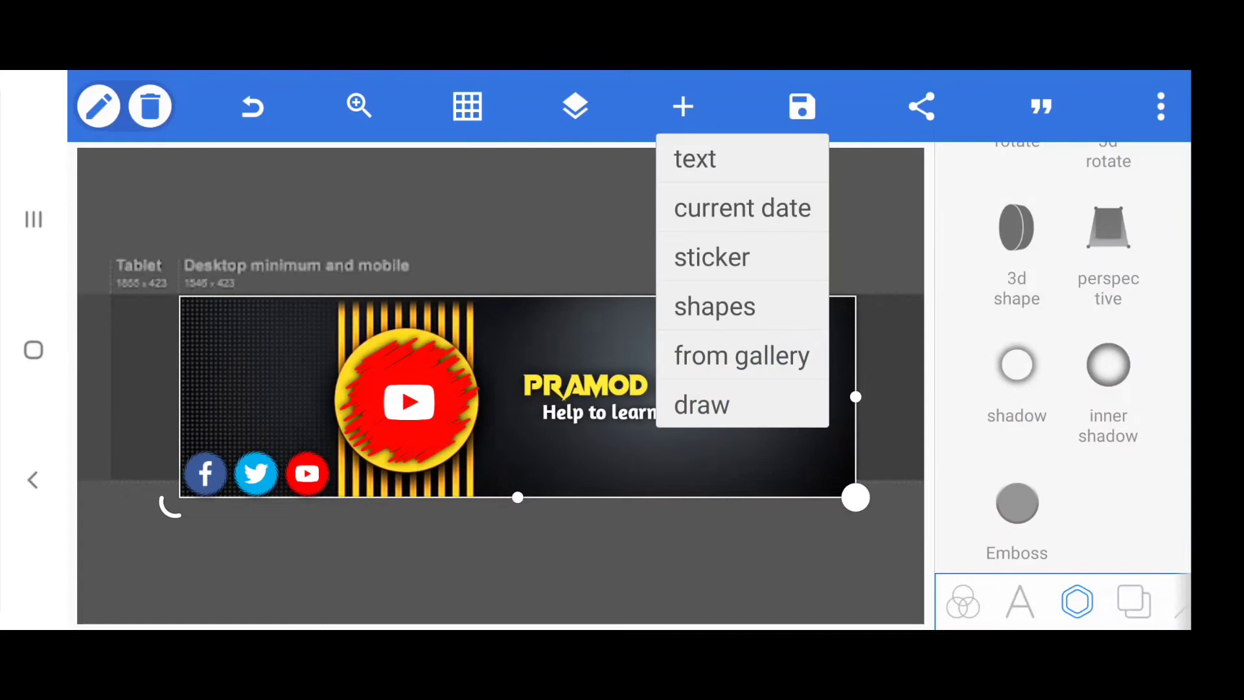
# Add a 'Follow On' text label and place it just above the social icons
pyautogui.click(696, 158)
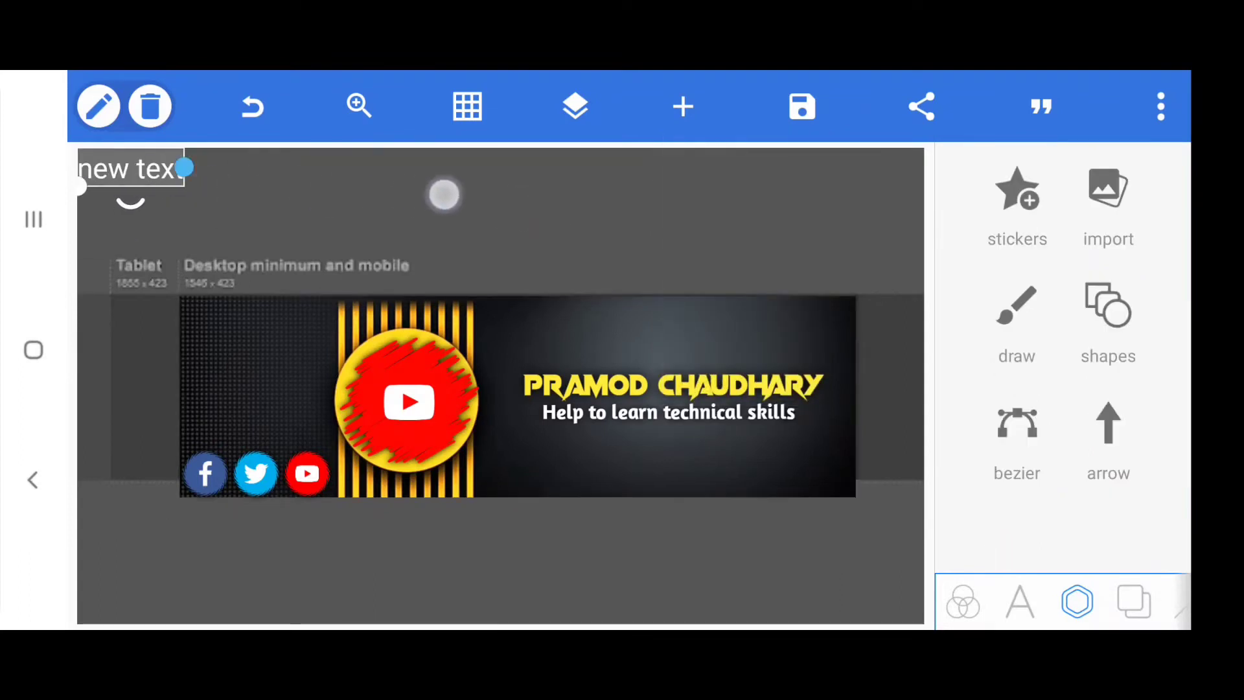
pyautogui.moveTo(131, 169); pyautogui.dragTo(685, 215)
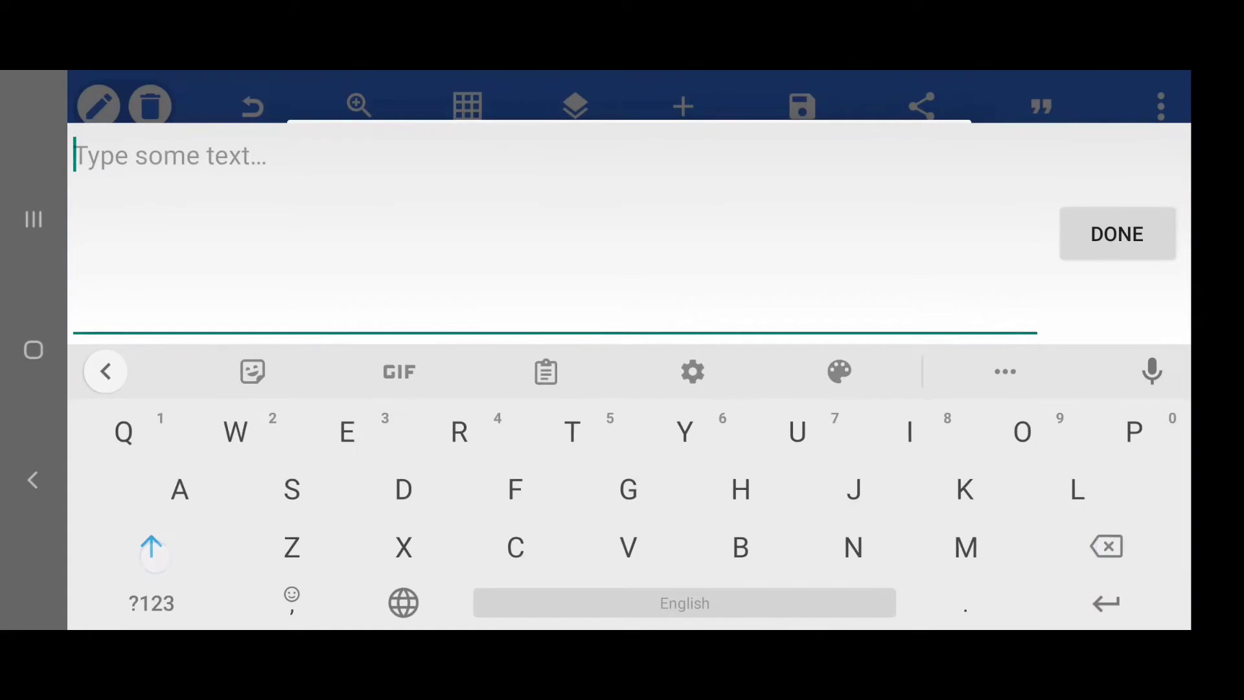
pyautogui.write('Follow')
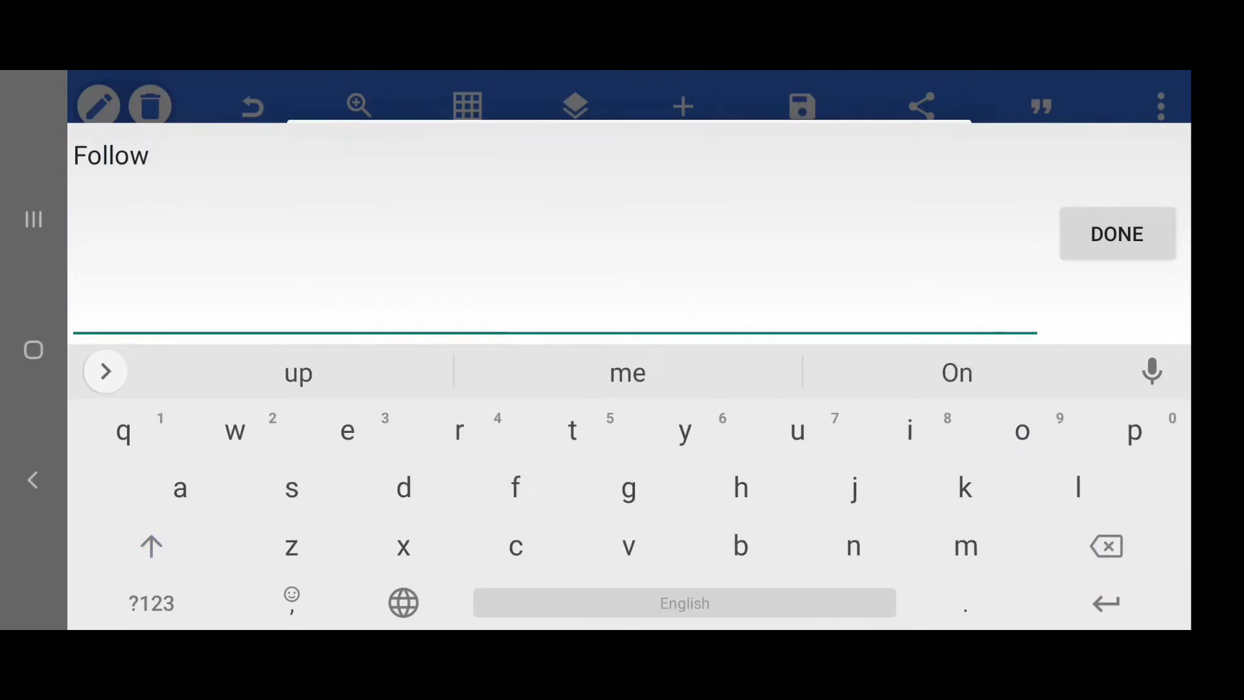
pyautogui.click(1022, 430)
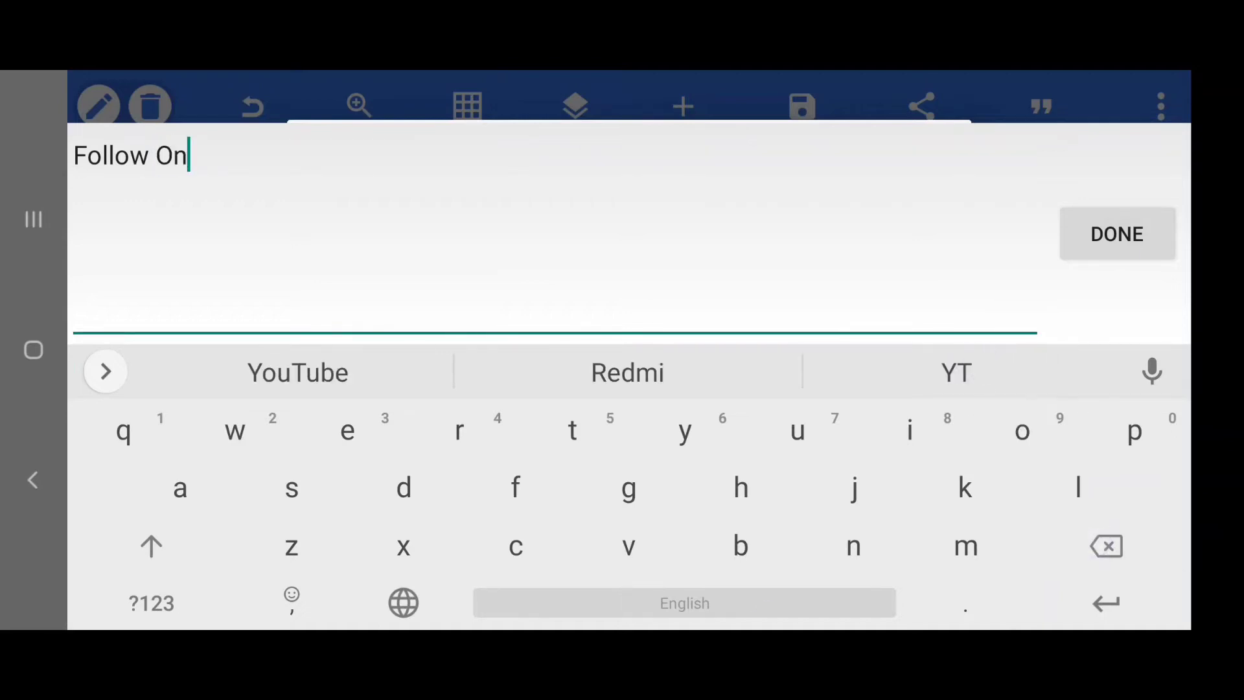
pyautogui.click(1116, 233)
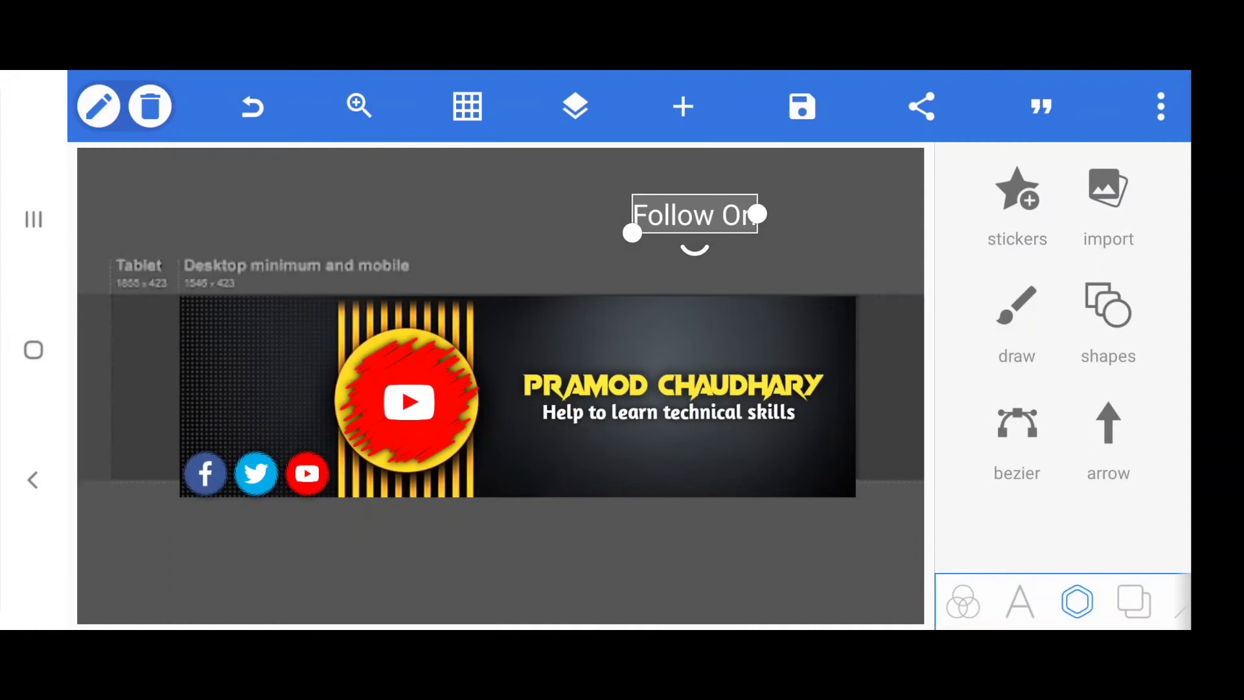
pyautogui.moveTo(693, 215); pyautogui.dragTo(428, 354)
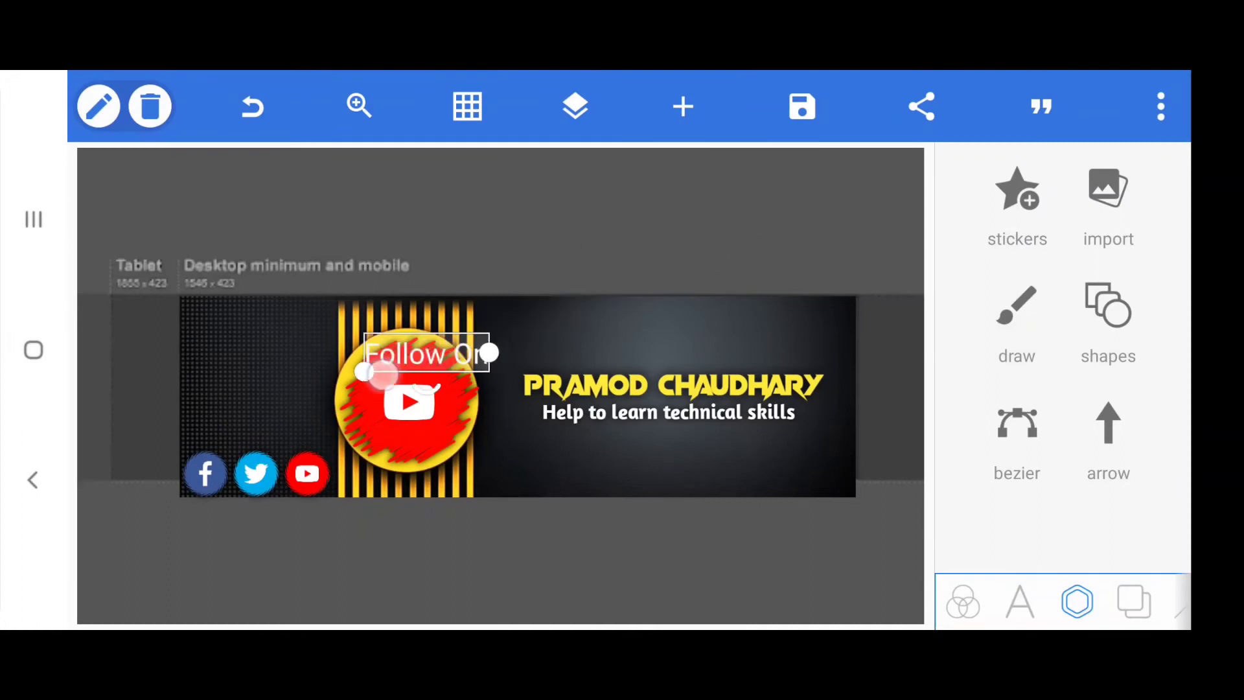
pyautogui.moveTo(429, 354); pyautogui.dragTo(250, 431)
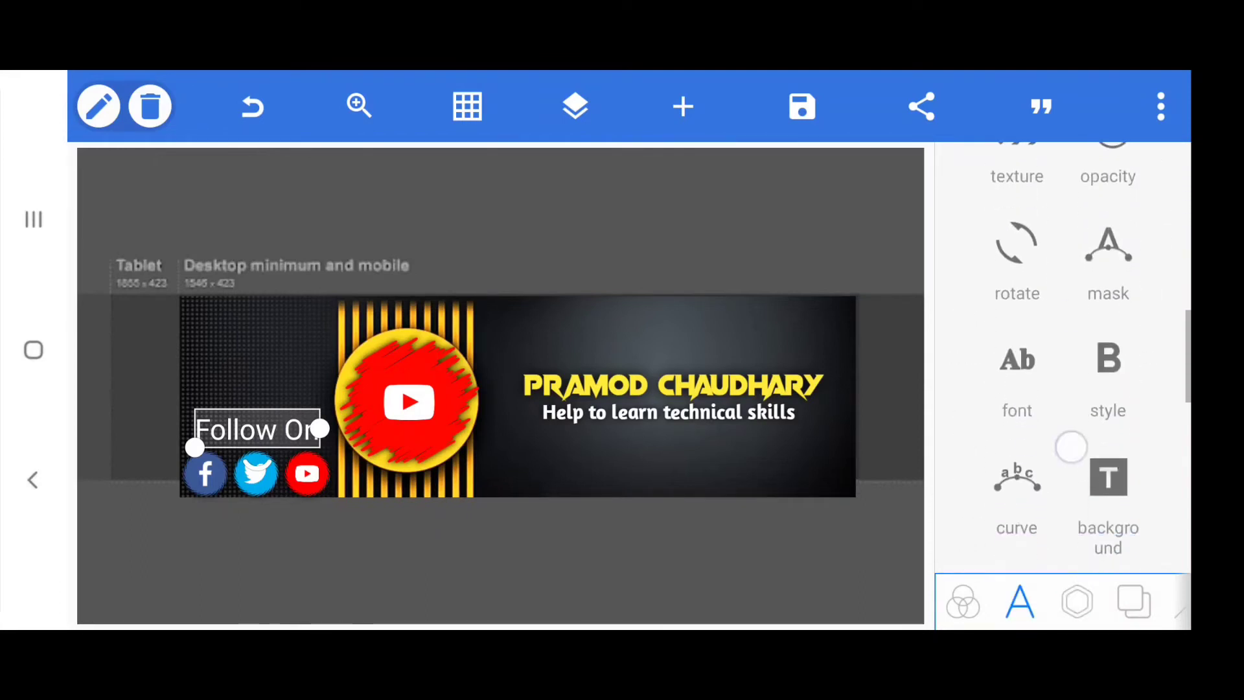
# Give the Follow On label a bold font and align it above the three icons
pyautogui.scroll(-3)
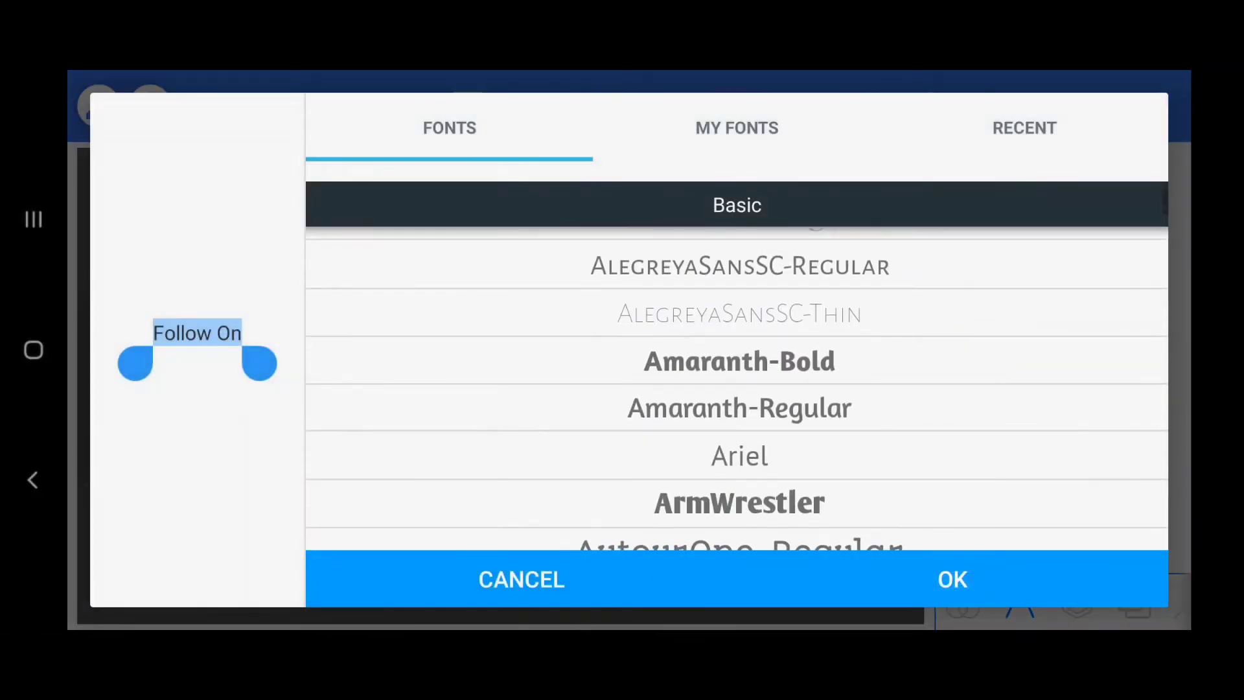
pyautogui.scroll(-3)
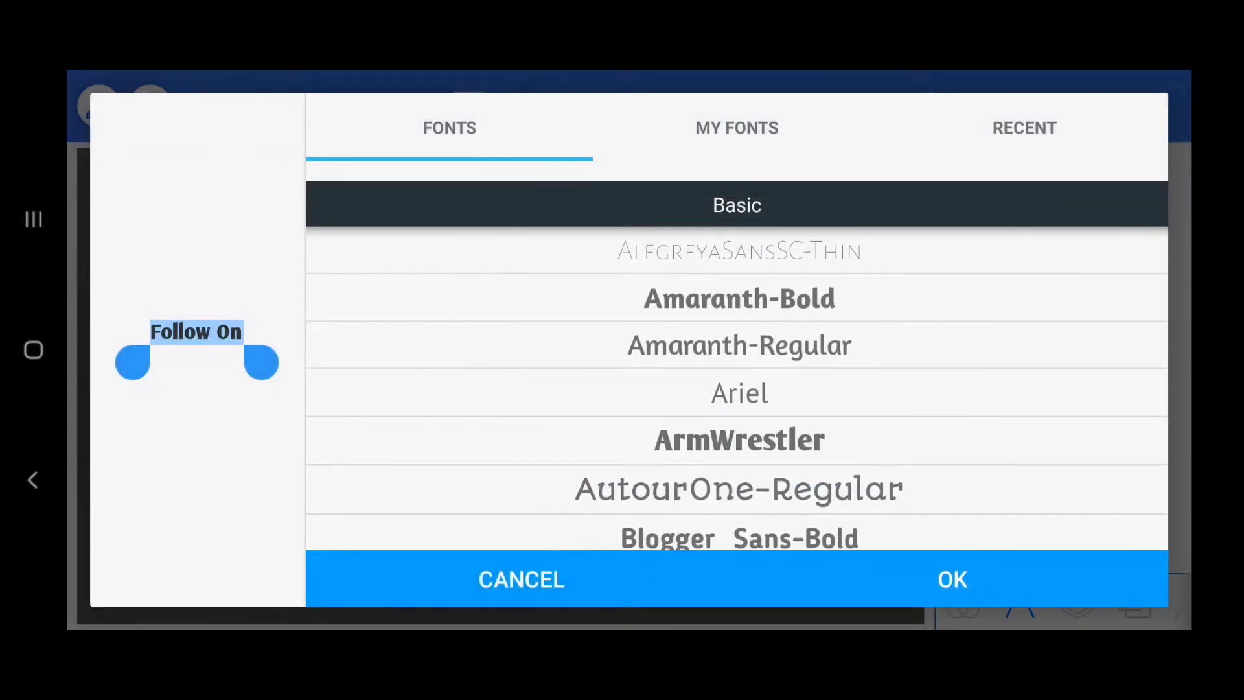
pyautogui.click(522, 579)
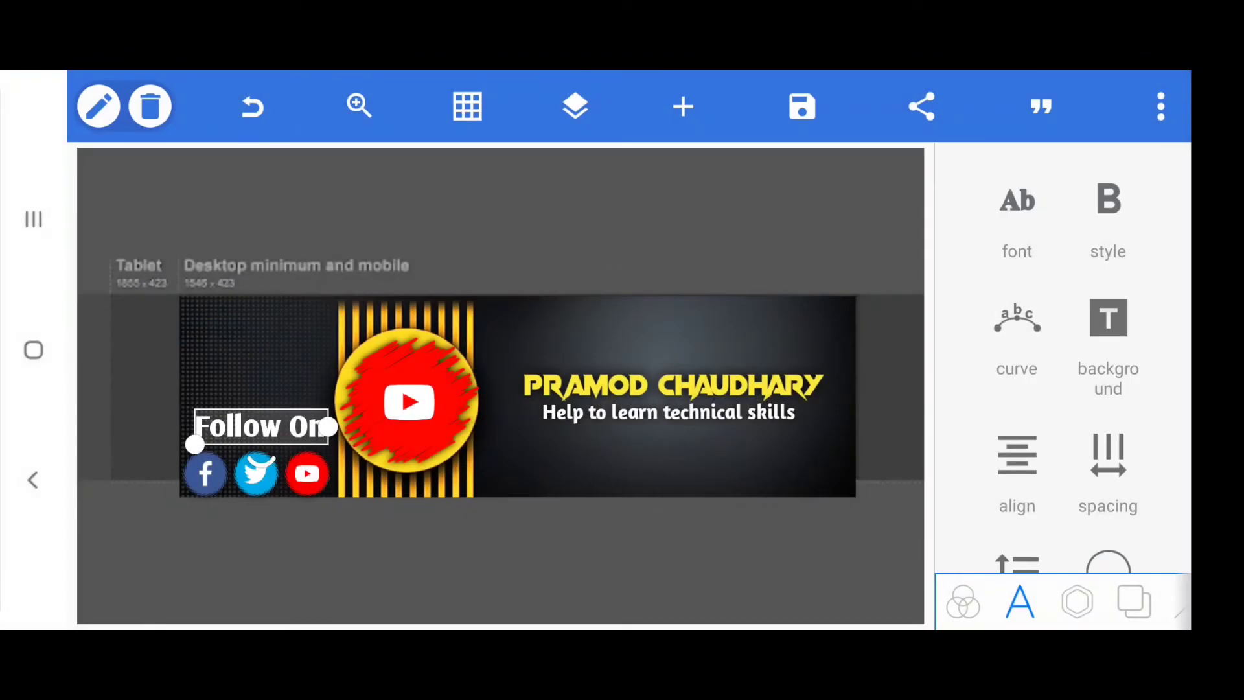
pyautogui.moveTo(262, 426); pyautogui.dragTo(254, 434)
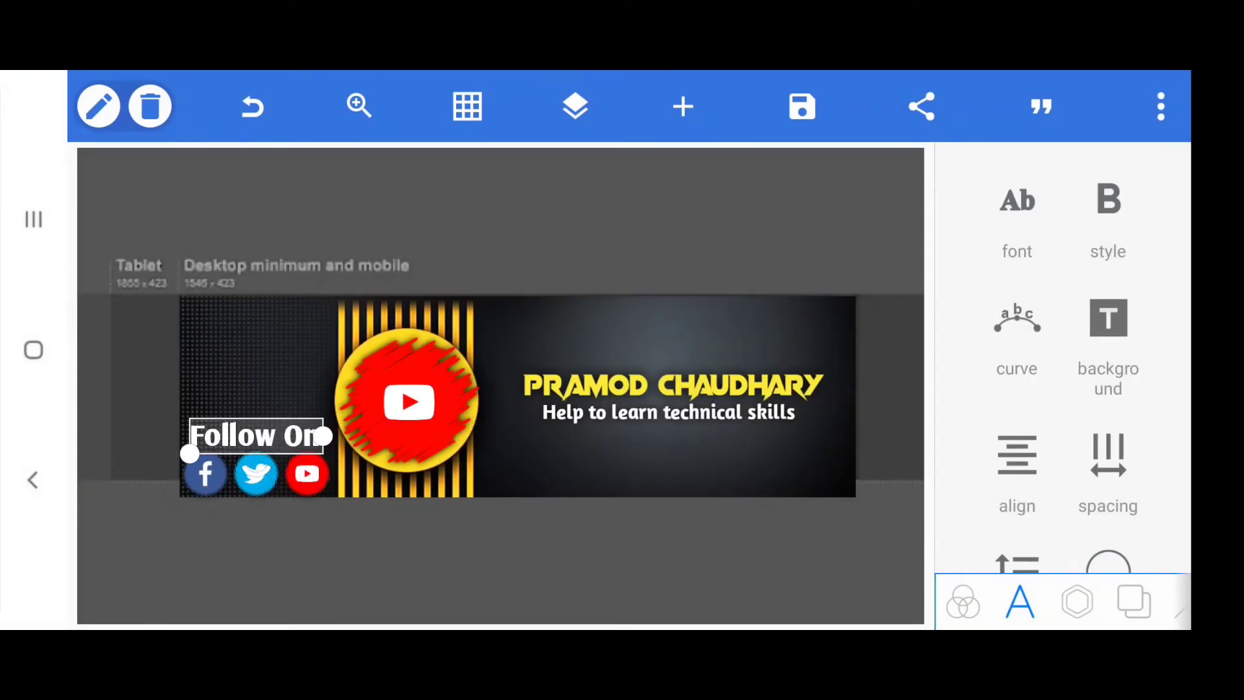
pyautogui.scroll(-3)
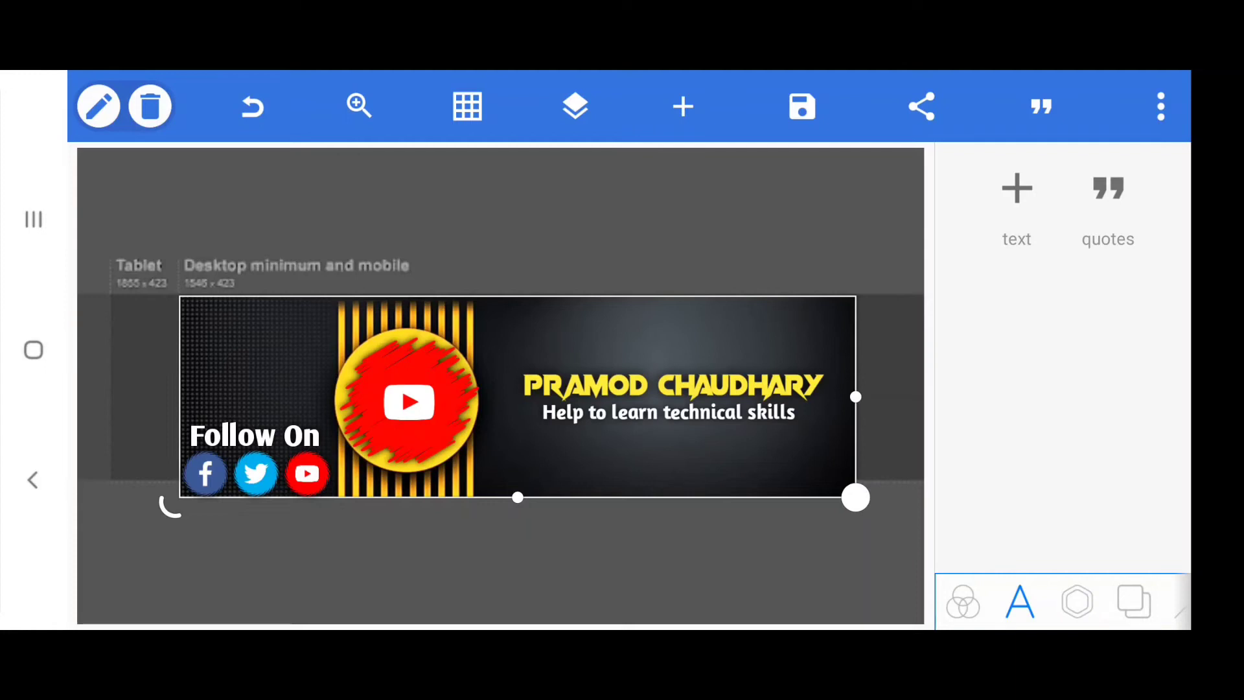
# Insert the computer chart image from the gallery, shrink it, and place it above Follow On
pyautogui.click(683, 107)
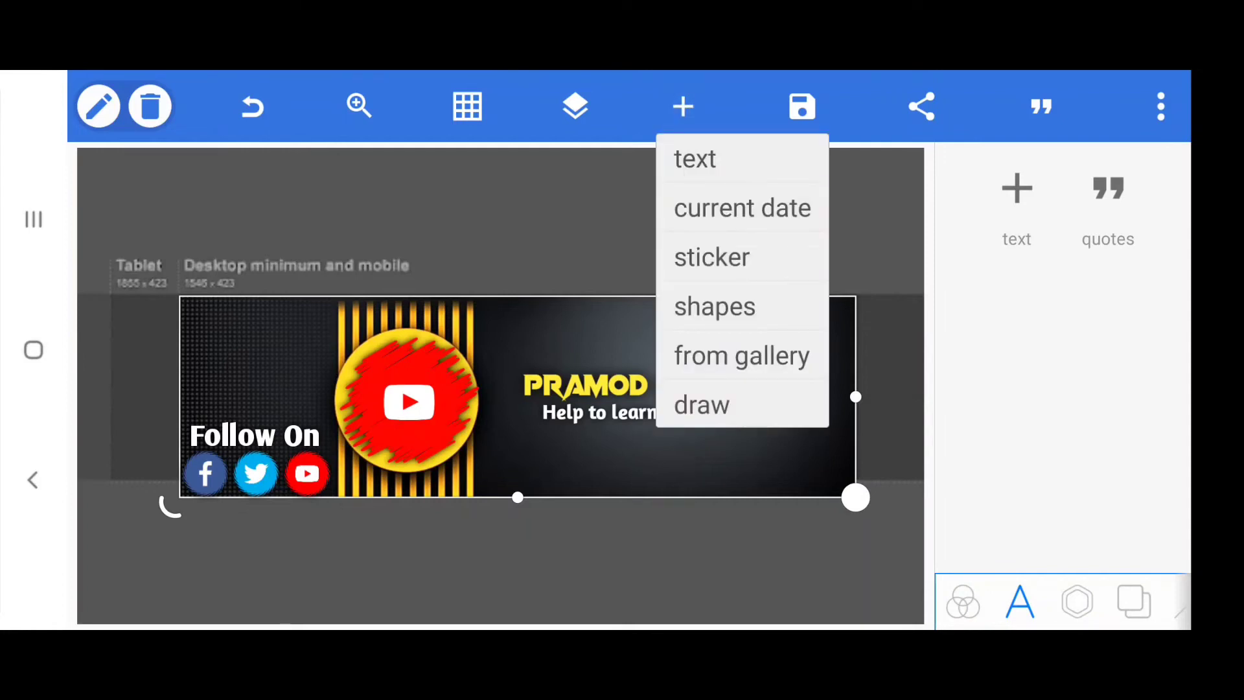
pyautogui.click(742, 355)
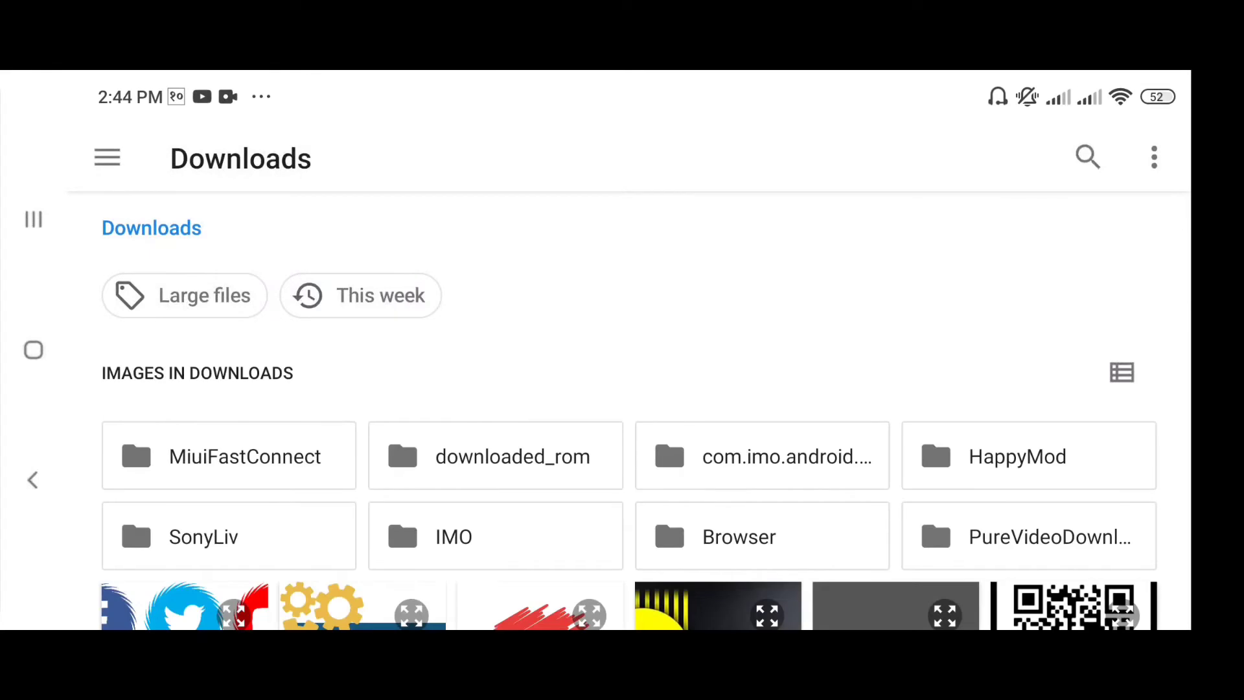
pyautogui.scroll(-3)
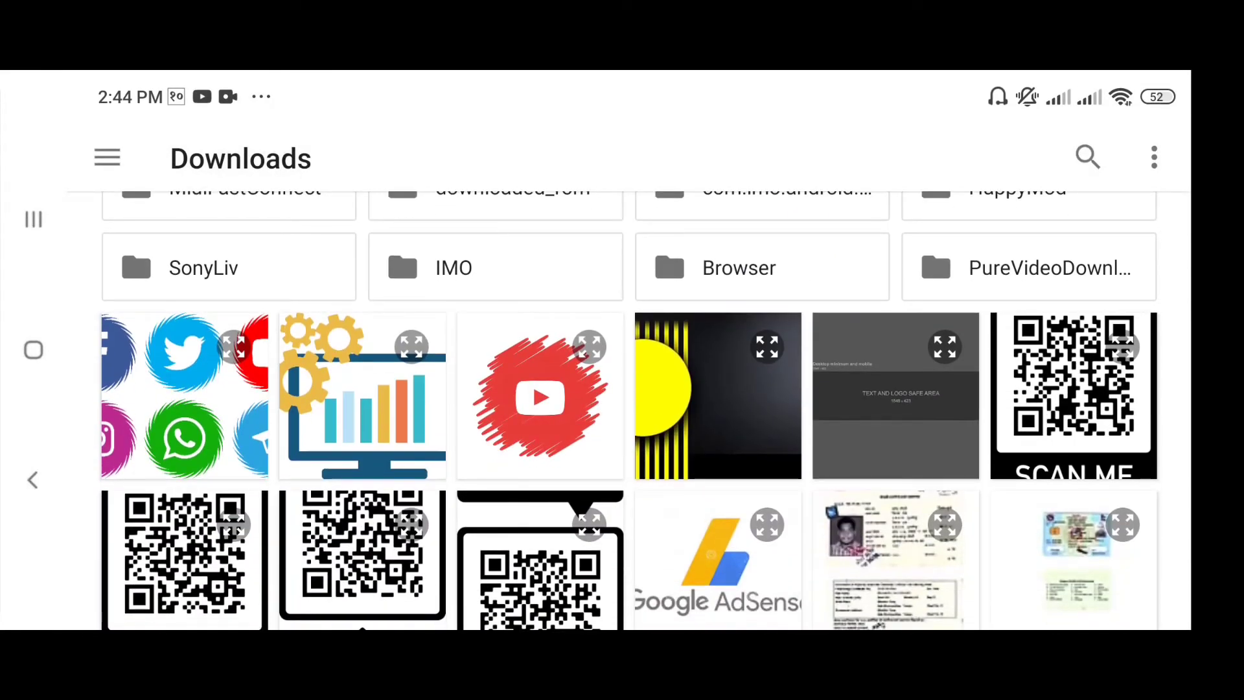
pyautogui.click(363, 397)
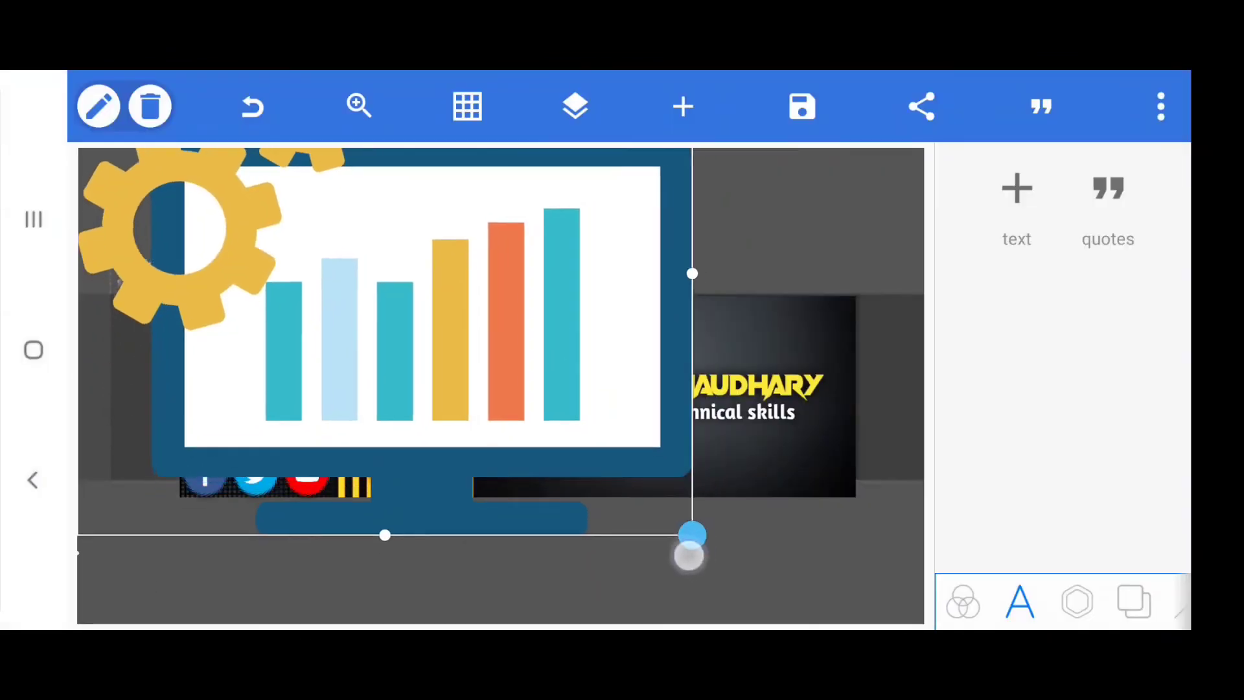
pyautogui.moveTo(692, 543); pyautogui.dragTo(562, 444)
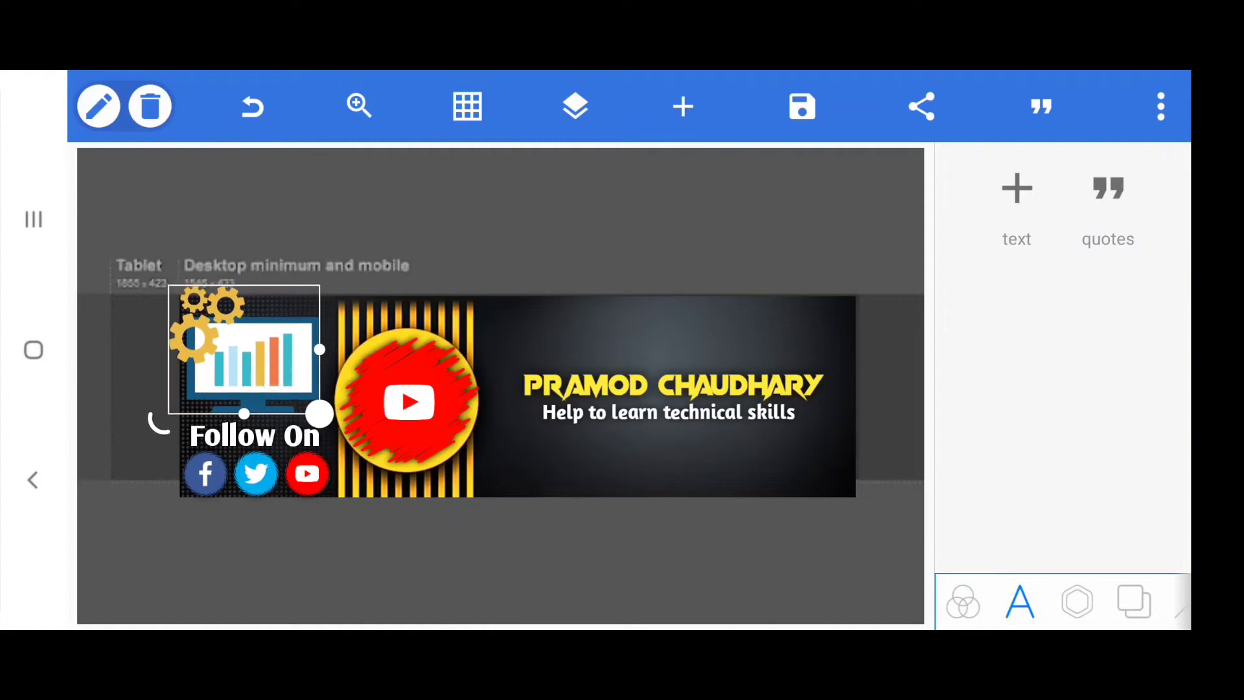
pyautogui.moveTo(319, 414); pyautogui.dragTo(332, 422)
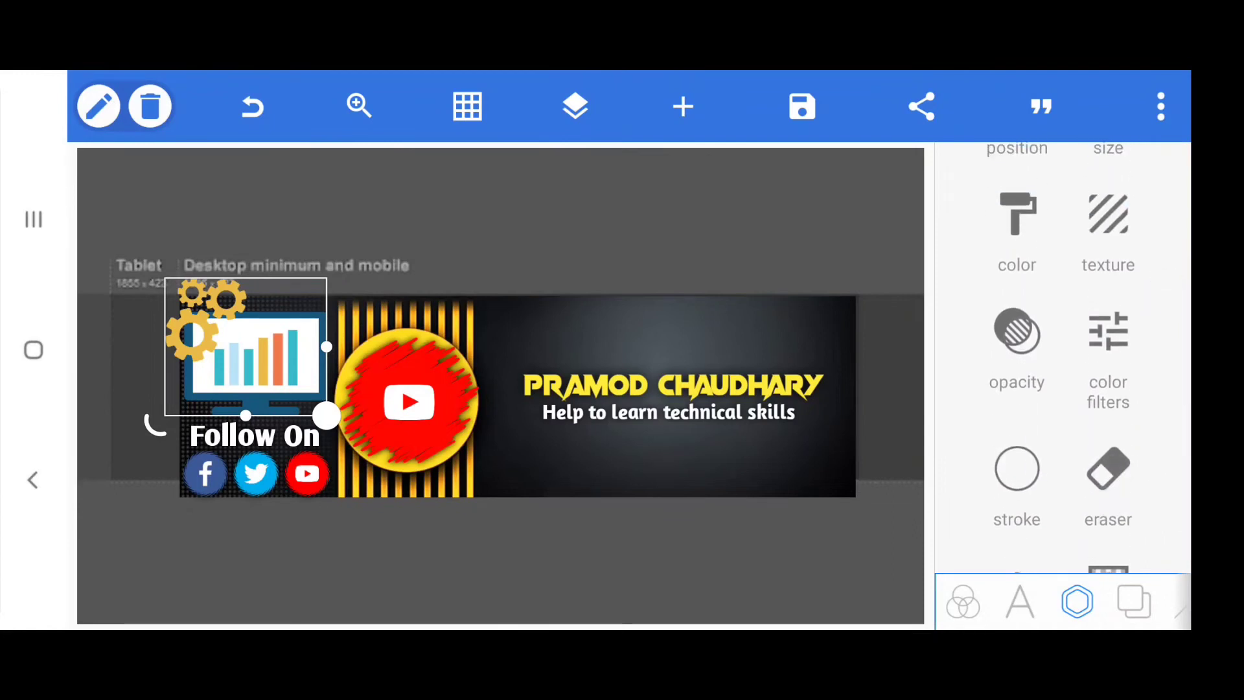
# Raise the chart graphic's saturation to 73 and close its effect settings
pyautogui.click(1108, 331)
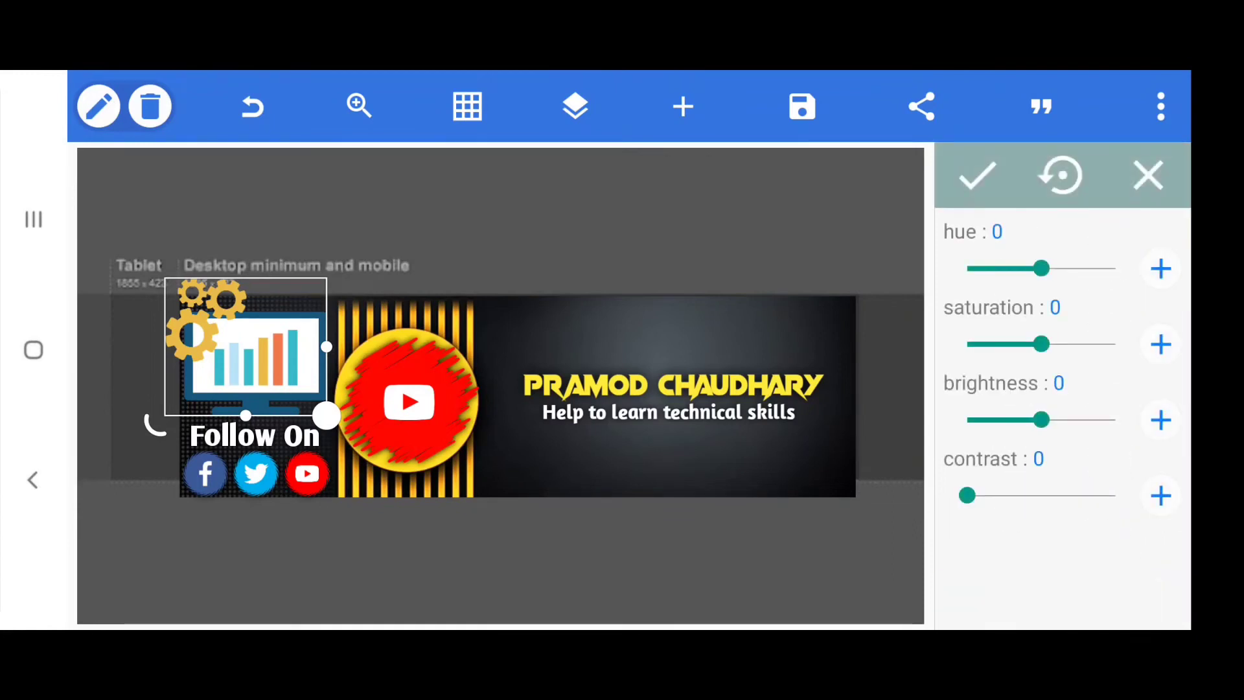
pyautogui.moveTo(1042, 344); pyautogui.dragTo(1095, 343)
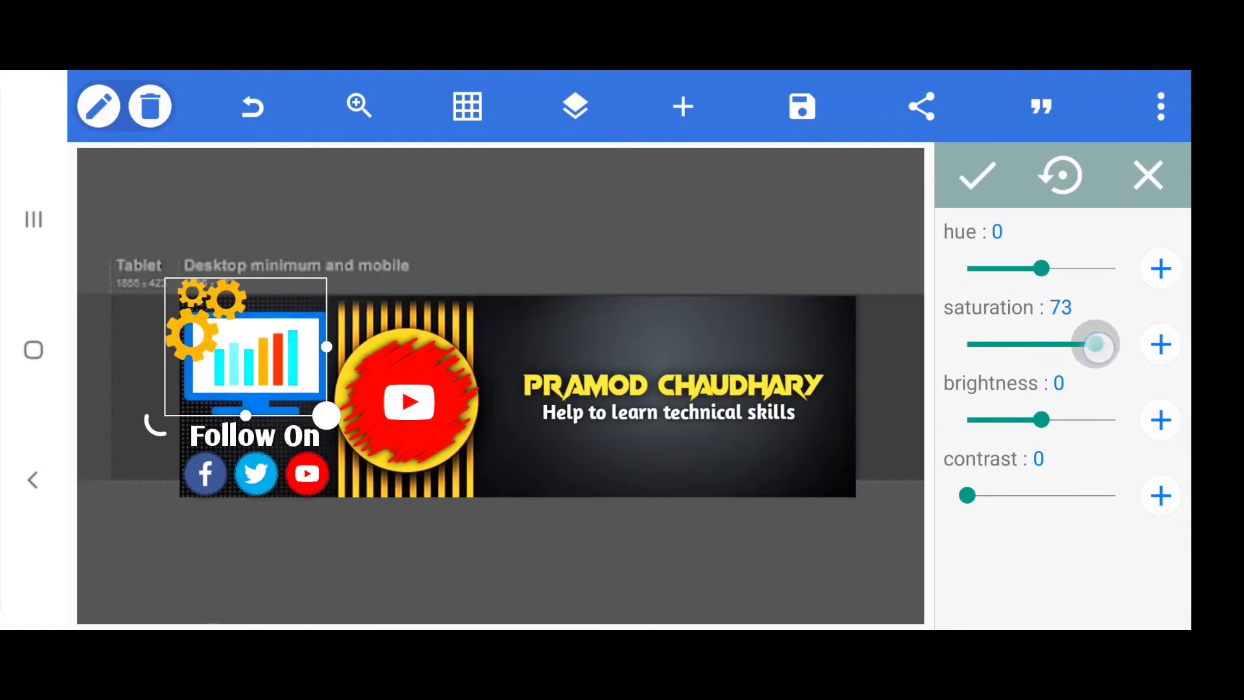
pyautogui.moveTo(1095, 344); pyautogui.dragTo(1111, 344)
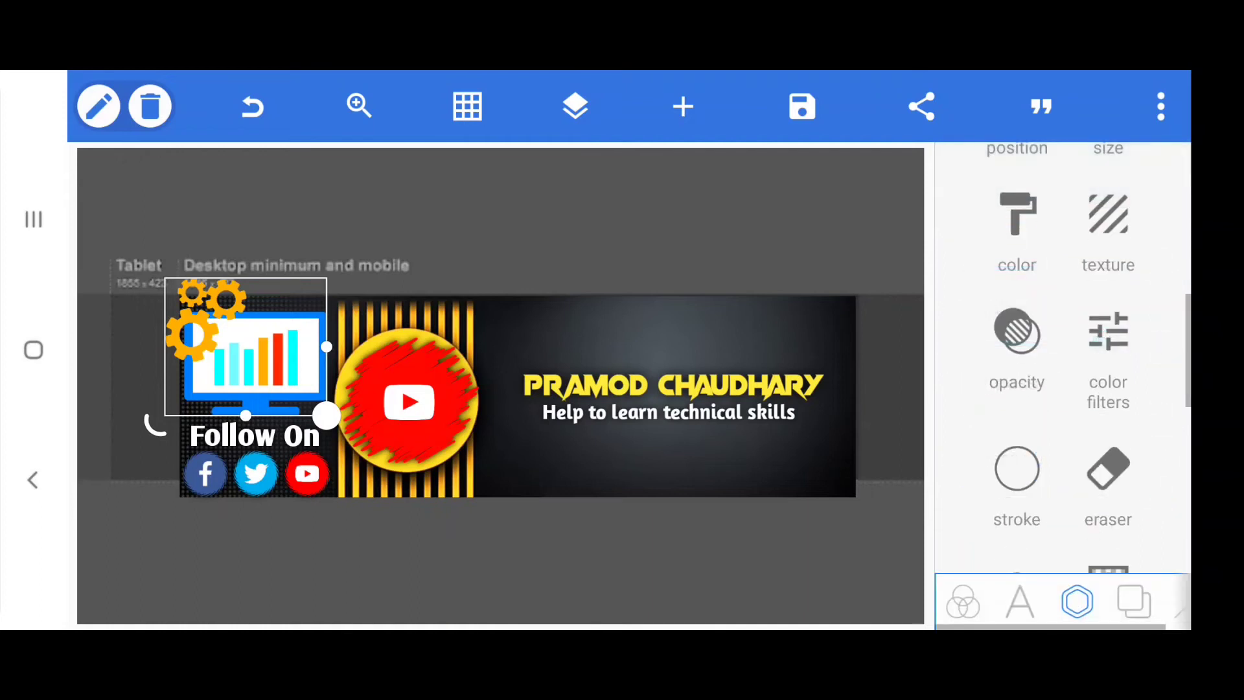
pyautogui.scroll(-3)
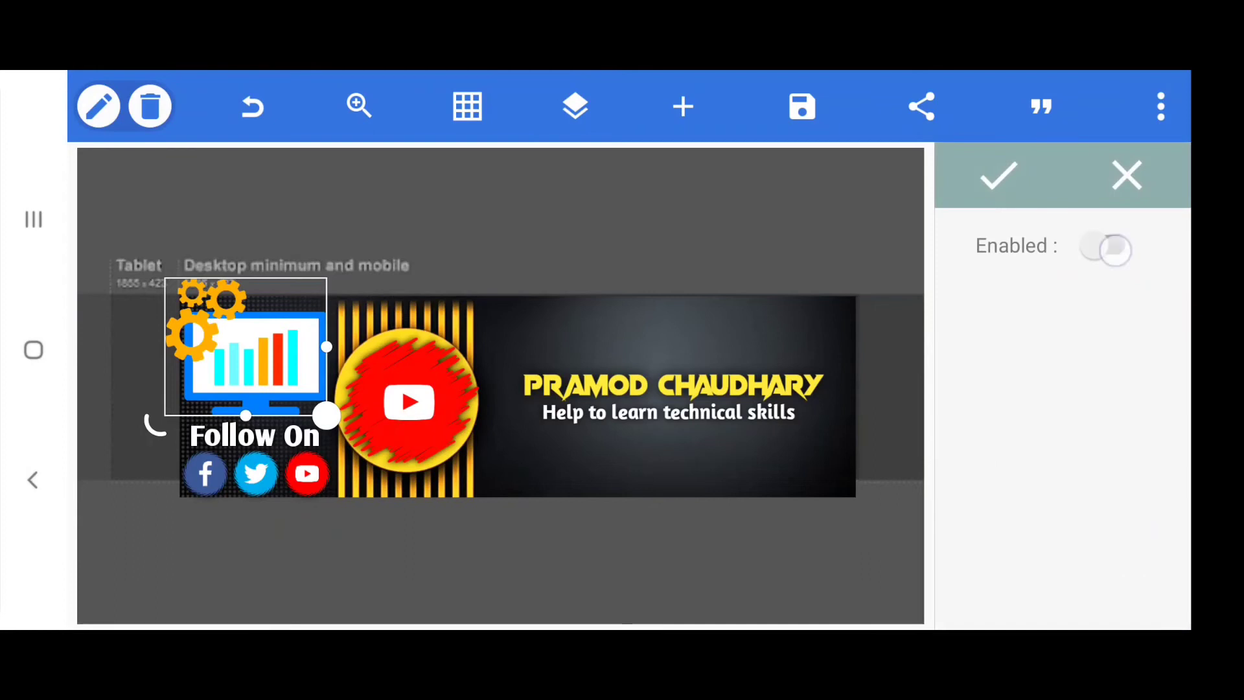
pyautogui.click(1106, 250)
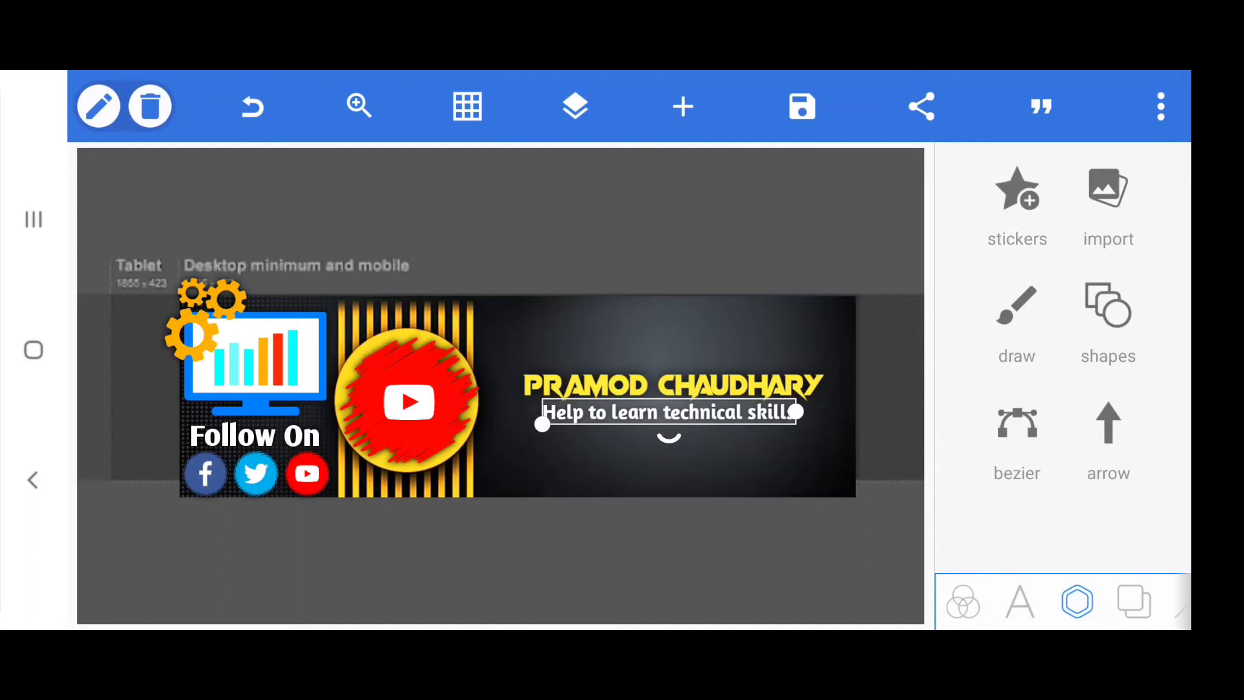
# Multi-select the graphic, Follow On, icons and slogan layers and merge them
pyautogui.click(575, 107)
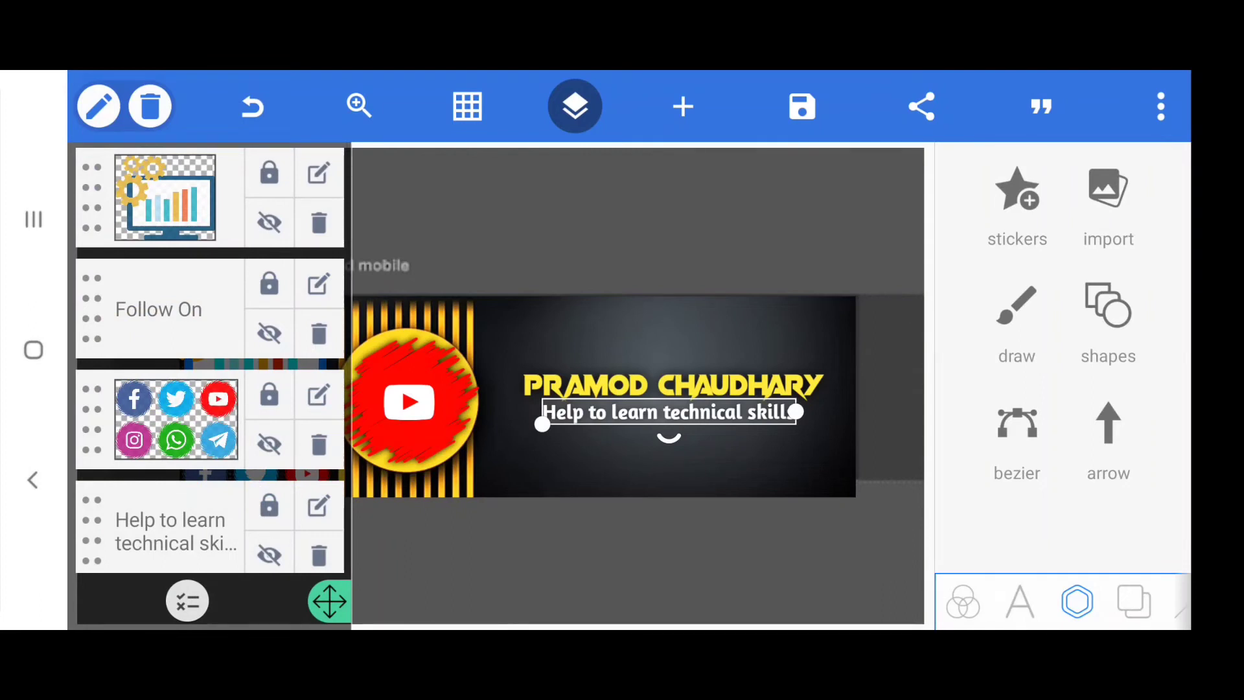
pyautogui.click(186, 601)
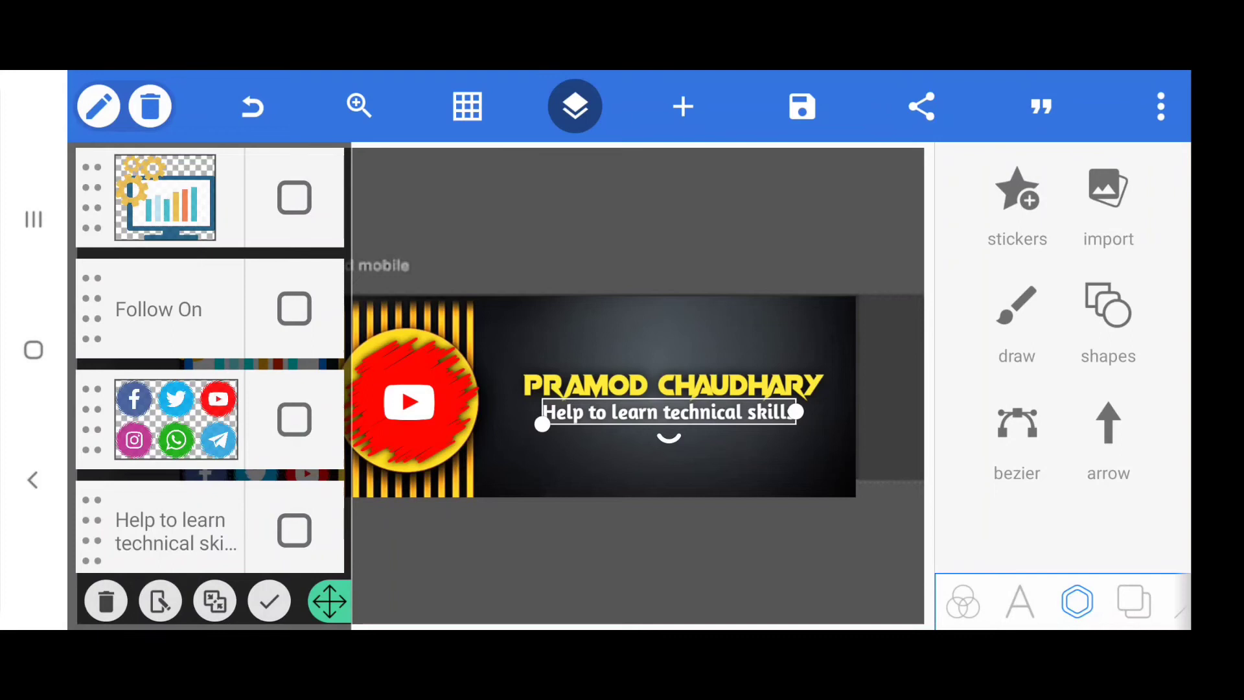
pyautogui.scroll(-3)
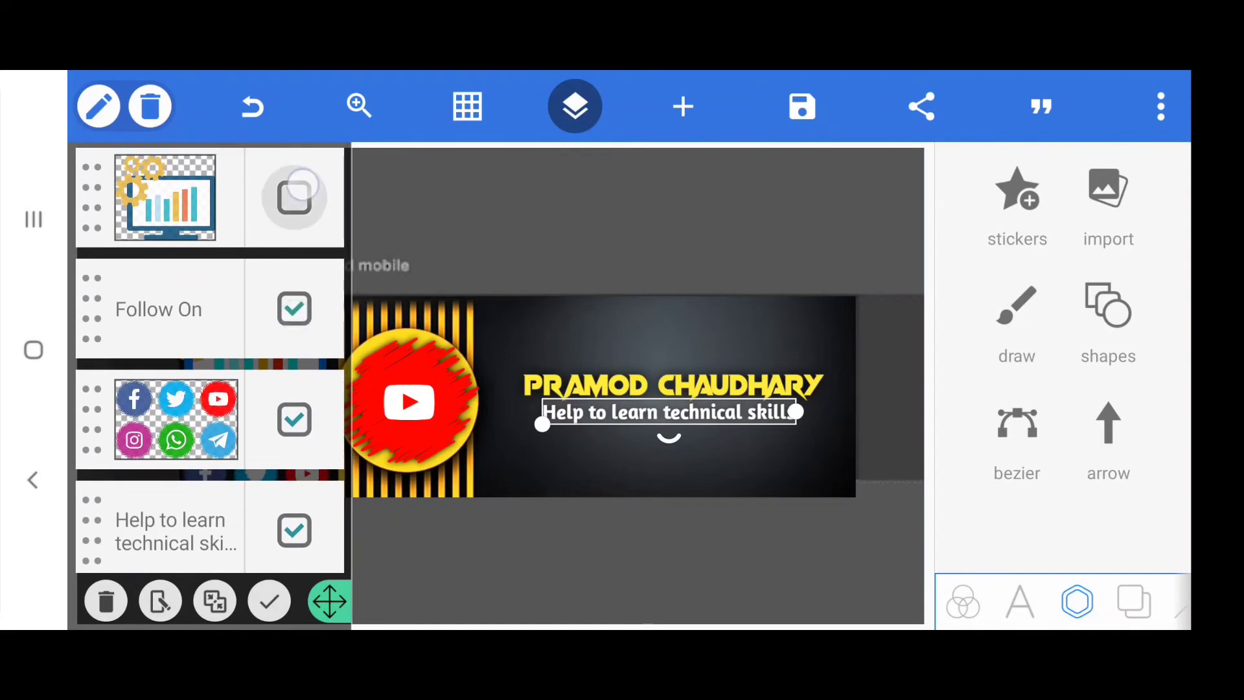
pyautogui.click(294, 198)
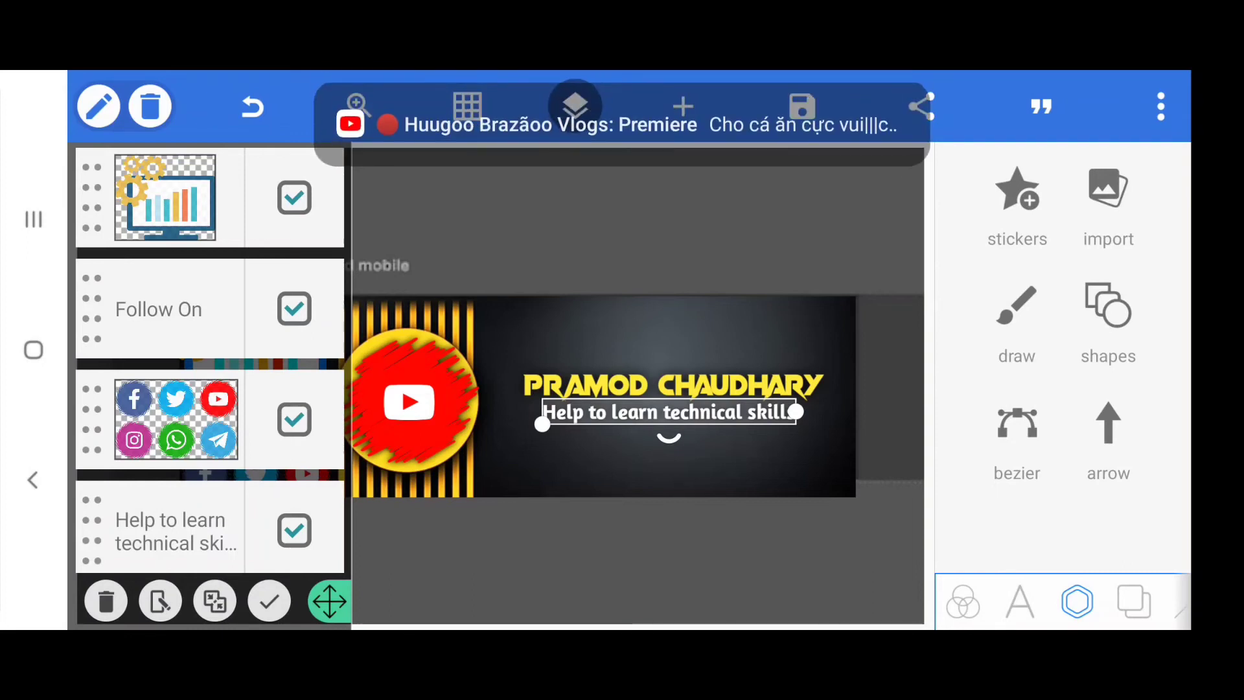
pyautogui.click(214, 601)
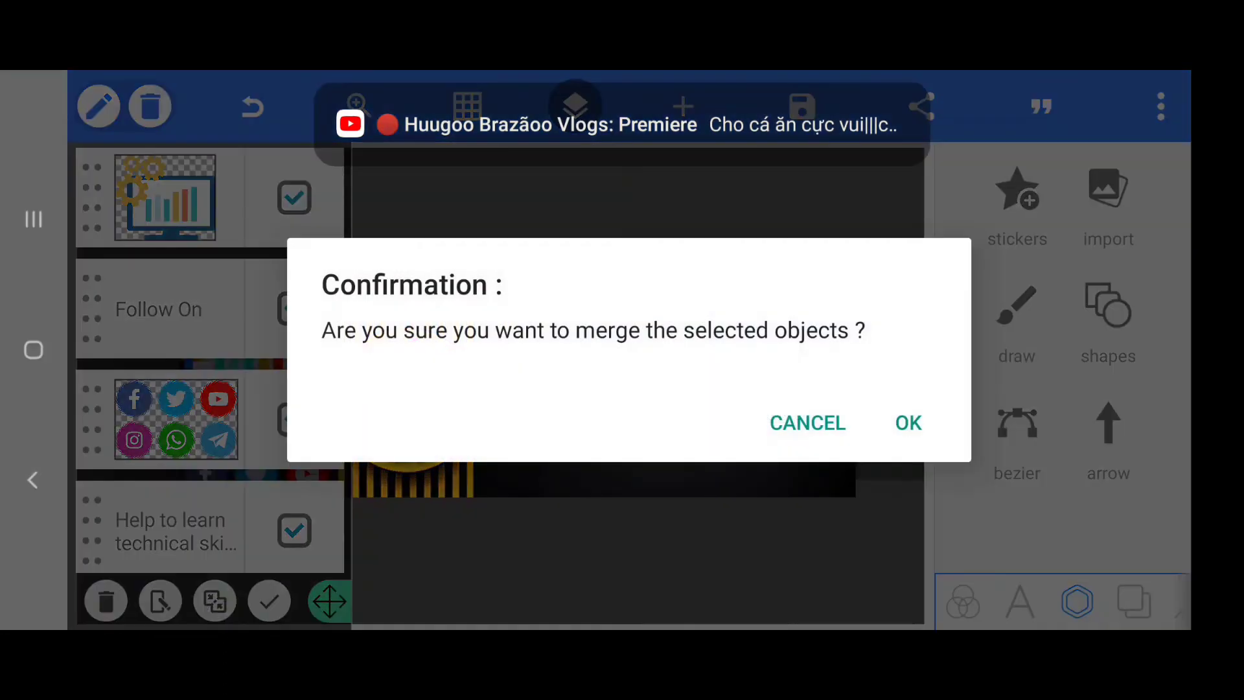
pyautogui.click(907, 423)
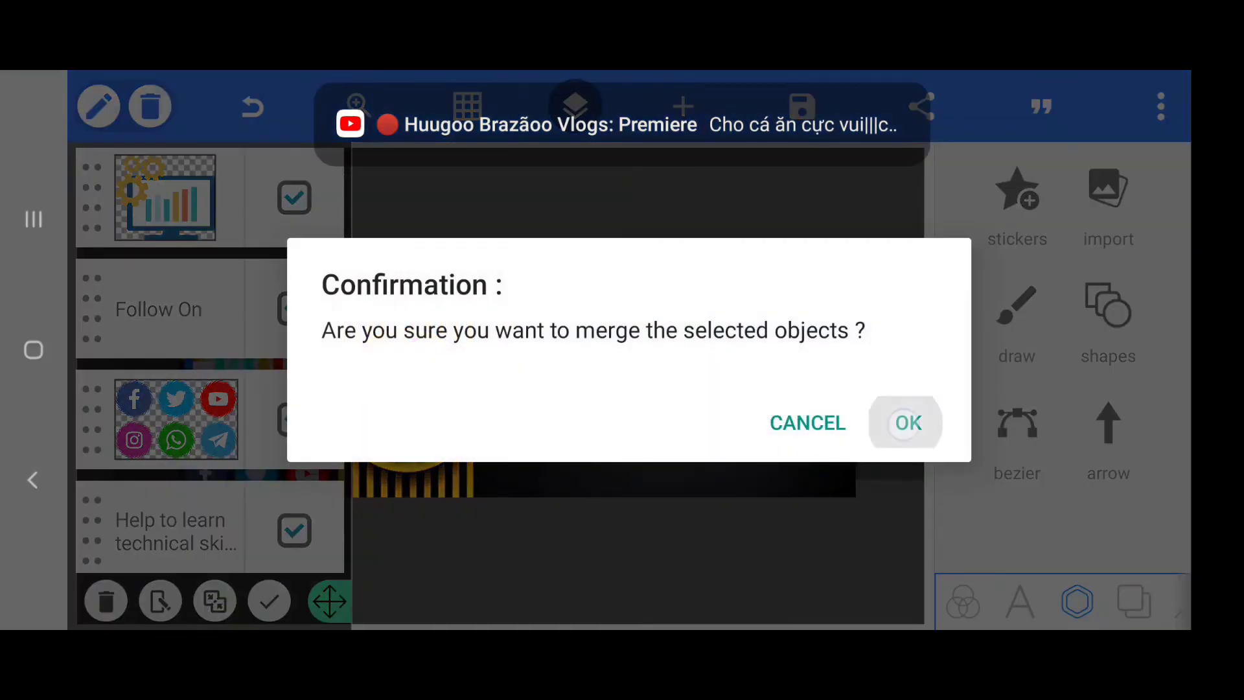
pyautogui.click(907, 423)
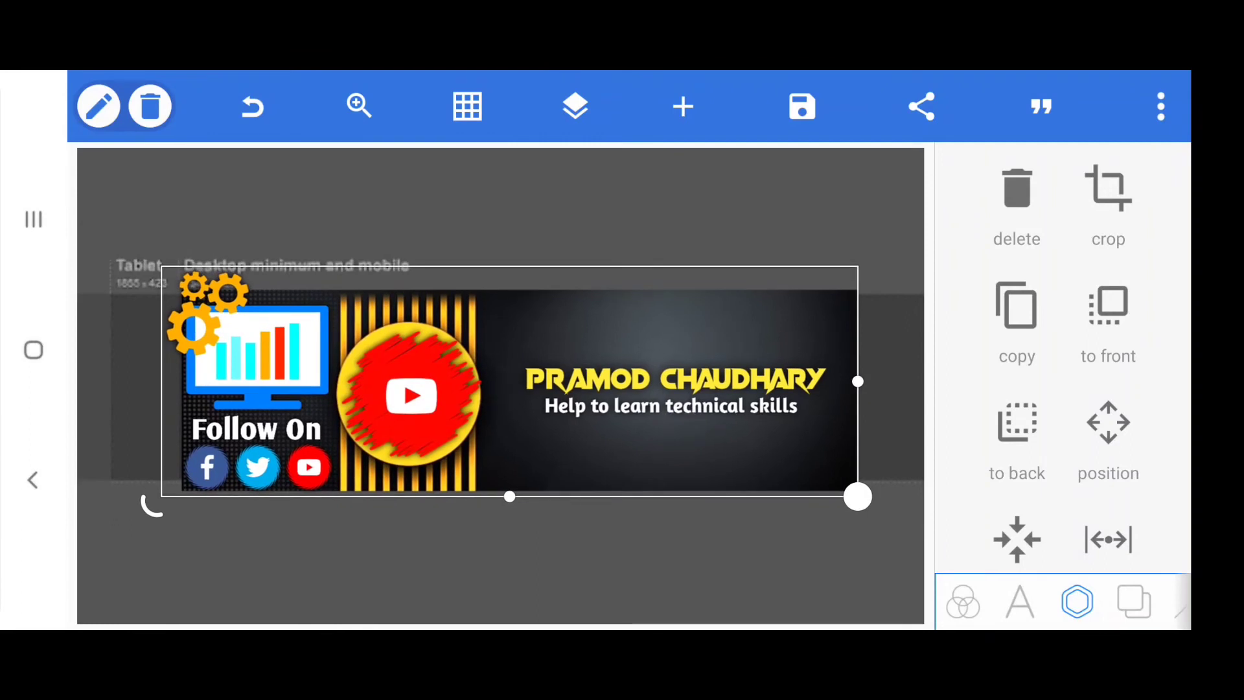
# Resize the merged banner's width and height to fit the desktop-and-mobile safe band
pyautogui.moveTo(858, 497); pyautogui.dragTo(838, 495)
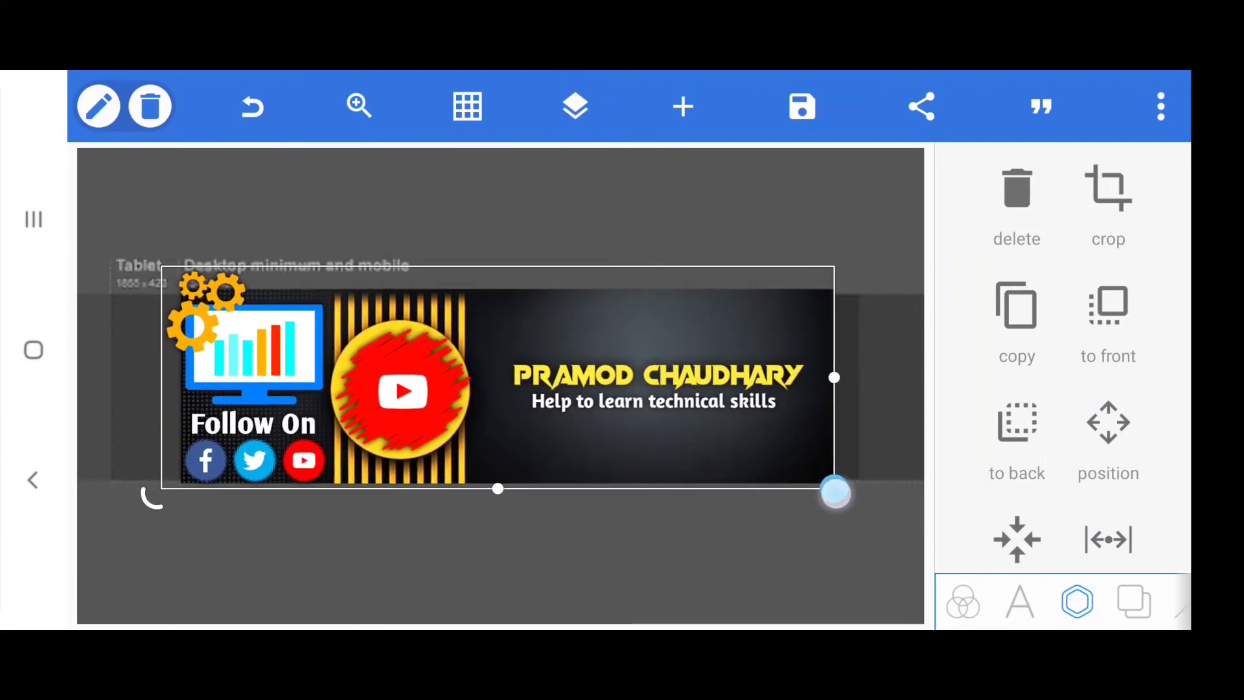
pyautogui.moveTo(835, 492); pyautogui.dragTo(859, 497)
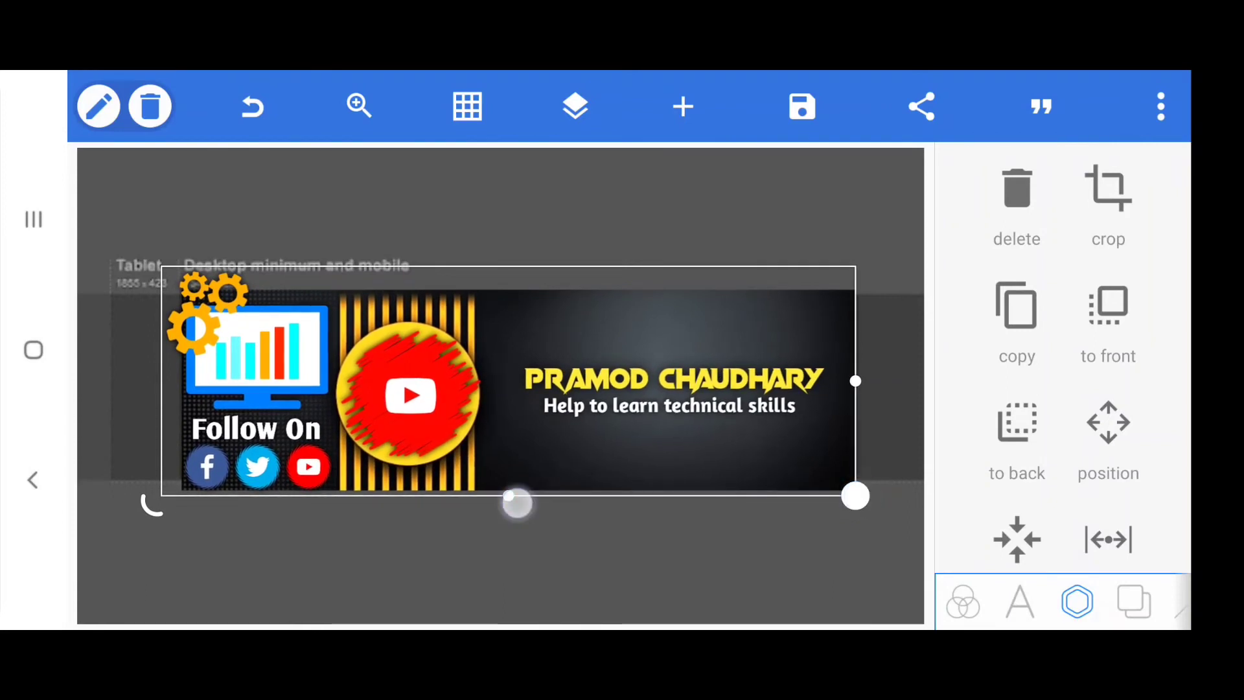
pyautogui.moveTo(517, 505); pyautogui.dragTo(509, 480)
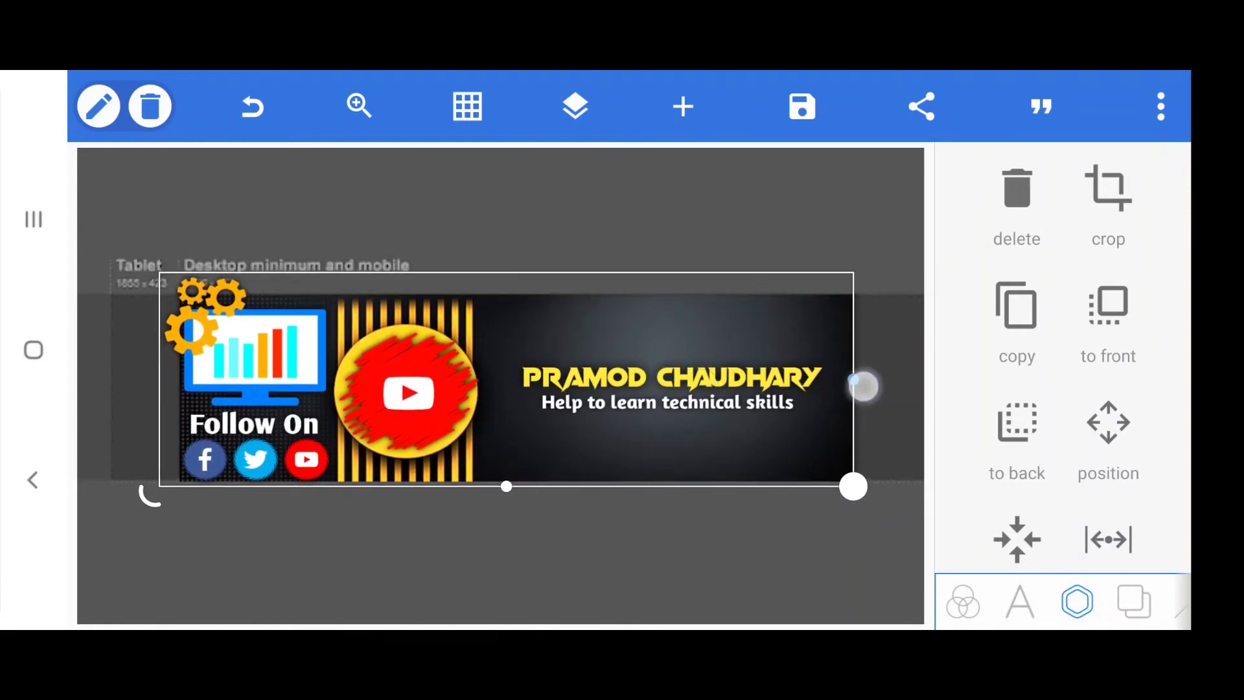
pyautogui.moveTo(865, 386); pyautogui.dragTo(851, 387)
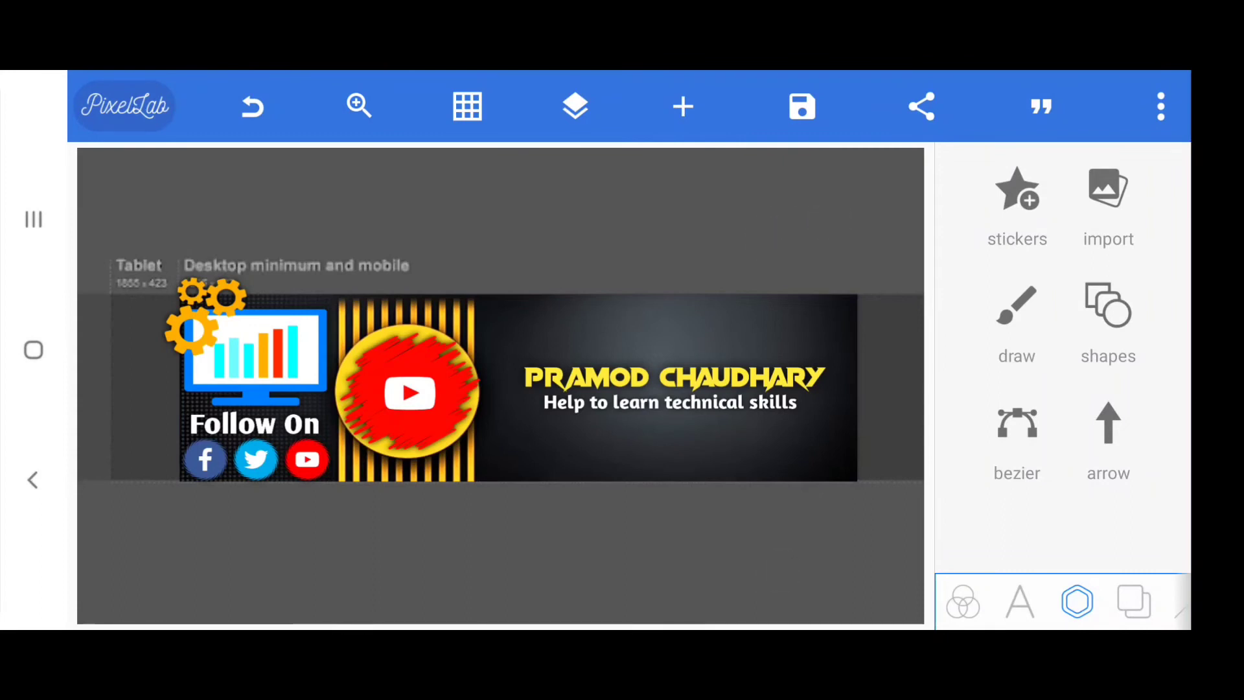
# Try autumn leaves and rainy grass backgrounds, then set the misty pier photo as background
pyautogui.click(1131, 604)
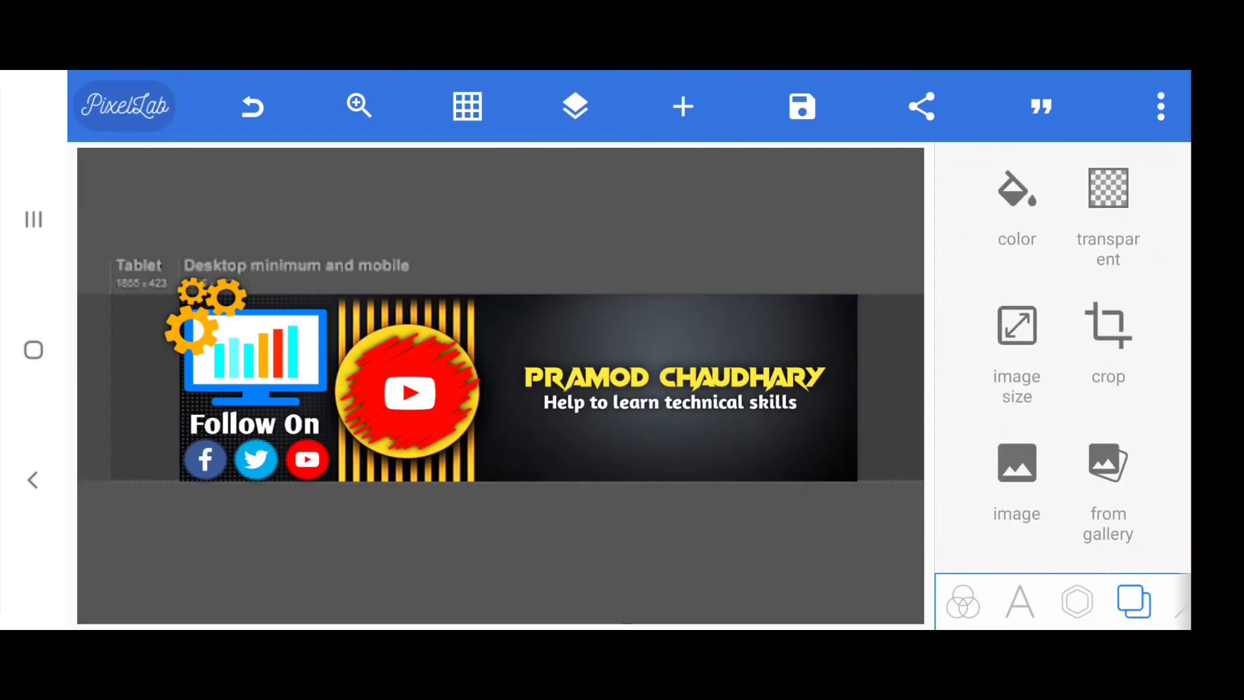
pyautogui.scroll(-3)
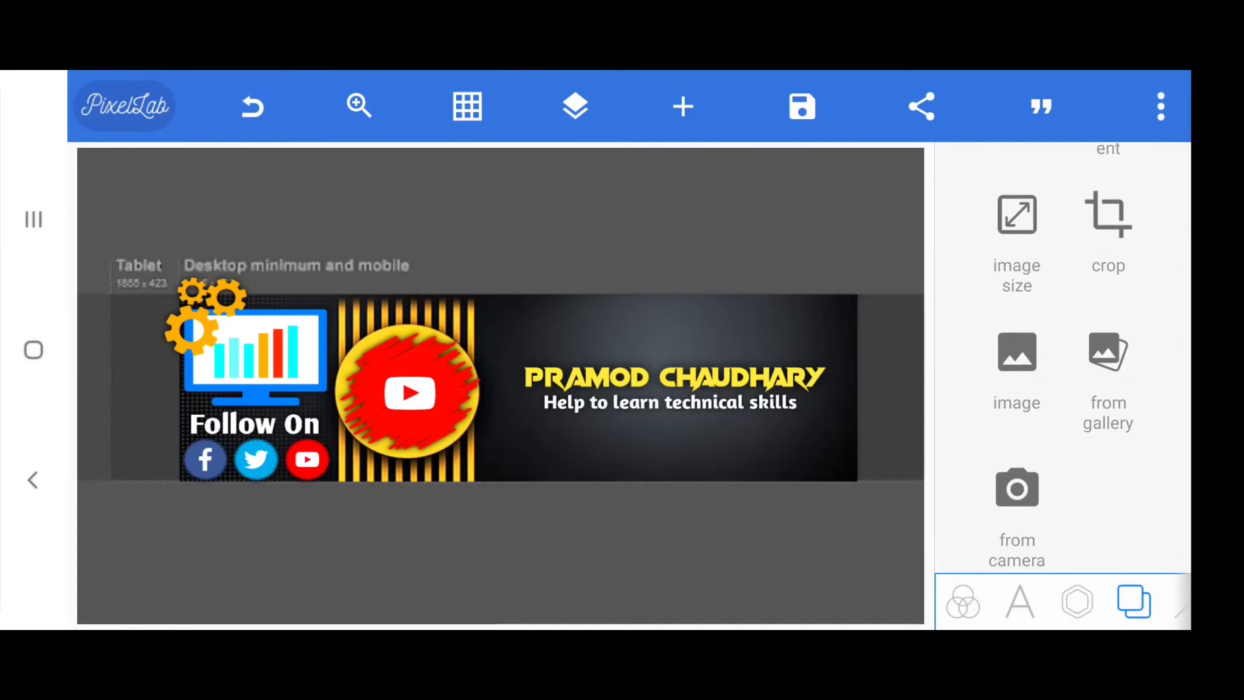
pyautogui.scroll(-3)
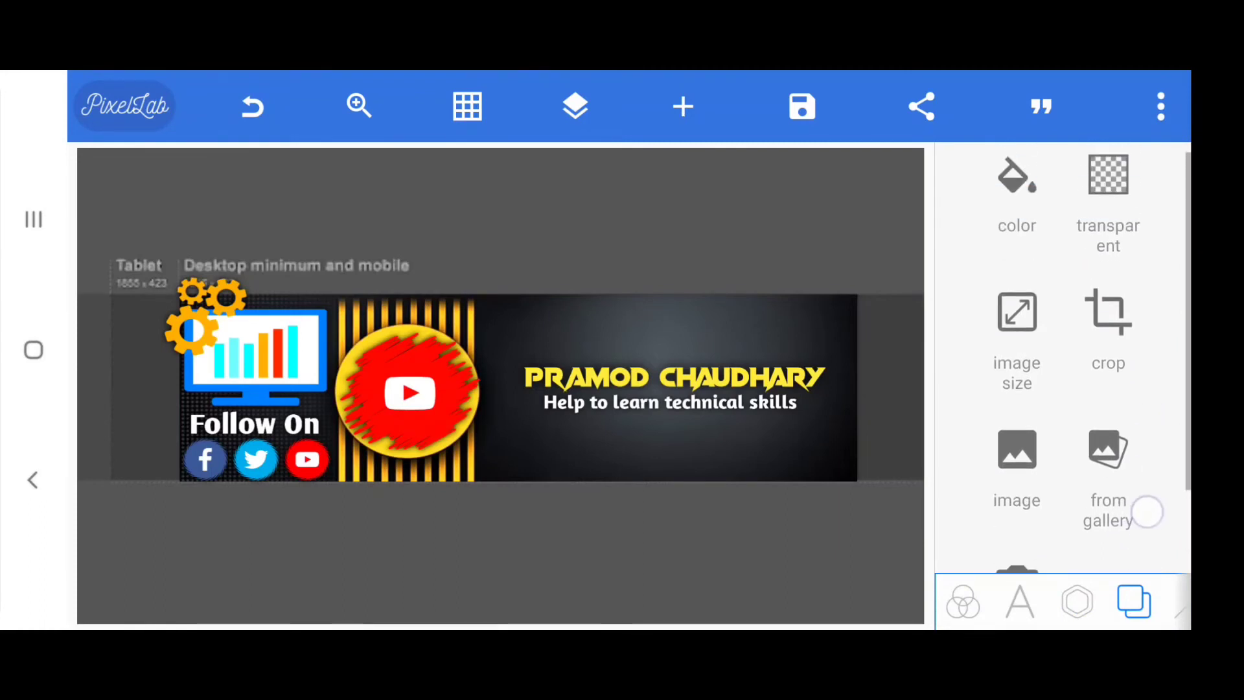
pyautogui.click(1017, 450)
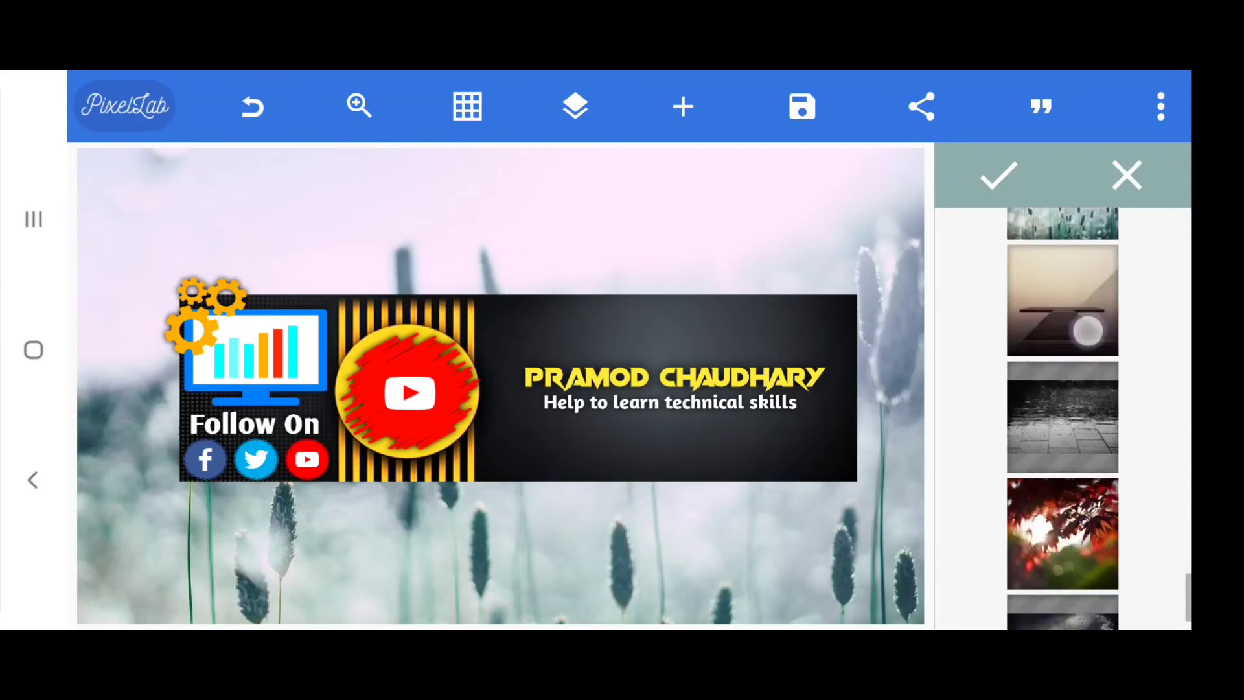
pyautogui.click(1062, 299)
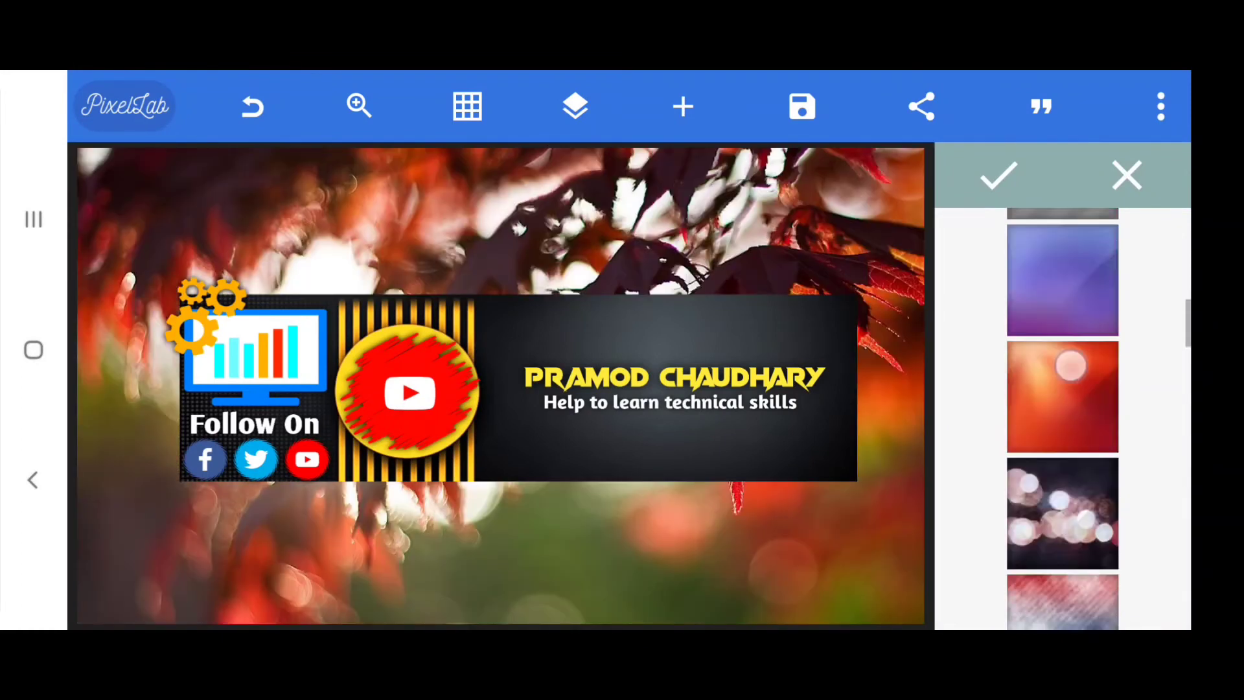
pyautogui.scroll(-3)
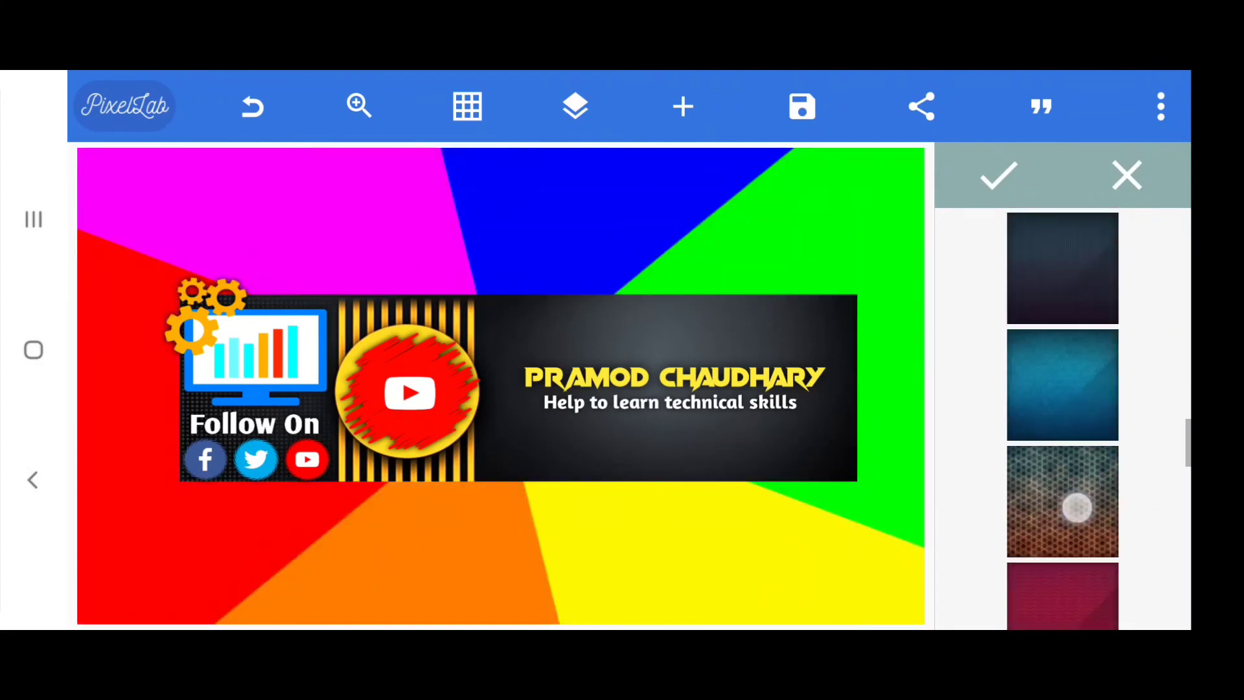
pyautogui.scroll(-3)
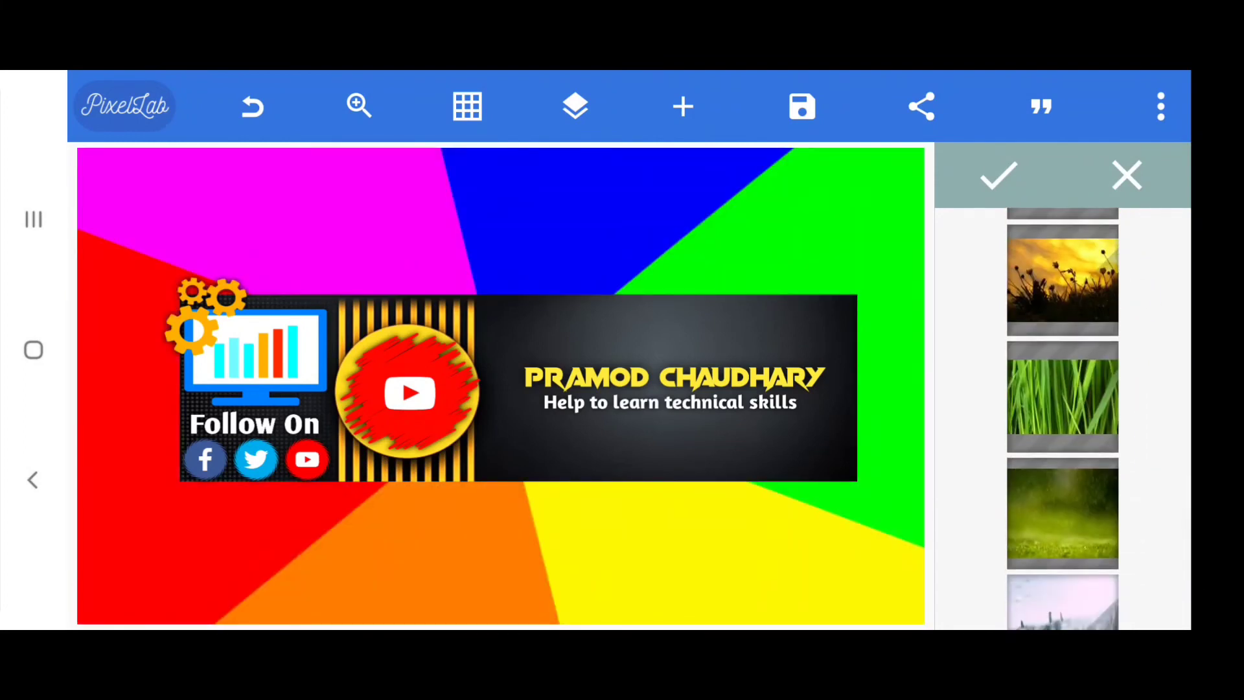
pyautogui.click(1062, 516)
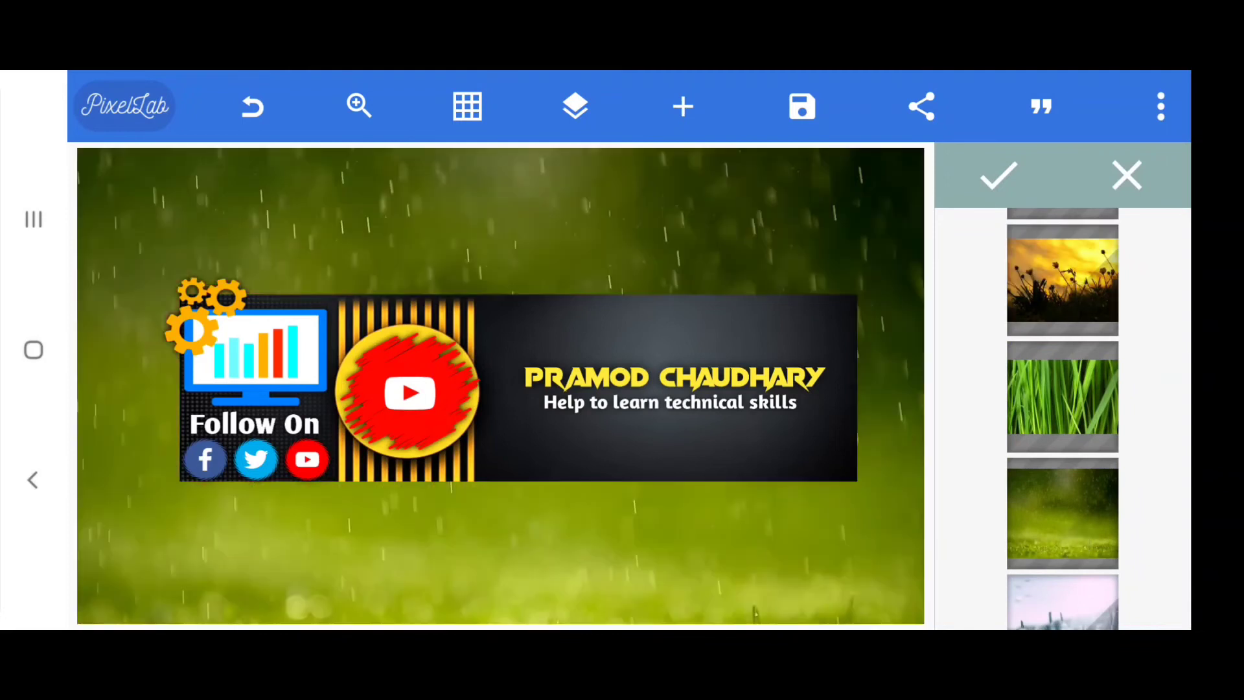
pyautogui.scroll(-3)
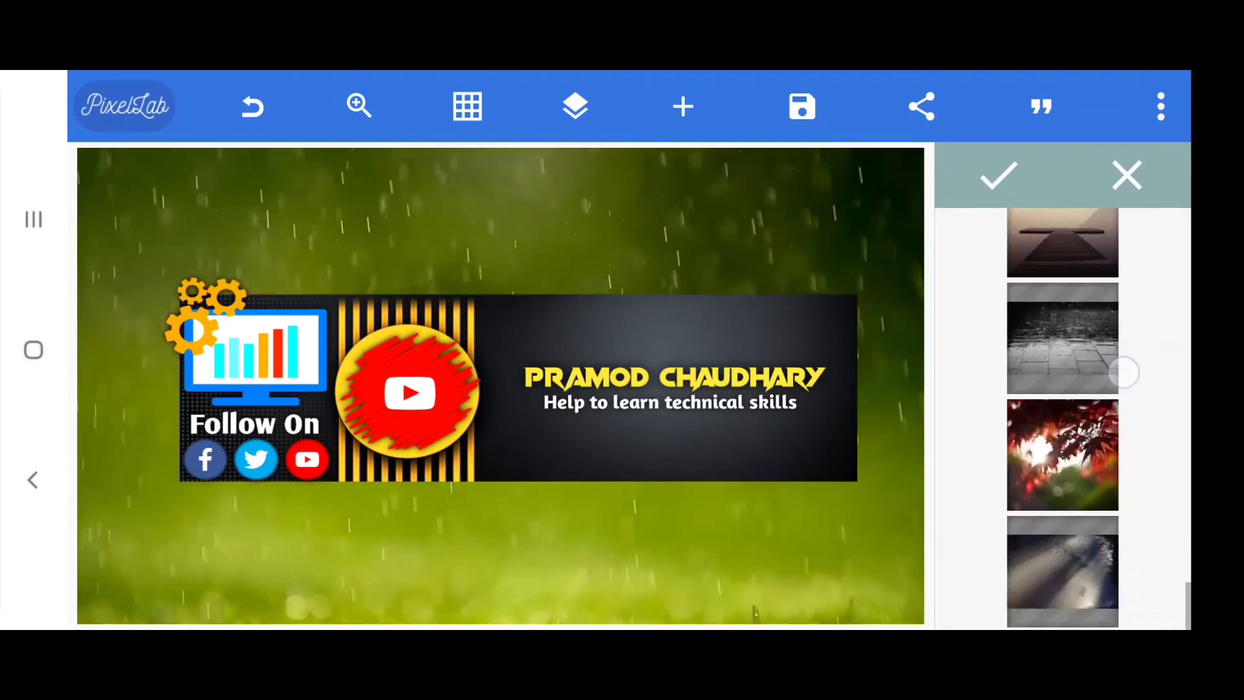
pyautogui.scroll(-3)
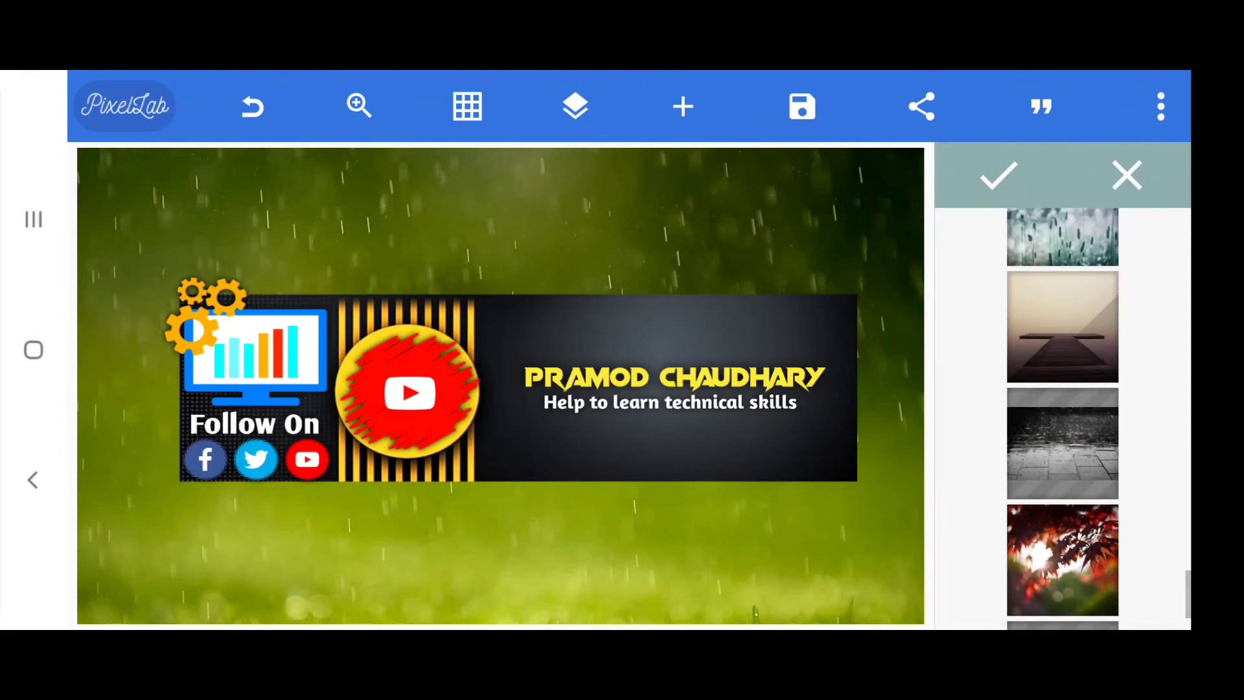
pyautogui.click(1063, 327)
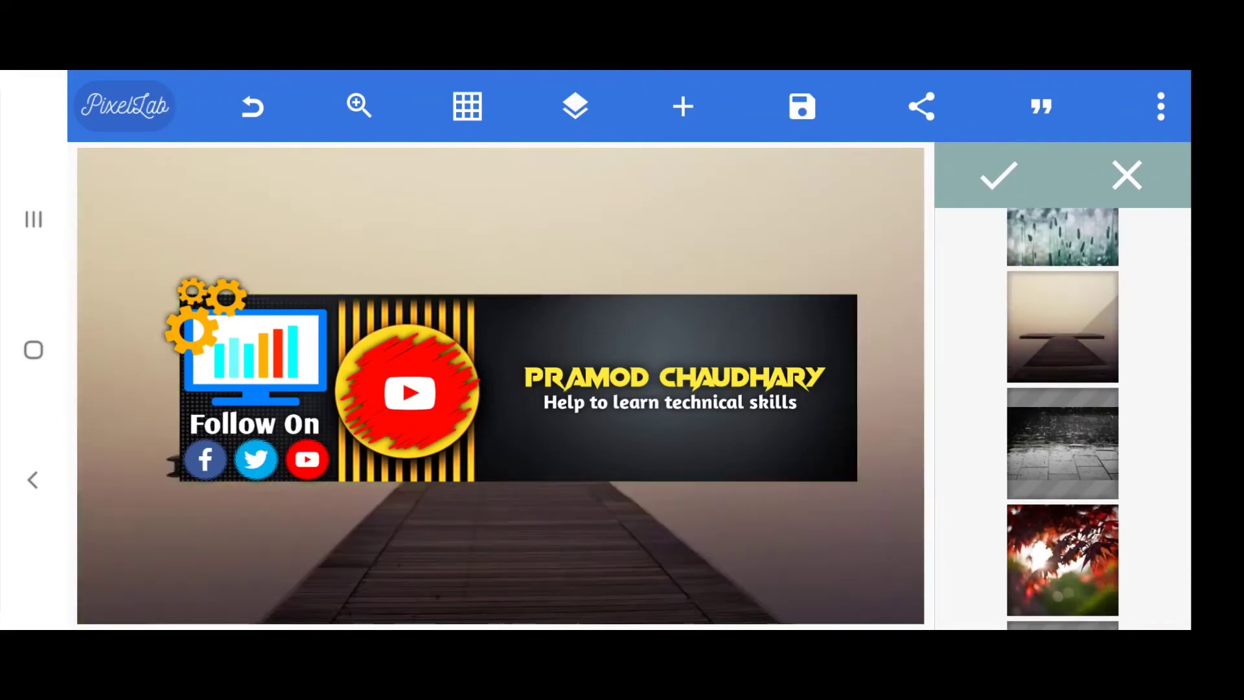
# Shrink the merged banner and reposition it over the misty pier's end
pyautogui.click(999, 176)
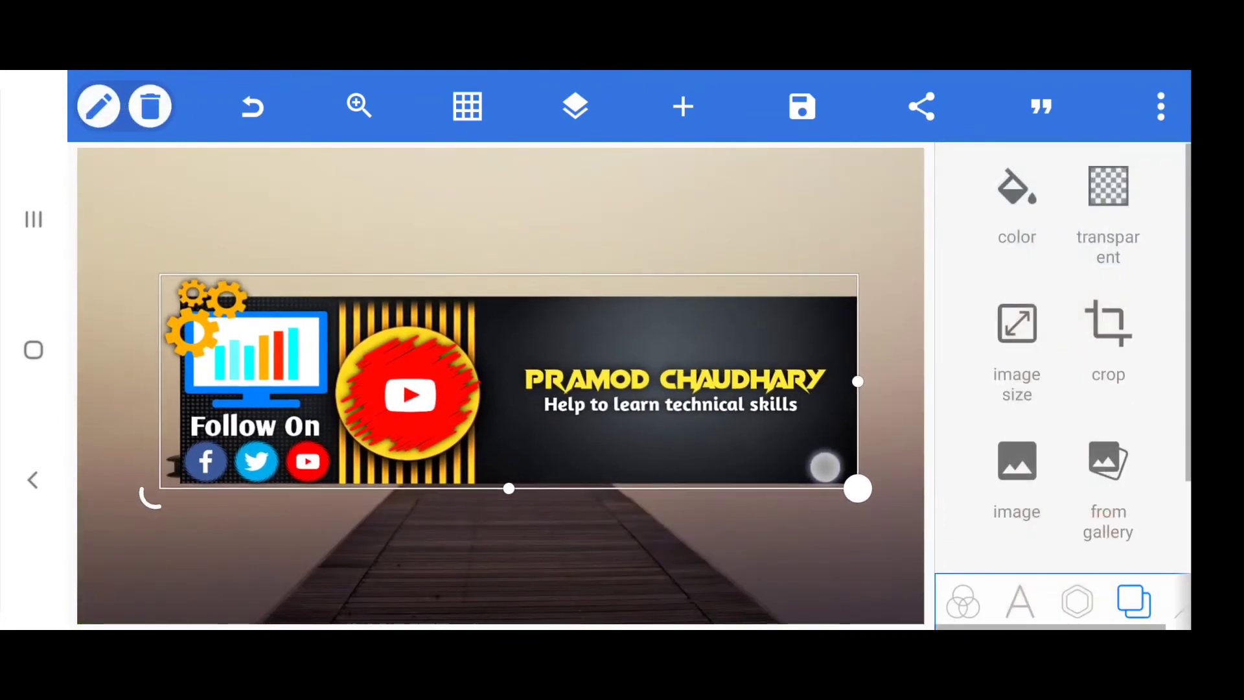
pyautogui.moveTo(860, 489); pyautogui.dragTo(849, 490)
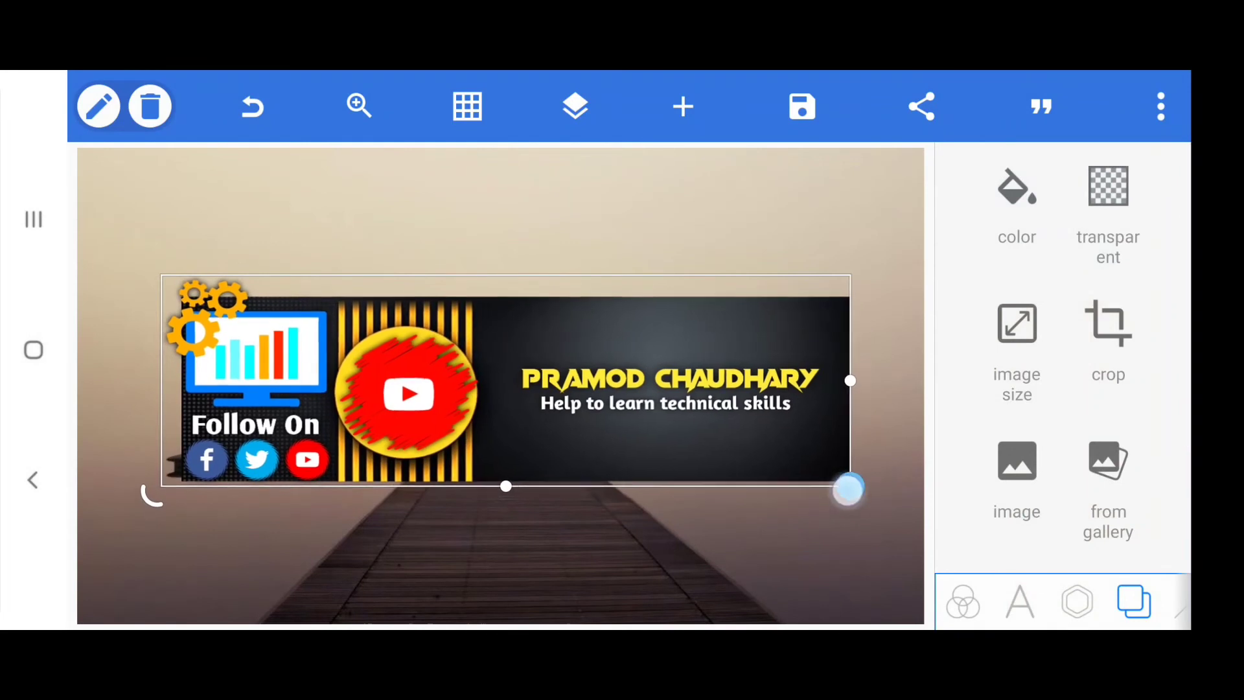
pyautogui.moveTo(850, 491); pyautogui.dragTo(789, 484)
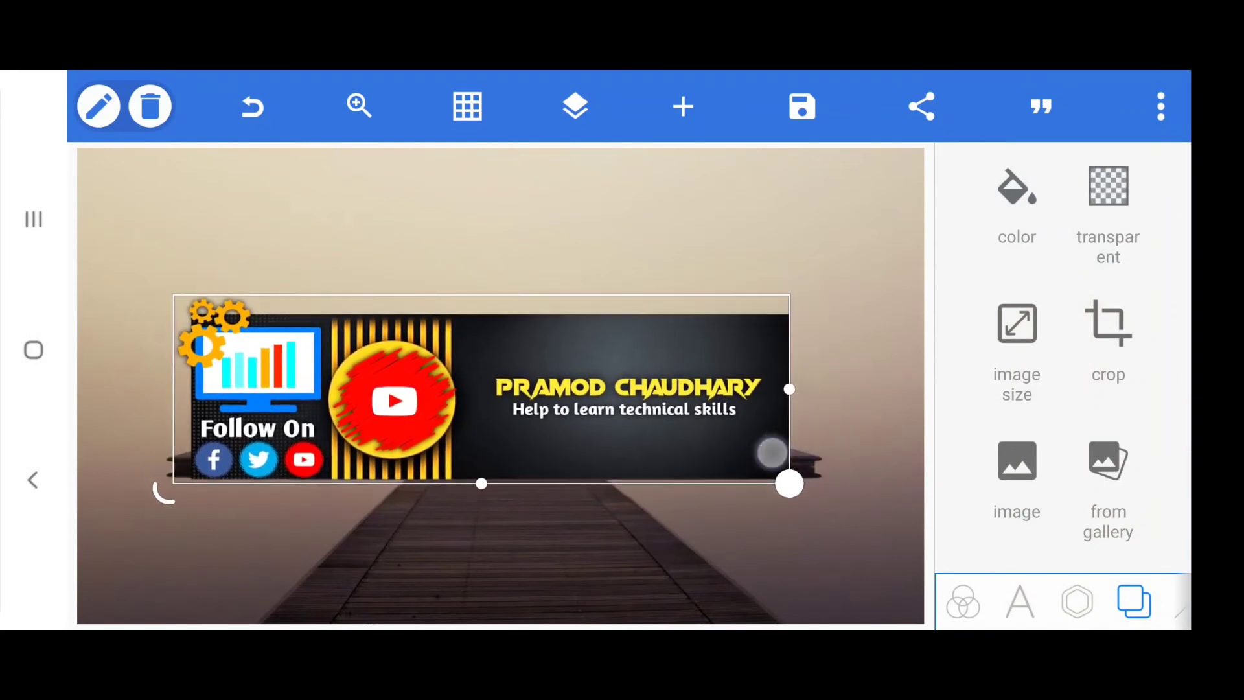
pyautogui.moveTo(790, 484); pyautogui.dragTo(775, 475)
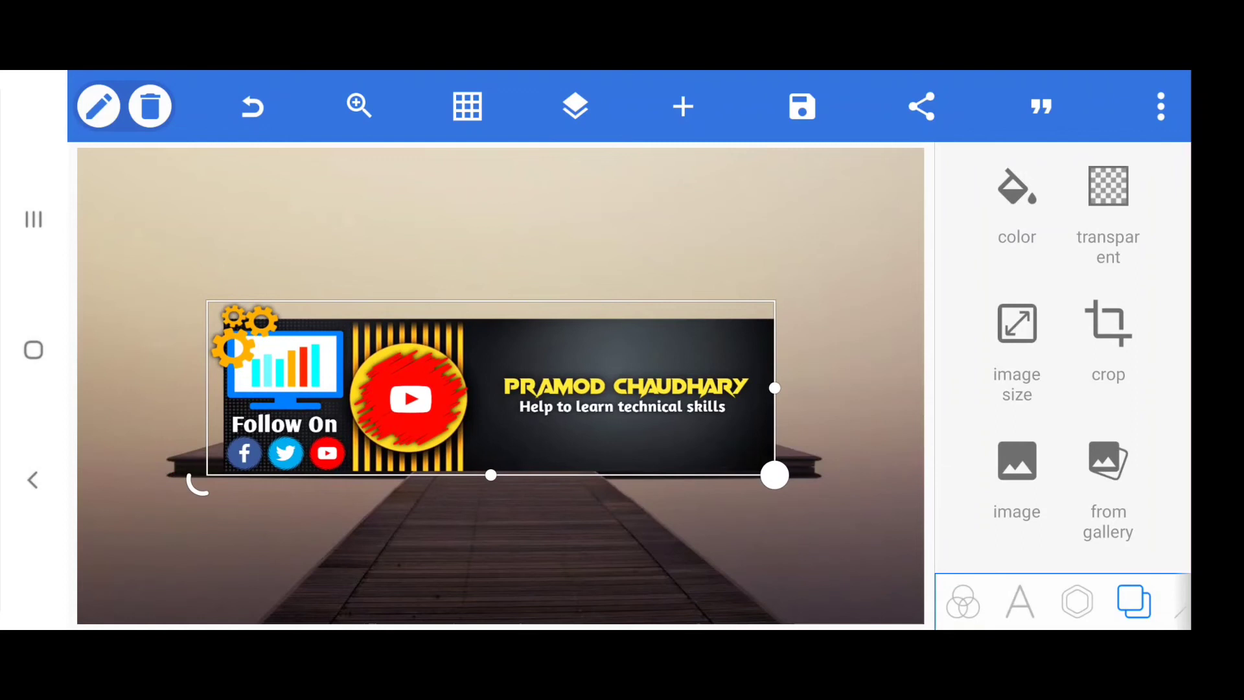
pyautogui.moveTo(775, 474); pyautogui.dragTo(803, 468)
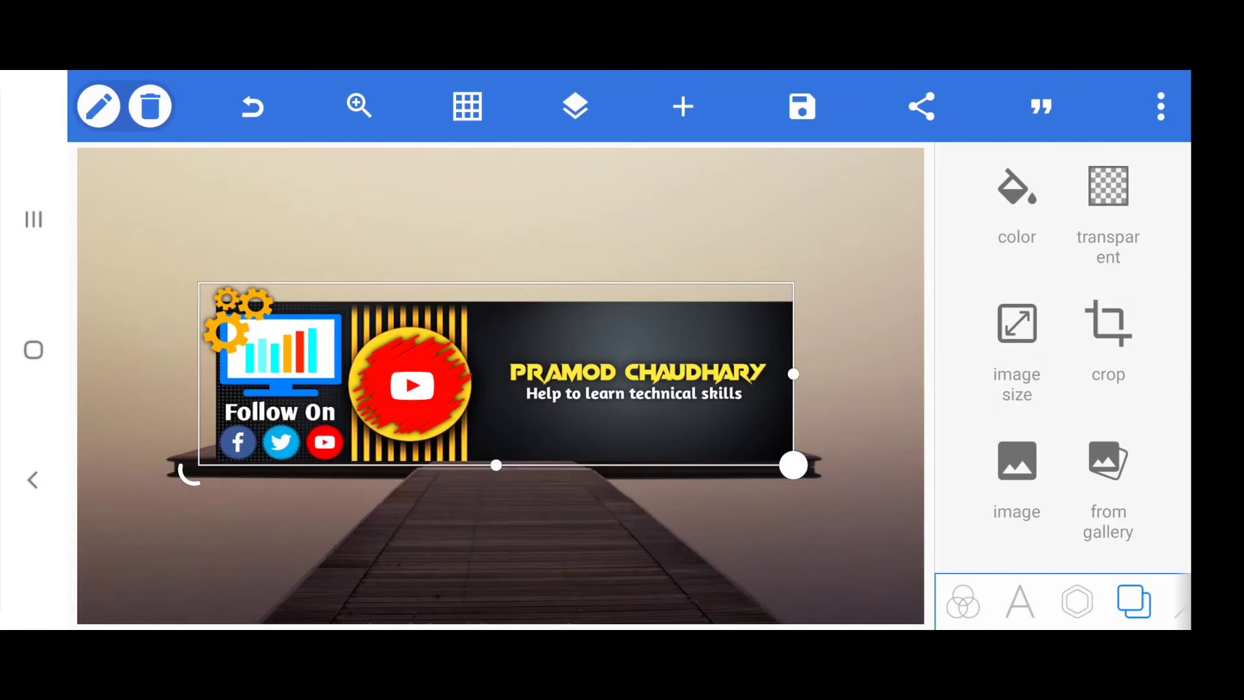
pyautogui.click(801, 107)
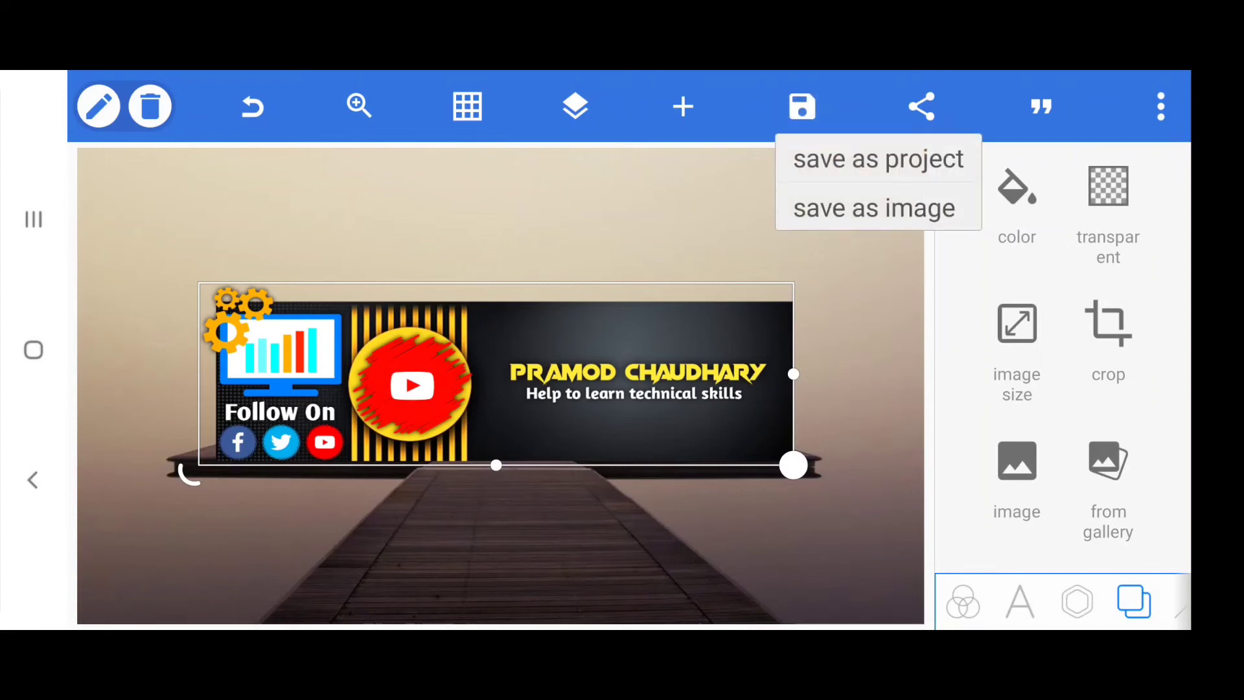
# Export the banner as a PNG at ultra dimensions to the gallery
pyautogui.click(875, 208)
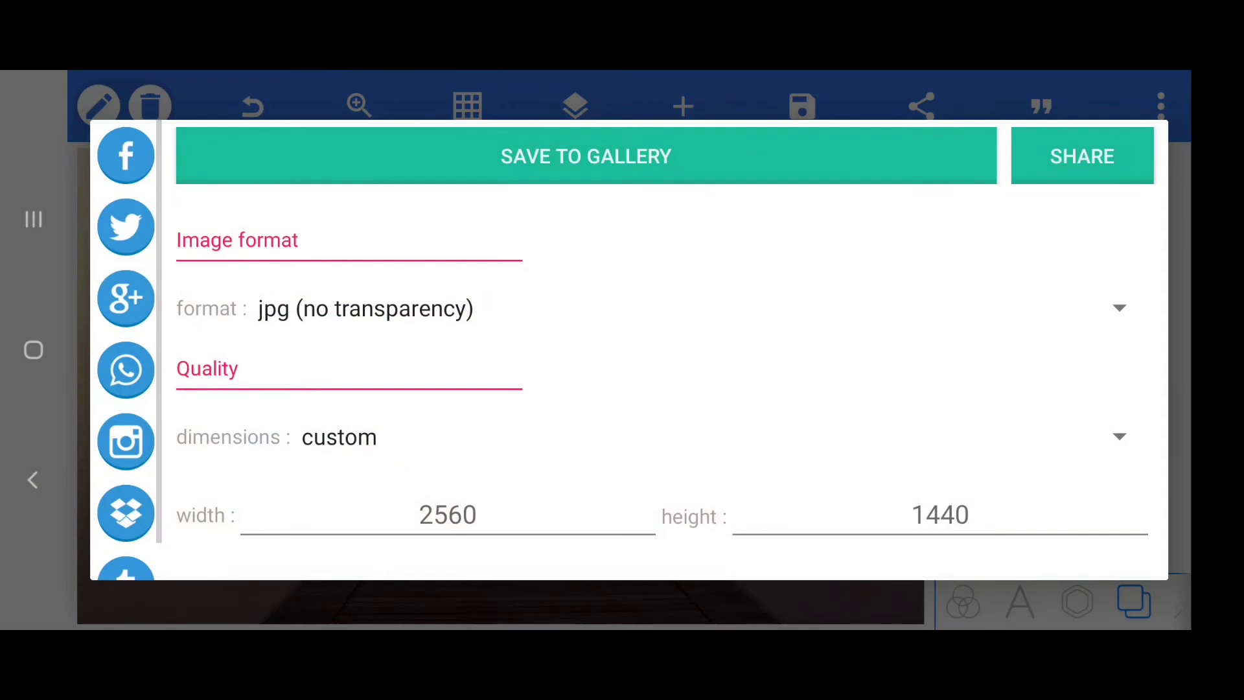
pyautogui.click(1120, 308)
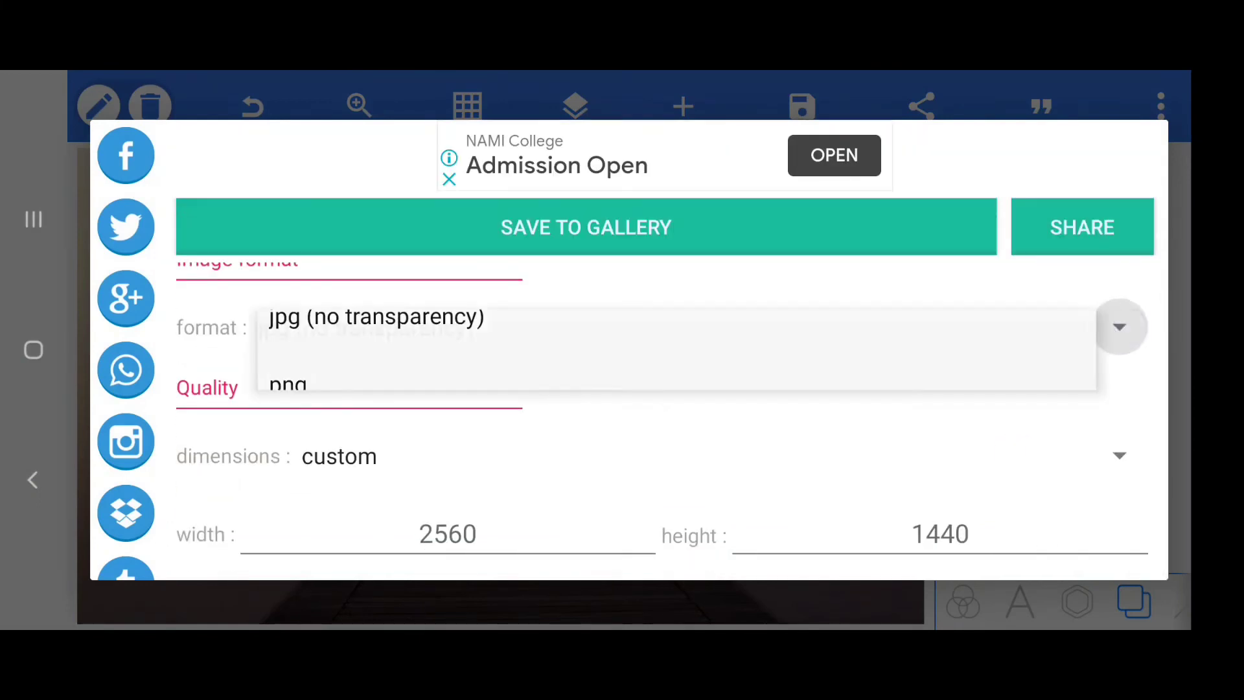
pyautogui.click(286, 384)
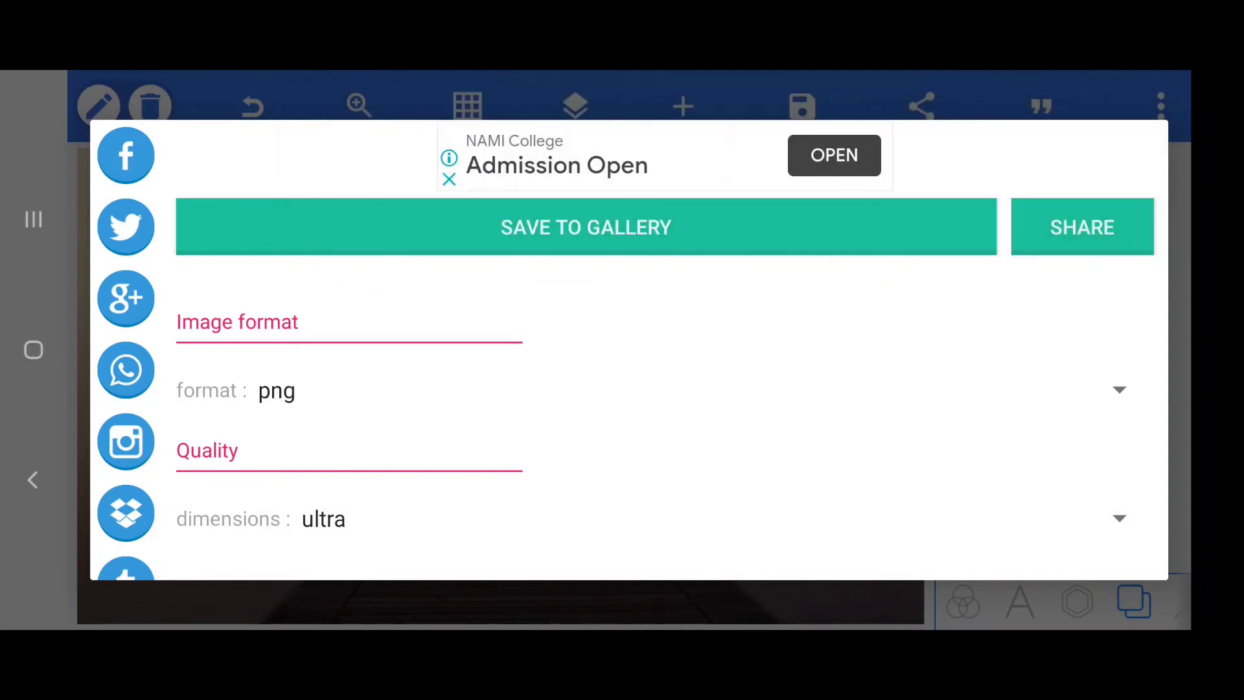
pyautogui.click(586, 227)
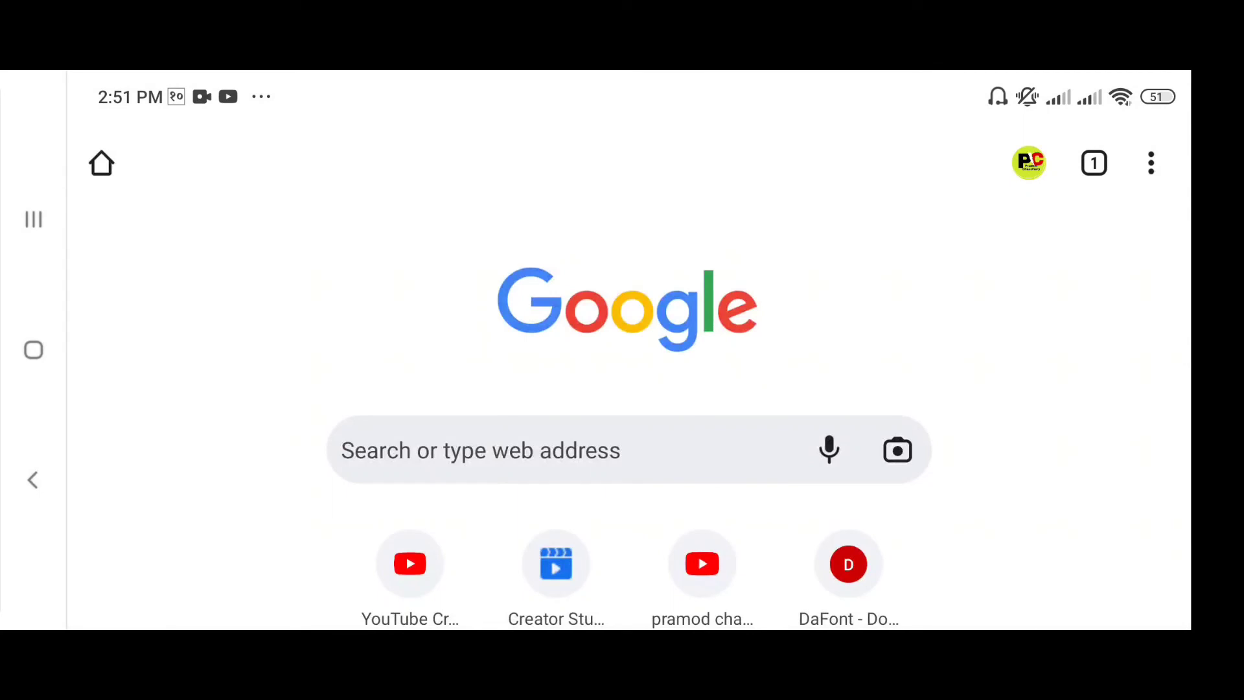
# Open youtube.com and go to your own channel page through the account menu
pyautogui.click(1151, 163)
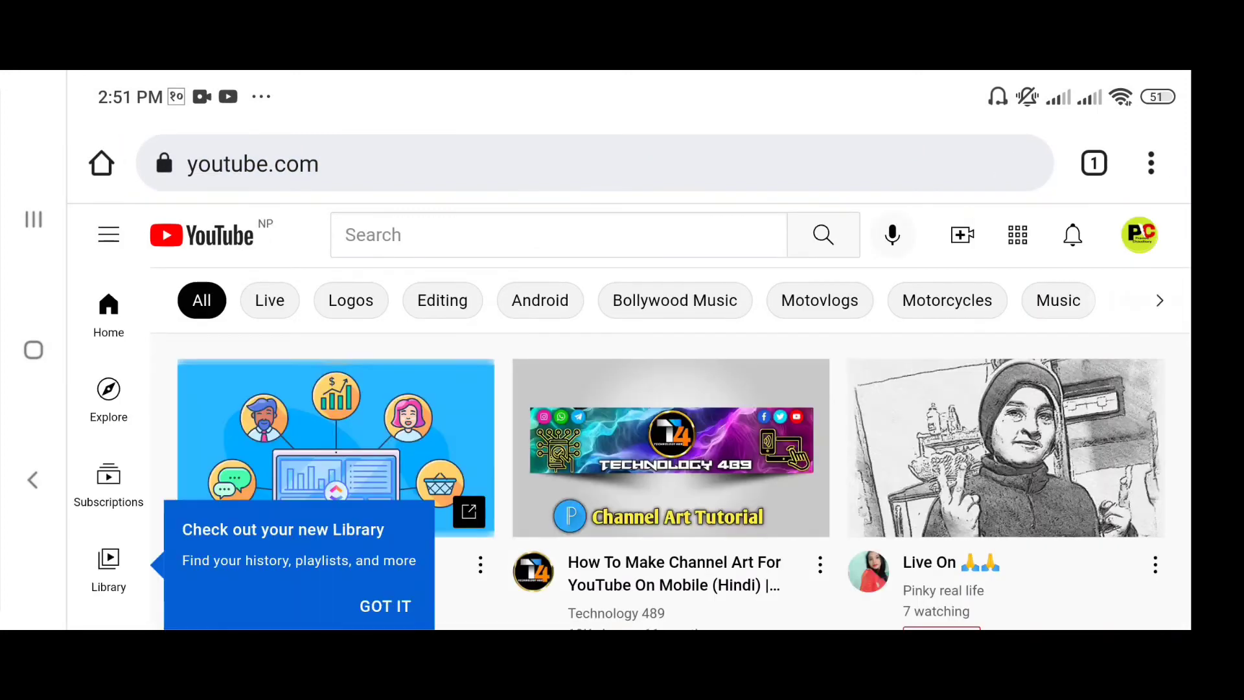
pyautogui.click(1139, 235)
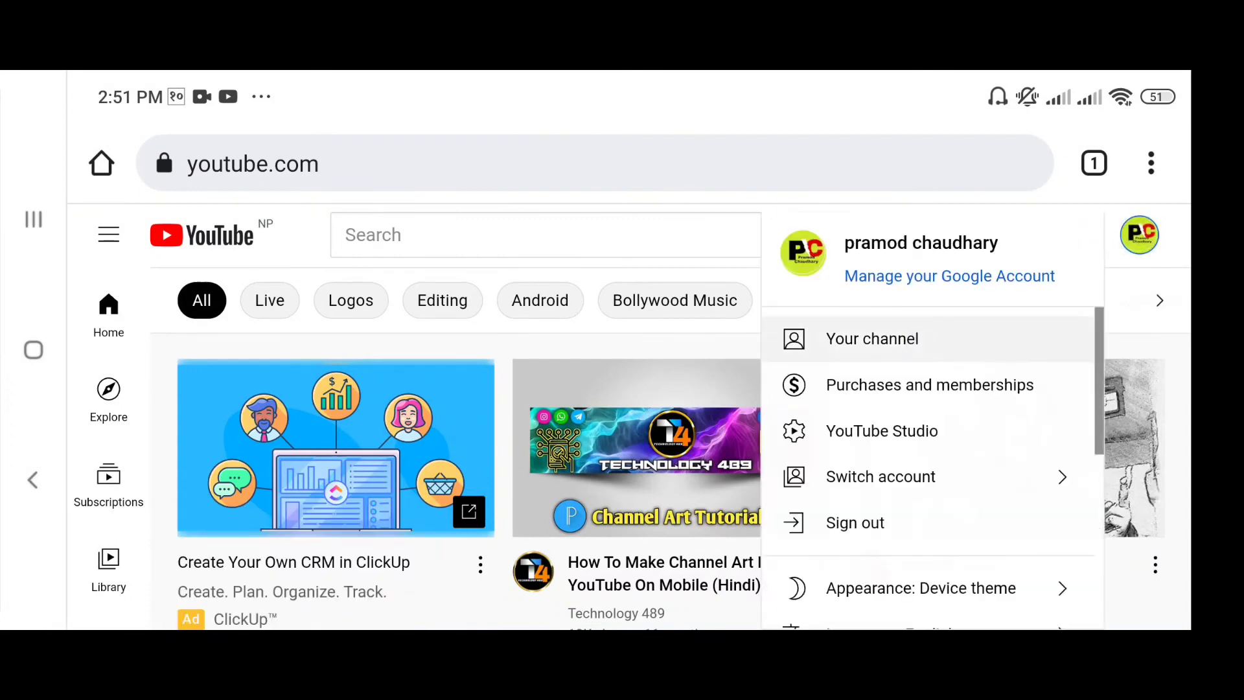
pyautogui.click(873, 338)
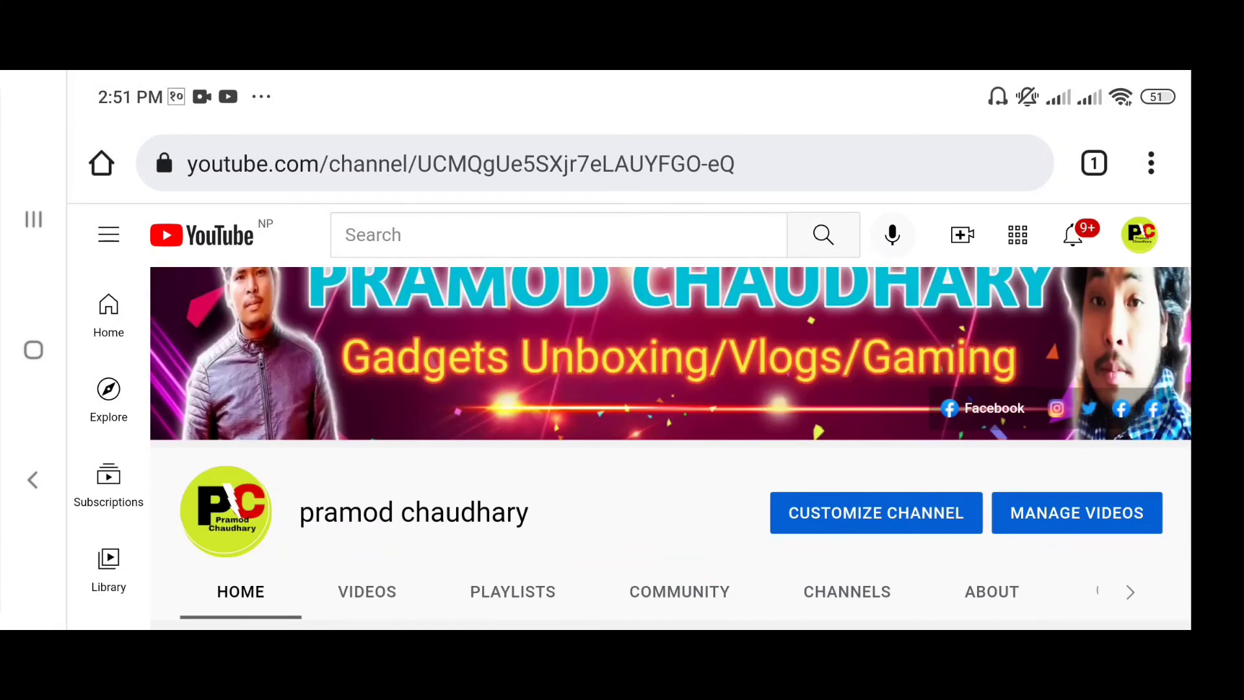
pyautogui.scroll(-3)
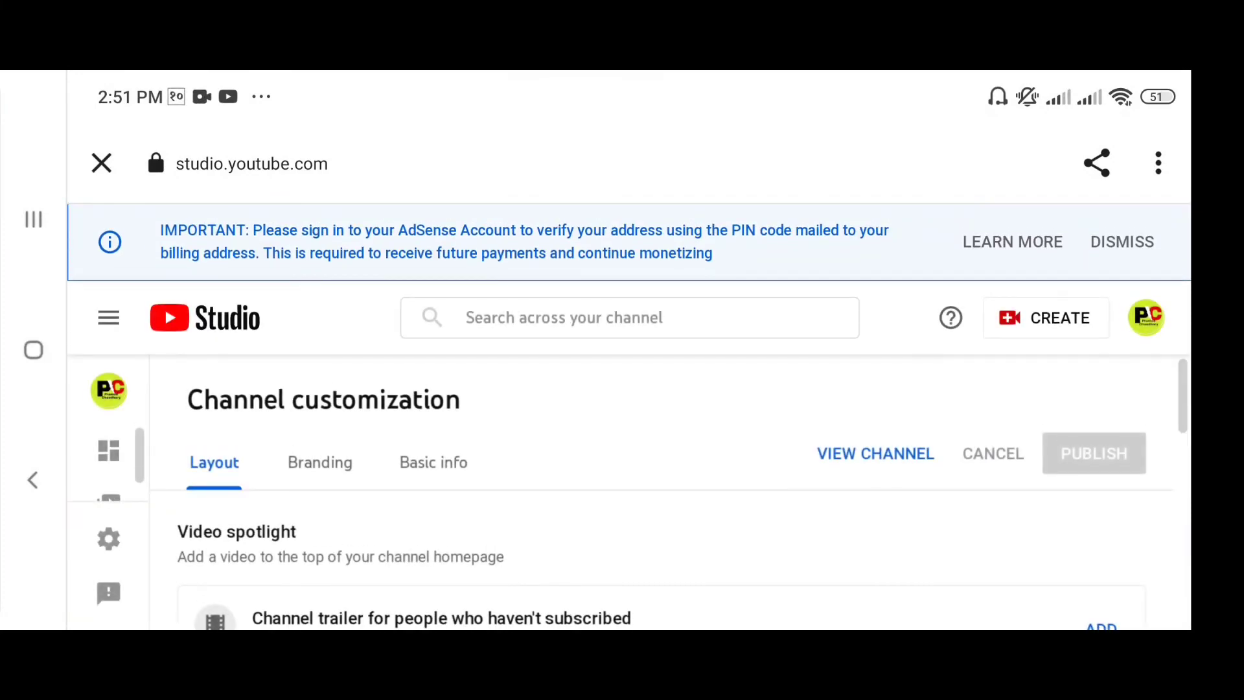
# Show the Branding settings and start changing the banner image, opening the recent-images picker
pyautogui.scroll(-3)
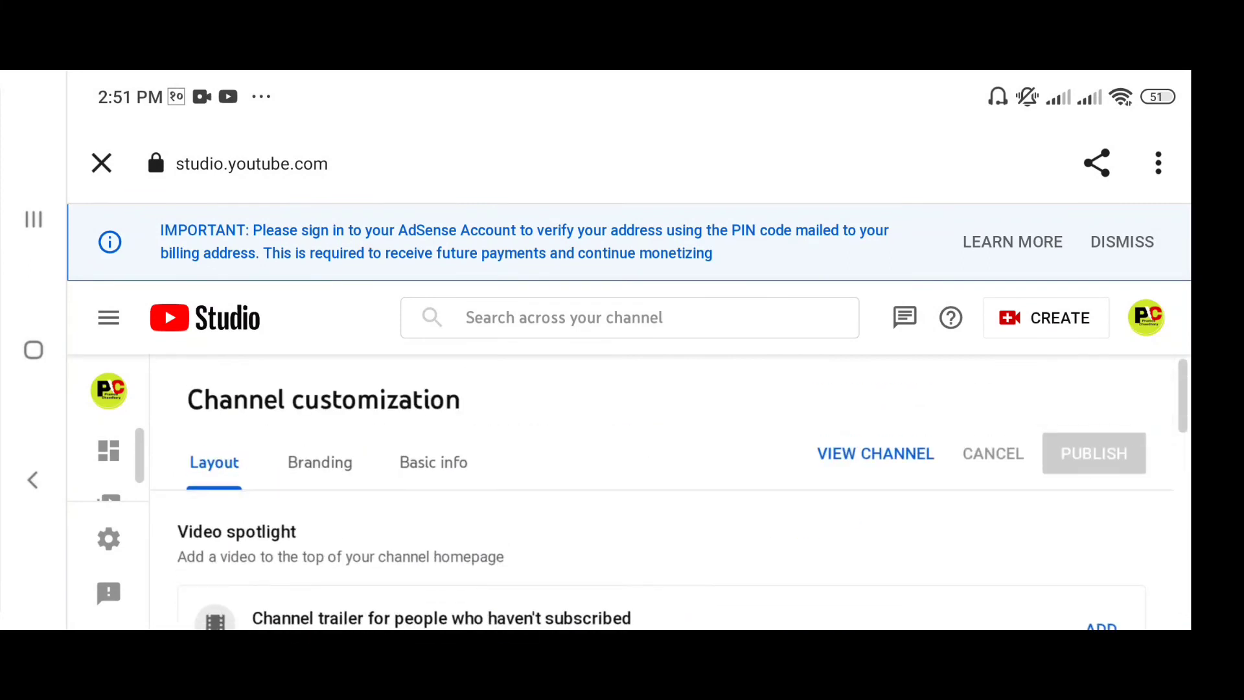
pyautogui.click(320, 462)
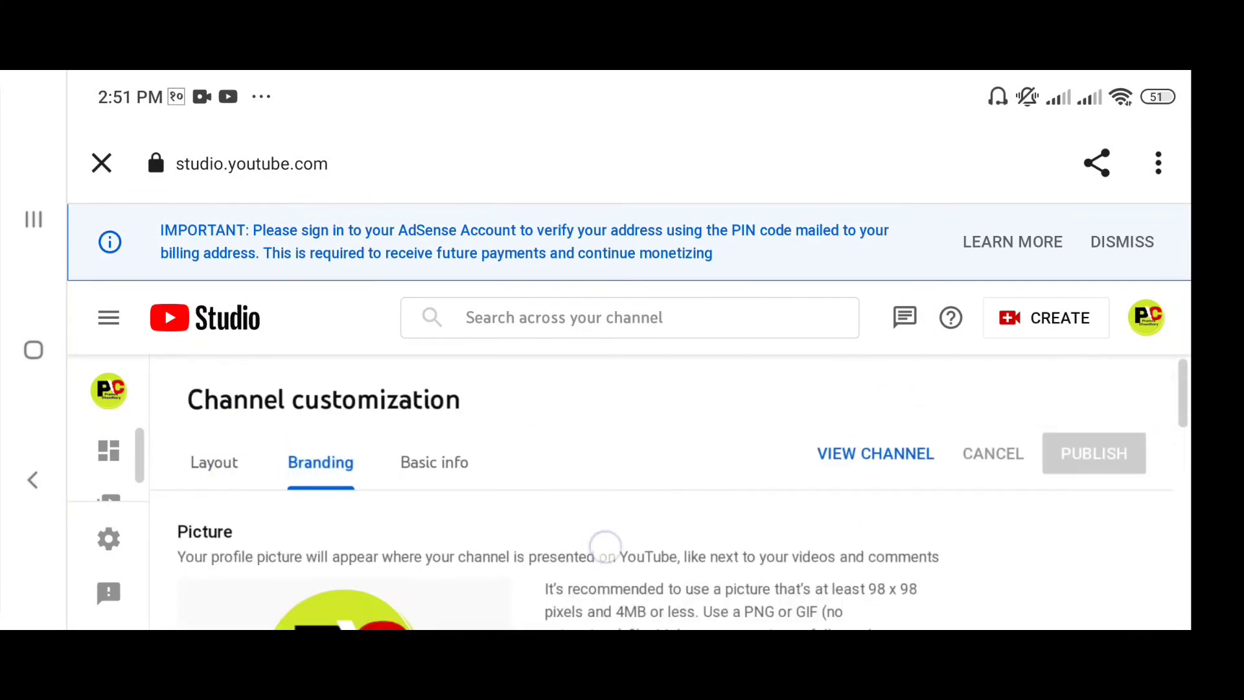
pyautogui.scroll(-3)
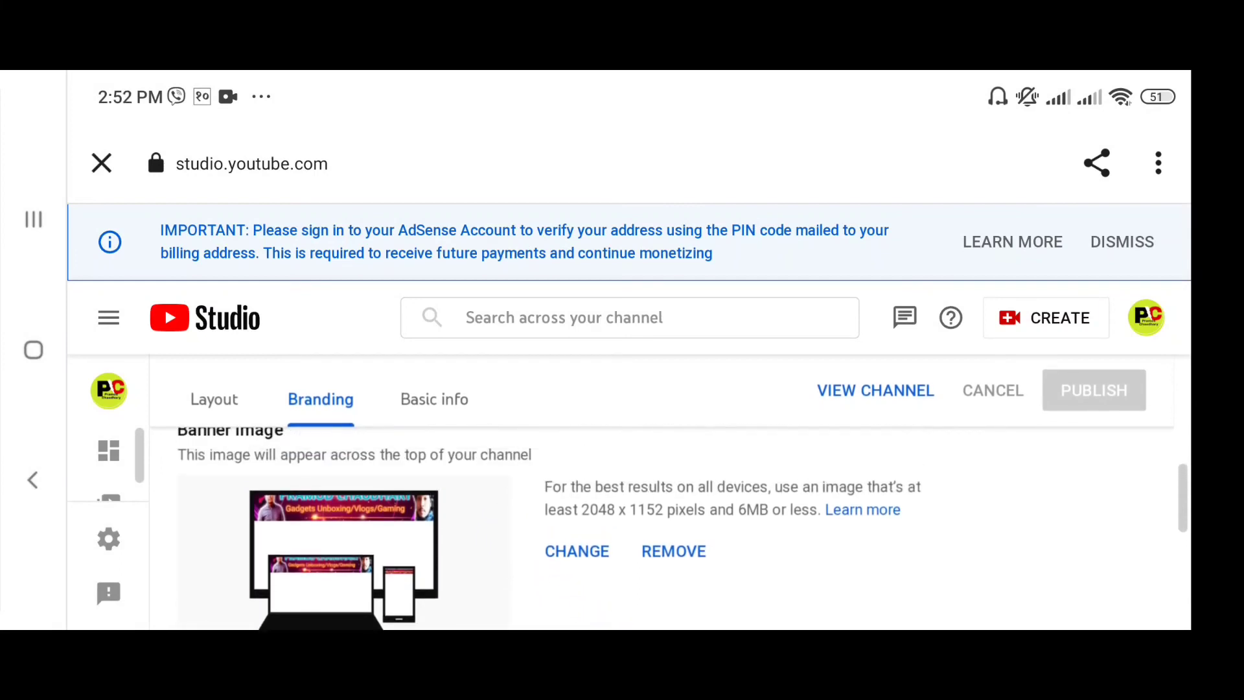
pyautogui.click(577, 551)
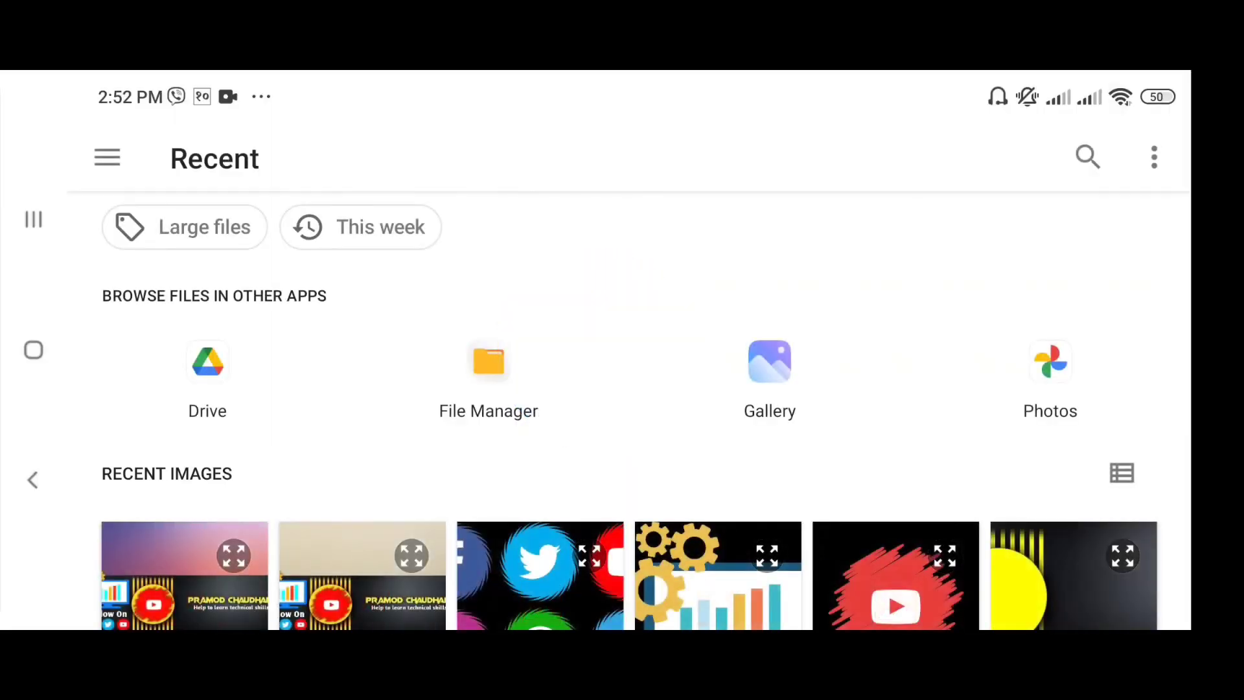
# Pick the new banner thumbnail from Recent images, returning to the branding settings
pyautogui.scroll(-3)
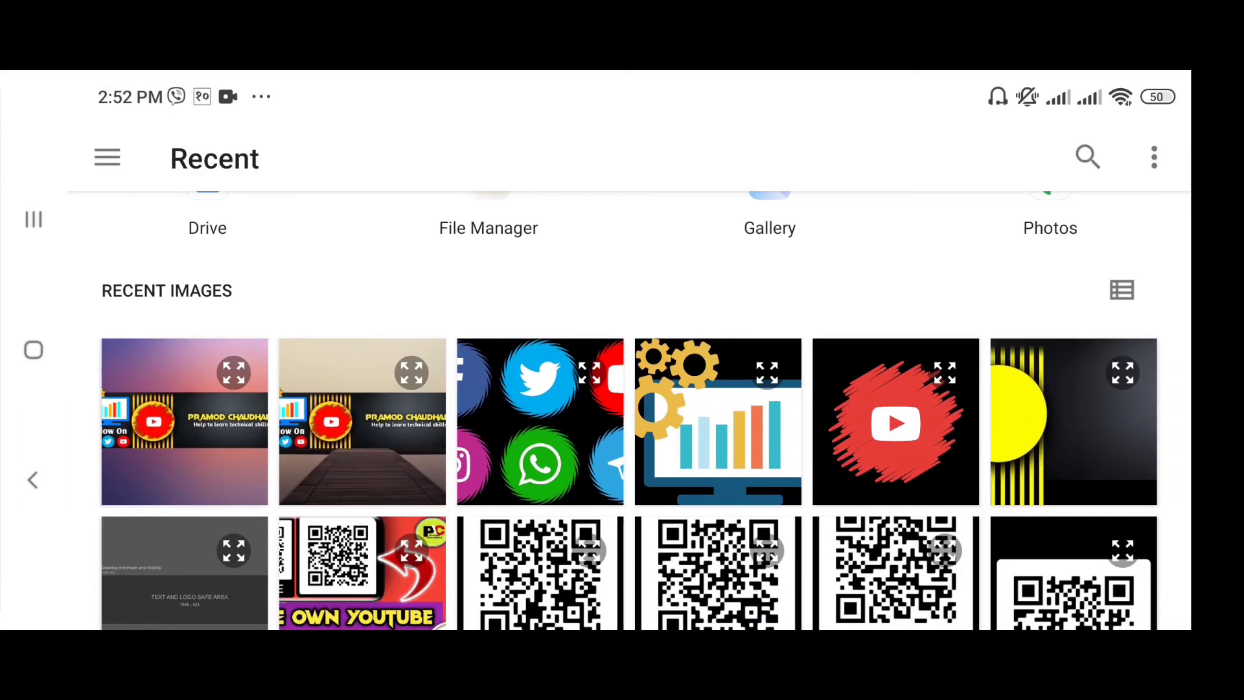
pyautogui.click(394, 461)
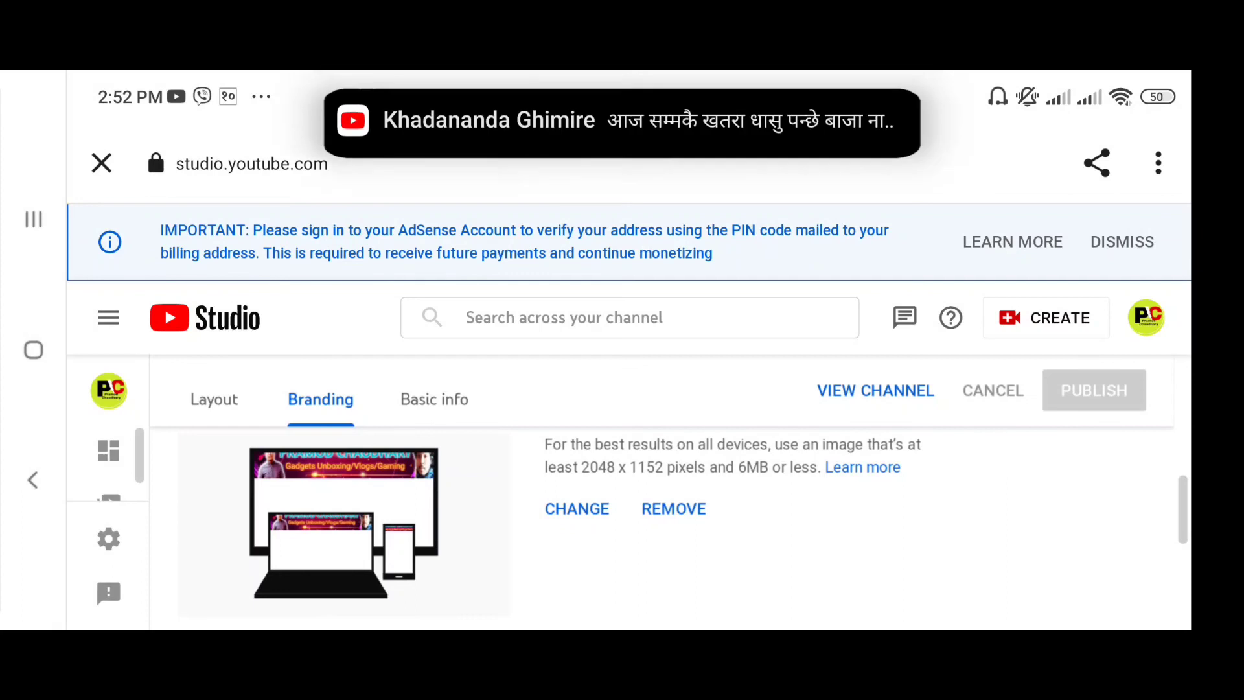
# Change the banner image again and select the new PixelLab banner in Select an image
pyautogui.click(578, 509)
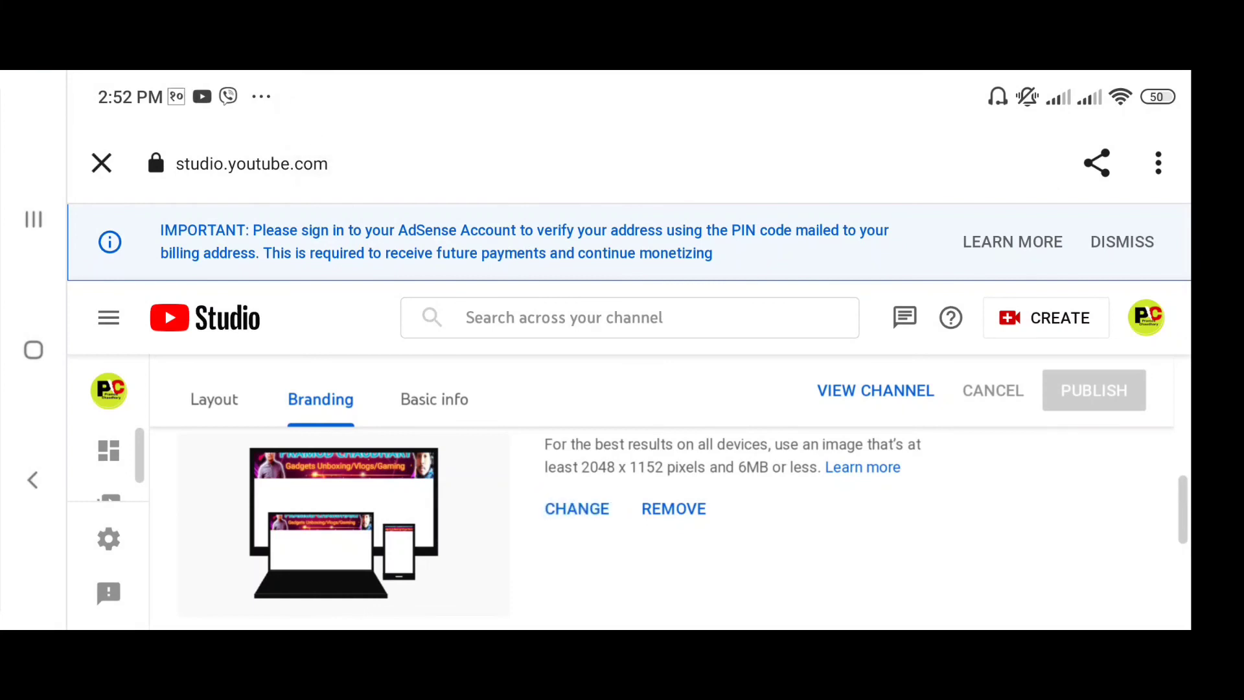
pyautogui.scroll(-3)
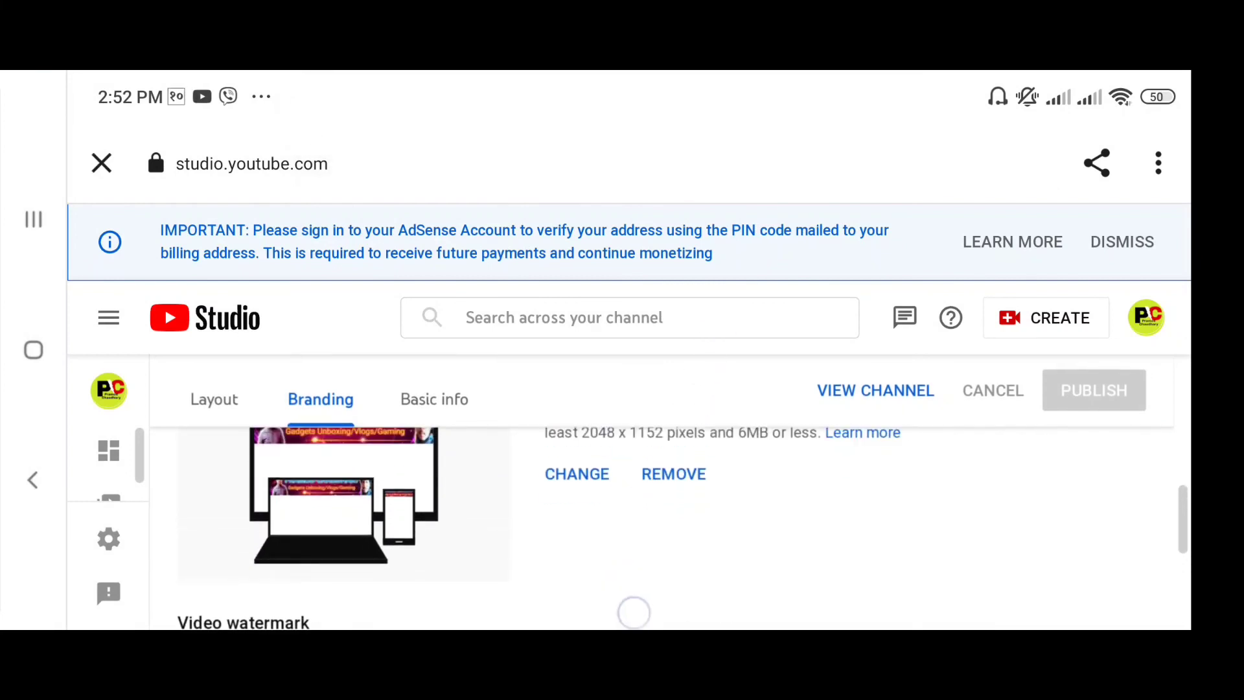
pyautogui.click(577, 473)
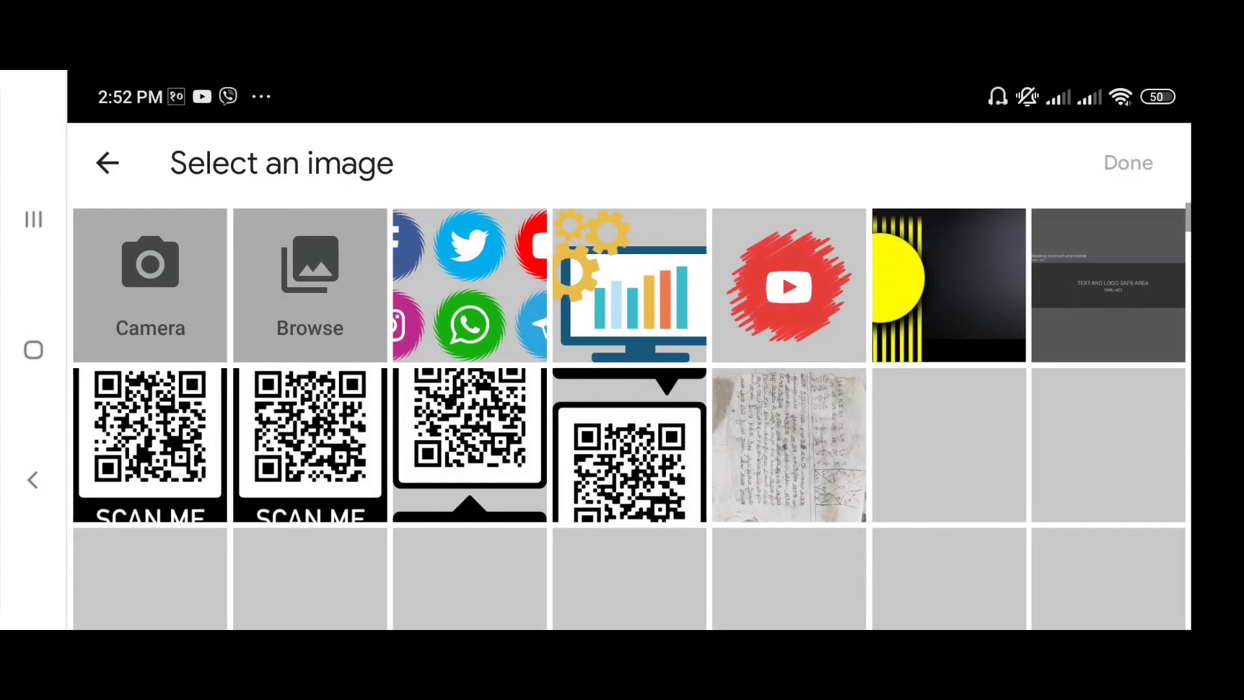
pyautogui.click(309, 285)
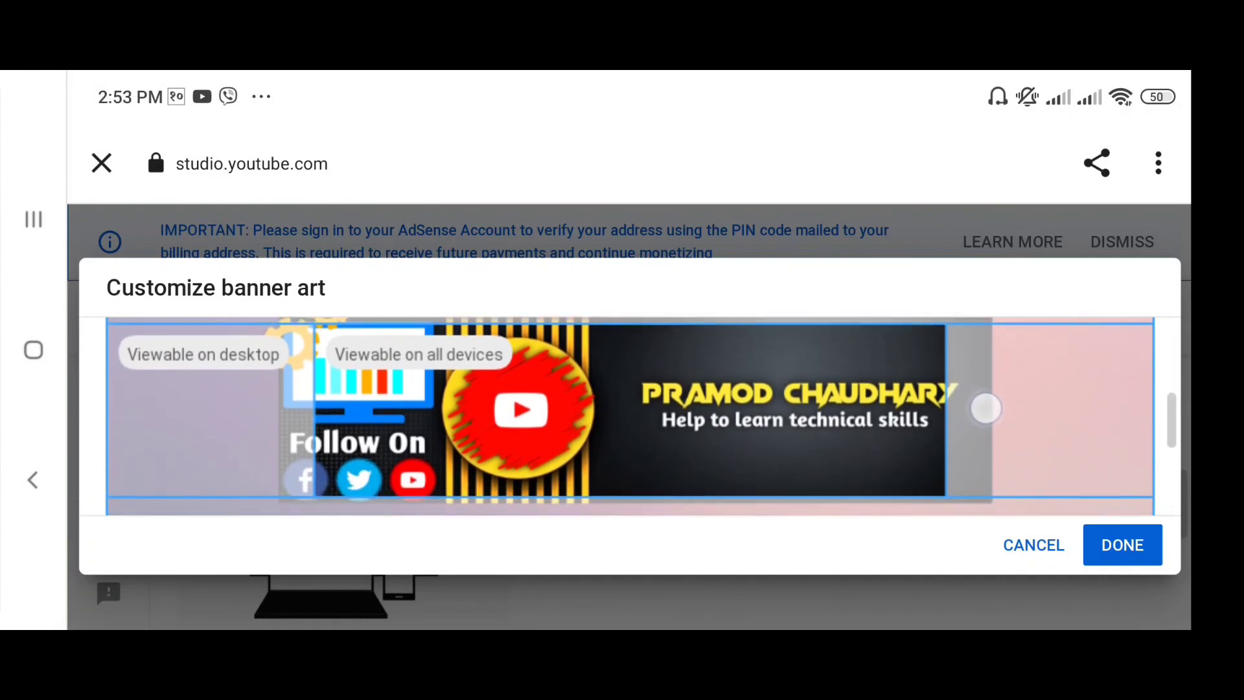
# Adjust the banner crop, confirm it, and publish the new banner
pyautogui.moveTo(987, 407); pyautogui.dragTo(992, 440)
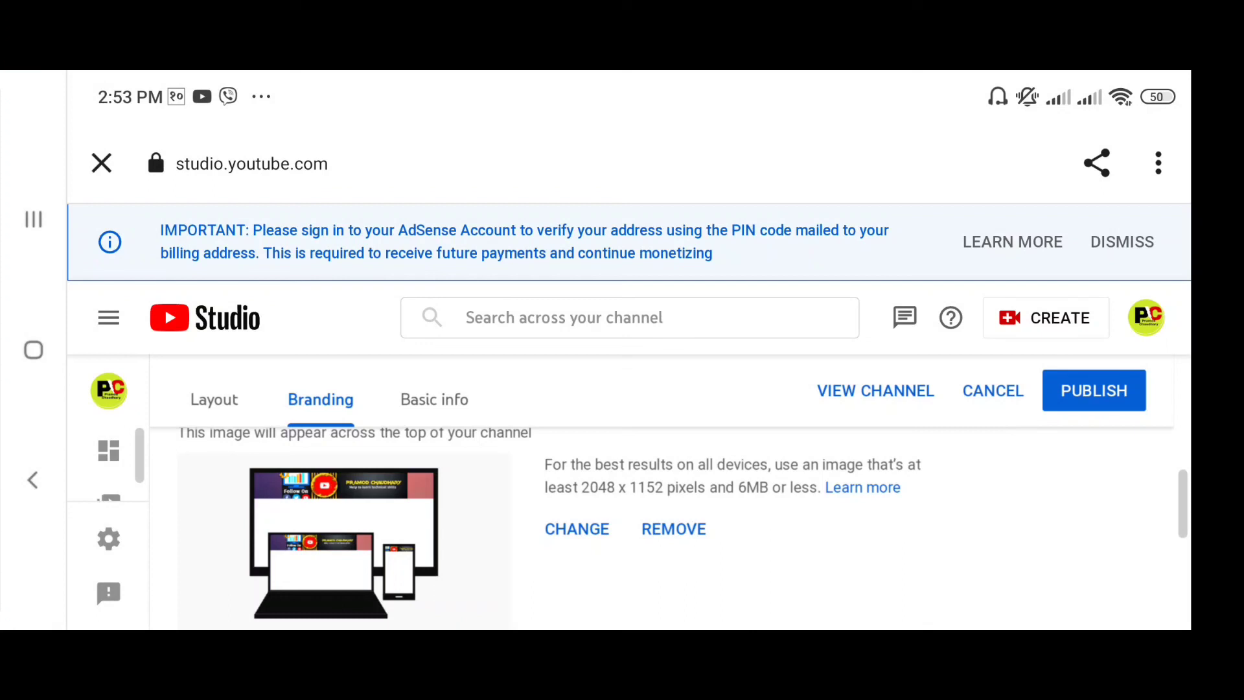
pyautogui.click(1094, 390)
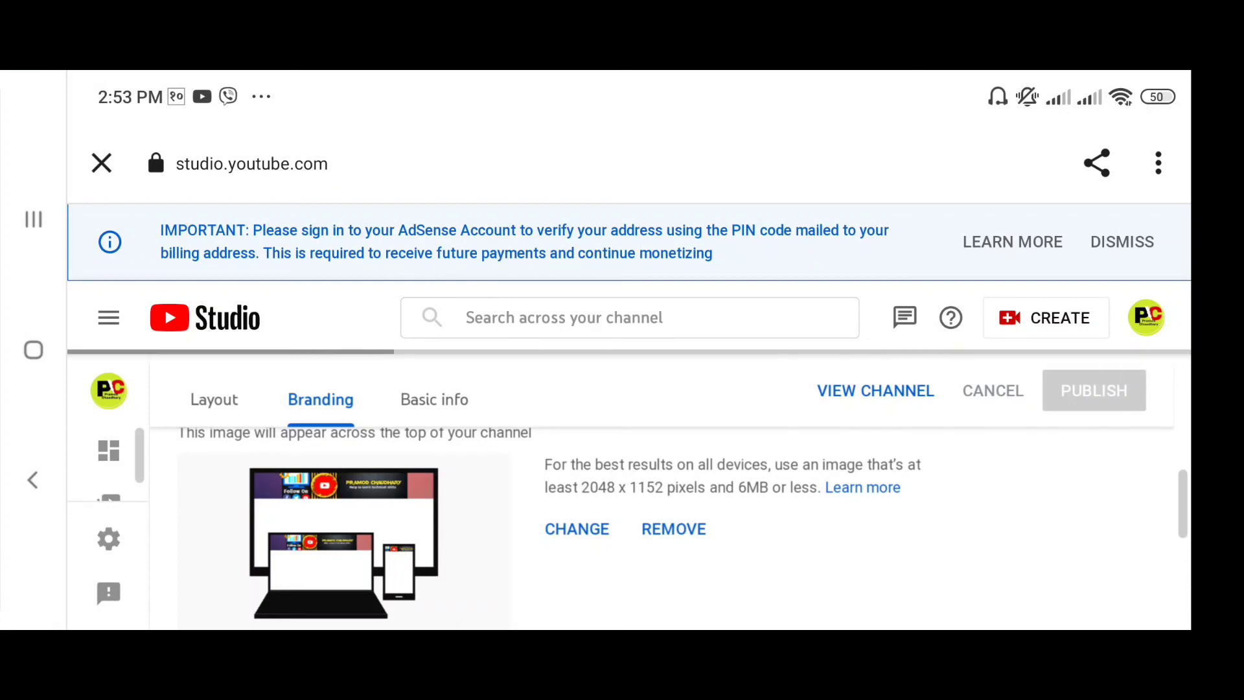
pyautogui.click(1094, 391)
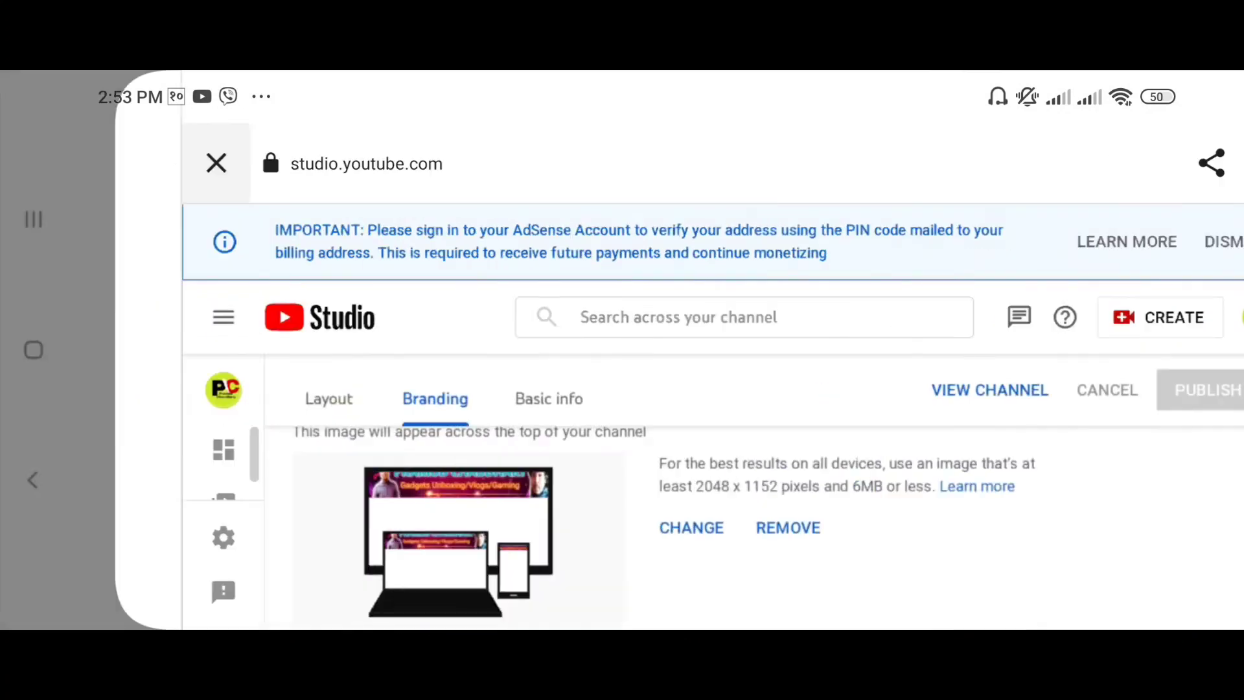
# Search YouTube for the channel and open its page from the results
pyautogui.click(216, 163)
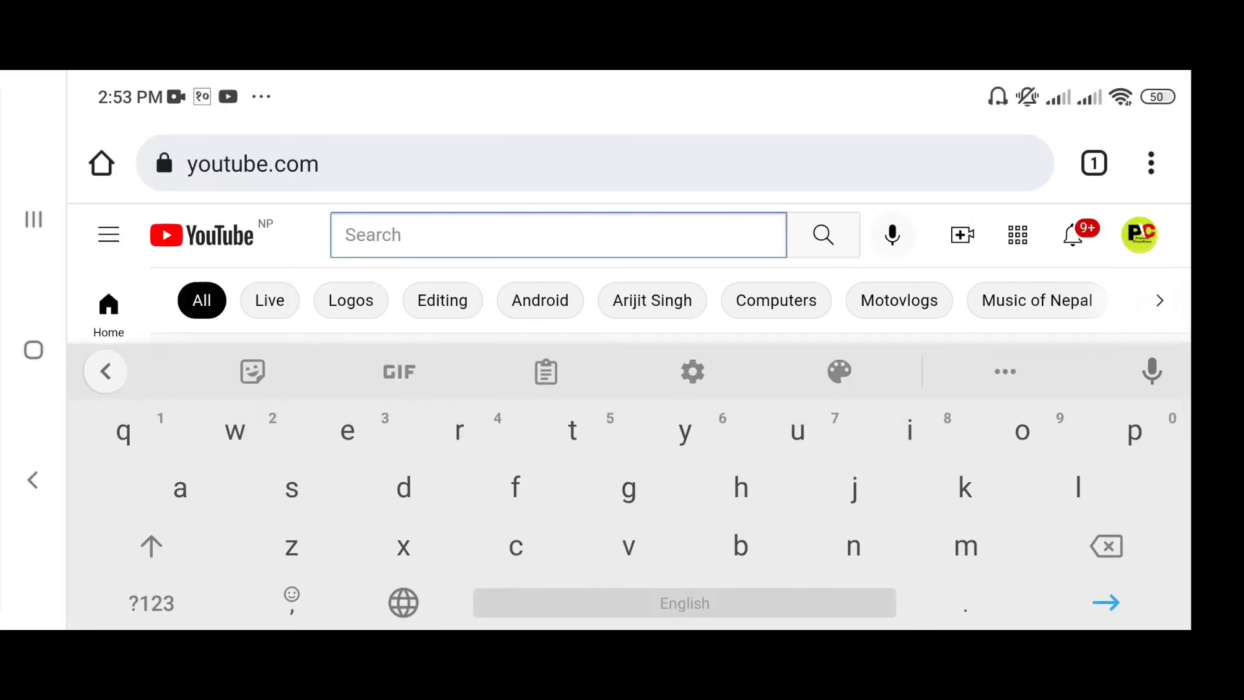
pyautogui.write('p')
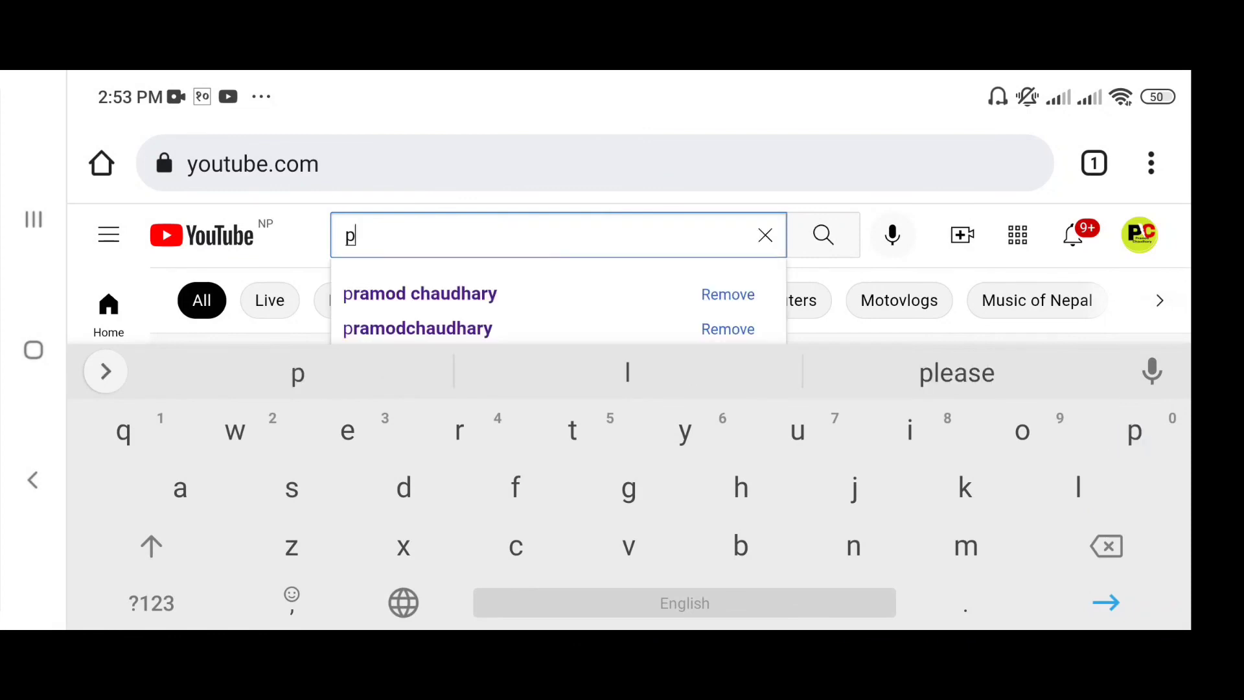
pyautogui.click(420, 294)
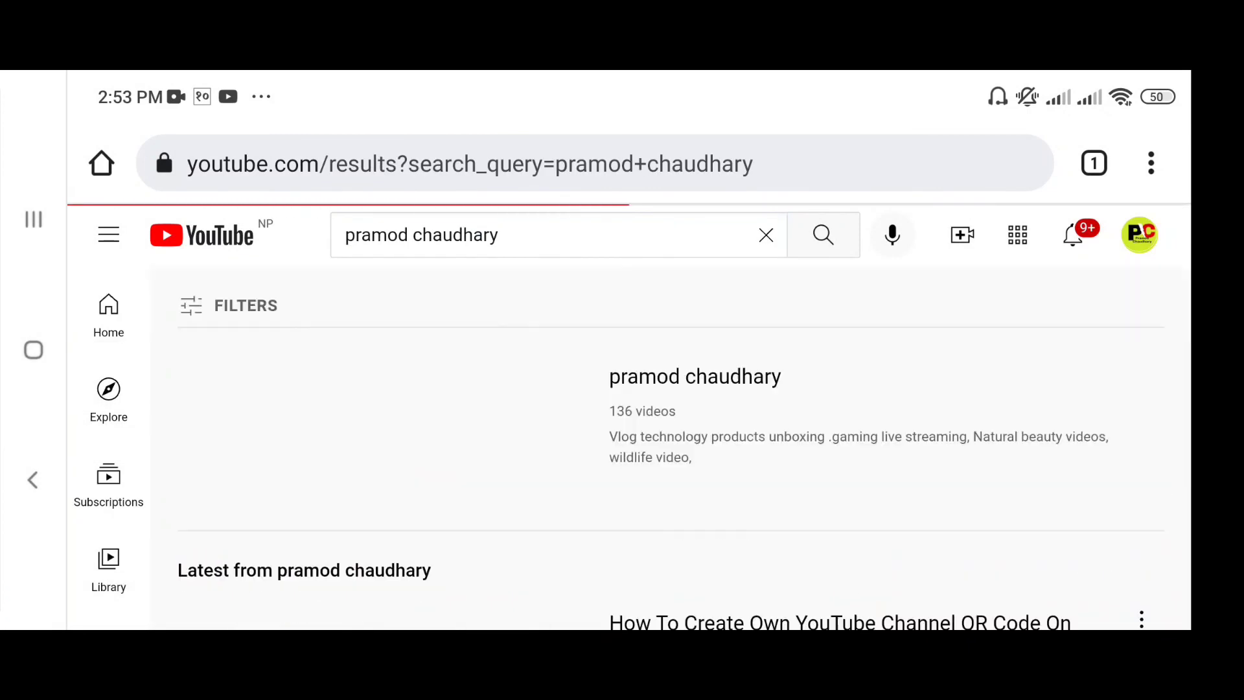
pyautogui.scroll(-3)
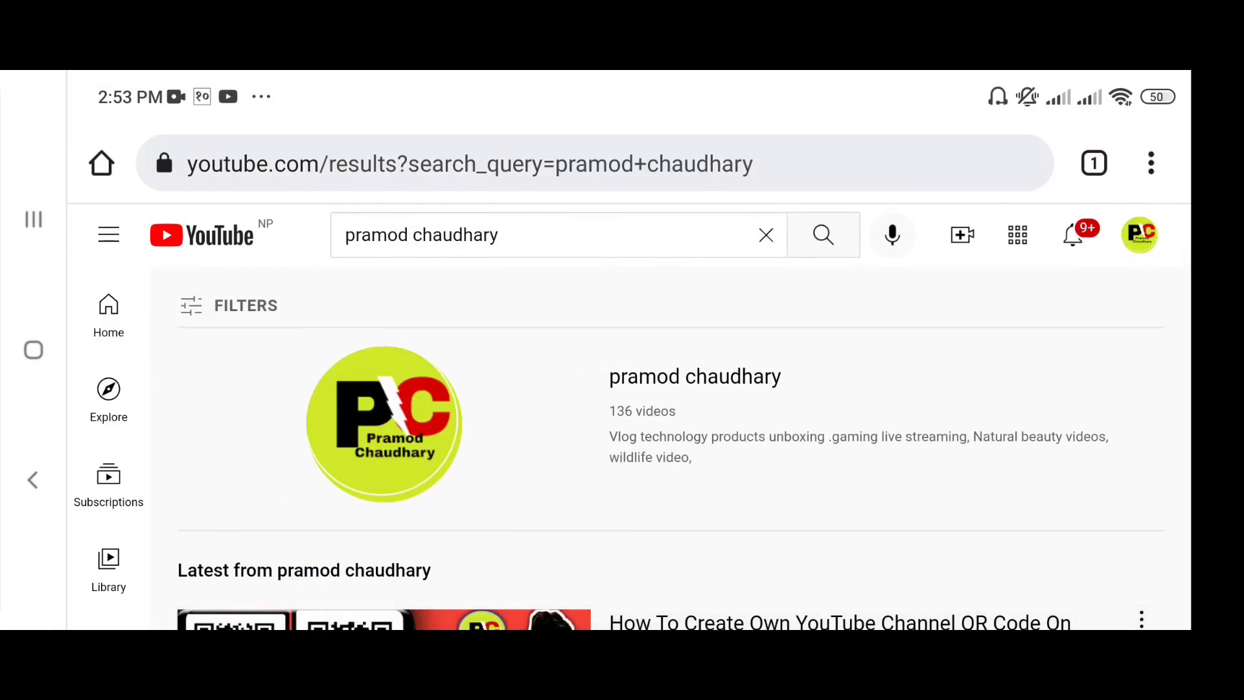
pyautogui.click(385, 424)
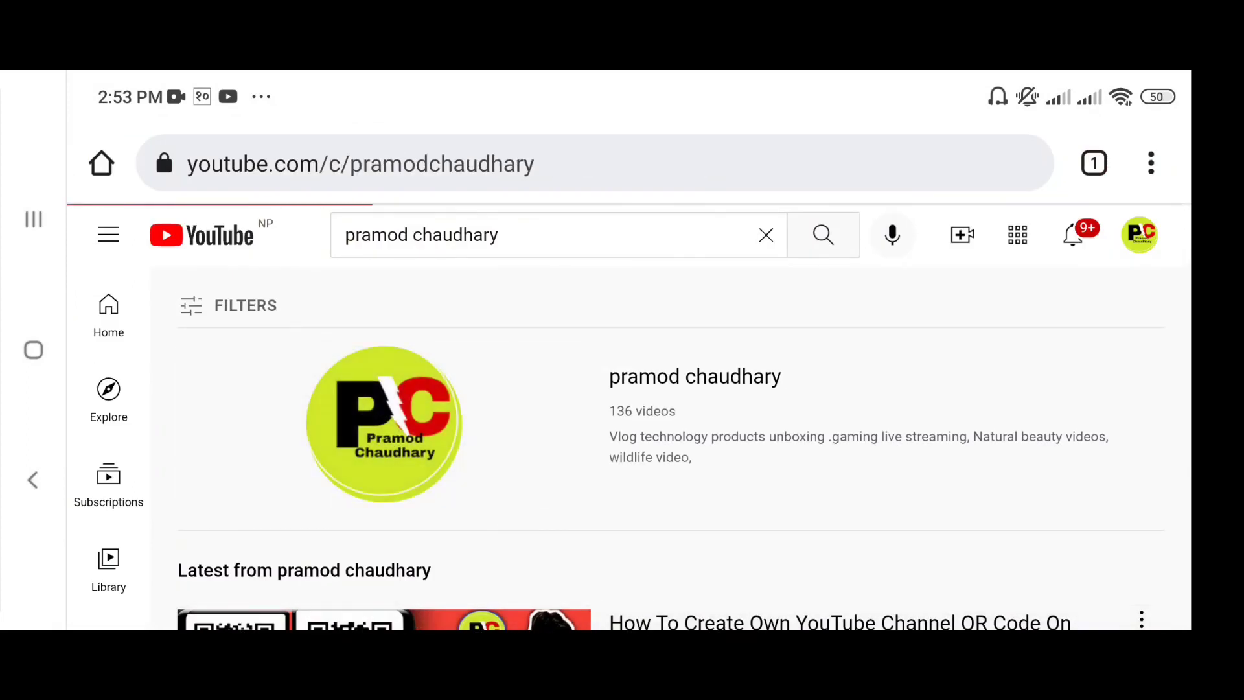
pyautogui.click(384, 423)
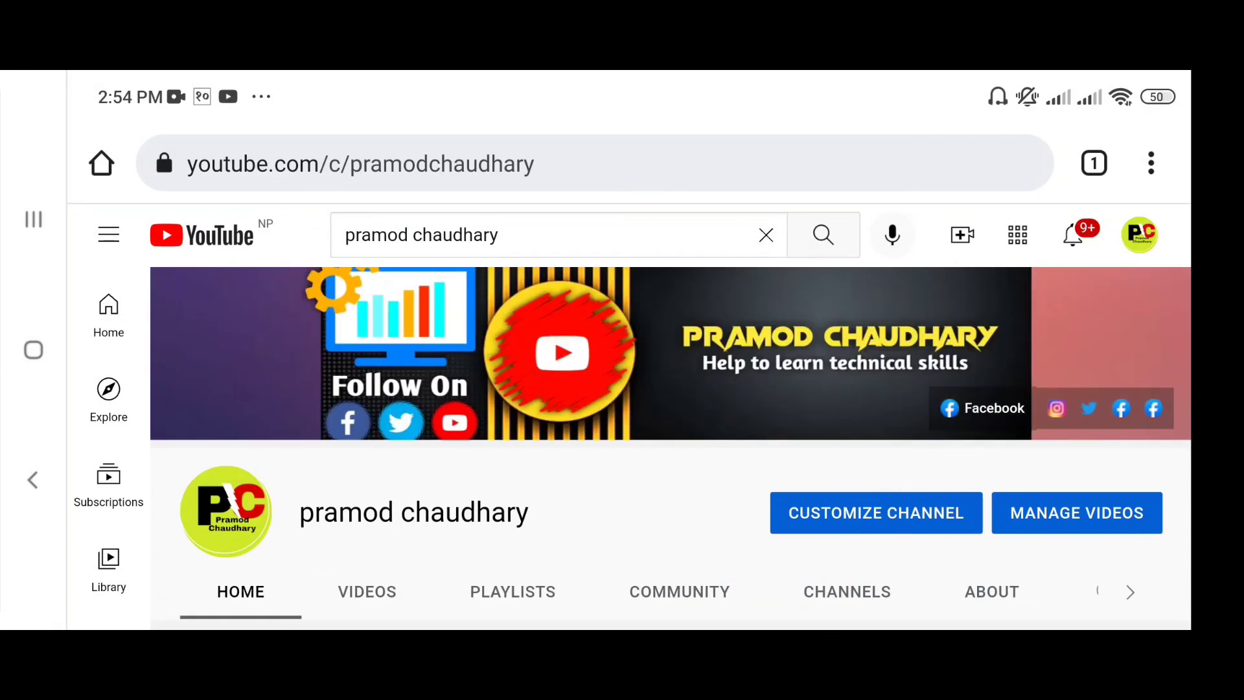